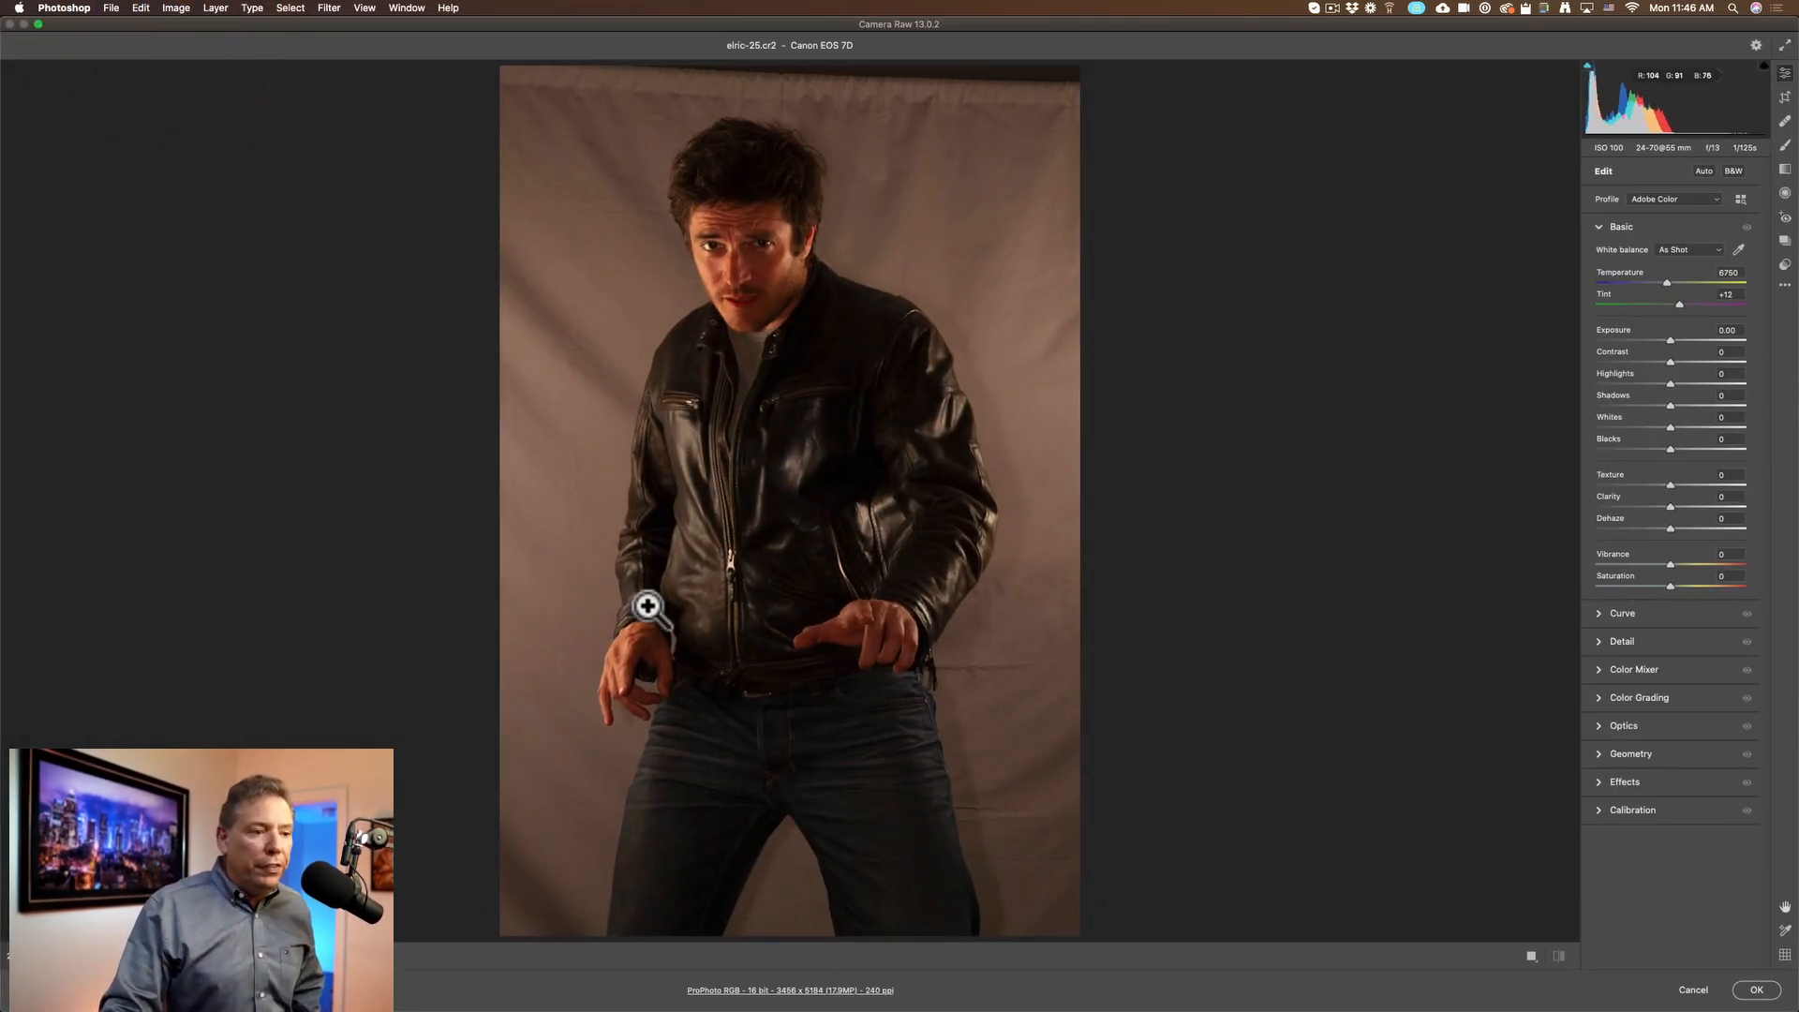
{"action": "mouse_move", "coordinate": [1575, 306]}
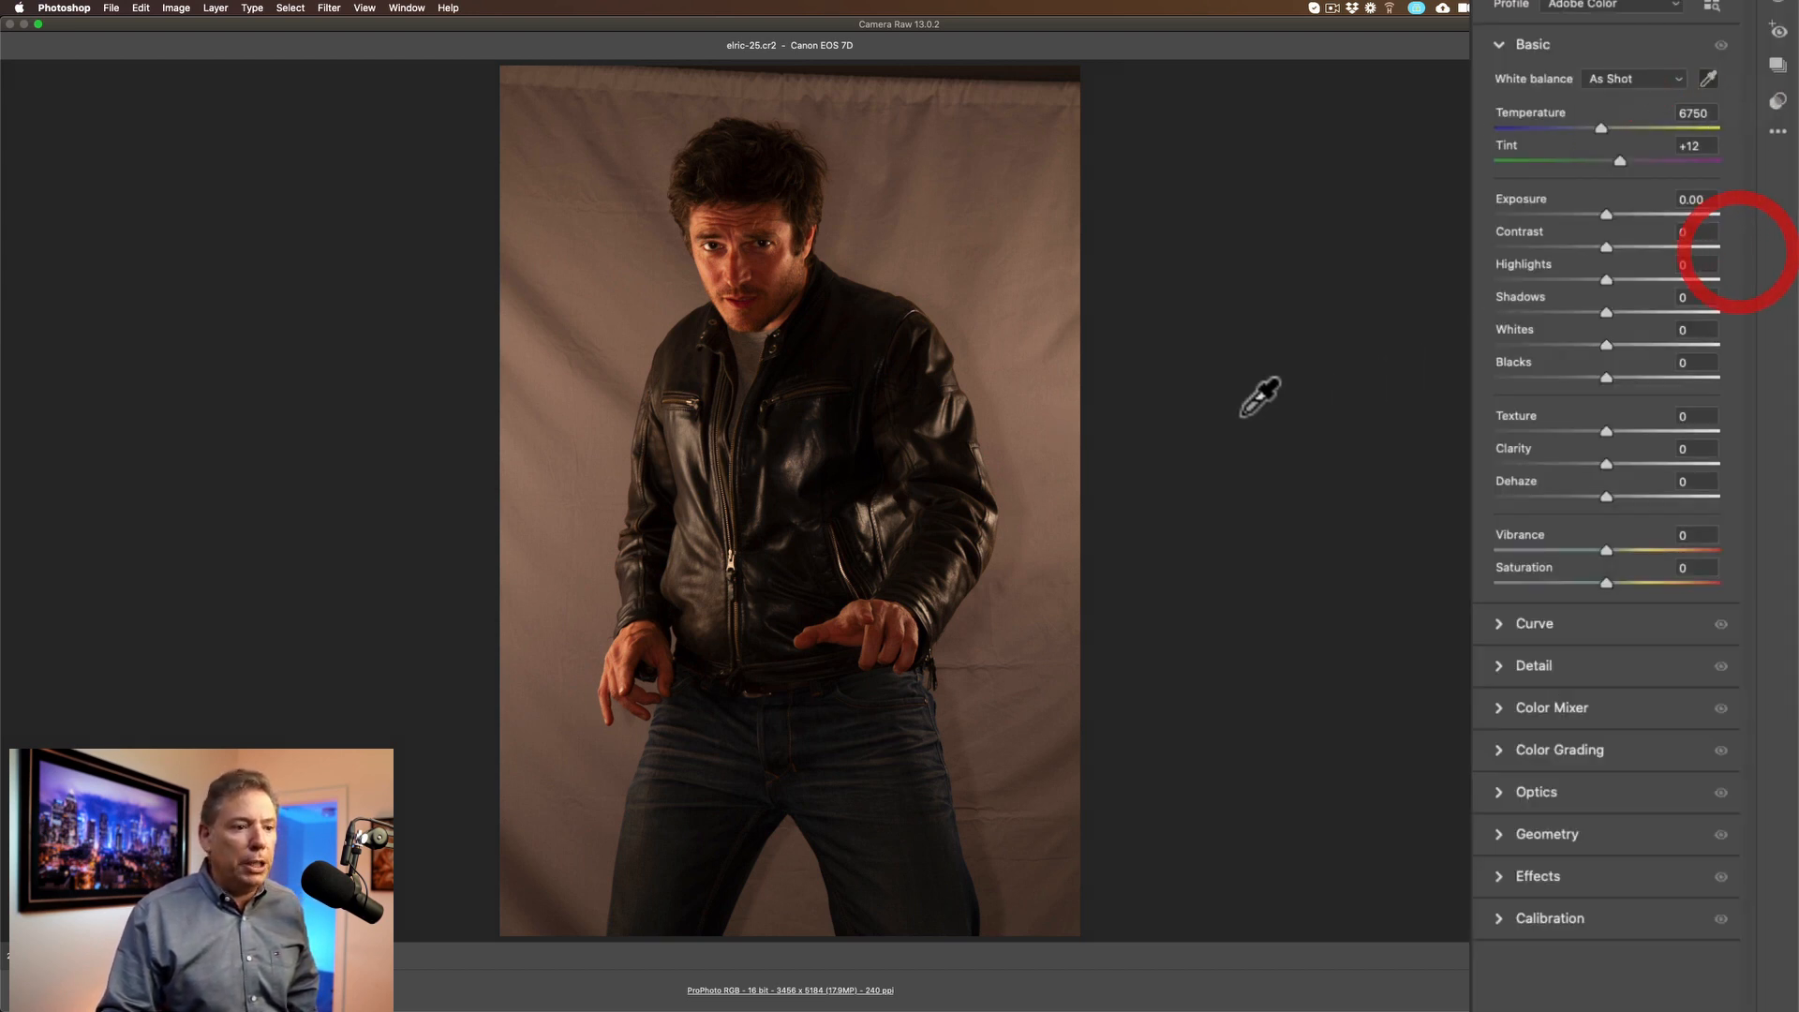
{"action": "mouse_move", "coordinate": [1030, 359]}
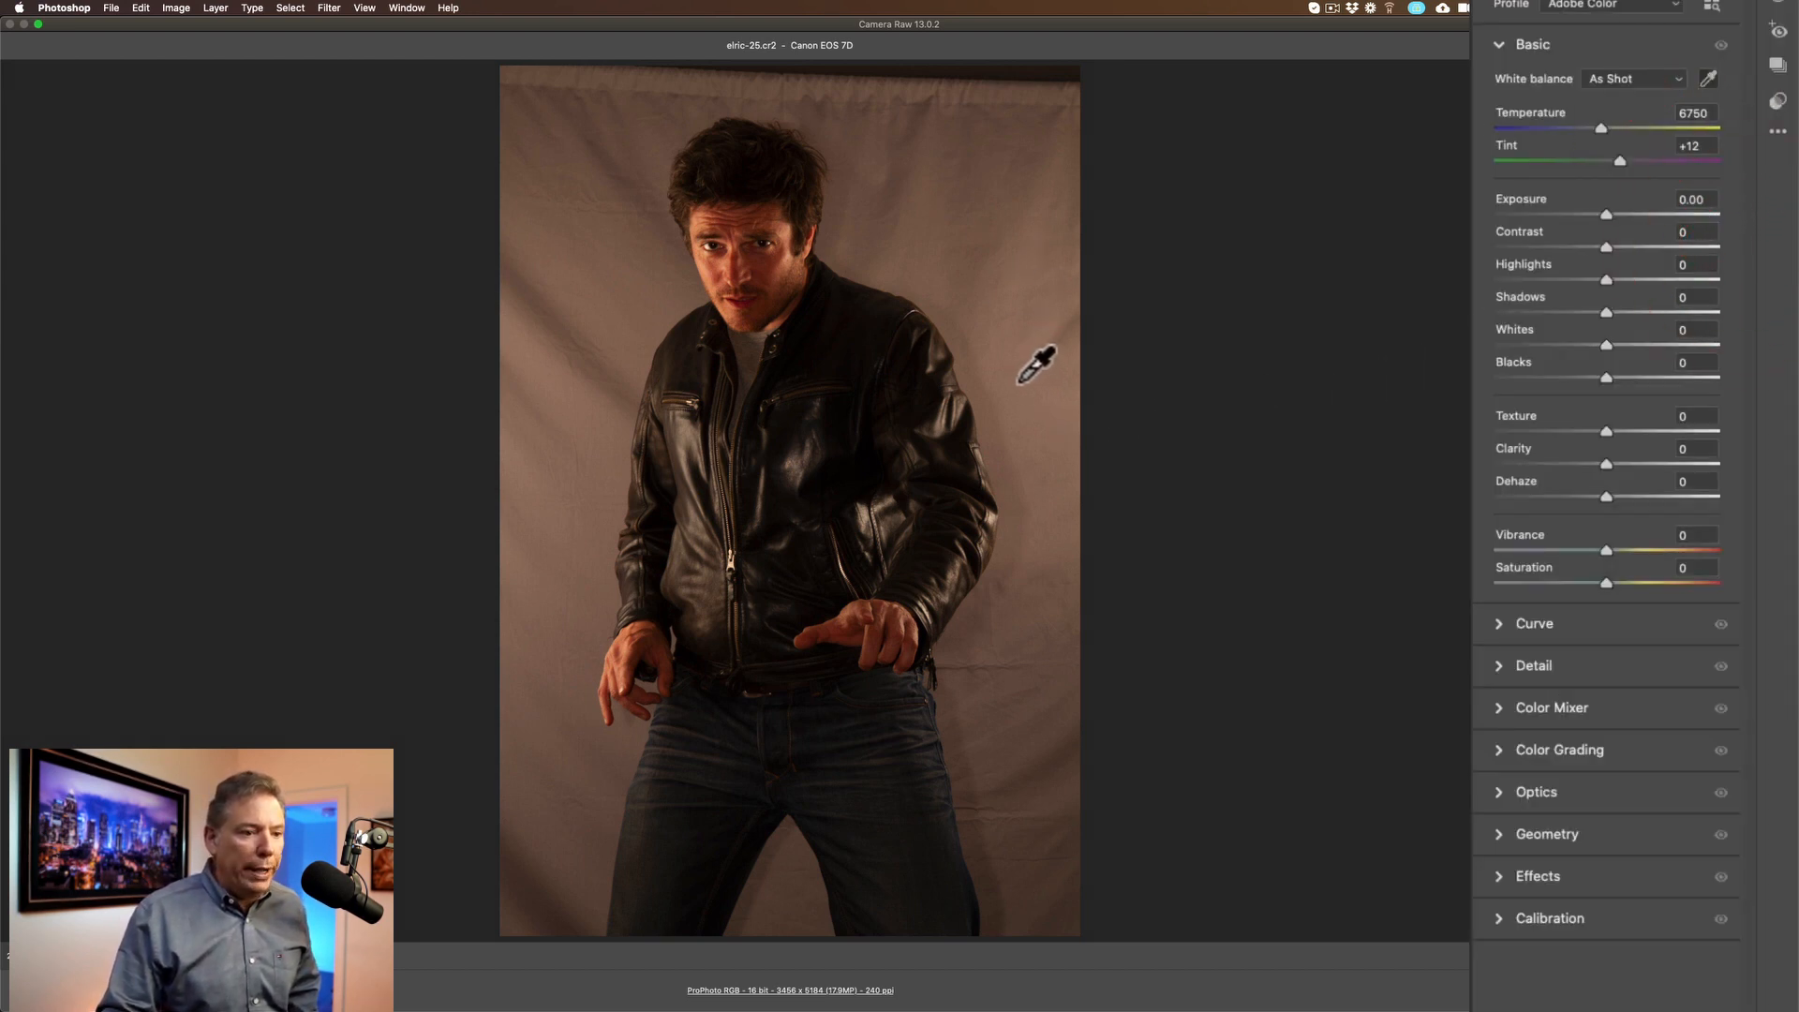
Neutralise the warm cast by sampling the grey backdrop for white balance
{"action": "left_click", "coordinate": [1035, 360]}
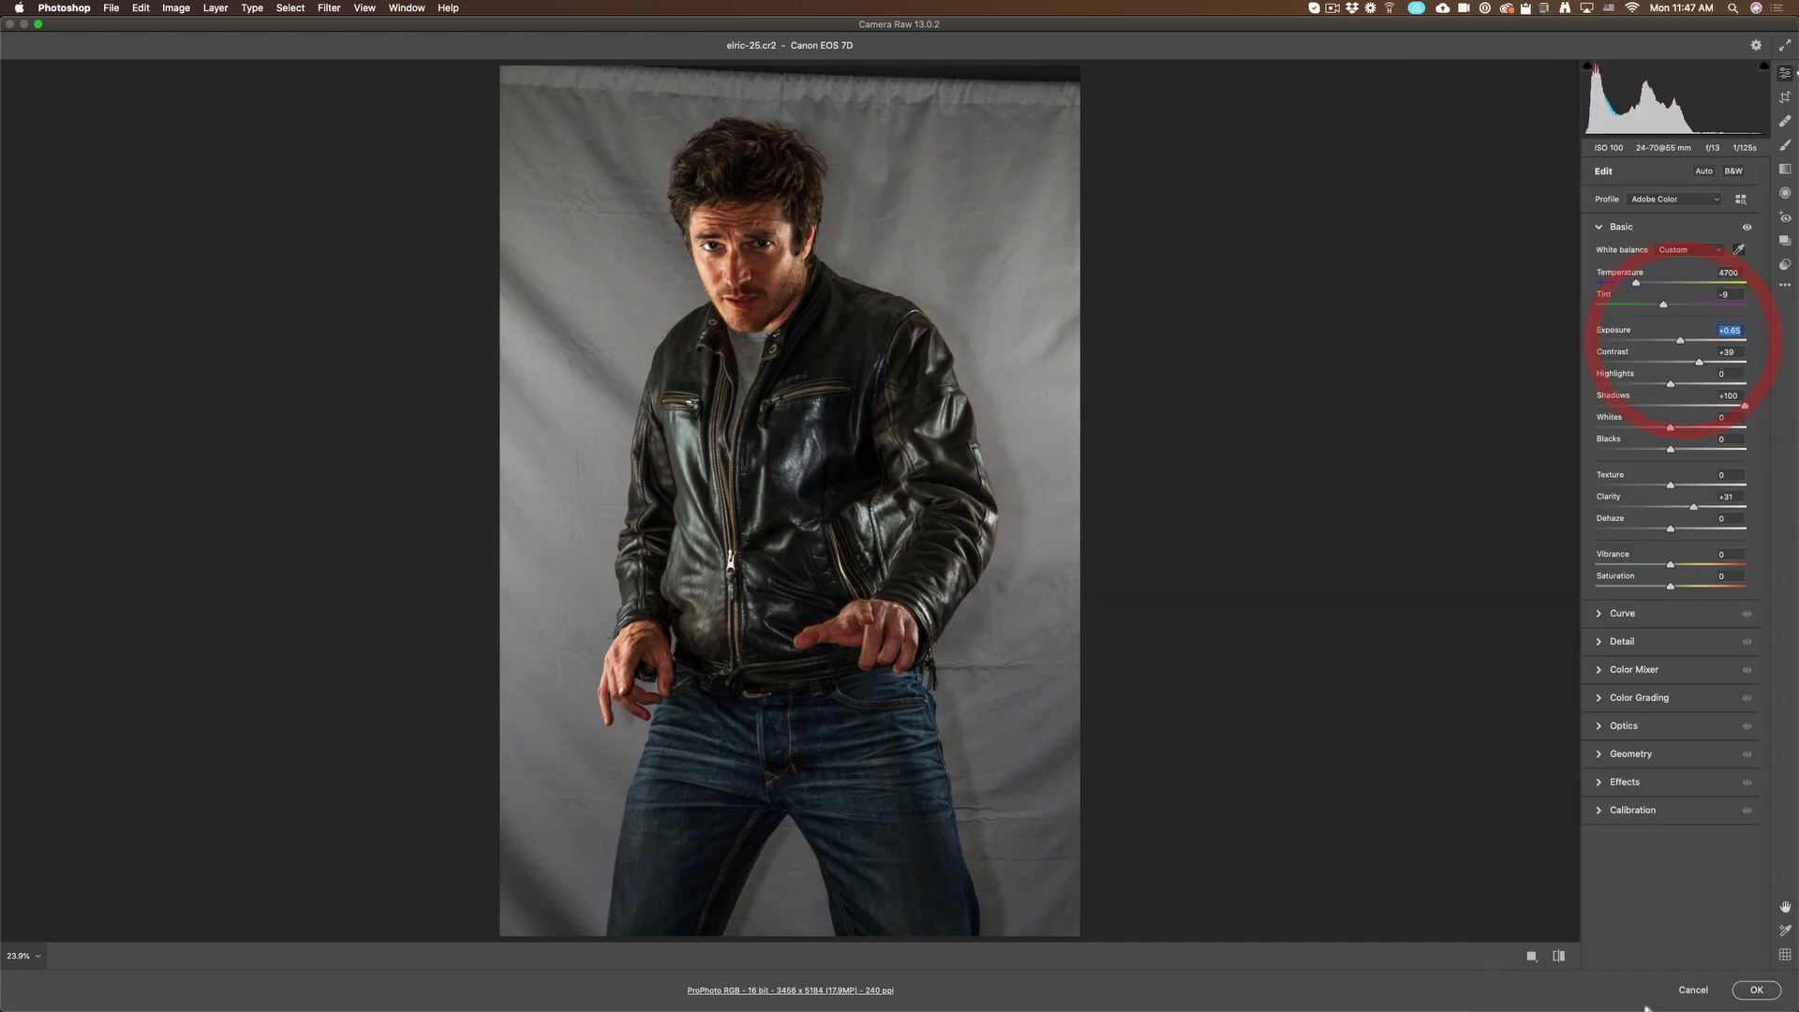
Accept the raw adjustments, then place, rotate and position the tan grunge-34 texture over the portrait
{"action": "left_click", "coordinate": [1754, 989]}
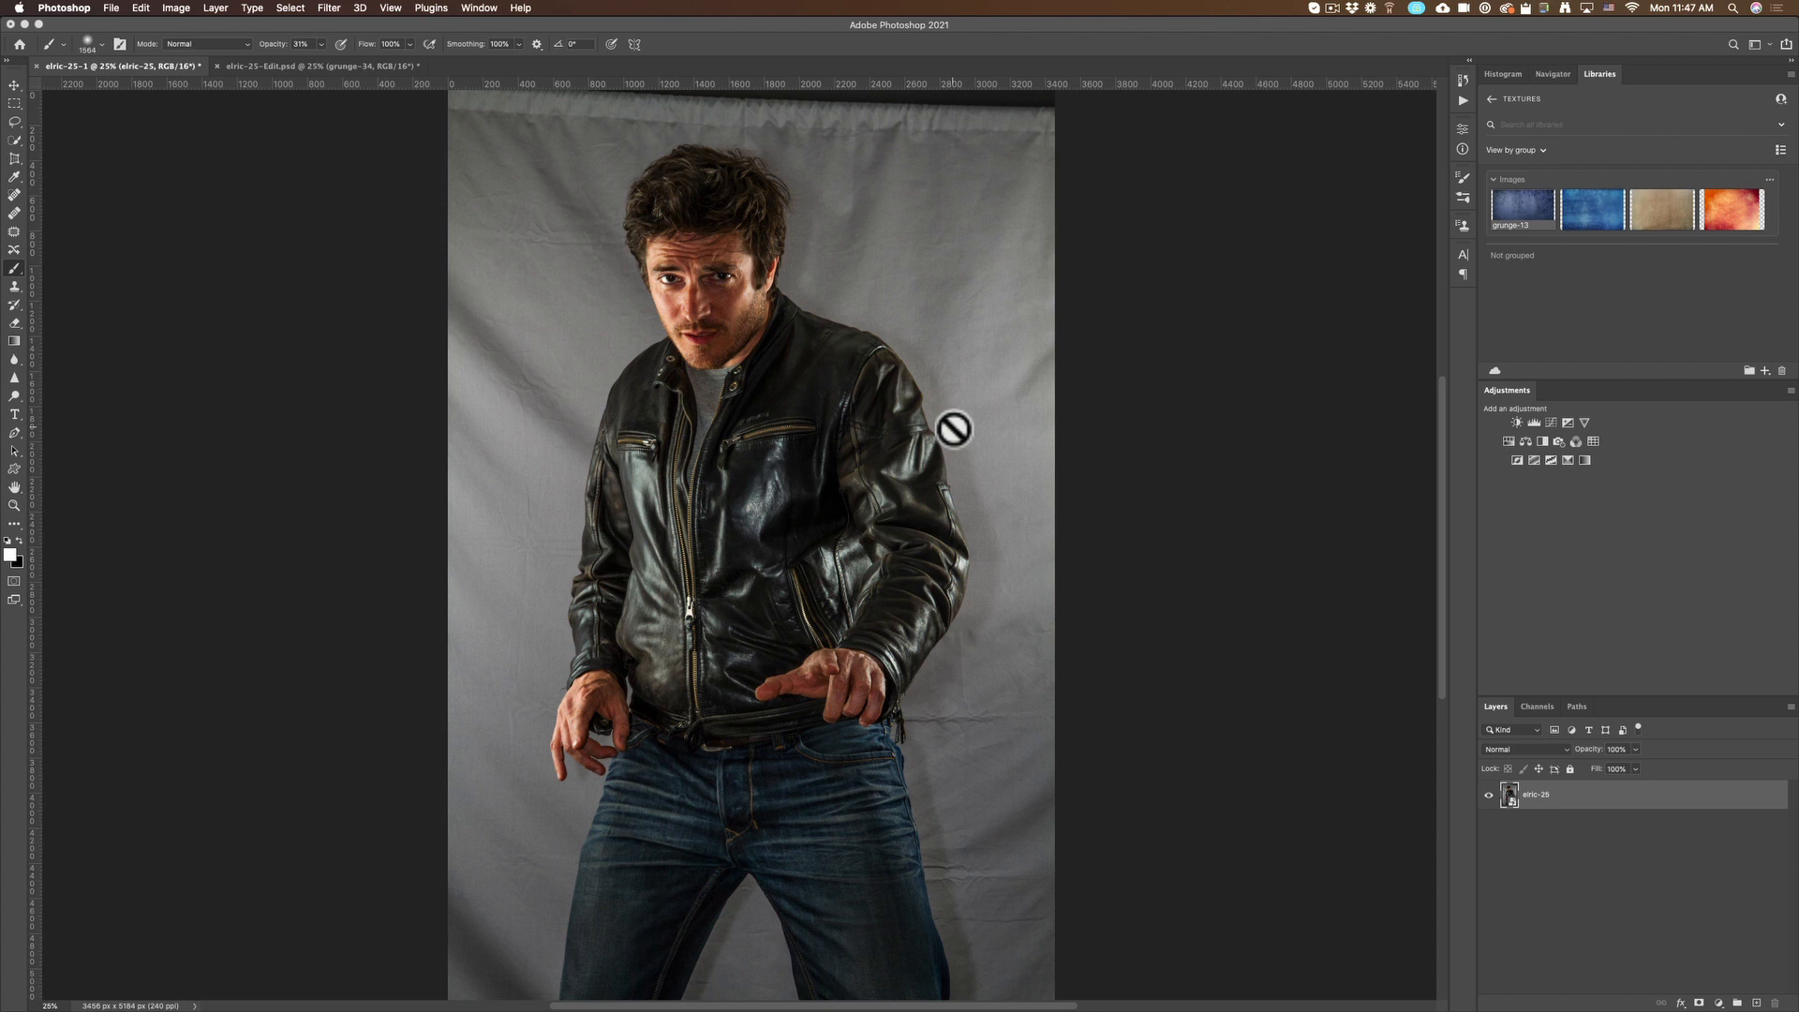
{"action": "mouse_move", "coordinate": [753, 147]}
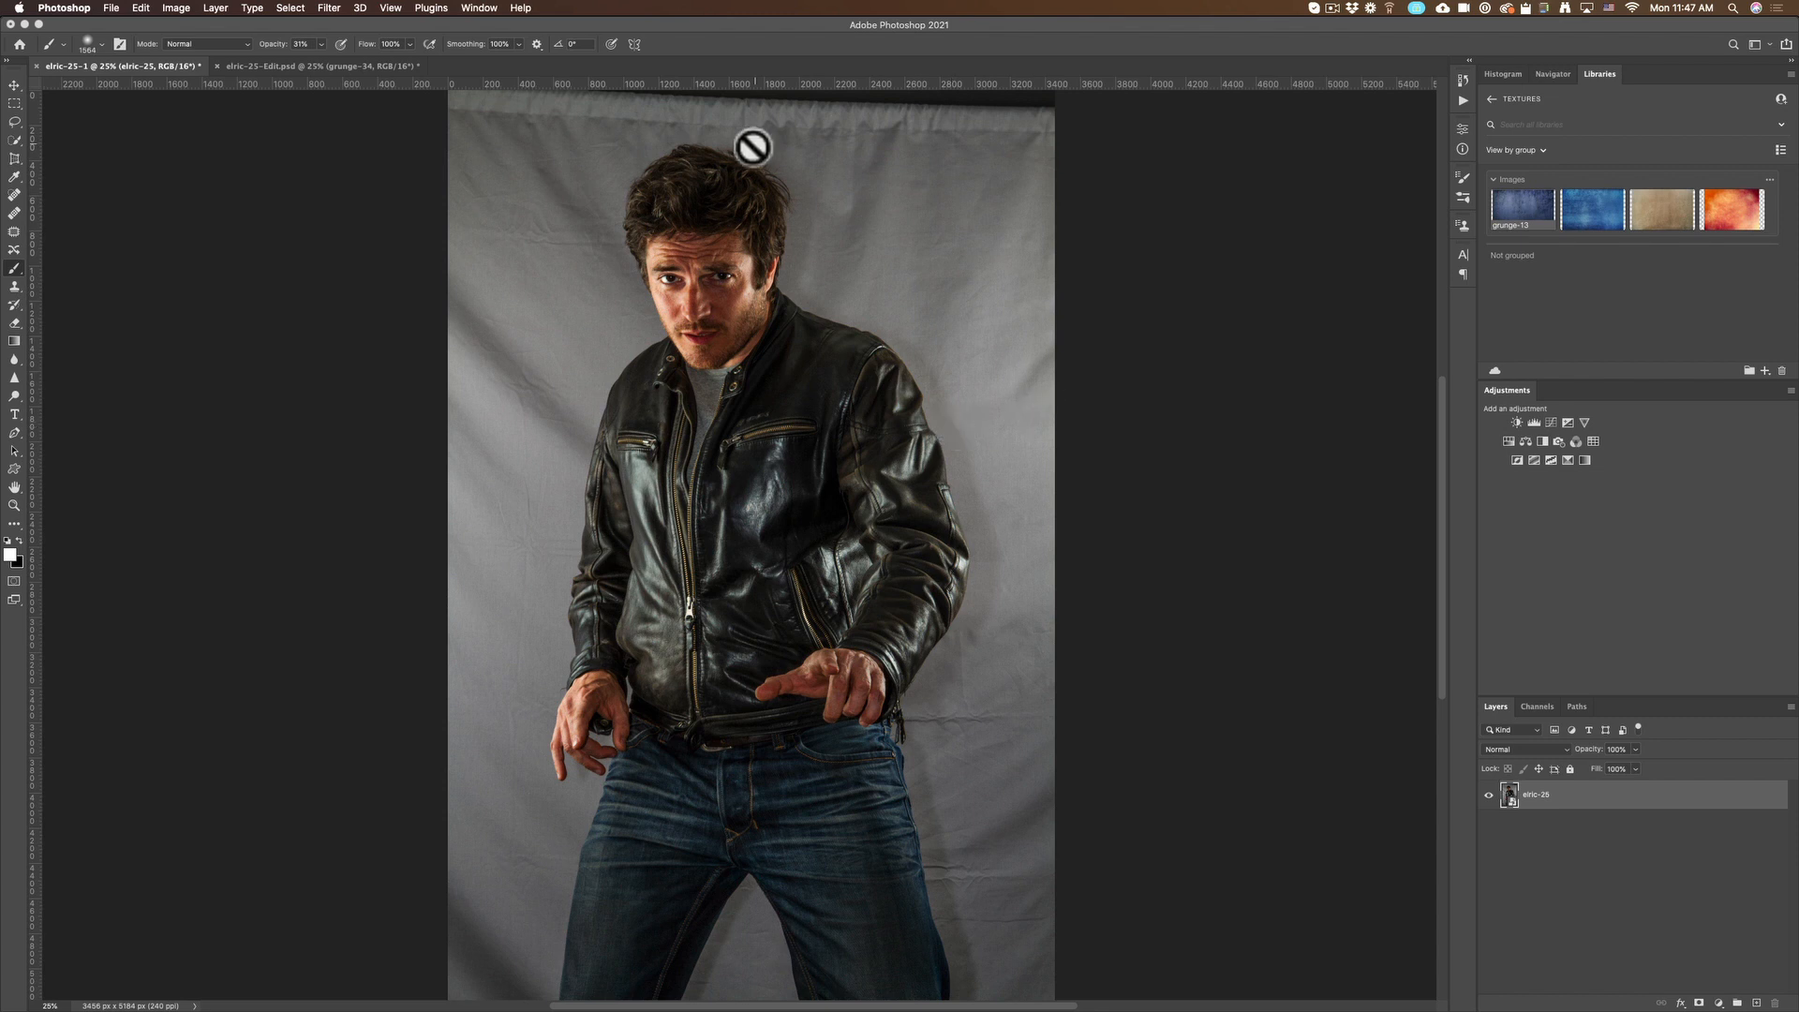
{"action": "mouse_move", "coordinate": [1051, 223]}
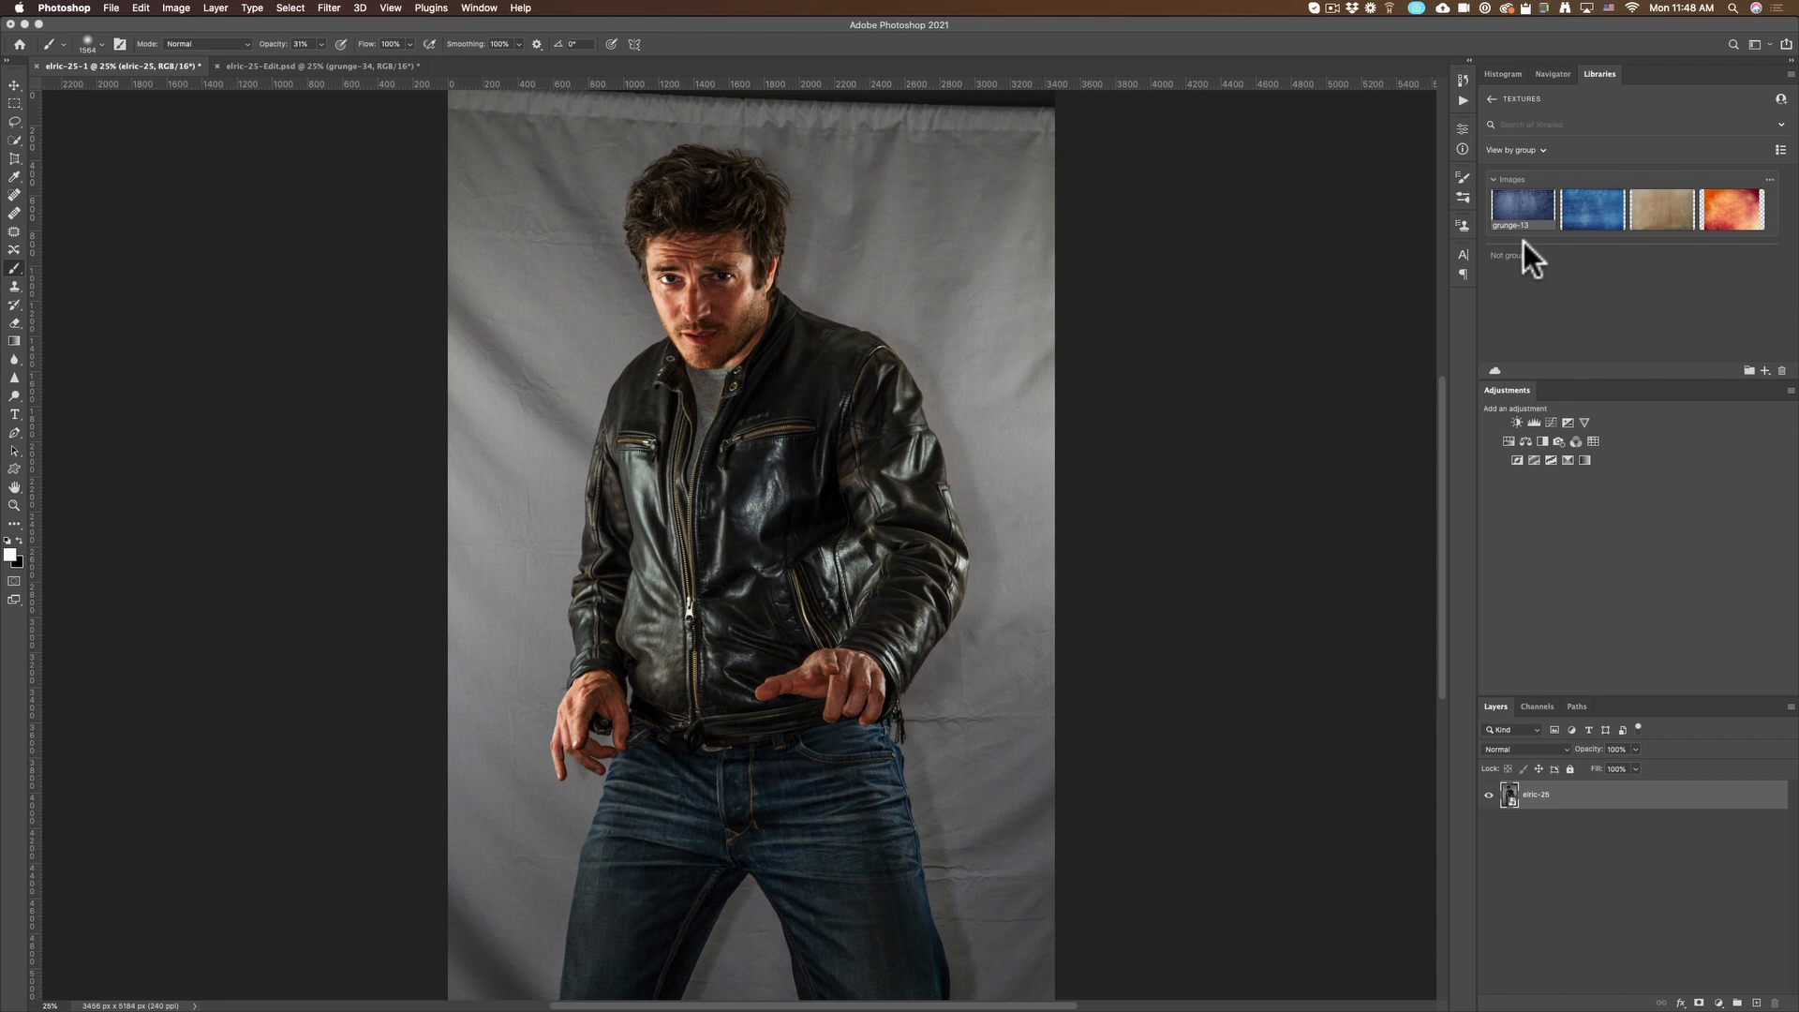
{"action": "mouse_move", "coordinate": [1660, 208]}
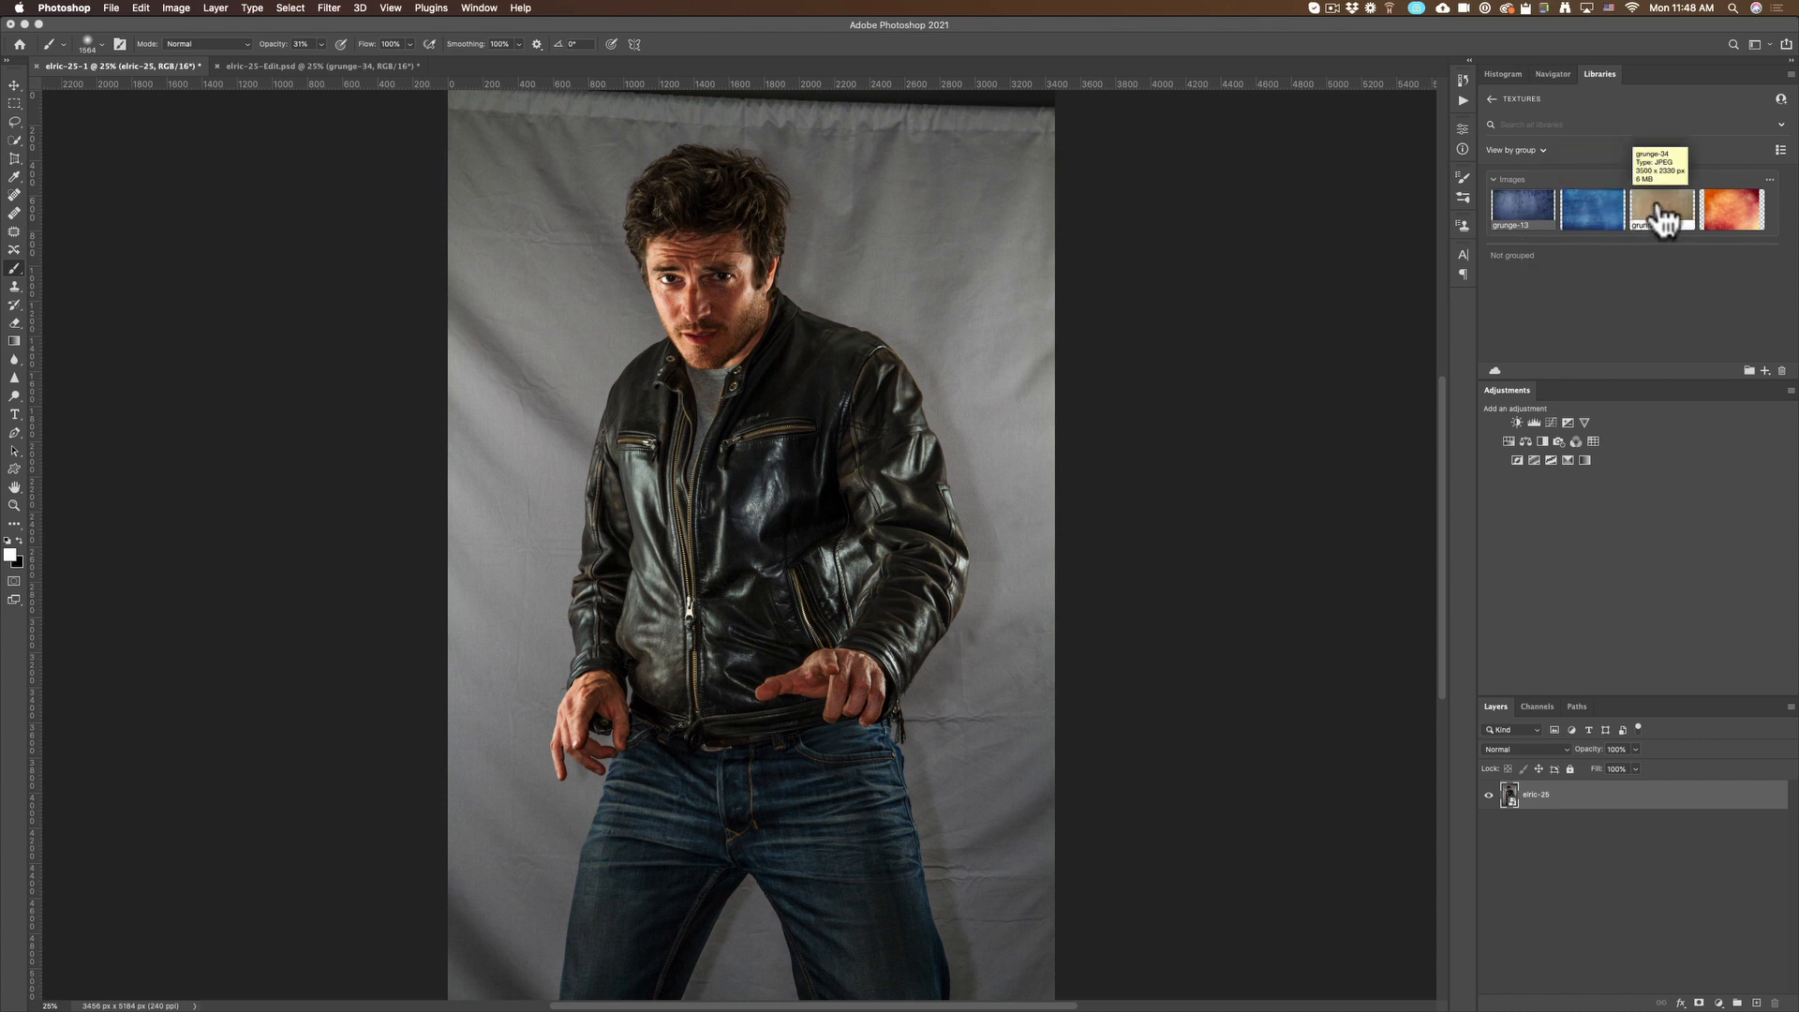
{"action": "left_click_drag", "start_coordinate": [1660, 208], "coordinate": [1023, 463]}
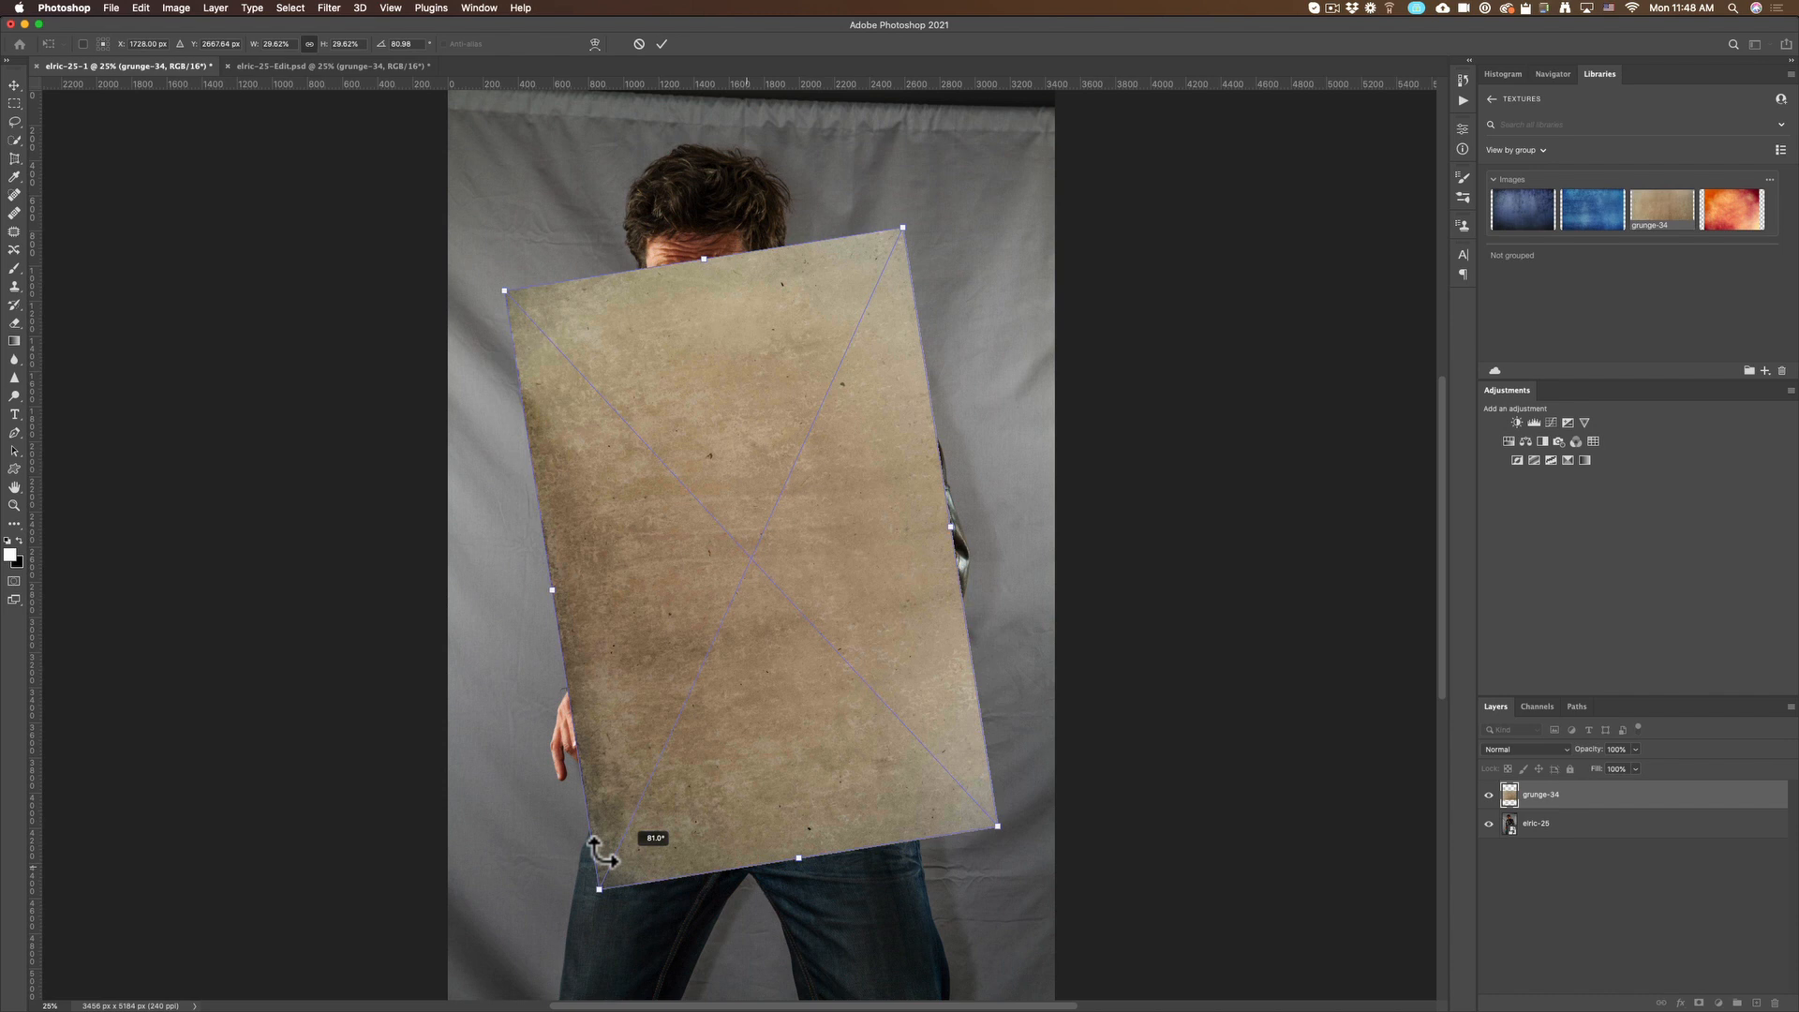
{"action": "left_click_drag", "start_coordinate": [605, 855], "coordinate": [584, 858]}
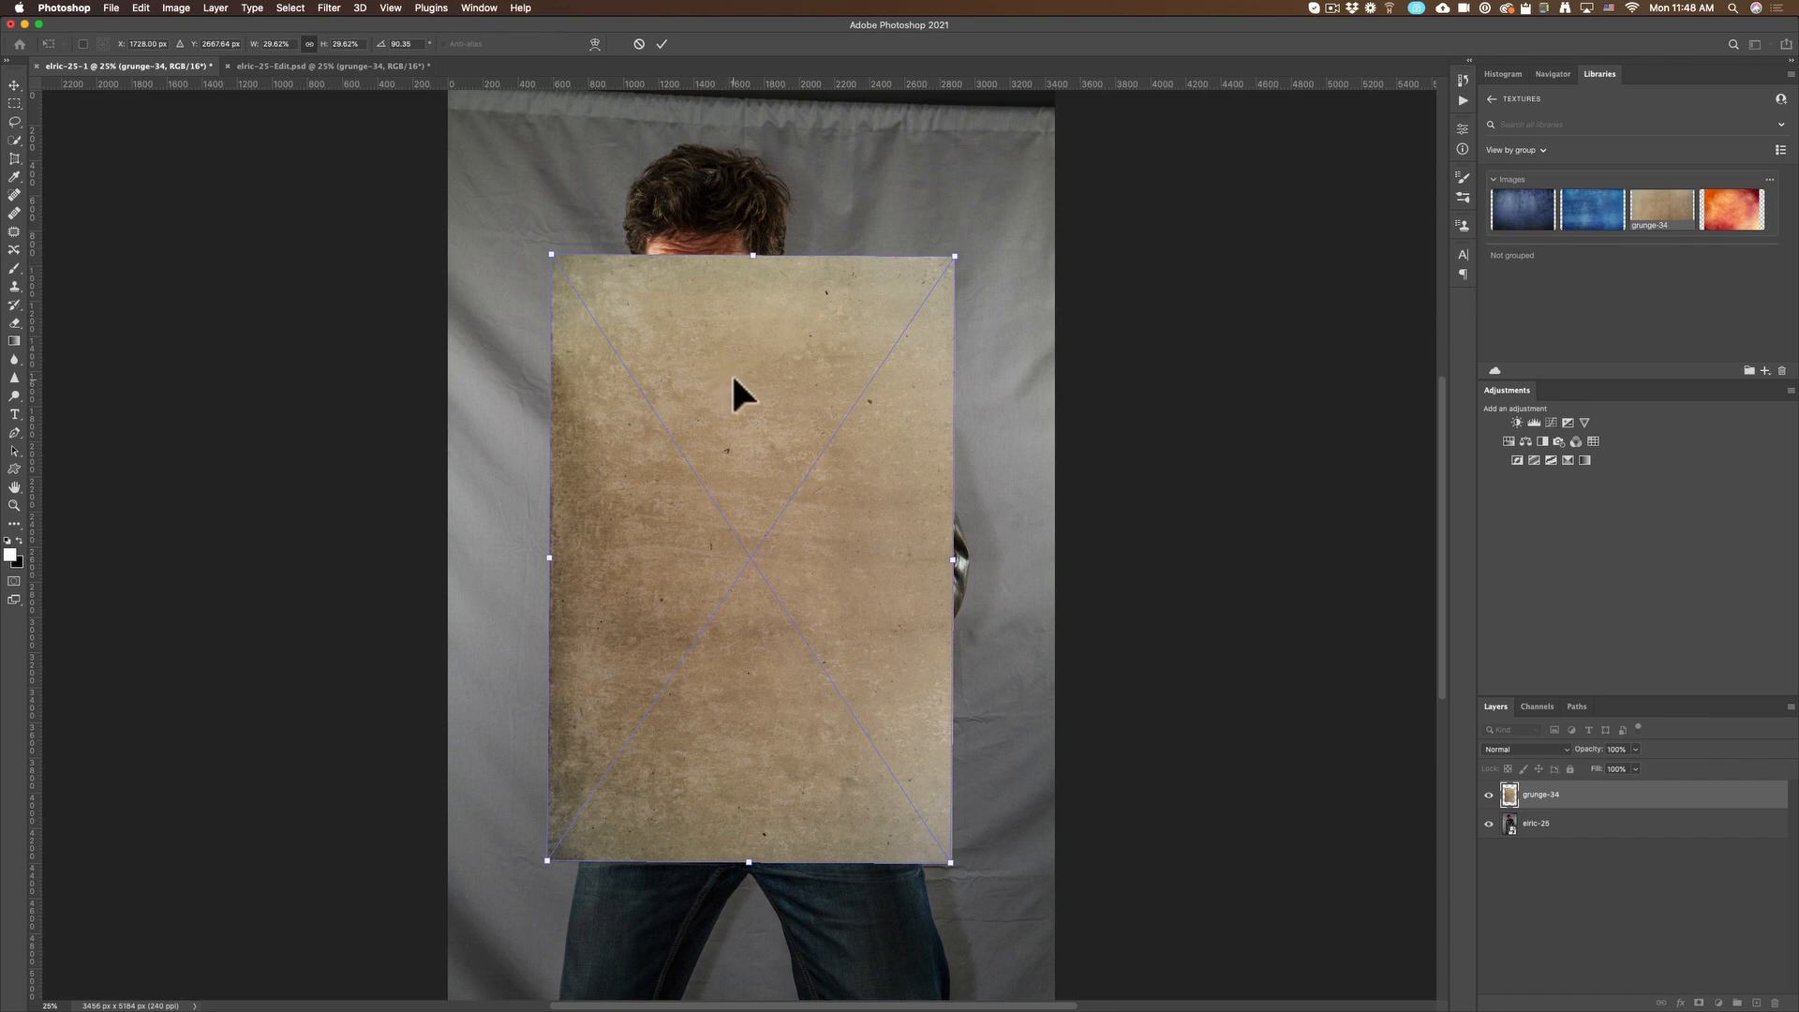
{"action": "left_click_drag", "start_coordinate": [734, 390], "coordinate": [883, 309]}
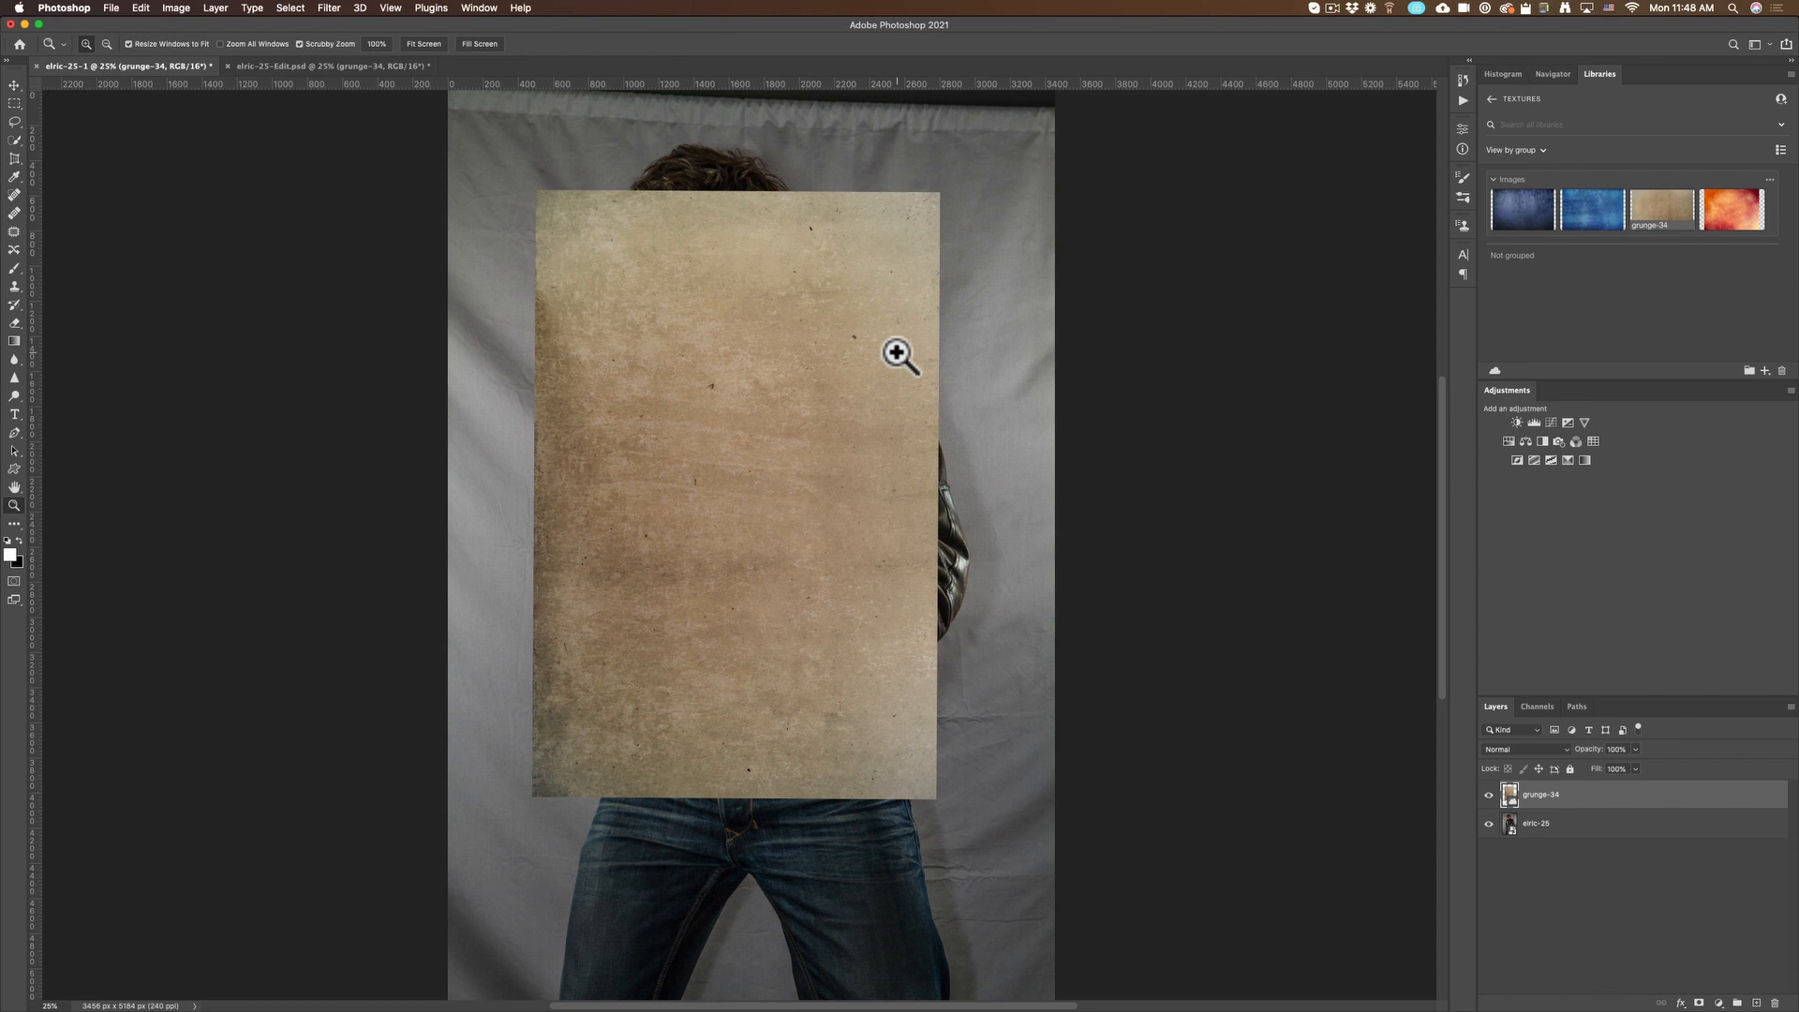
{"action": "mouse_move", "coordinate": [945, 517]}
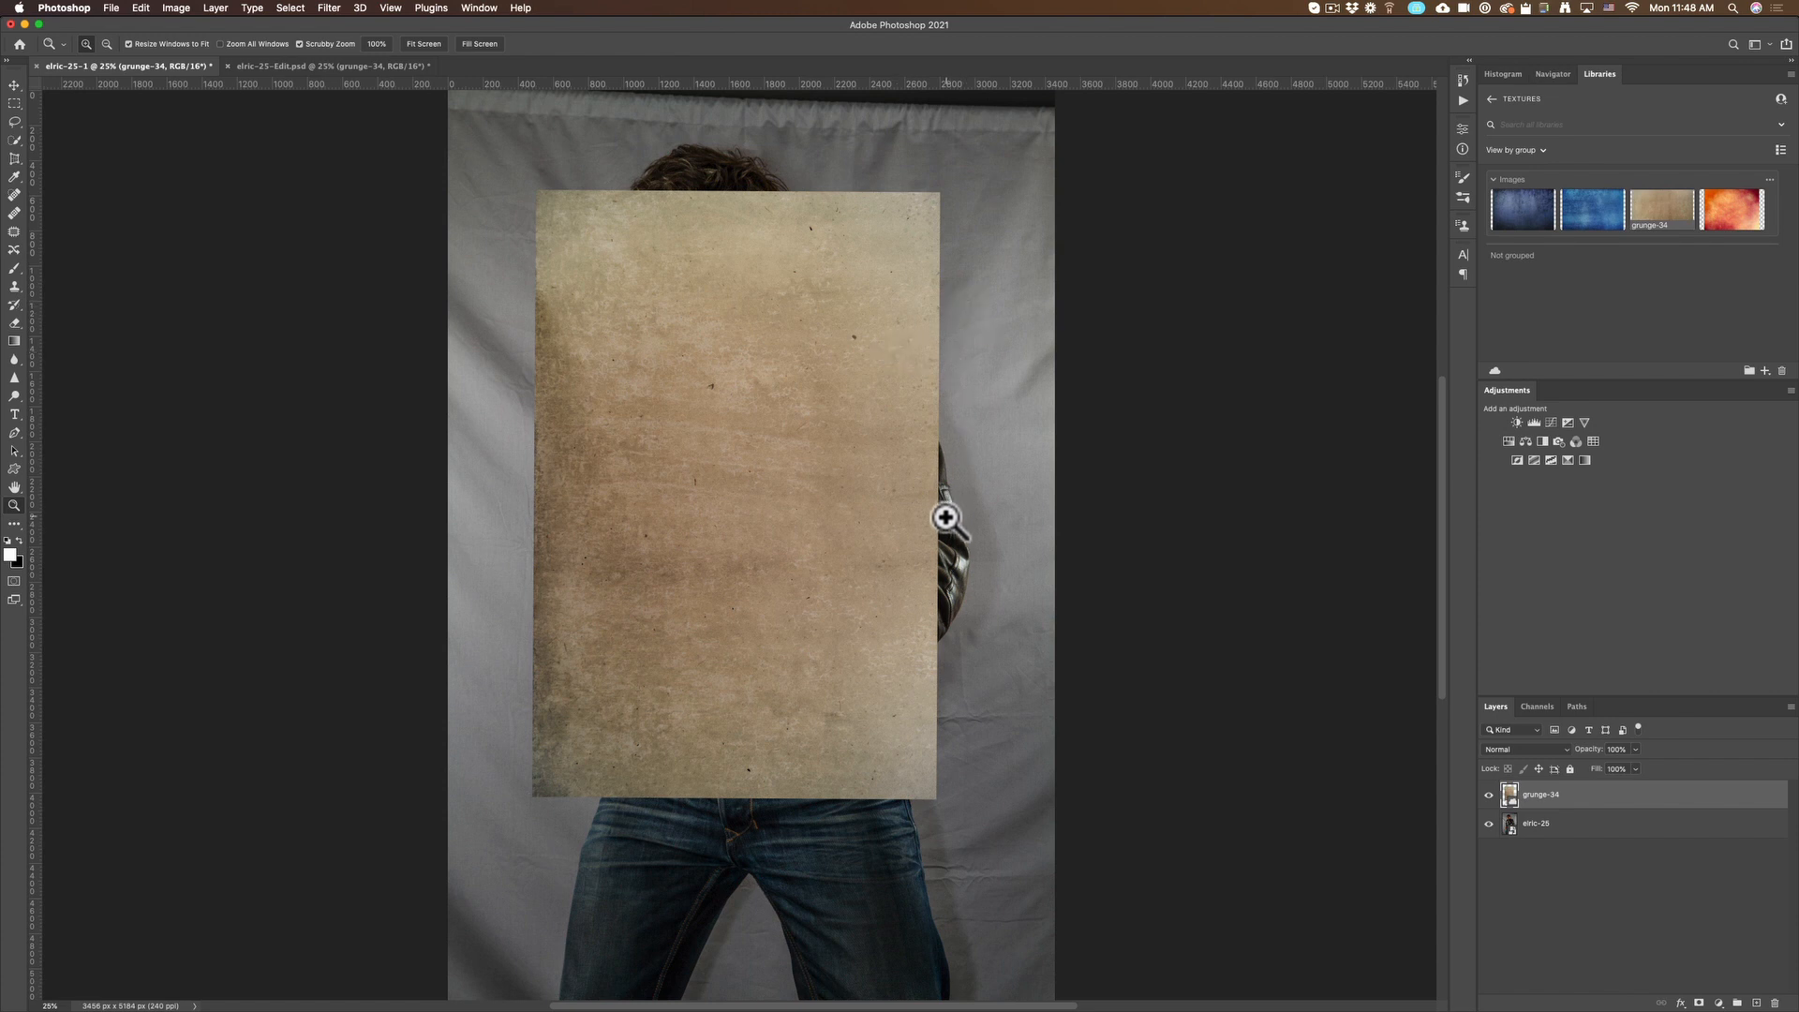
{"action": "mouse_move", "coordinate": [907, 570]}
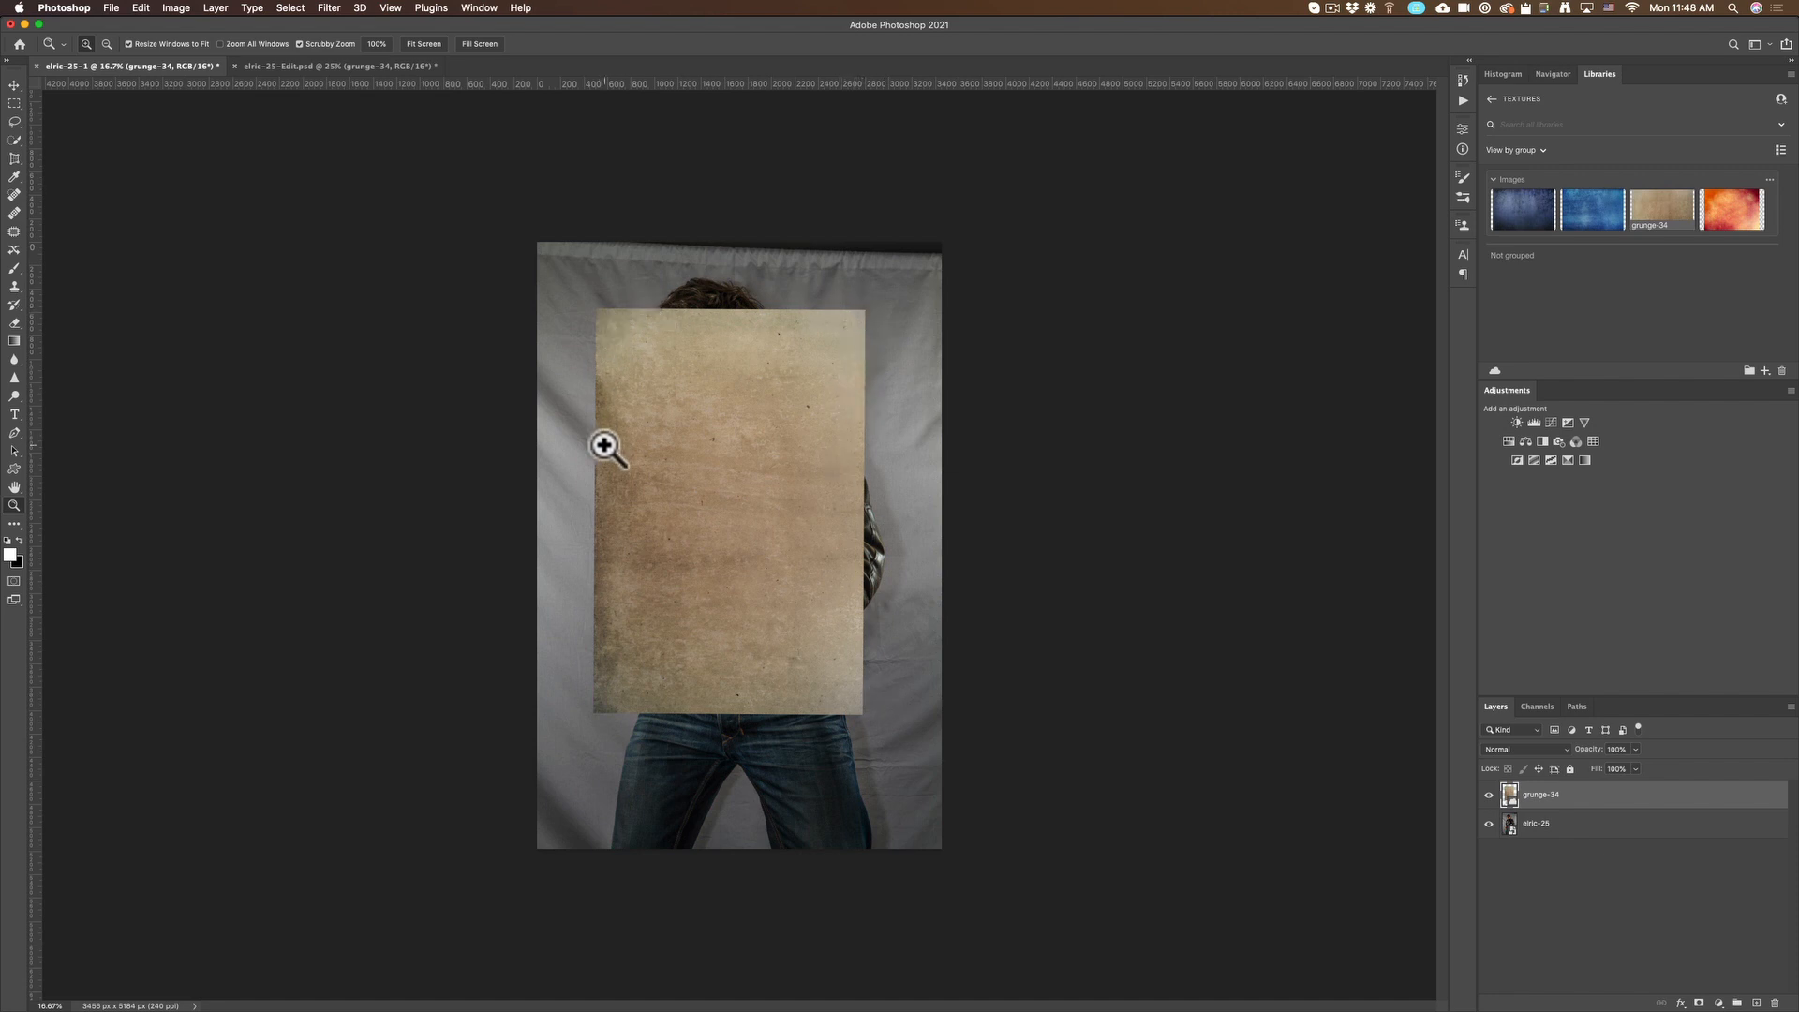
{"action": "mouse_move", "coordinate": [140, 20]}
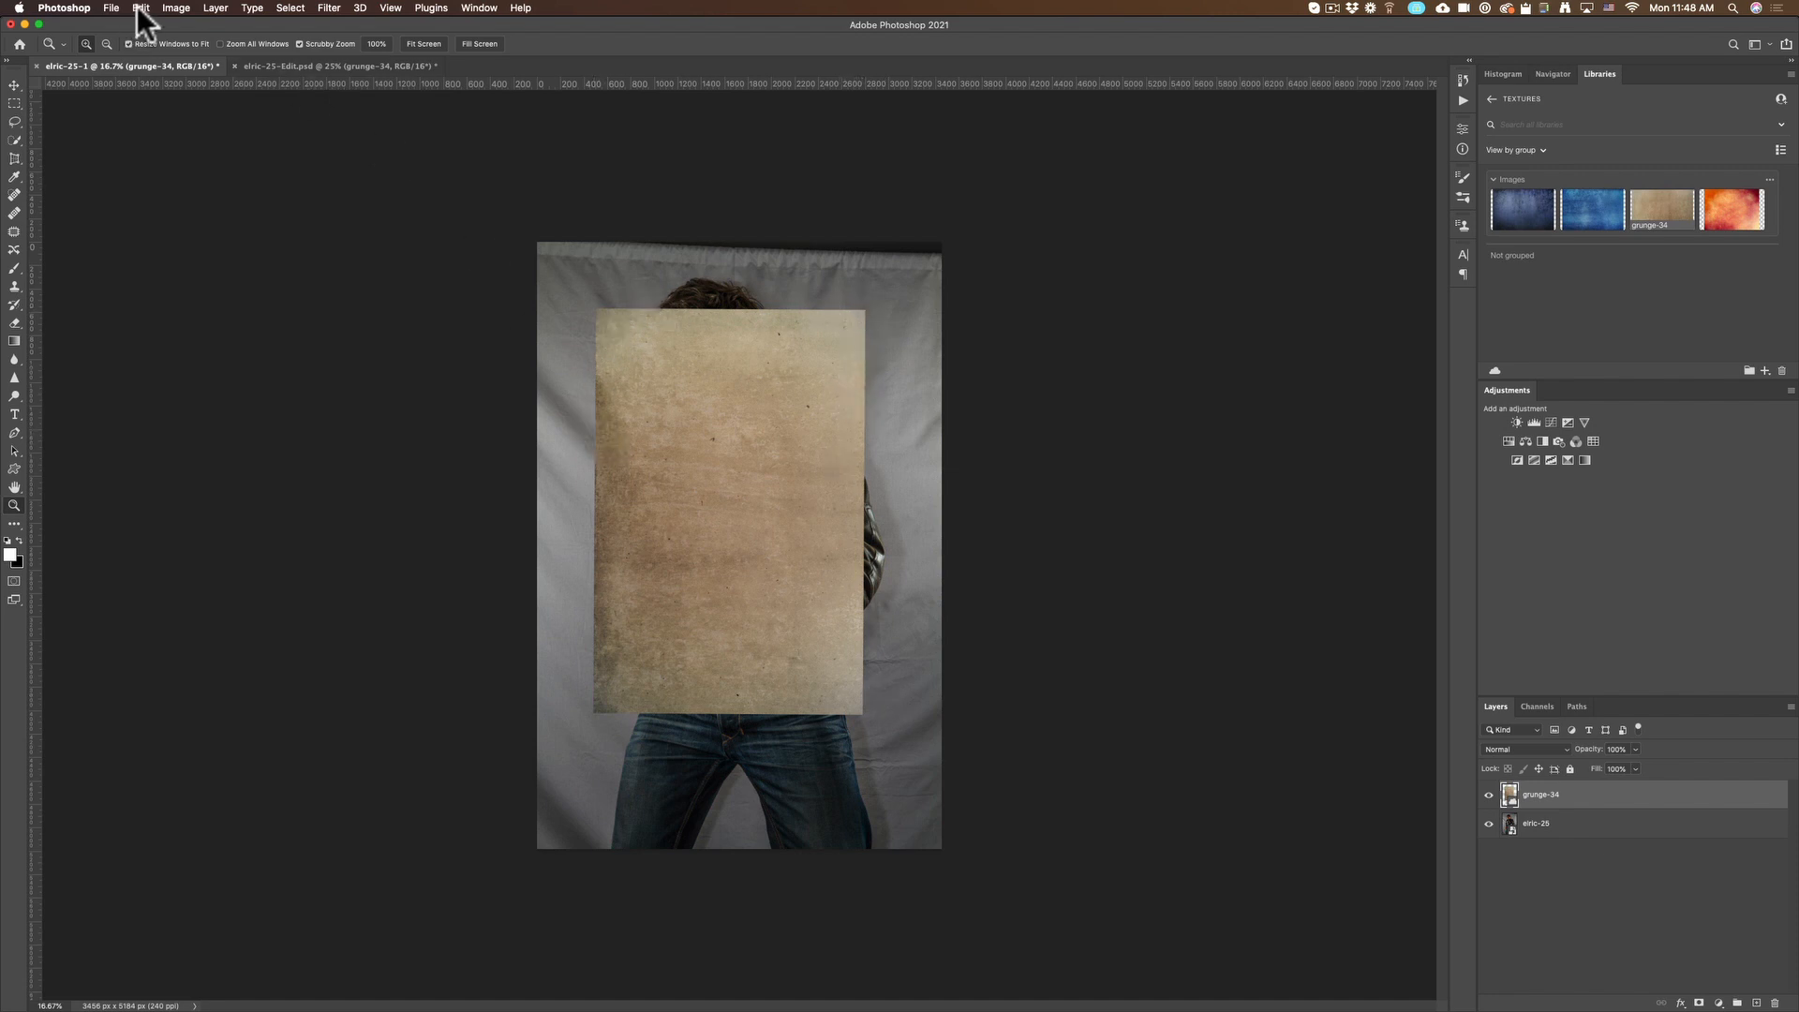
Free Transform the grunge texture larger so it covers the whole photo
{"action": "left_click", "coordinate": [140, 7]}
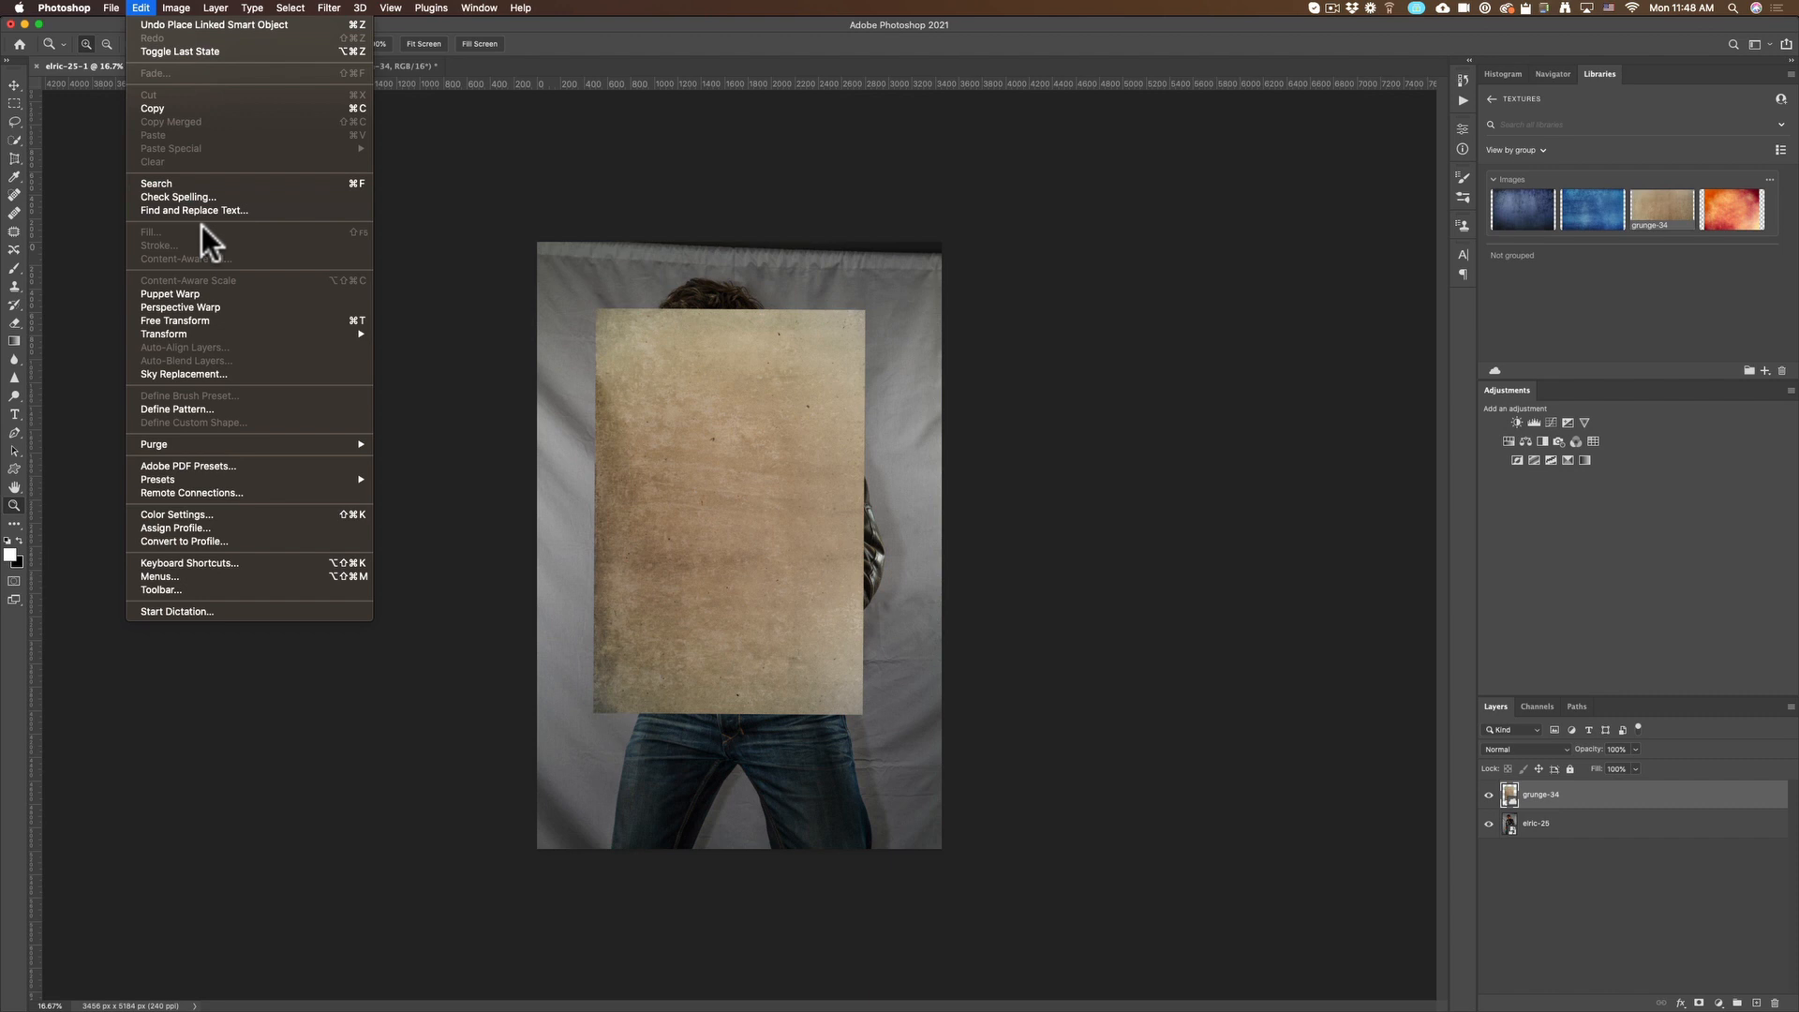
{"action": "mouse_move", "coordinate": [236, 306]}
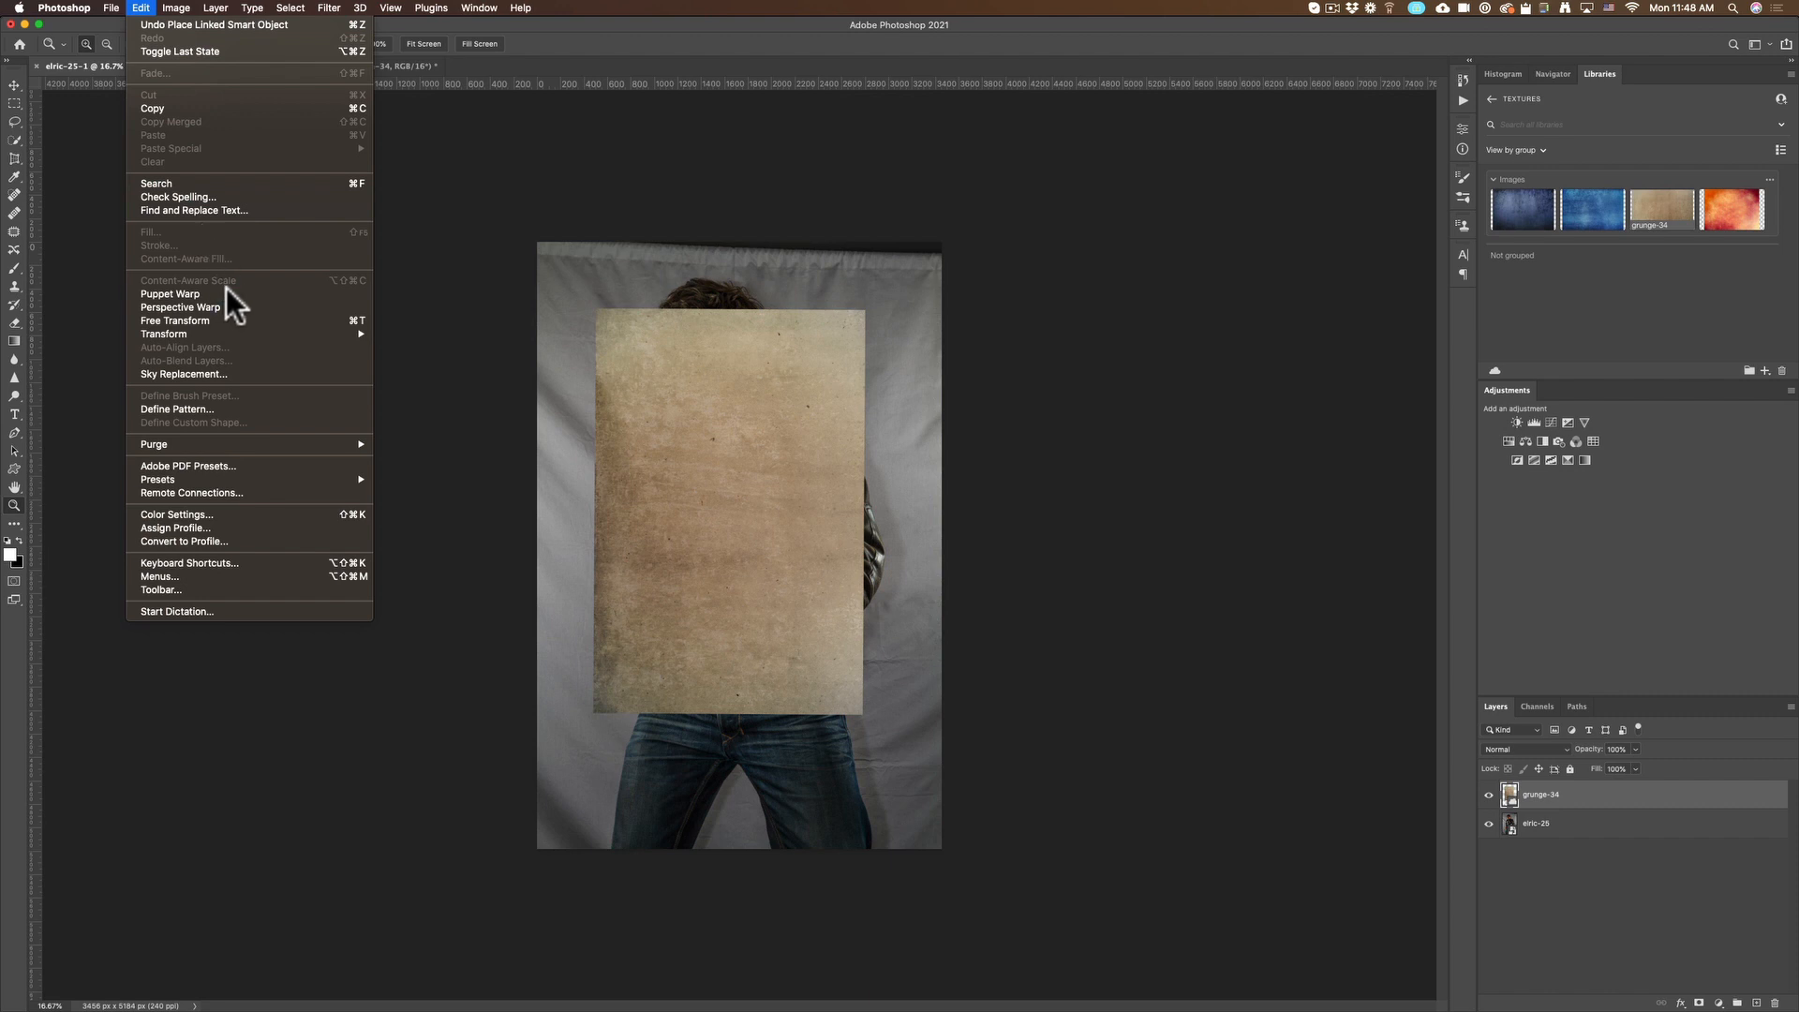
{"action": "mouse_move", "coordinate": [176, 320]}
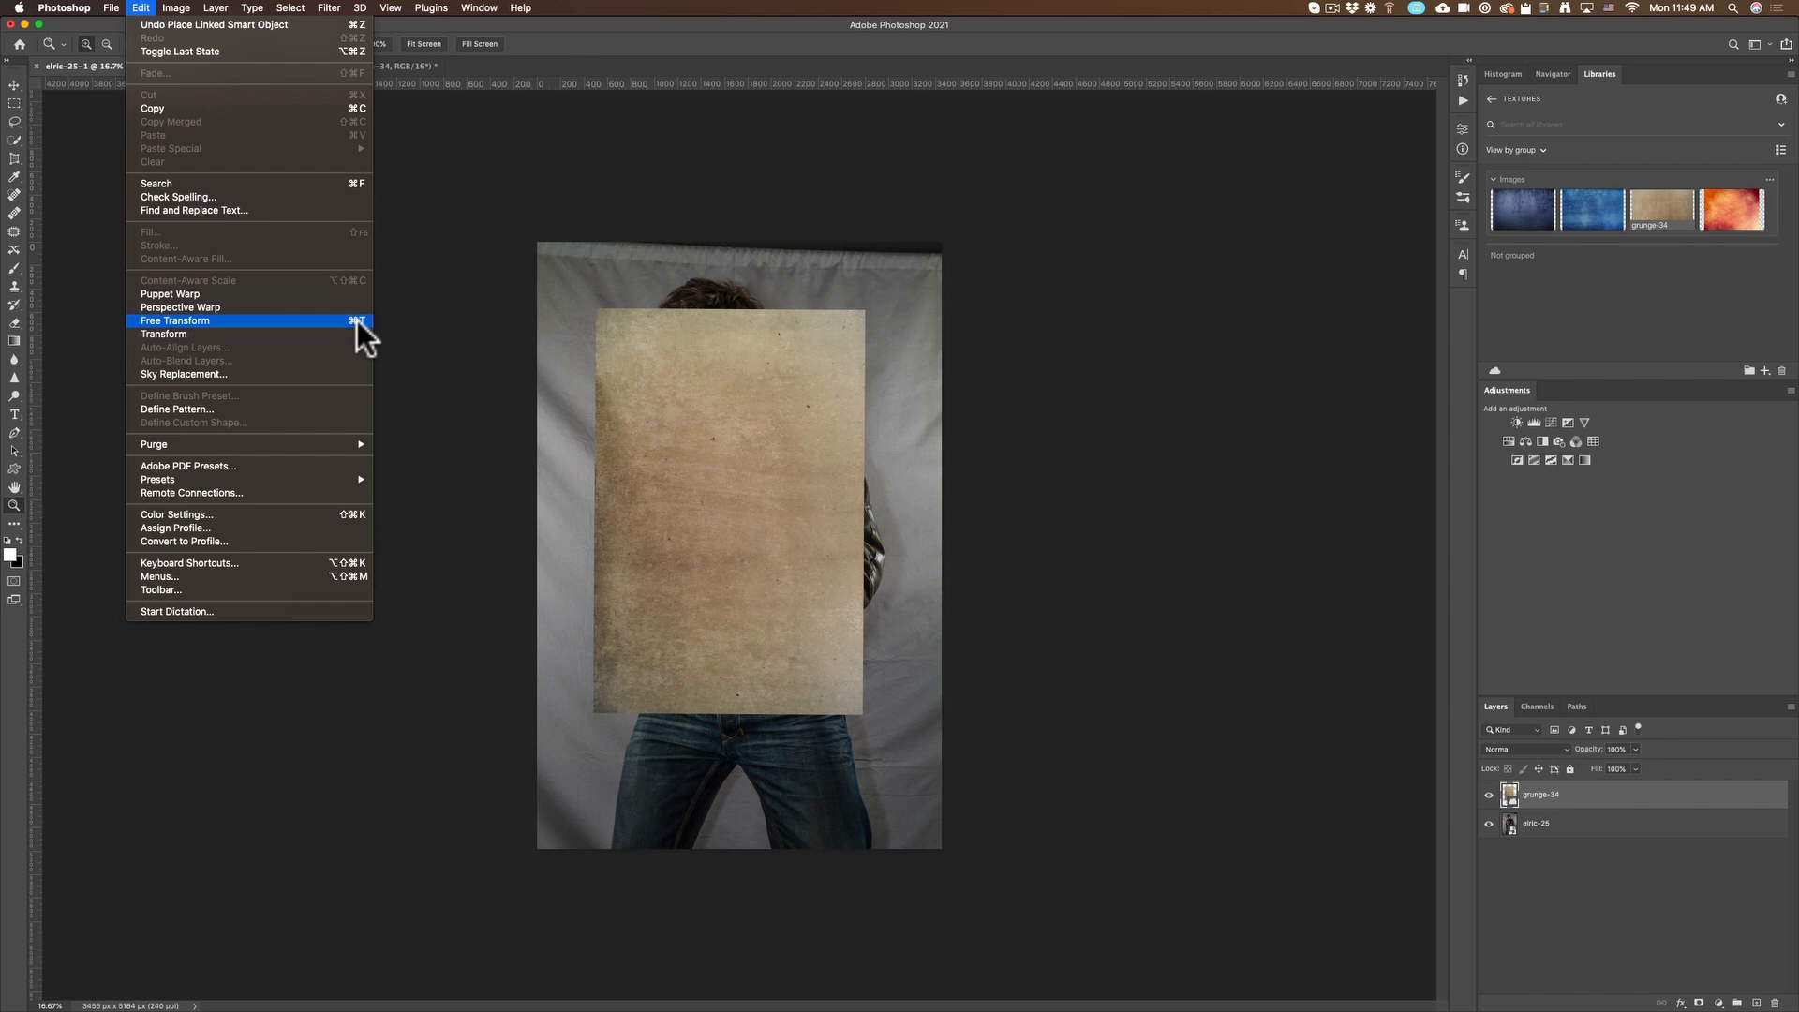
{"action": "left_click", "coordinate": [175, 320]}
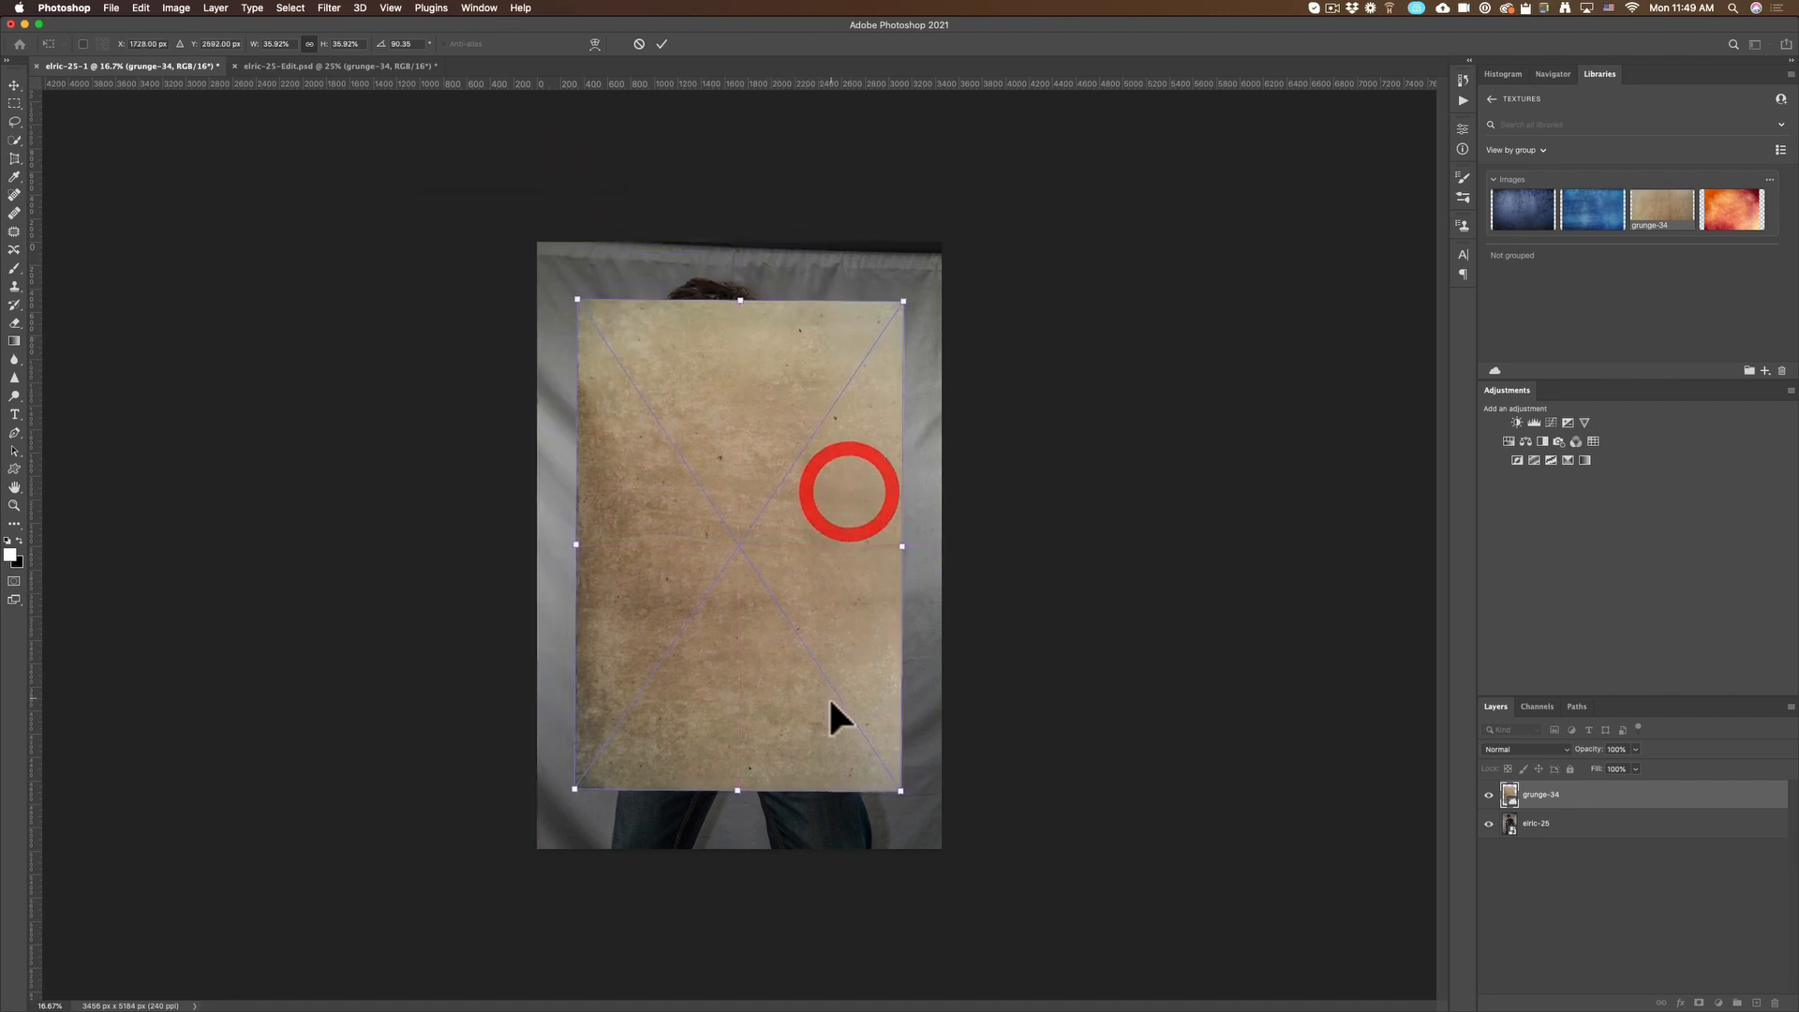
{"action": "left_click_drag", "start_coordinate": [901, 788], "coordinate": [950, 862]}
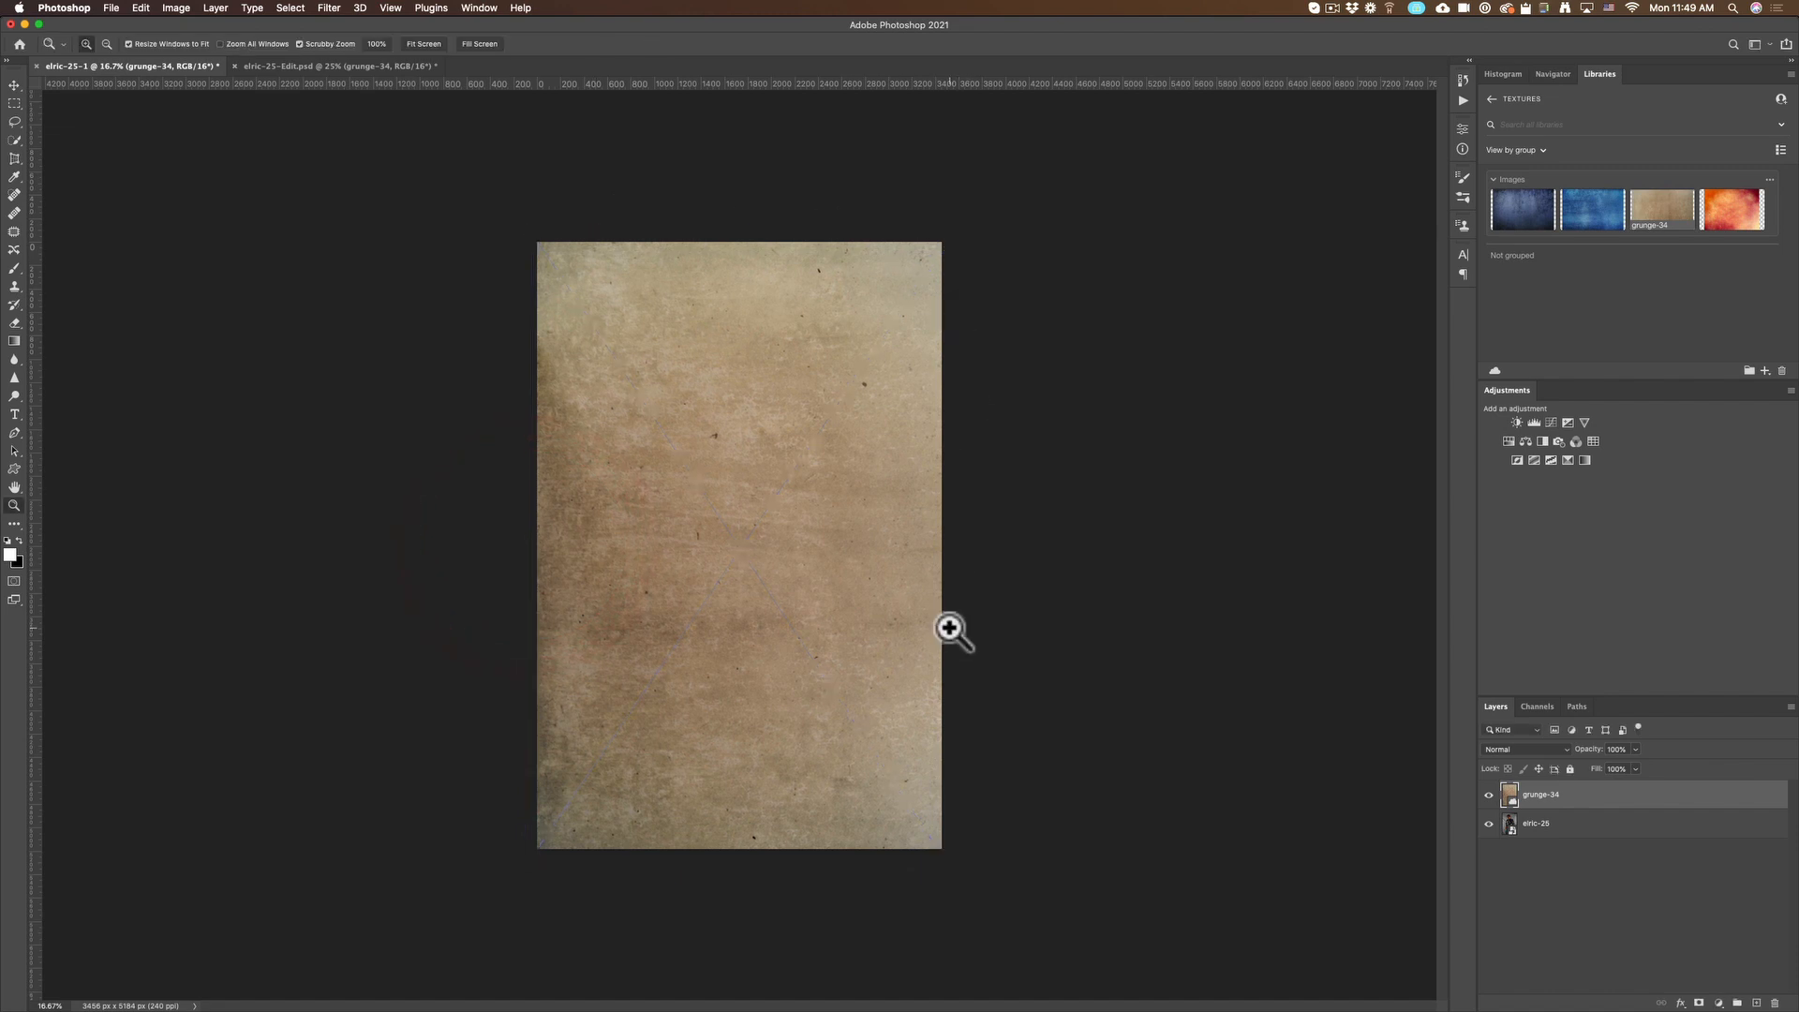
Try Multiply, then settle on Overlay as the grunge-34 layer's blend mode
{"action": "left_click", "coordinate": [1525, 749]}
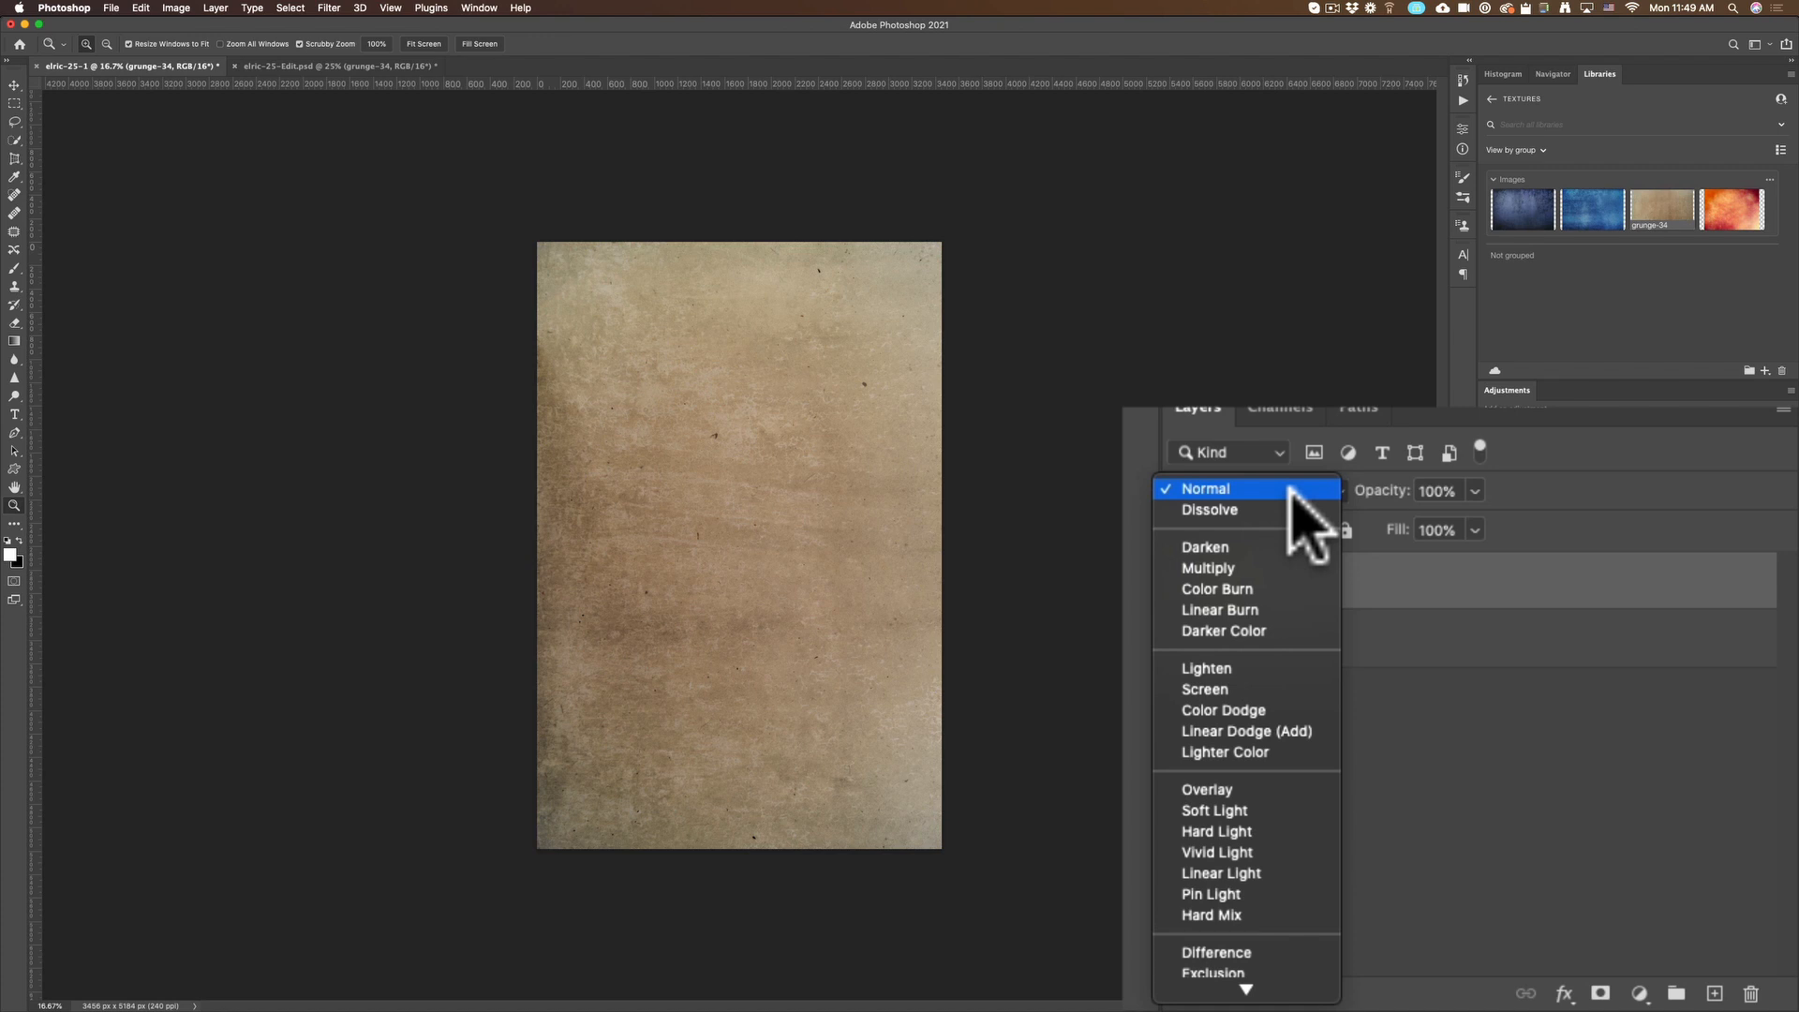
{"action": "left_click", "coordinate": [1207, 567]}
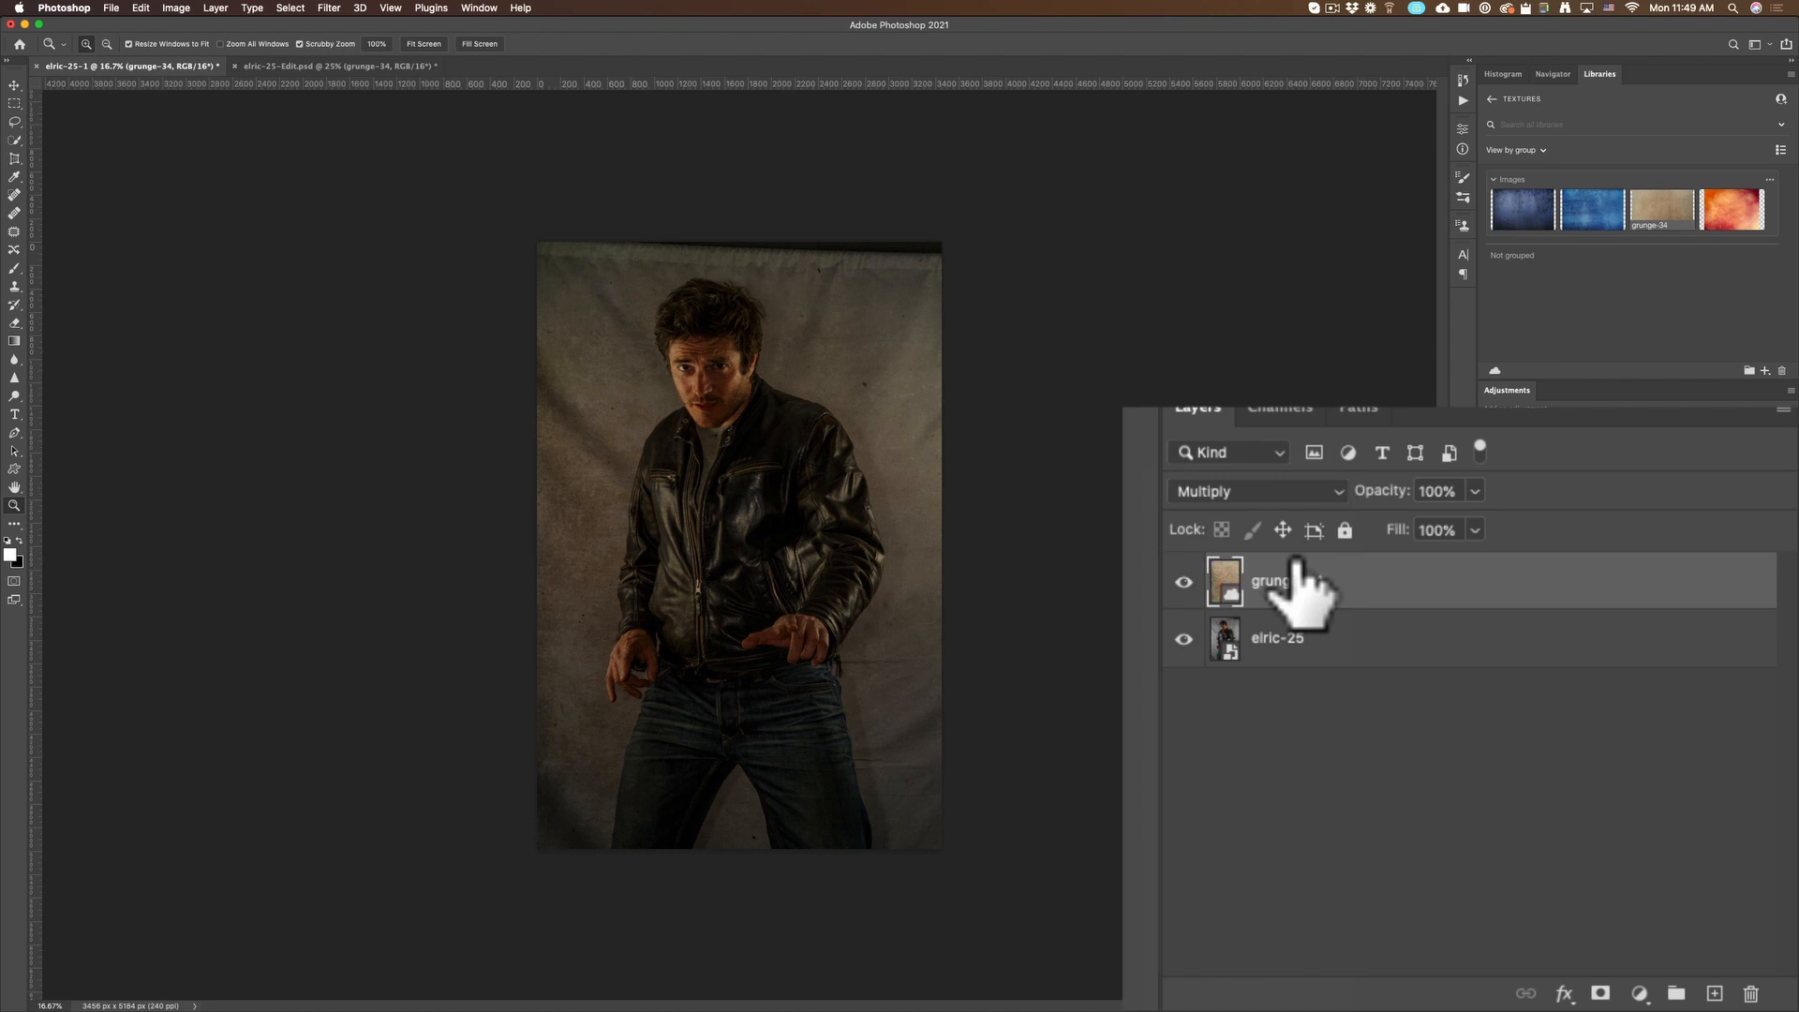
{"action": "mouse_move", "coordinate": [1268, 509]}
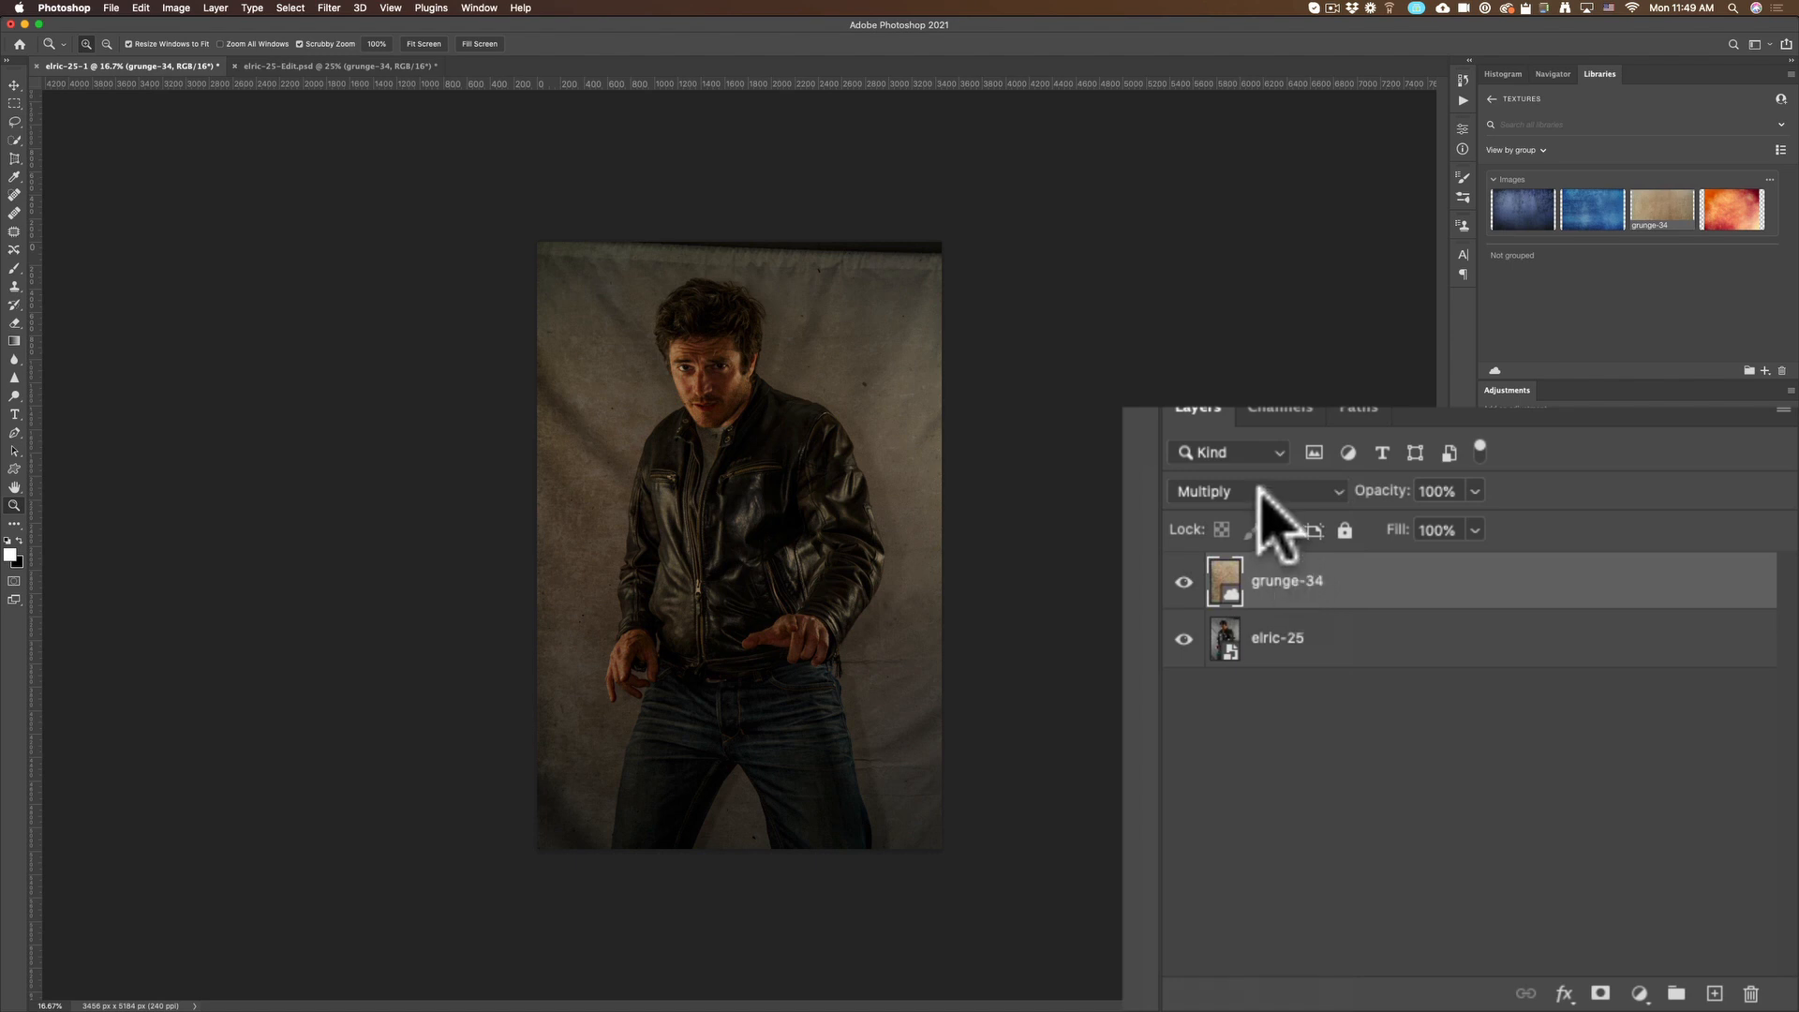
{"action": "left_click", "coordinate": [1255, 489]}
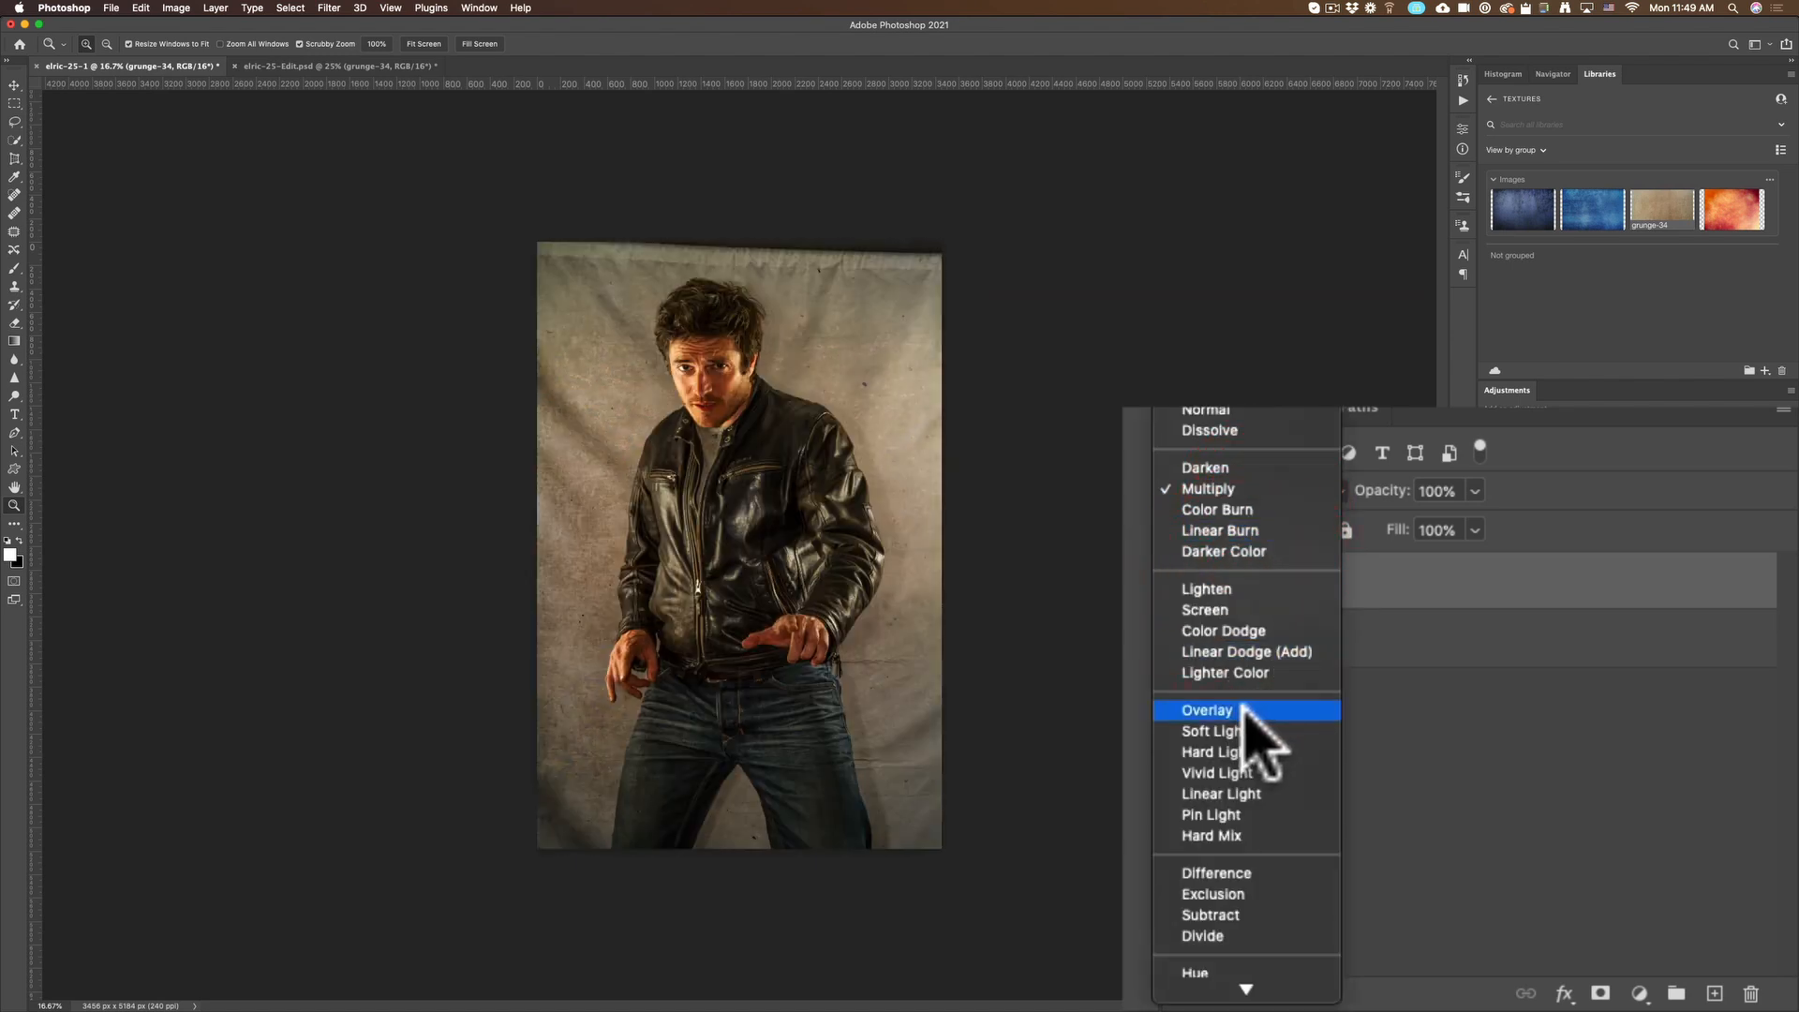
{"action": "left_click", "coordinate": [1207, 708]}
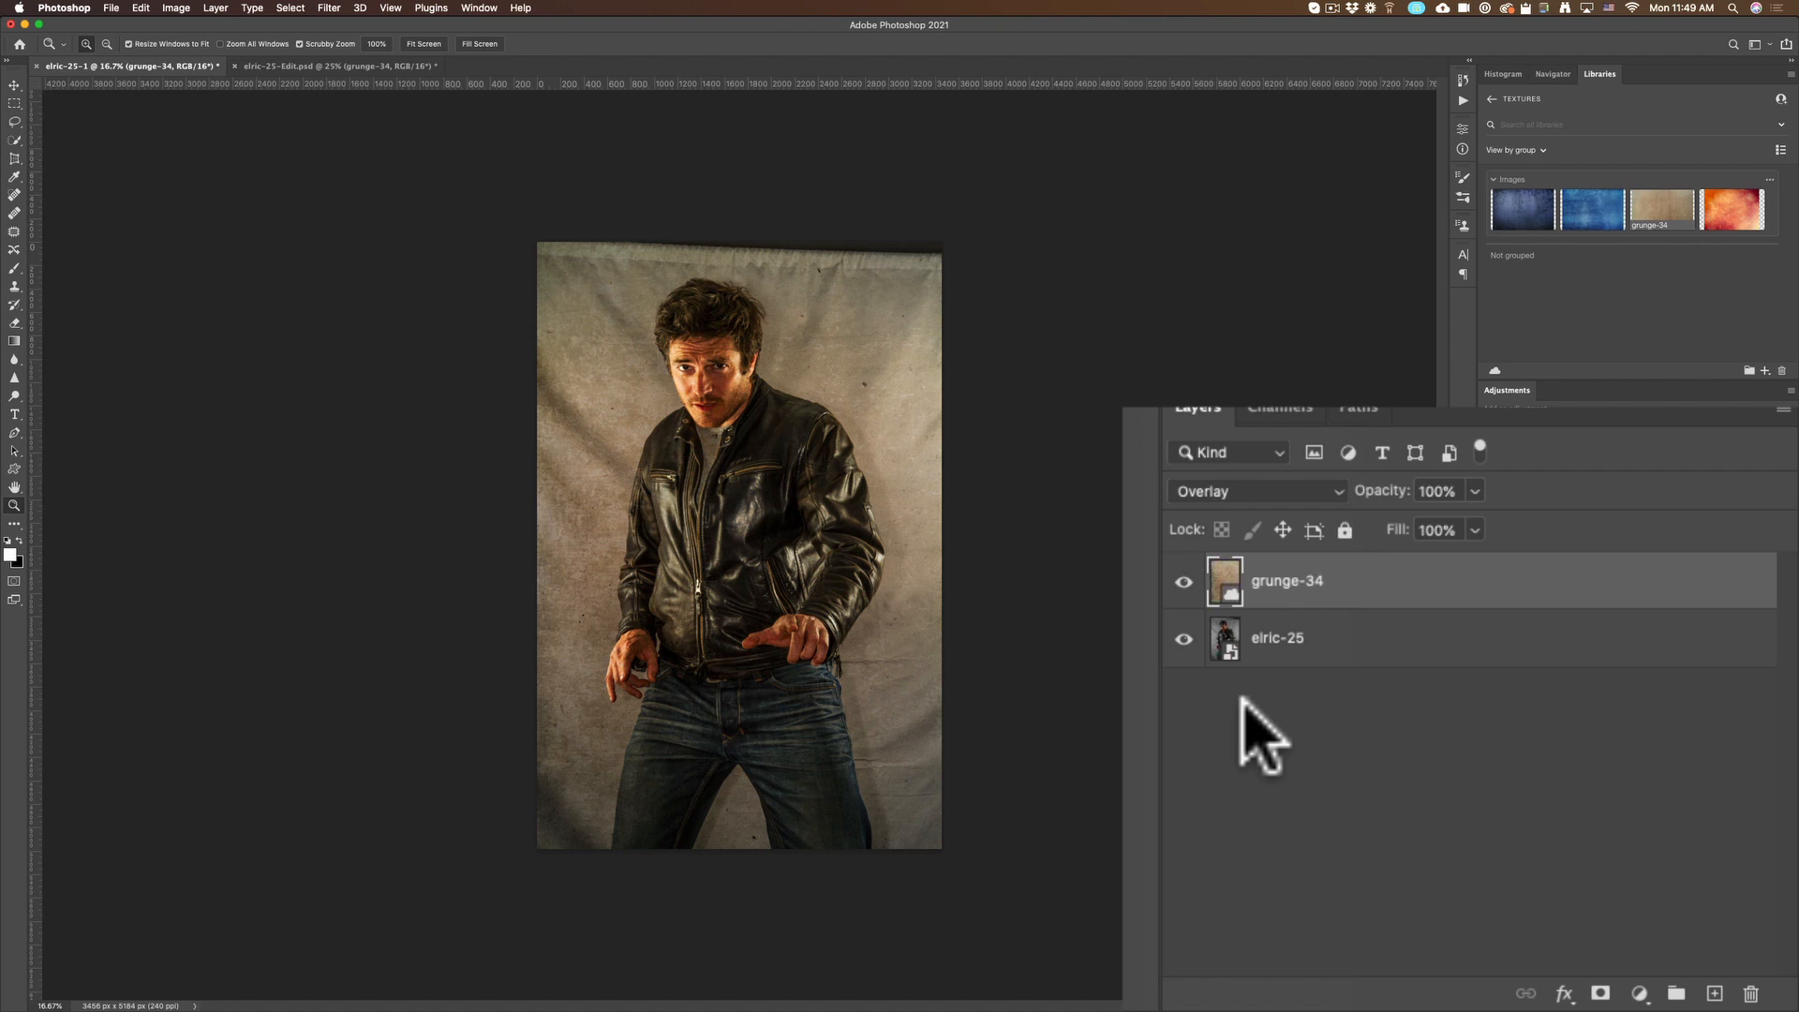
{"action": "mouse_move", "coordinate": [1291, 601]}
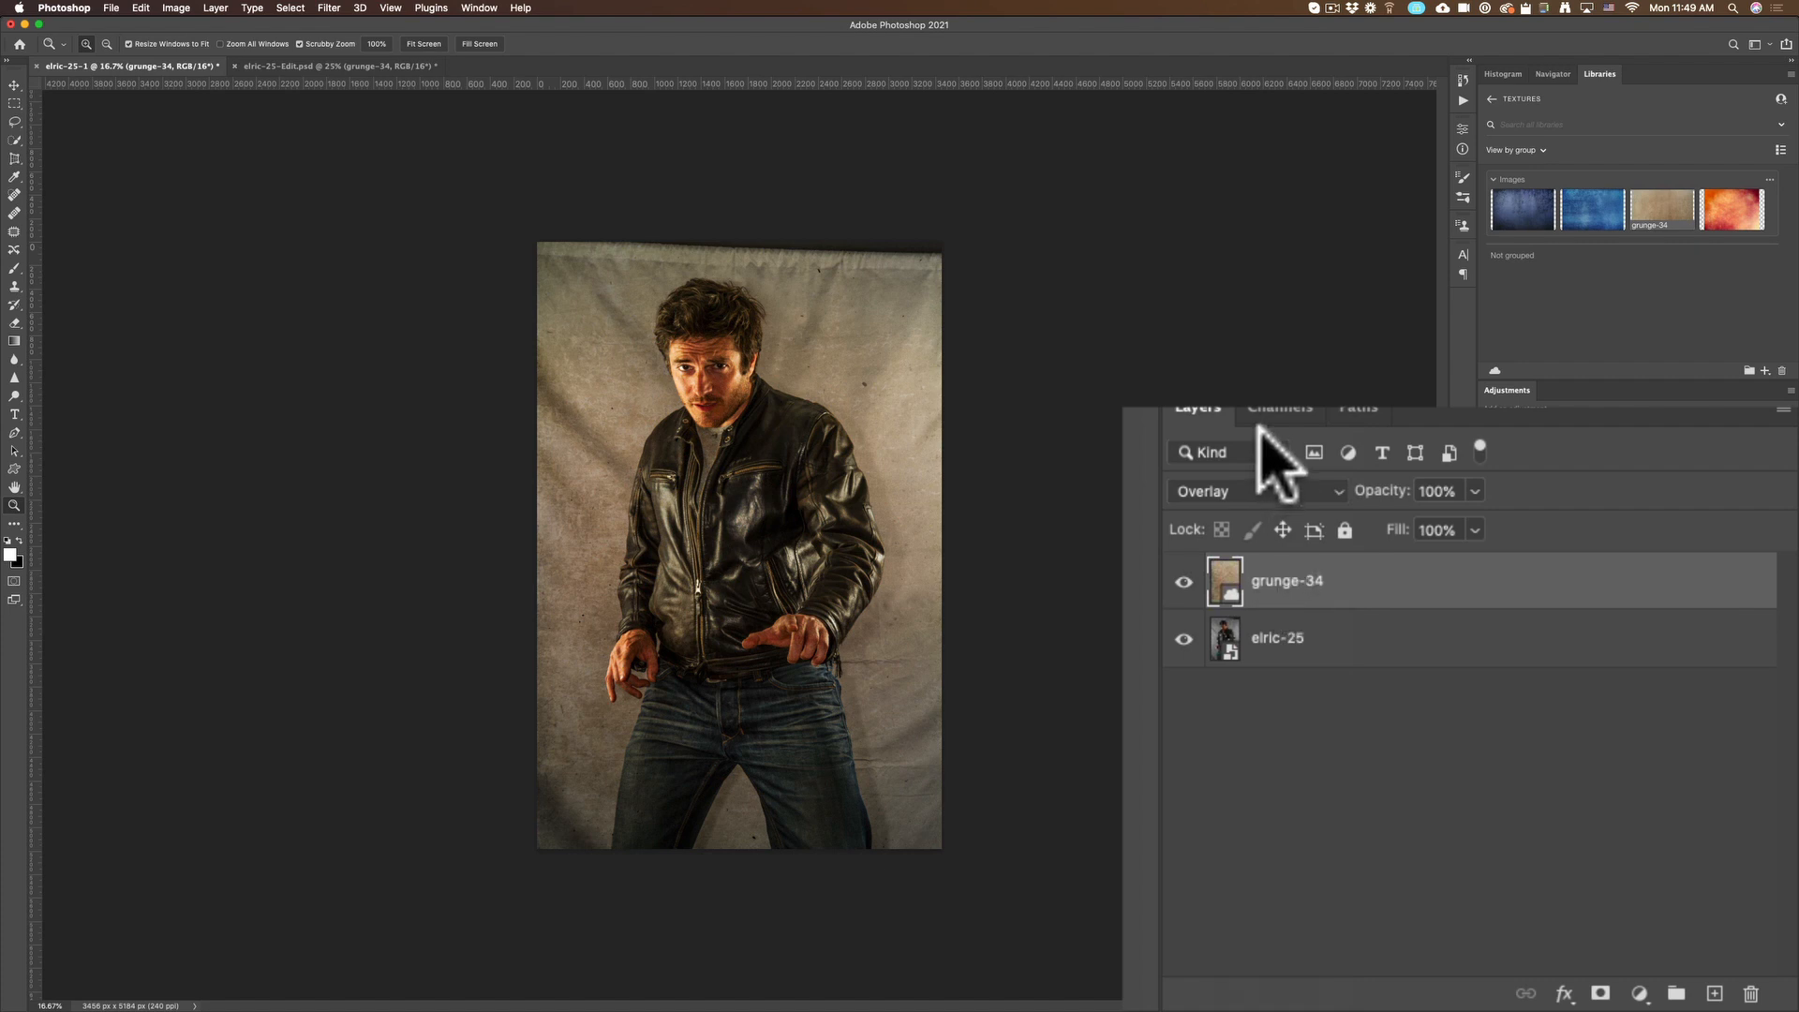
{"action": "left_click", "coordinate": [1249, 489]}
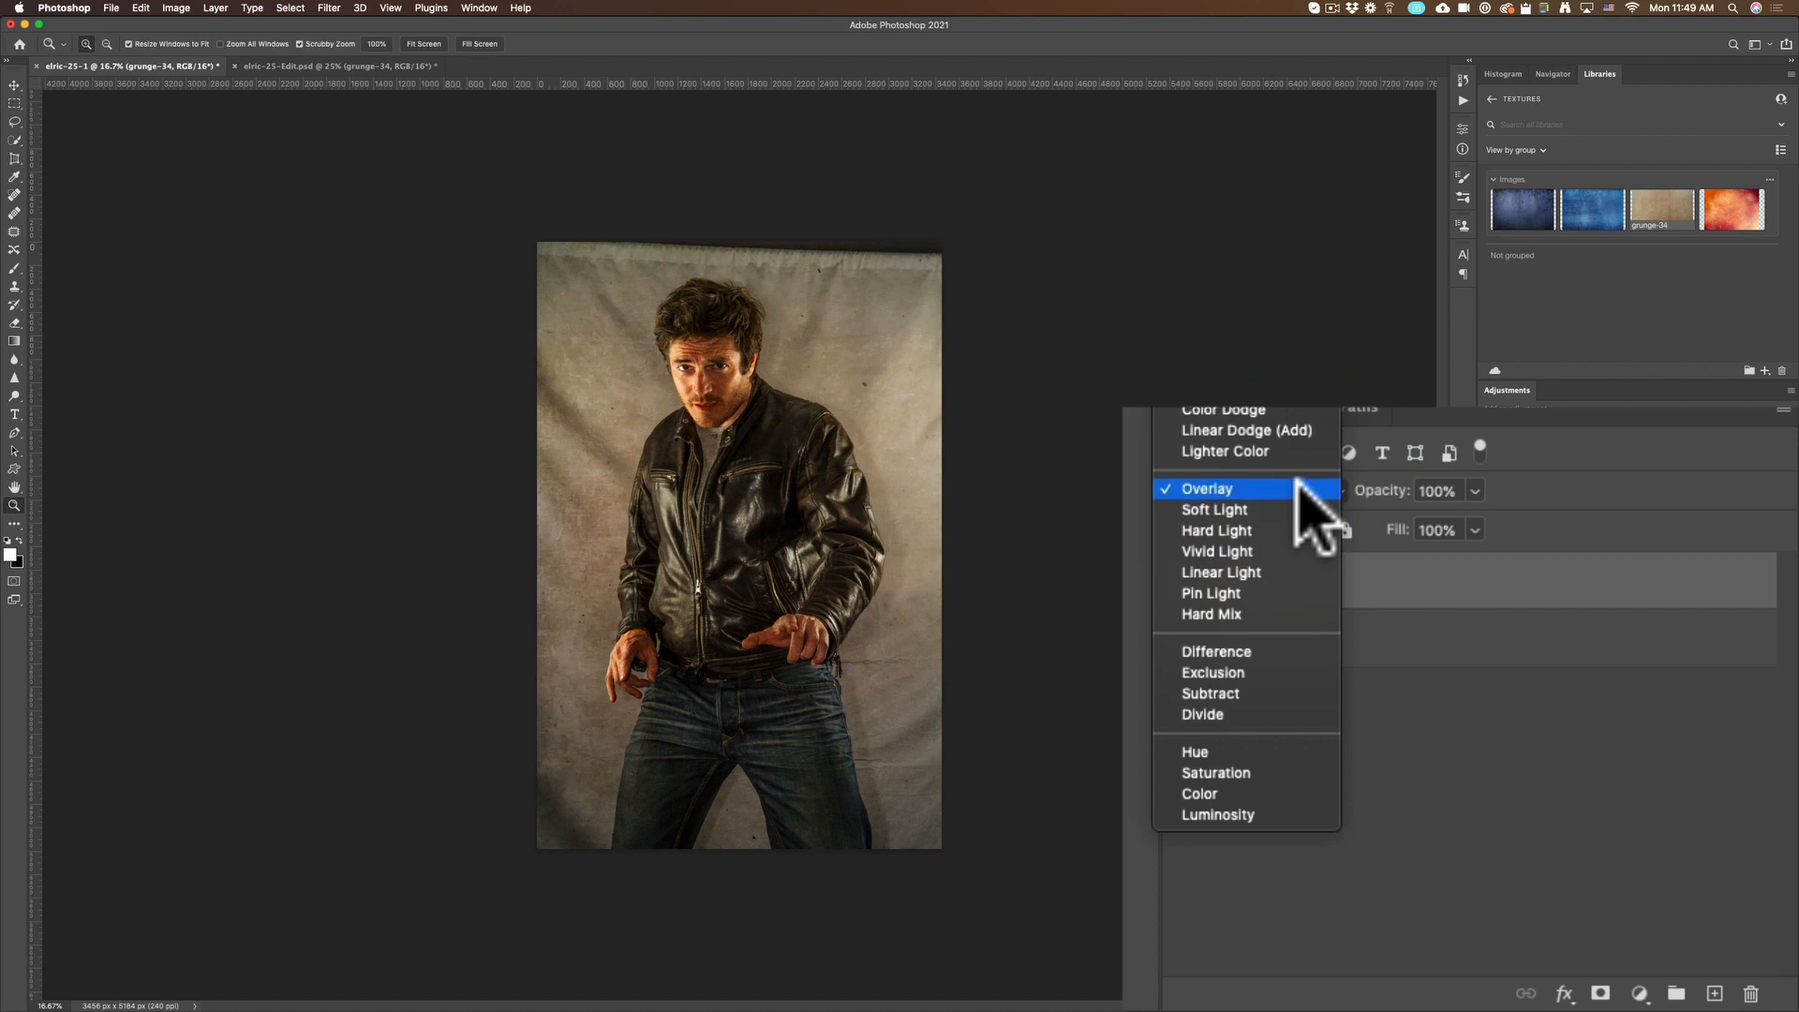
{"action": "left_click", "coordinate": [1207, 487]}
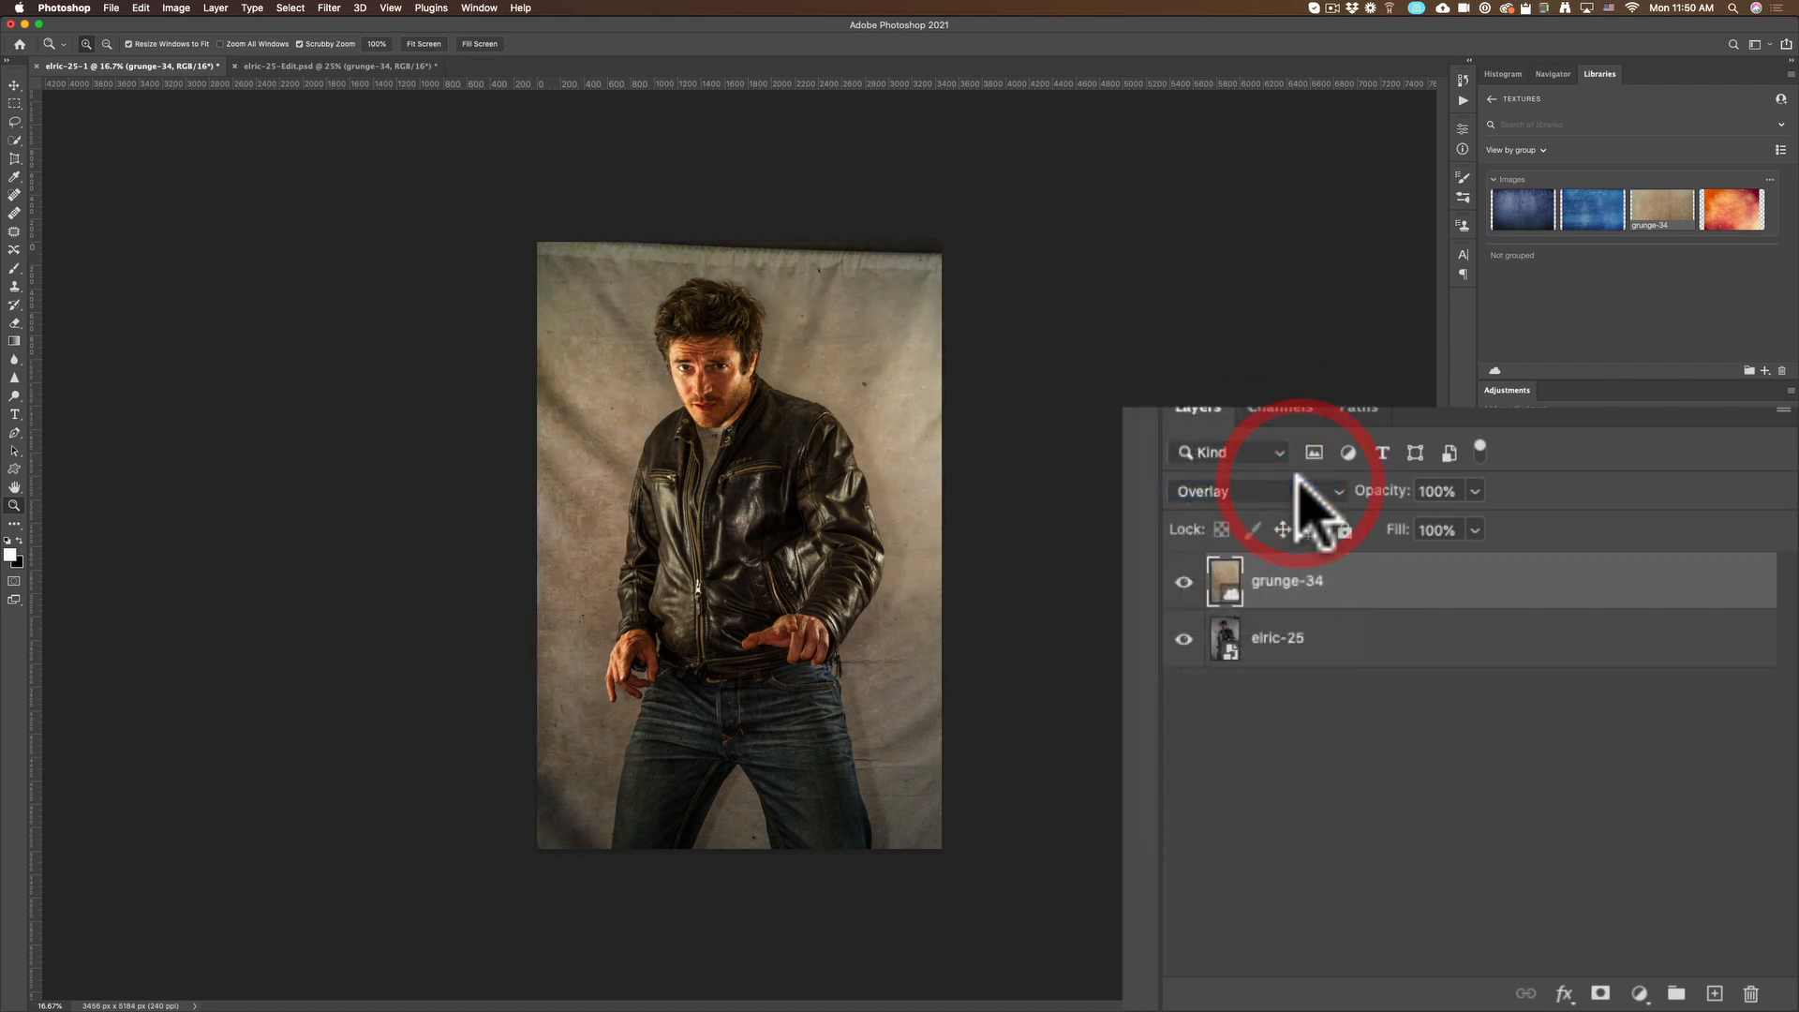
{"action": "mouse_move", "coordinate": [1296, 504]}
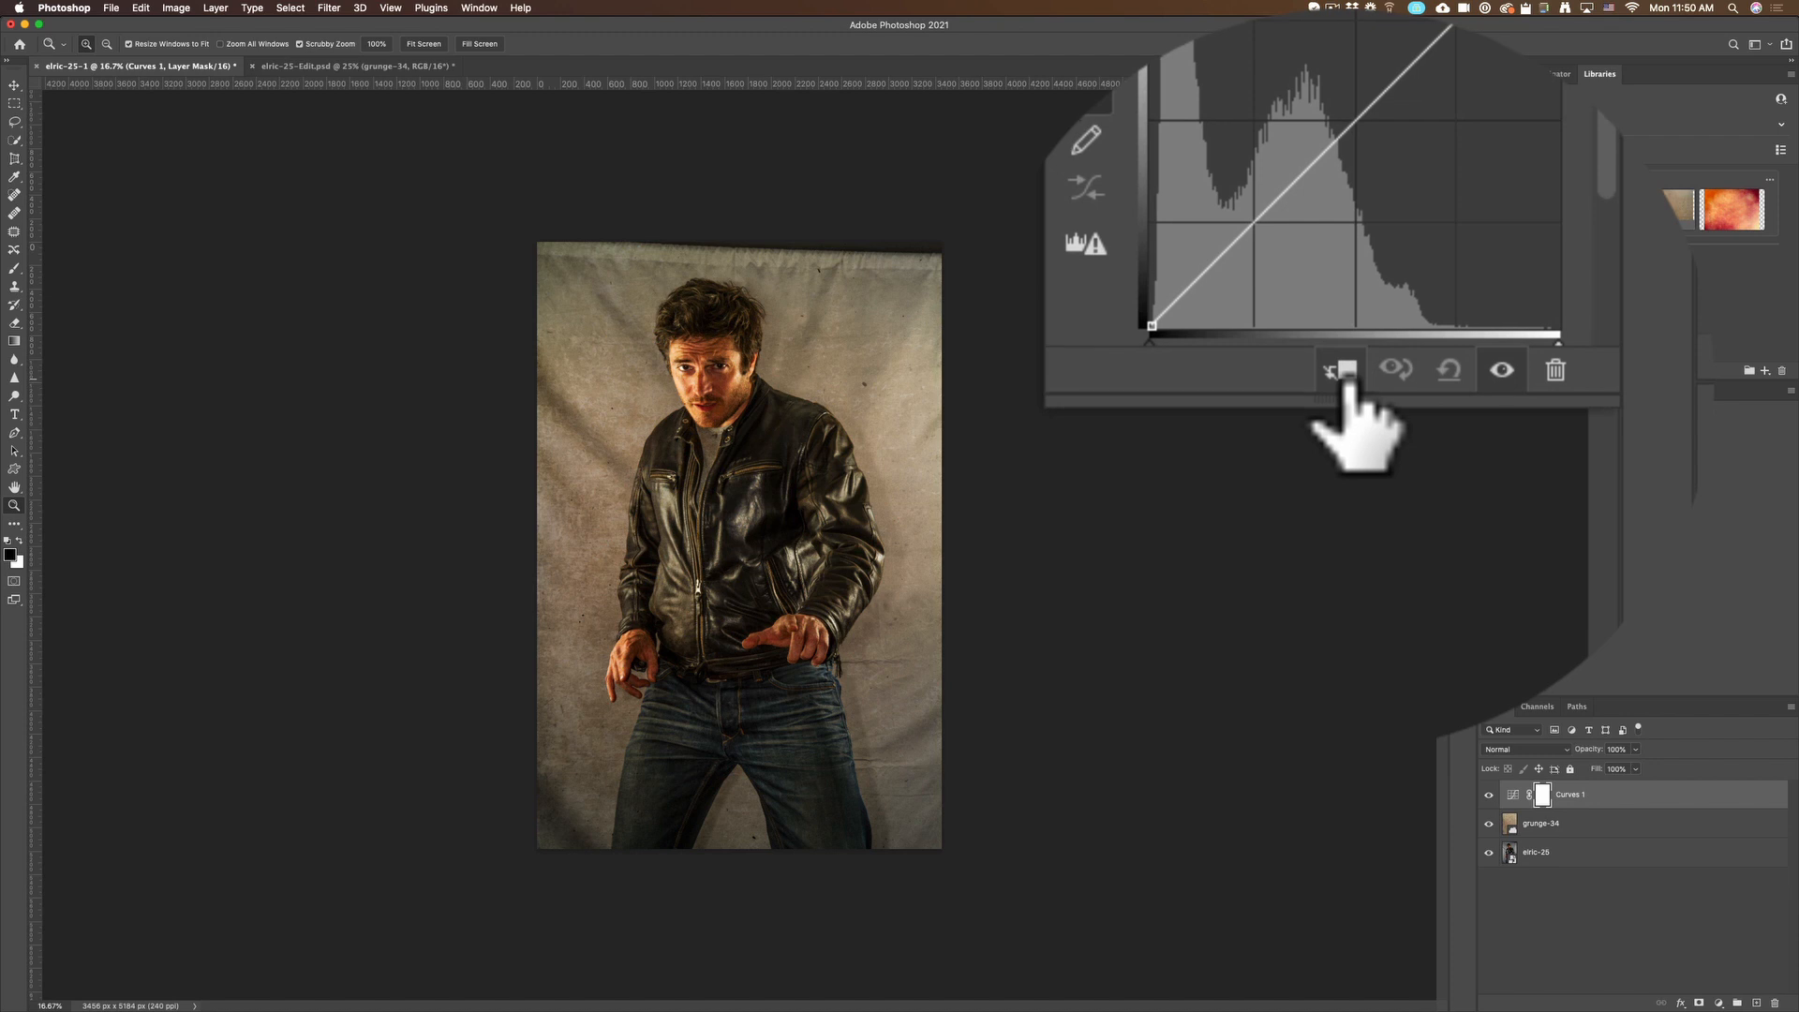
{"action": "mouse_move", "coordinate": [1346, 379]}
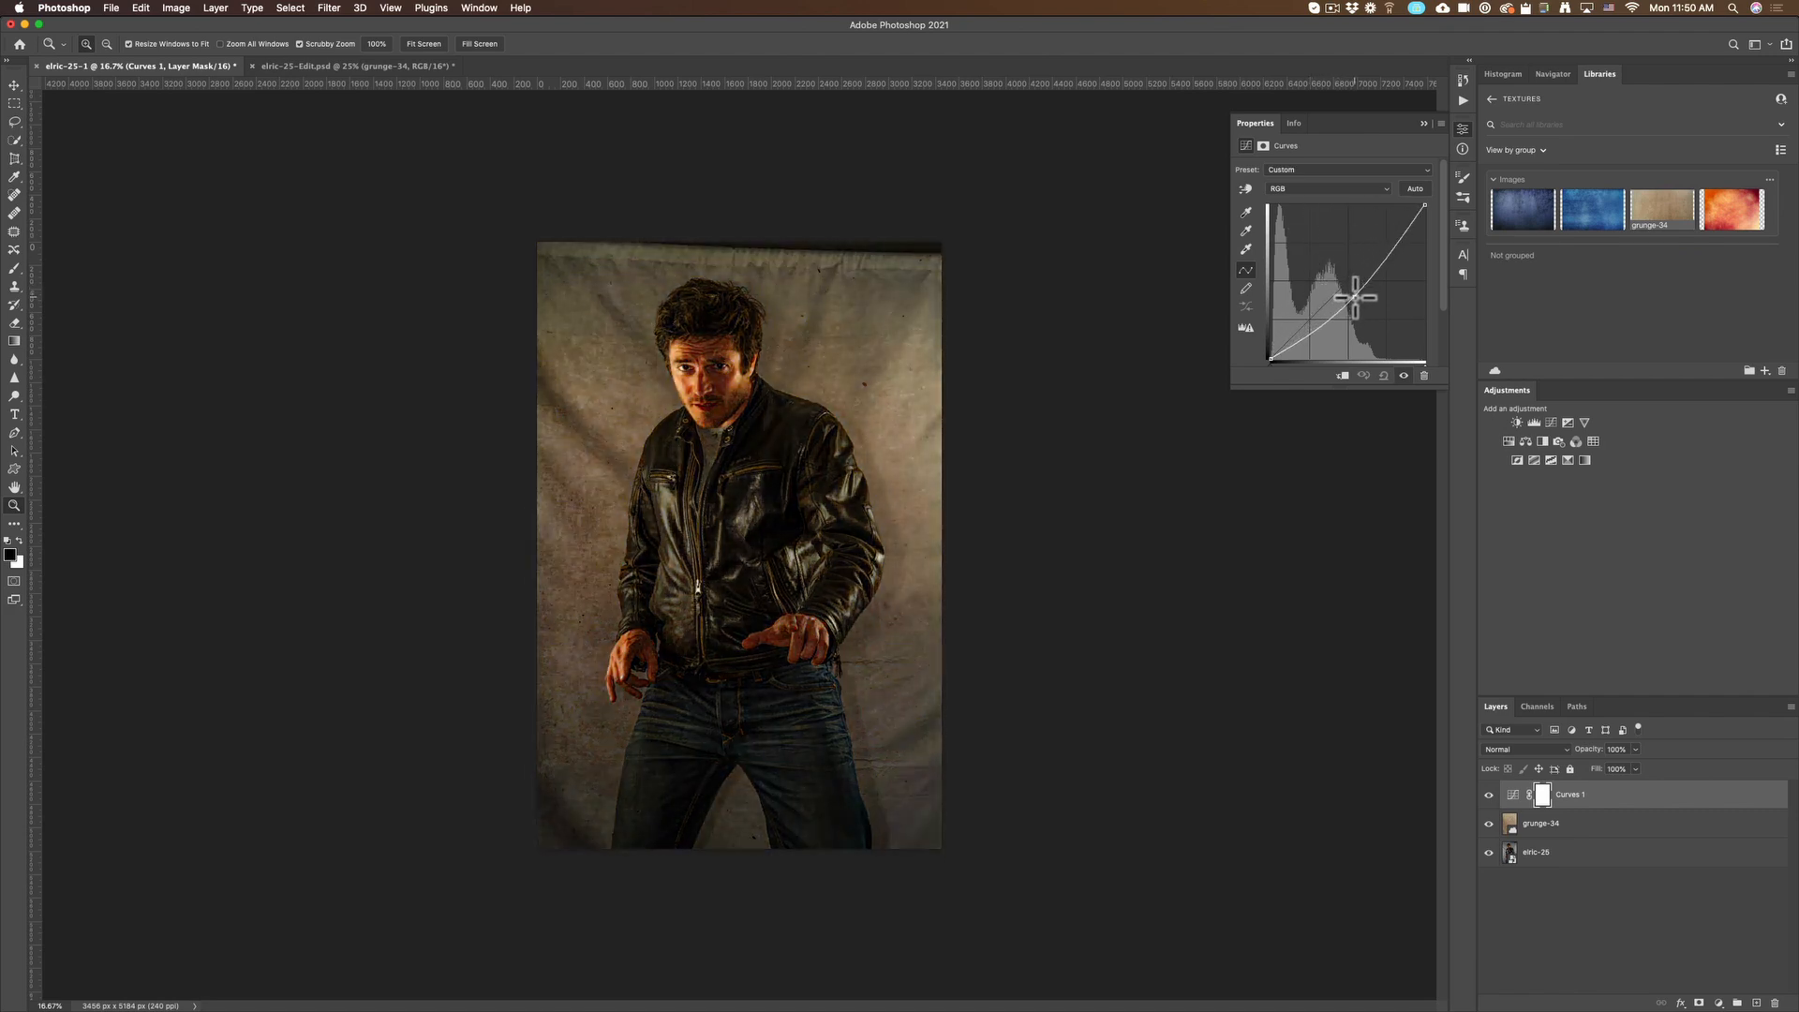
Shape the RGB curve into an S-curve for stronger contrast on the textured portrait
{"action": "left_click_drag", "start_coordinate": [1356, 300], "coordinate": [1357, 288]}
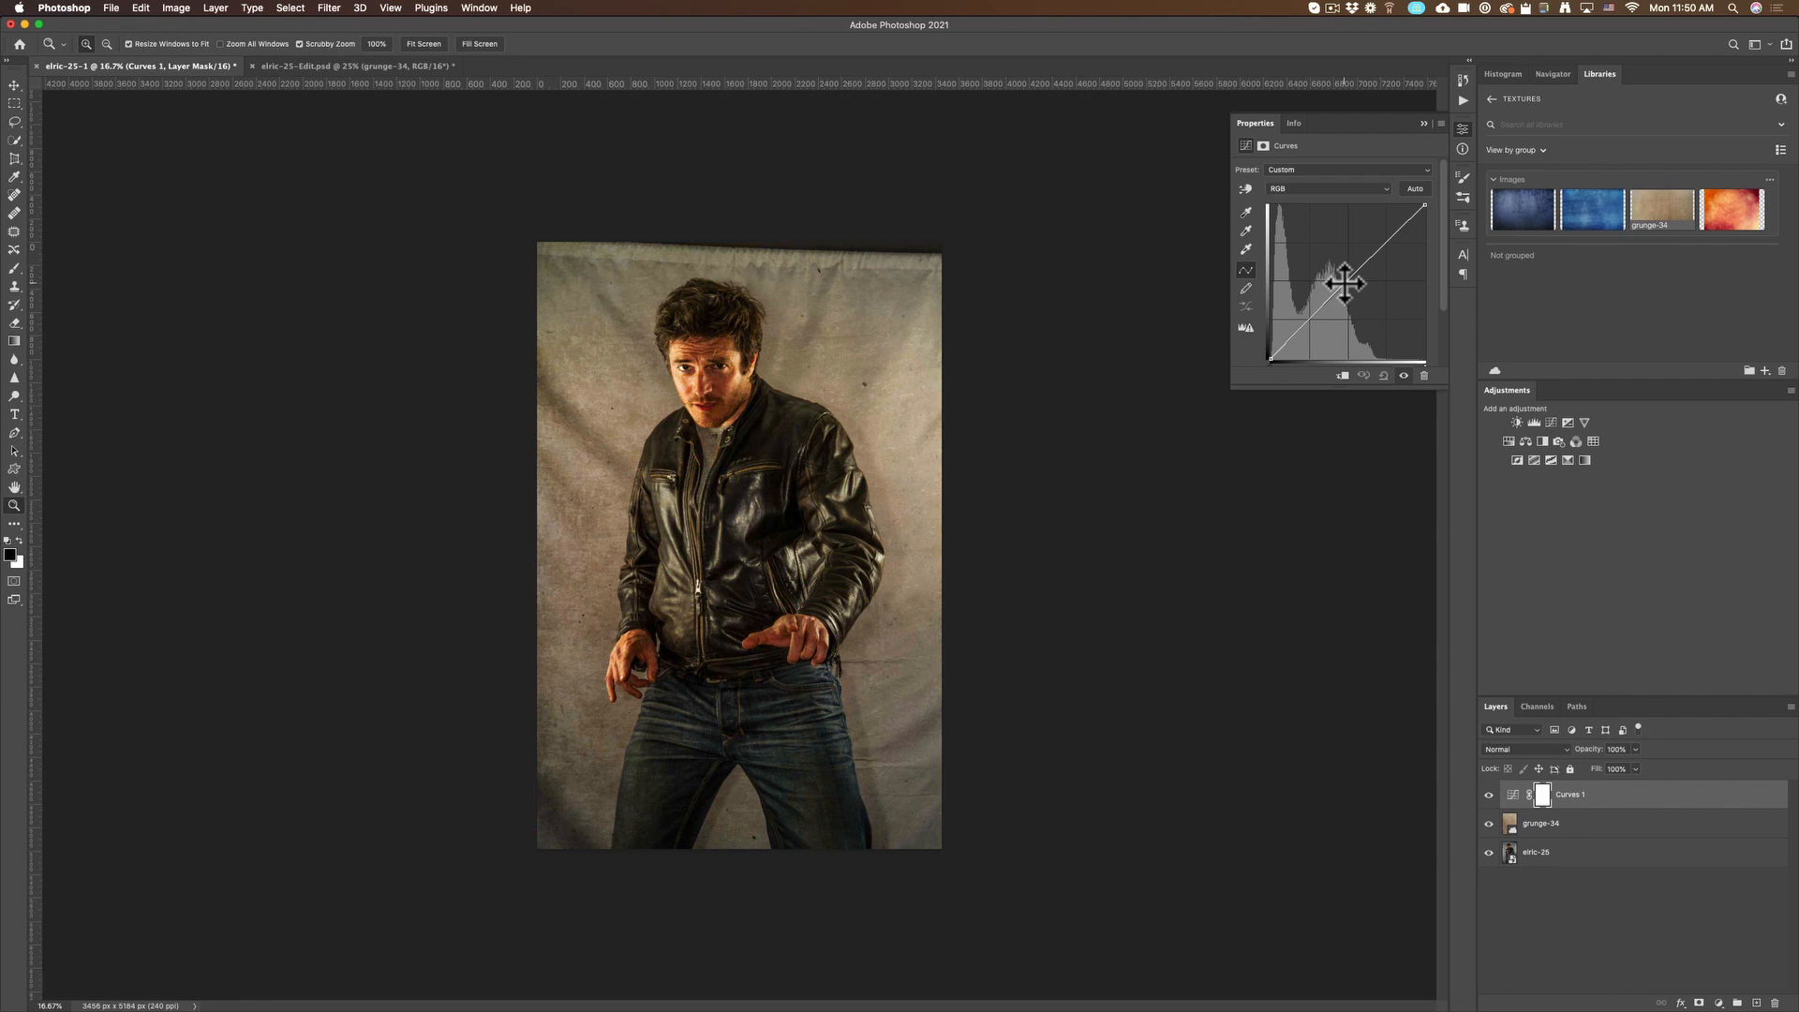
{"action": "left_click_drag", "start_coordinate": [1341, 283], "coordinate": [1308, 242]}
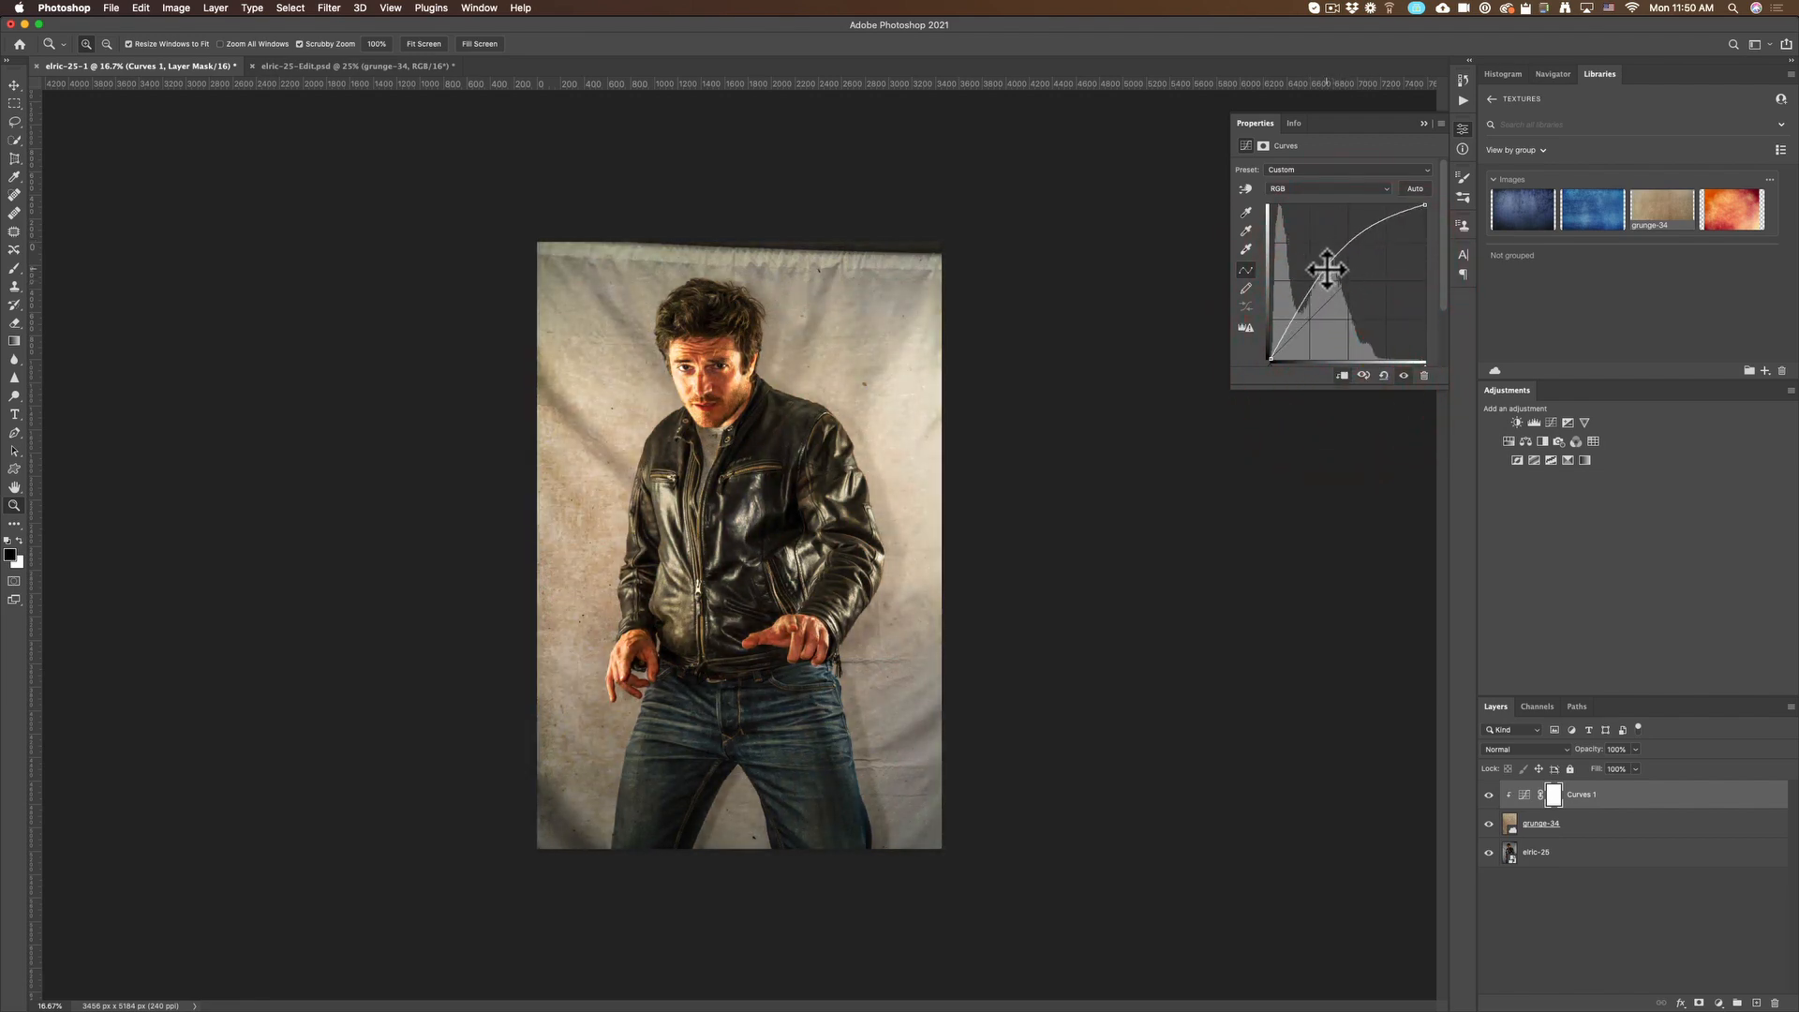
{"action": "left_click_drag", "start_coordinate": [1326, 264], "coordinate": [1342, 279]}
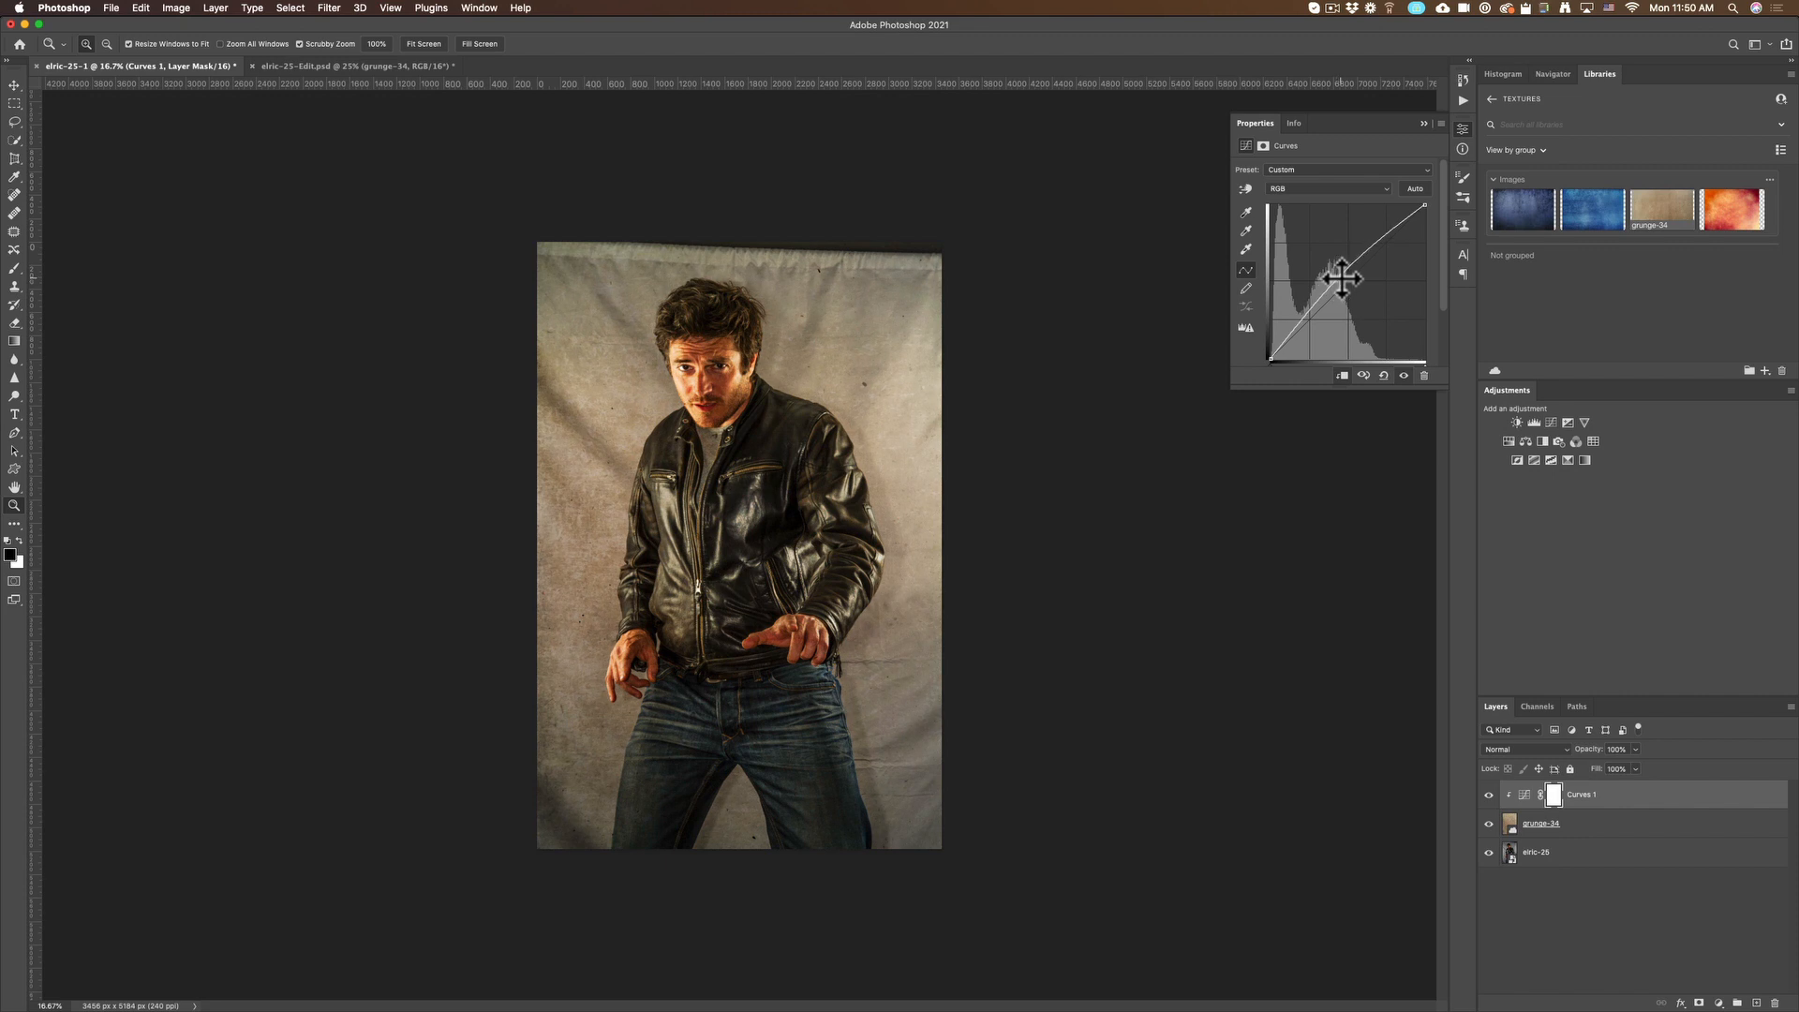
{"action": "left_click_drag", "start_coordinate": [1341, 279], "coordinate": [1314, 335]}
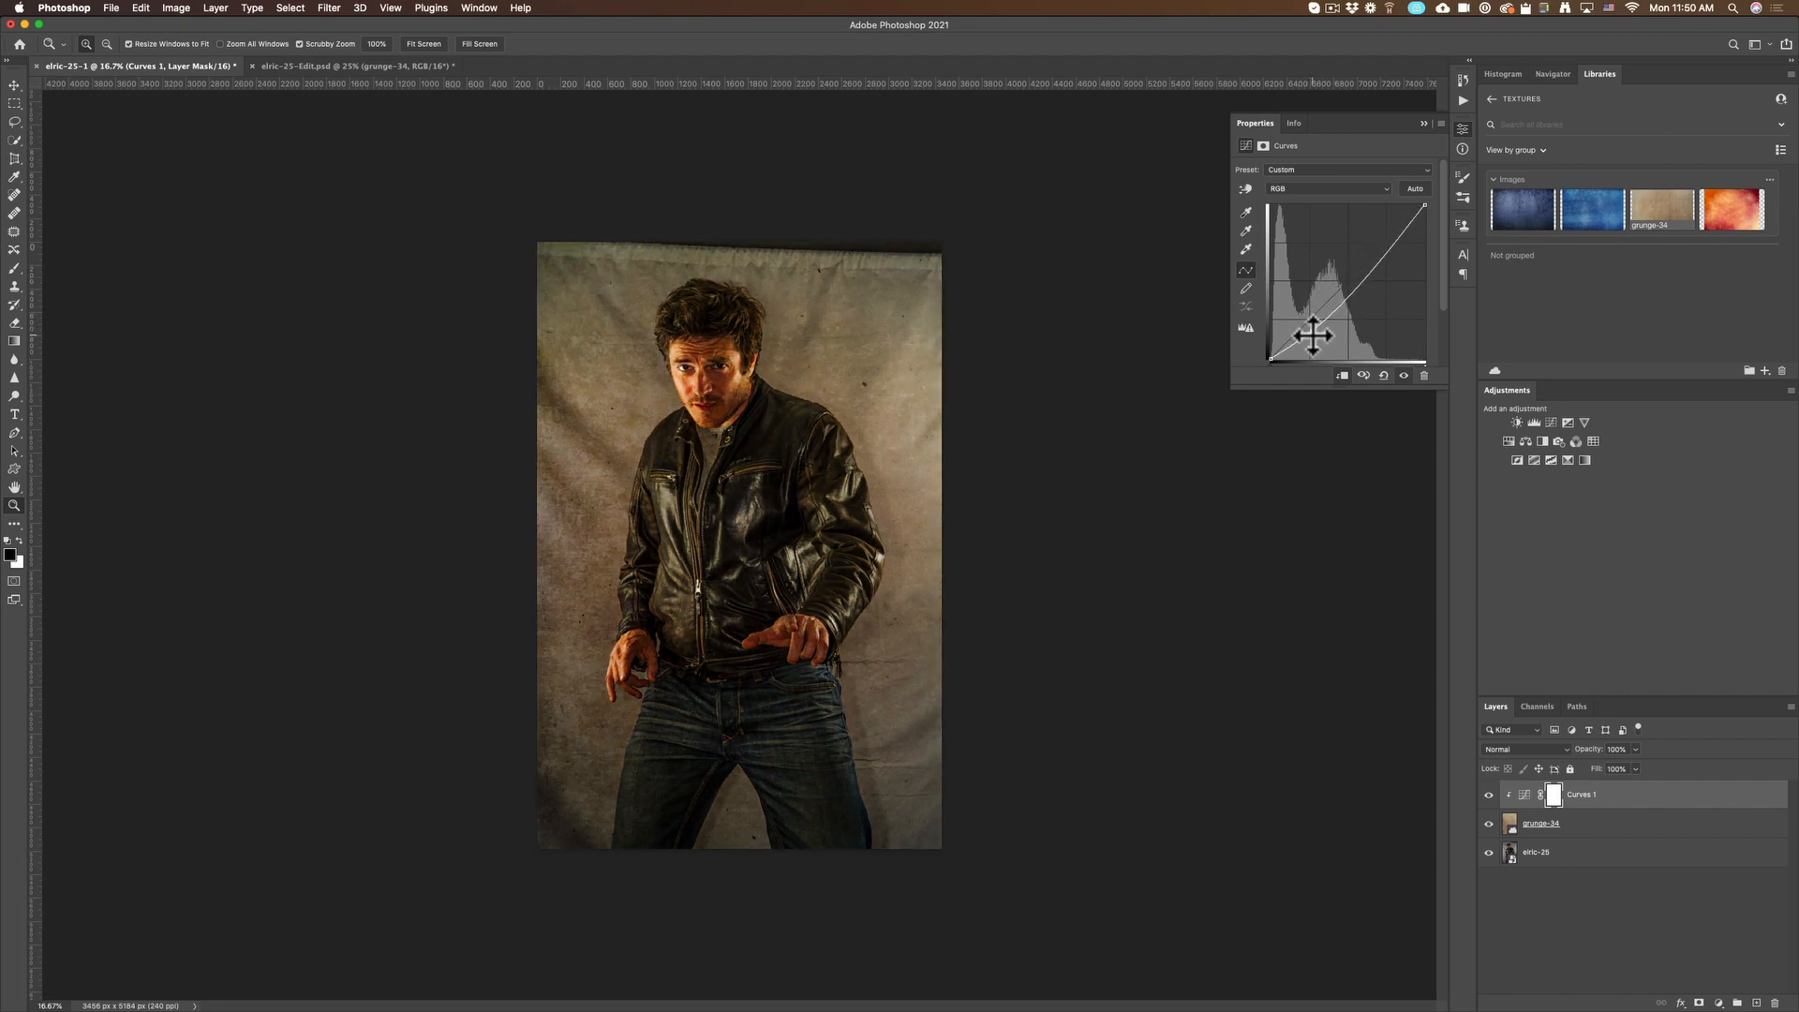
{"action": "left_click_drag", "start_coordinate": [1313, 334], "coordinate": [1373, 249]}
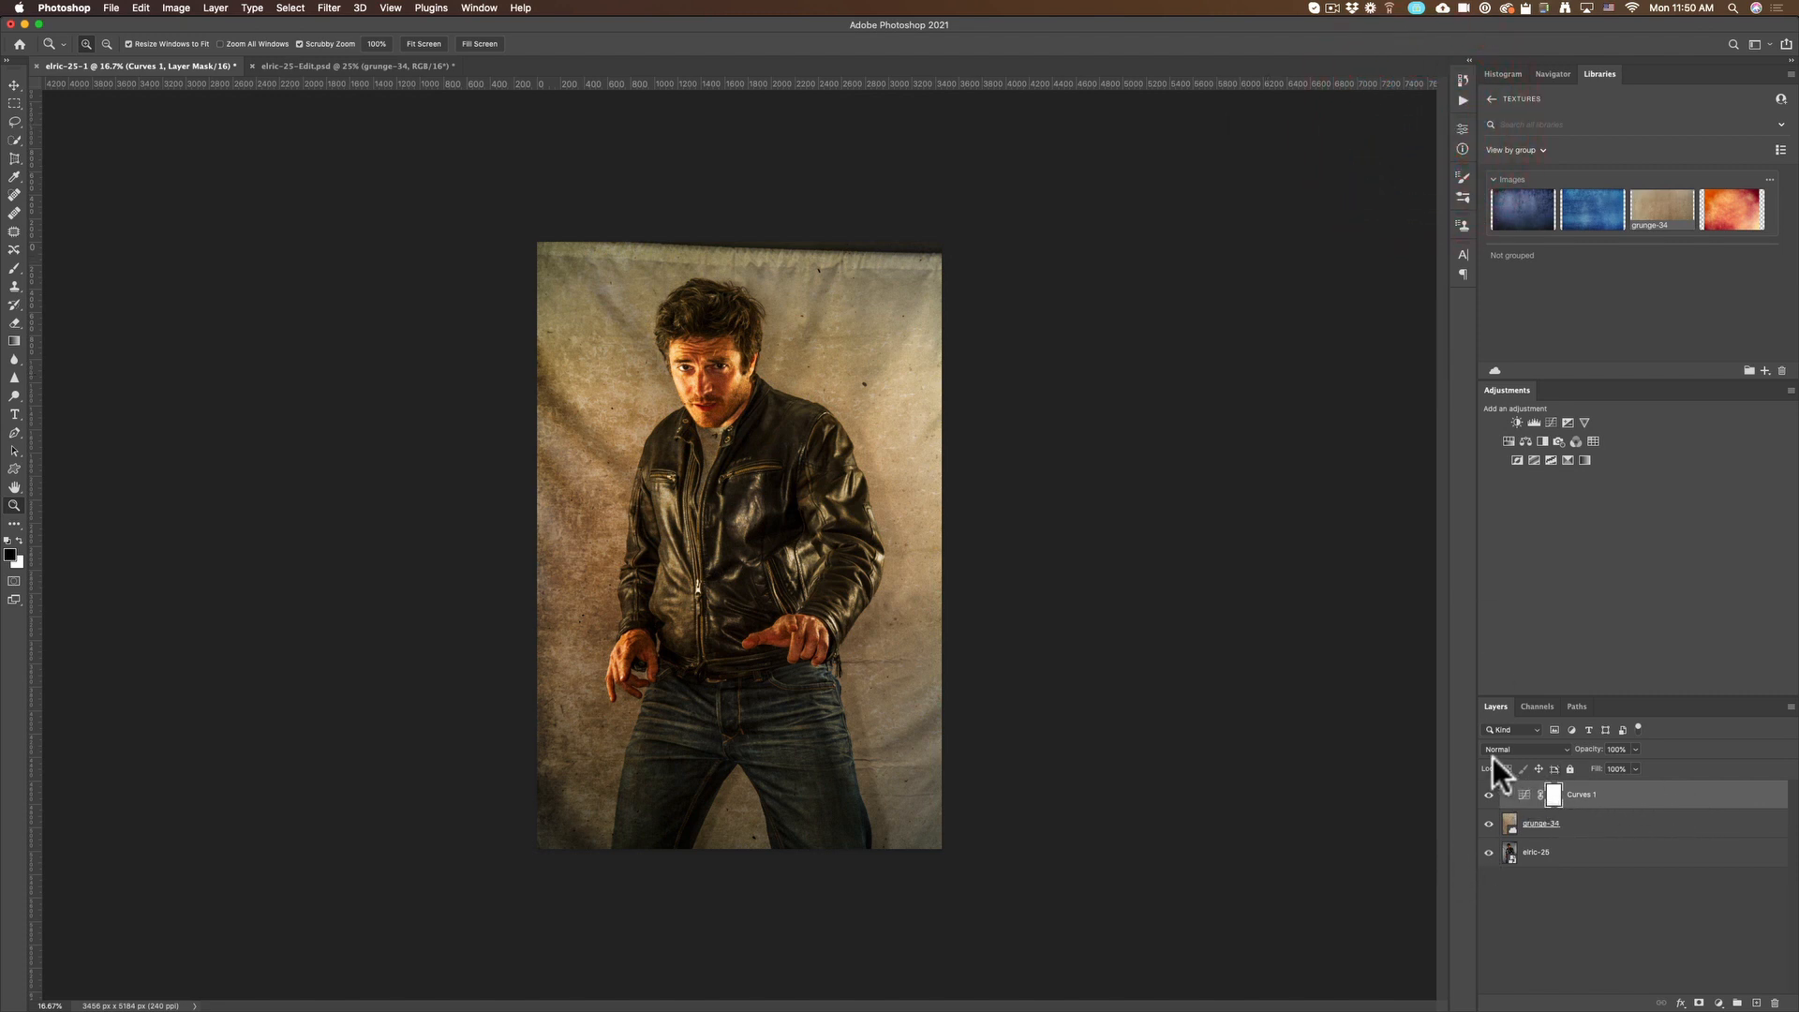
Set Curves 1 to Luminosity blending after comparing with Normal, then bring up new adjustment types
{"action": "left_click", "coordinate": [1514, 750]}
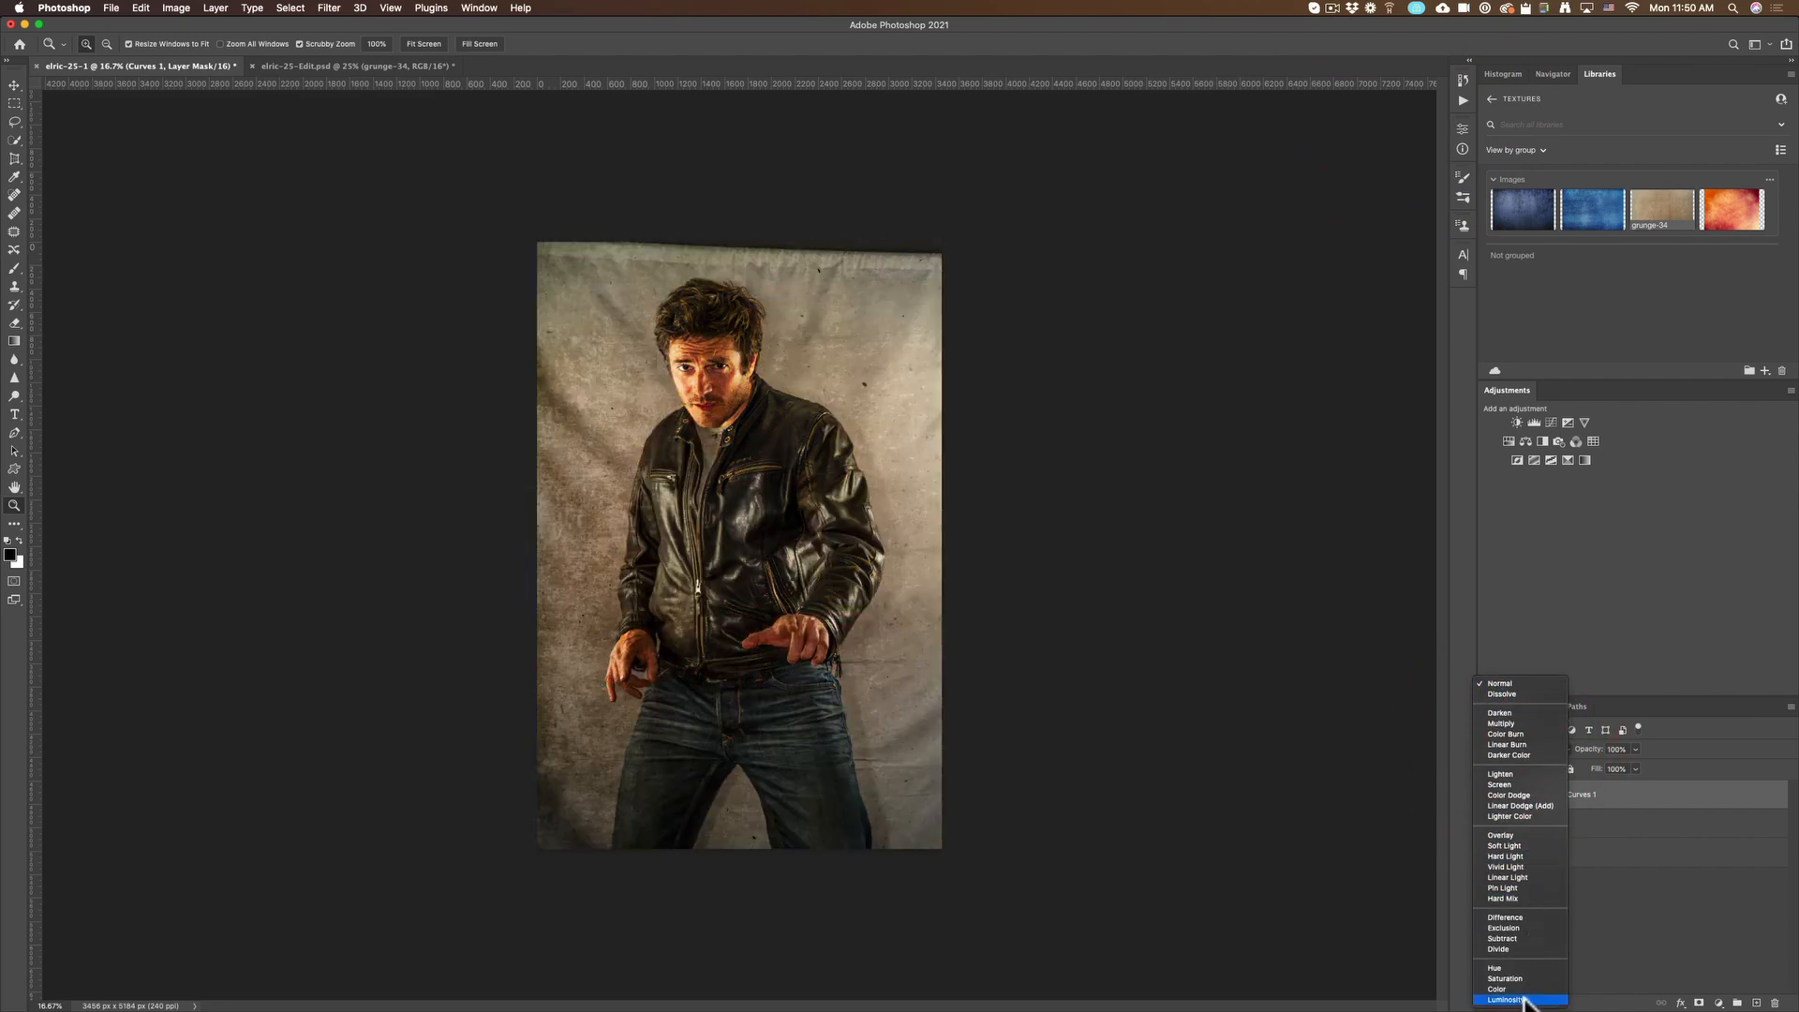
{"action": "left_click", "coordinate": [1504, 999]}
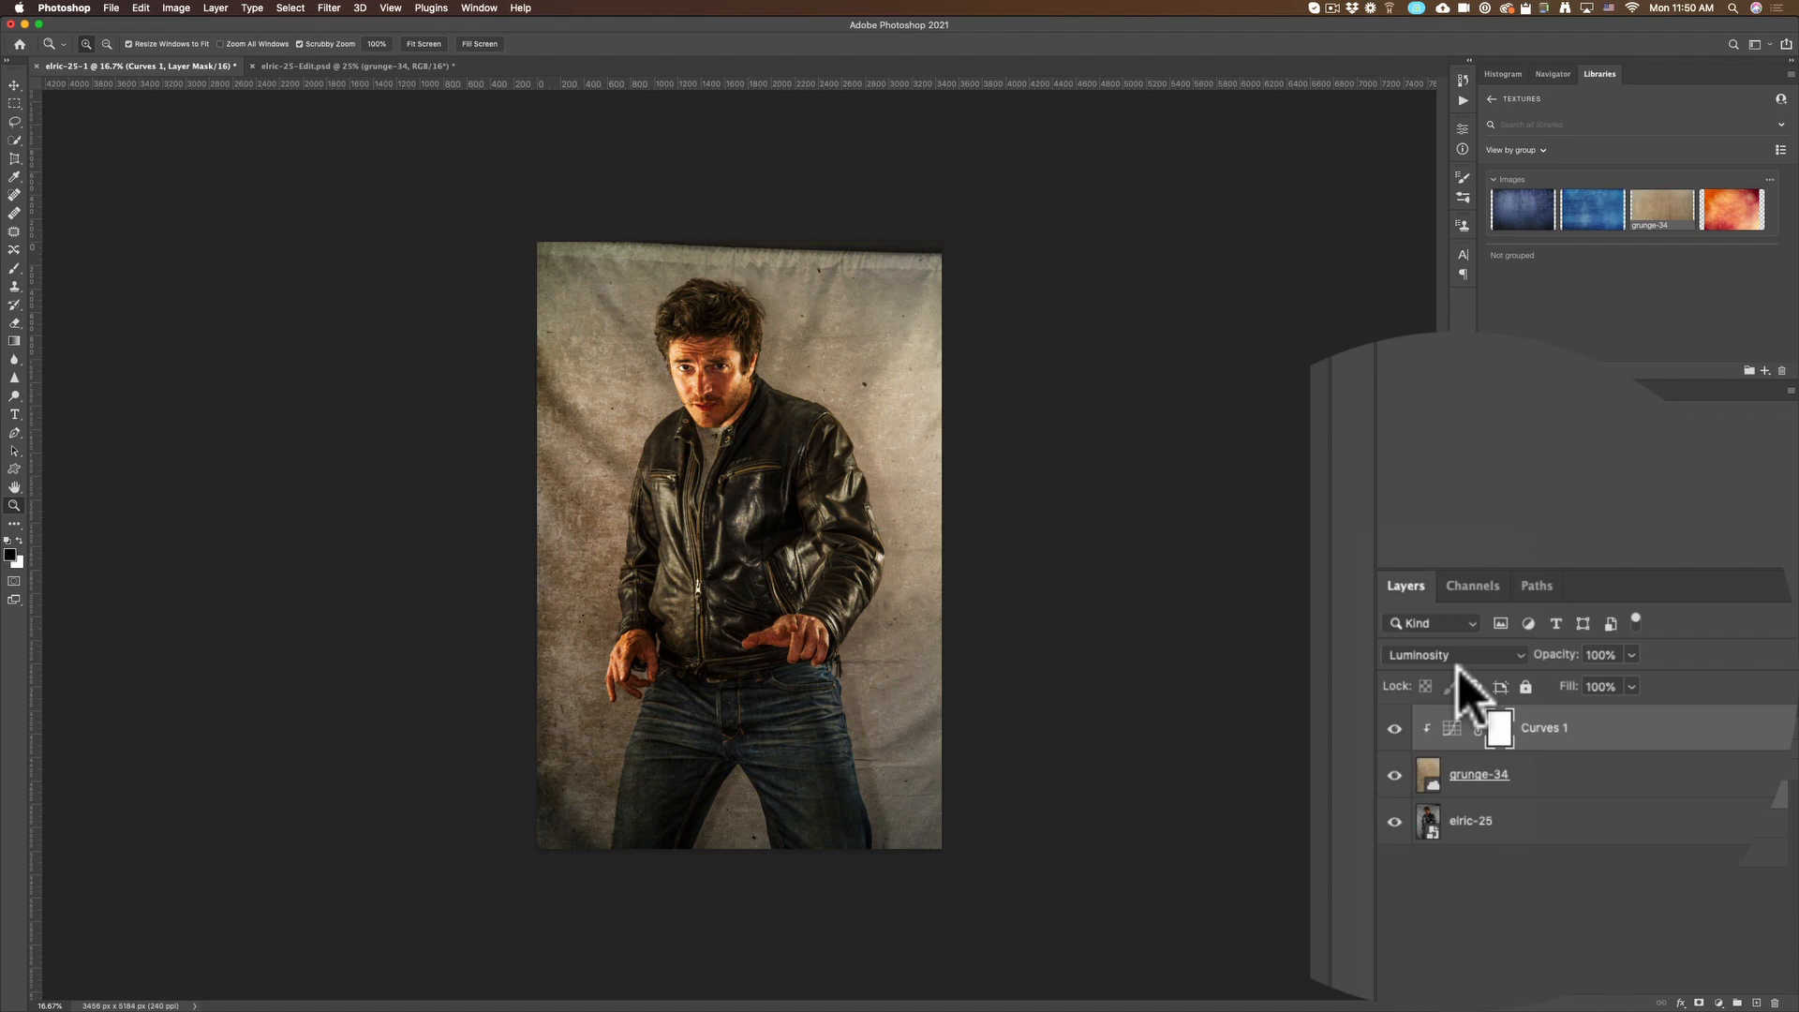
{"action": "left_click", "coordinate": [1454, 654]}
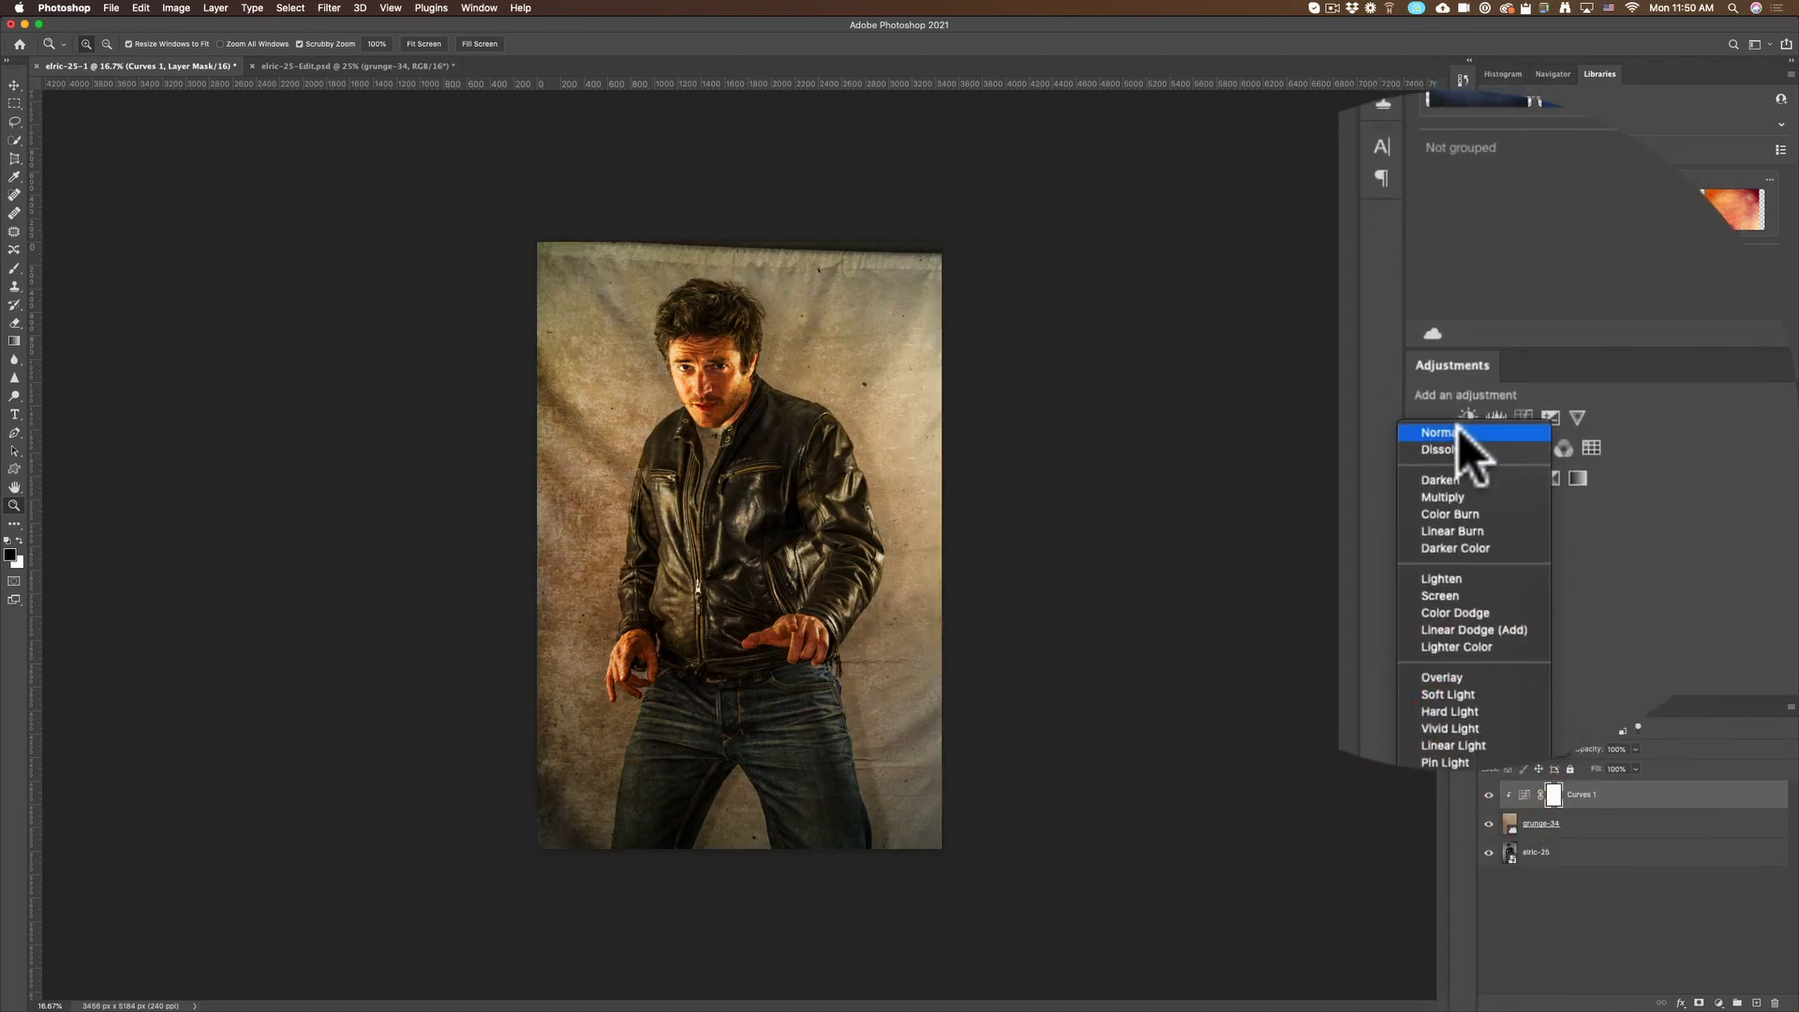
{"action": "left_click", "coordinate": [1437, 432]}
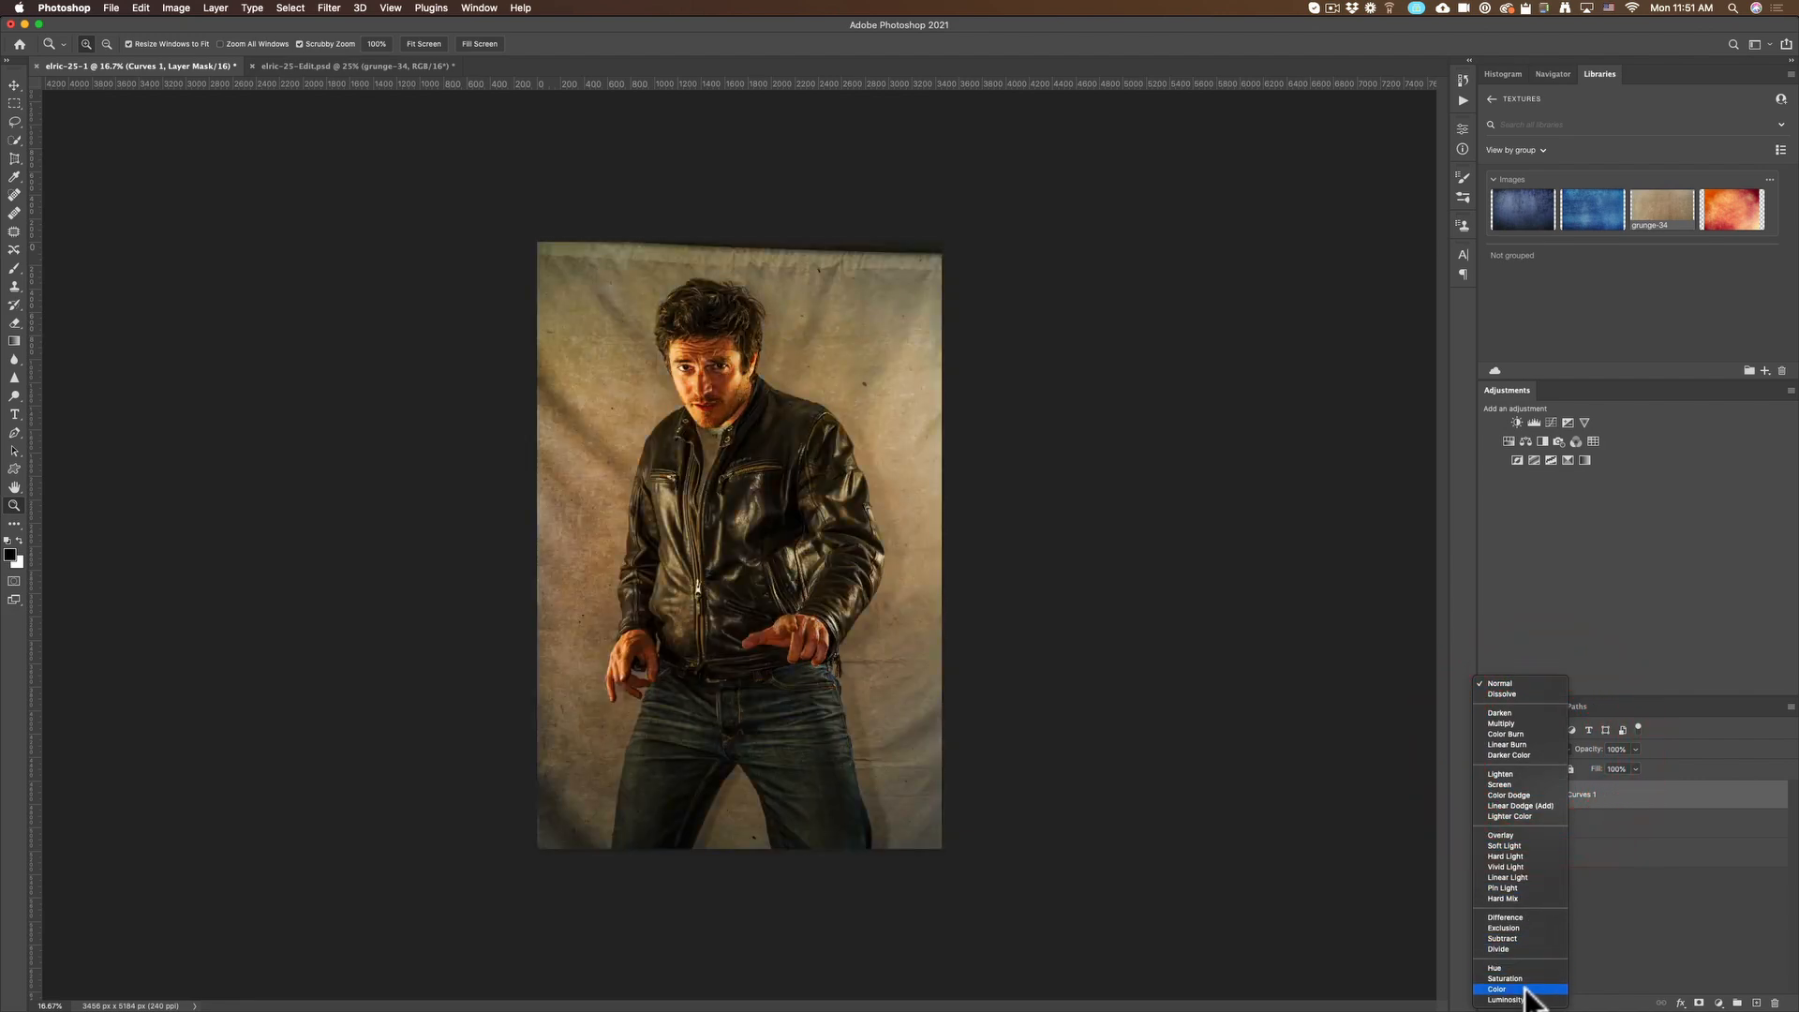
{"action": "left_click", "coordinate": [1507, 999]}
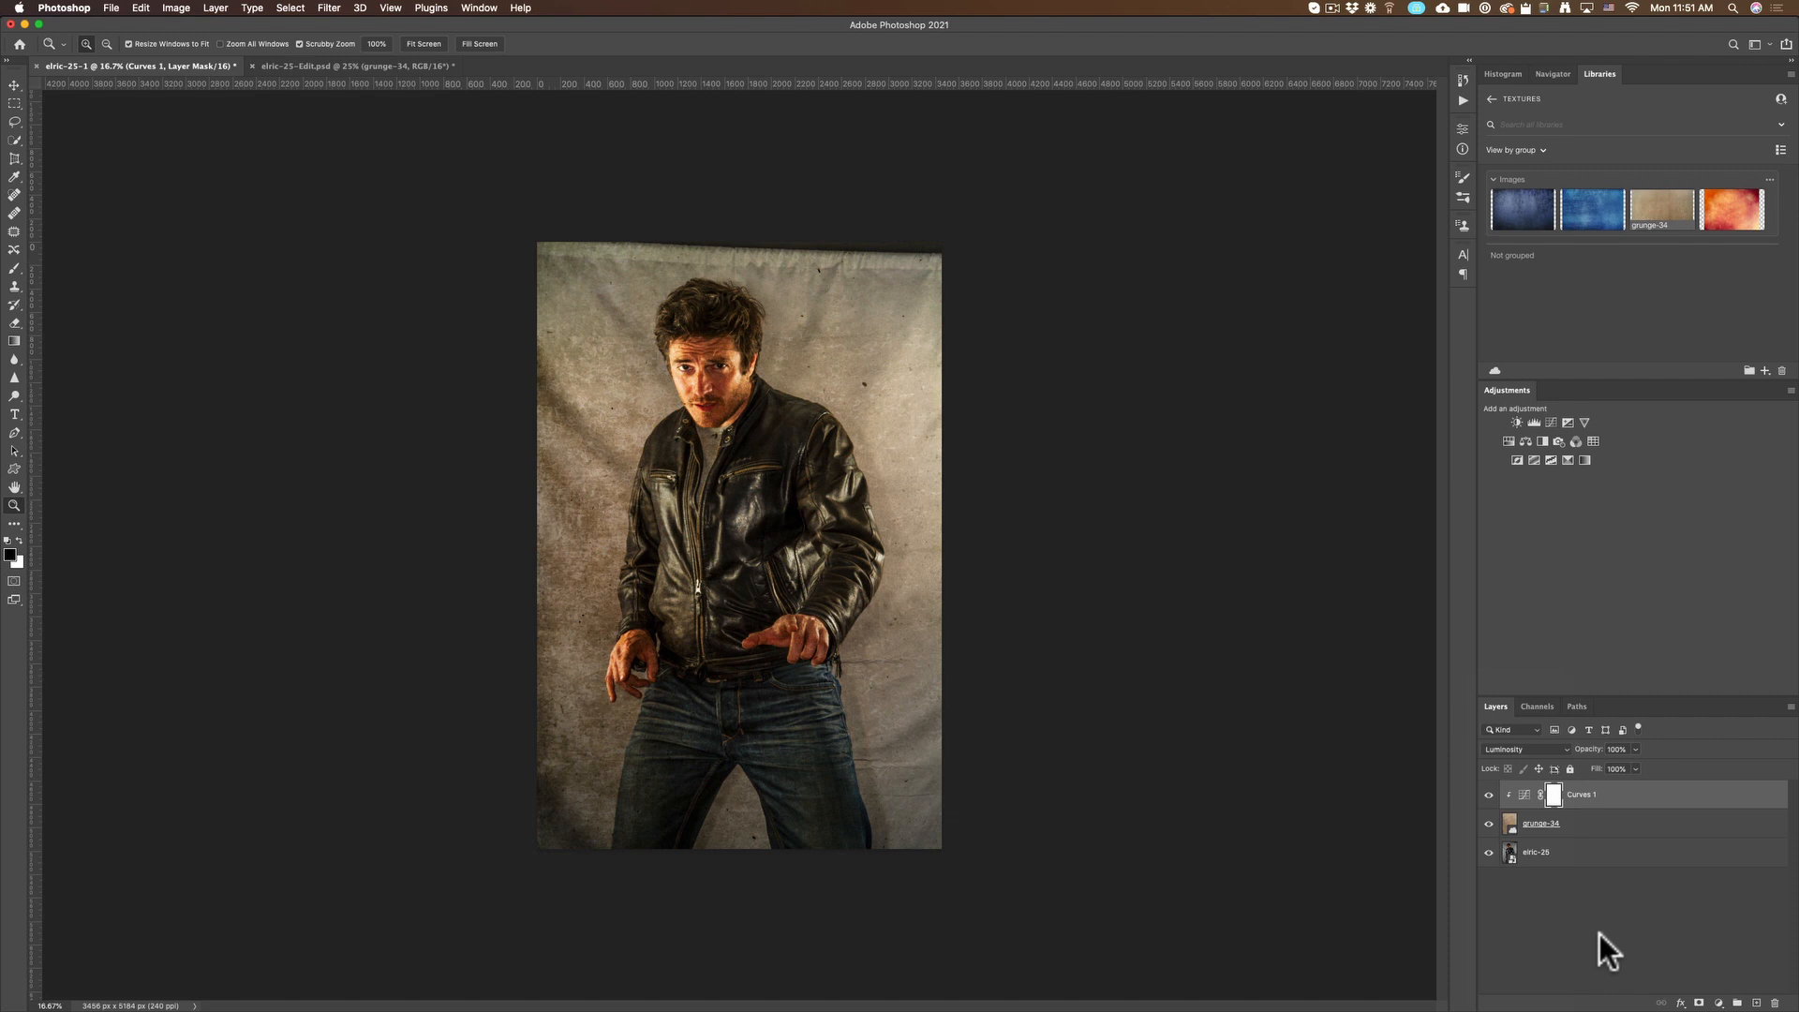
{"action": "left_click", "coordinate": [1540, 822]}
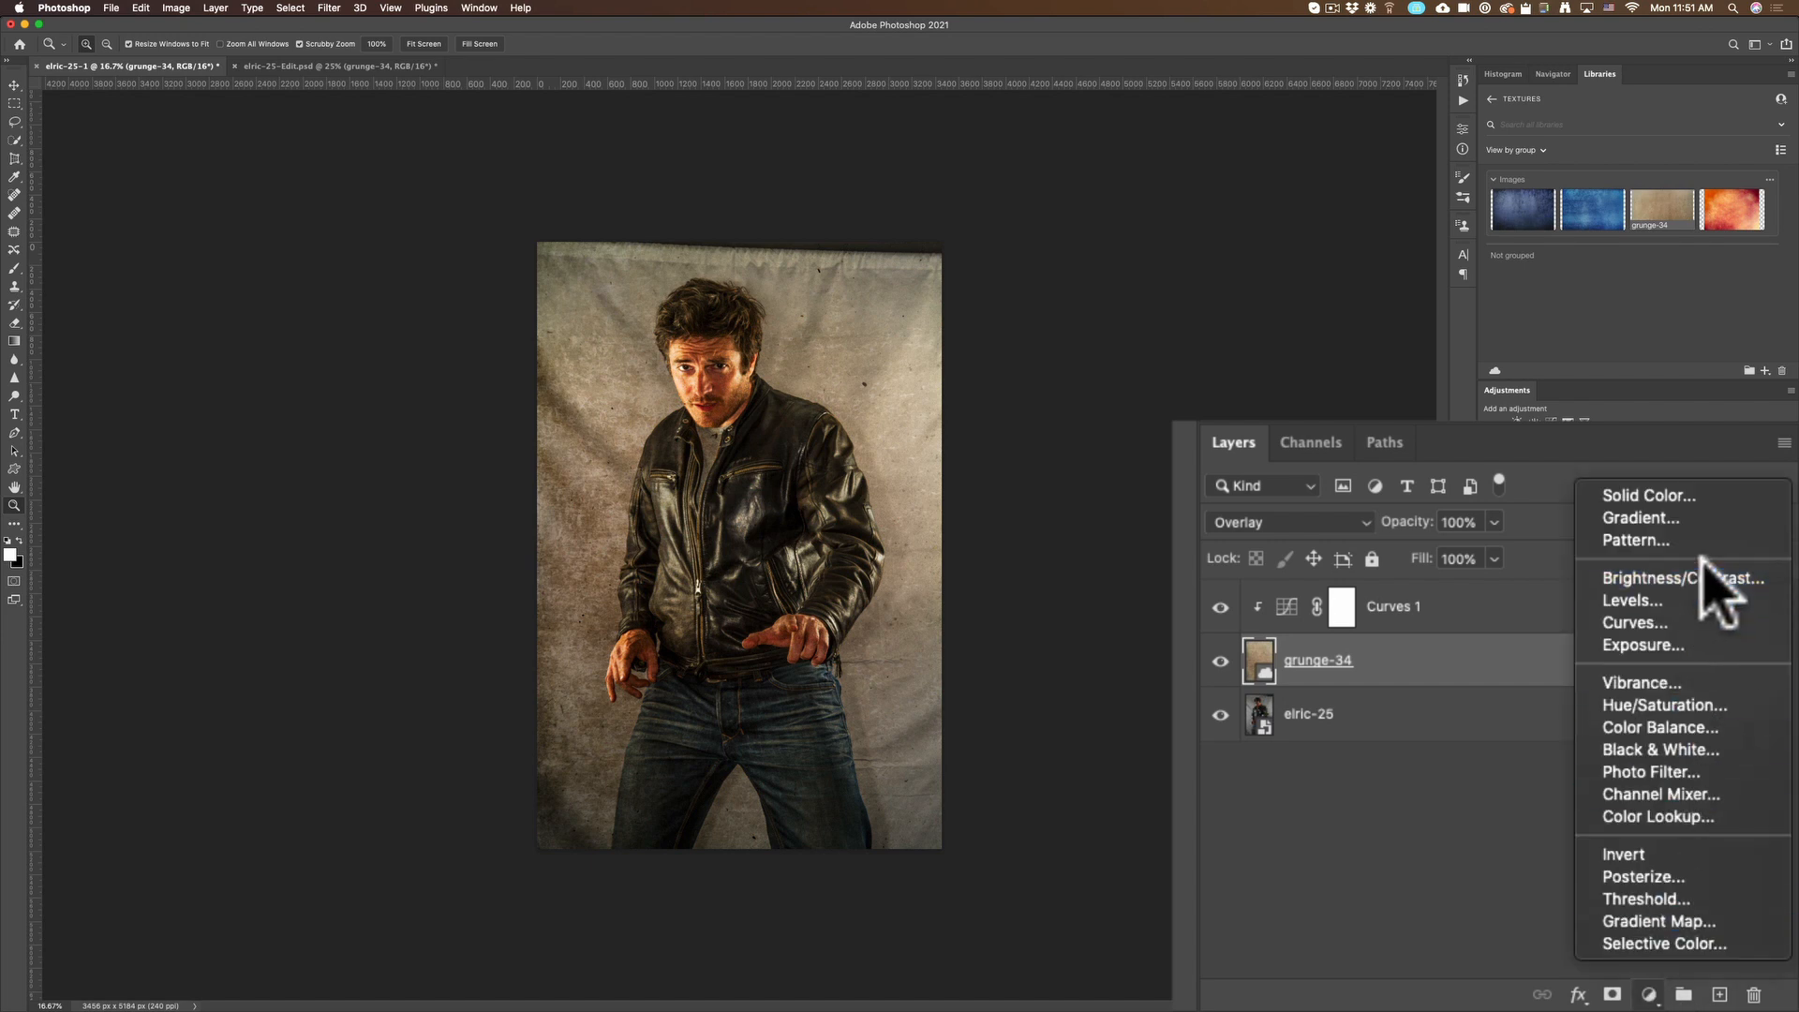
Add a Hue/Saturation adjustment beneath Curves and select it for editing
{"action": "left_click", "coordinate": [1663, 704]}
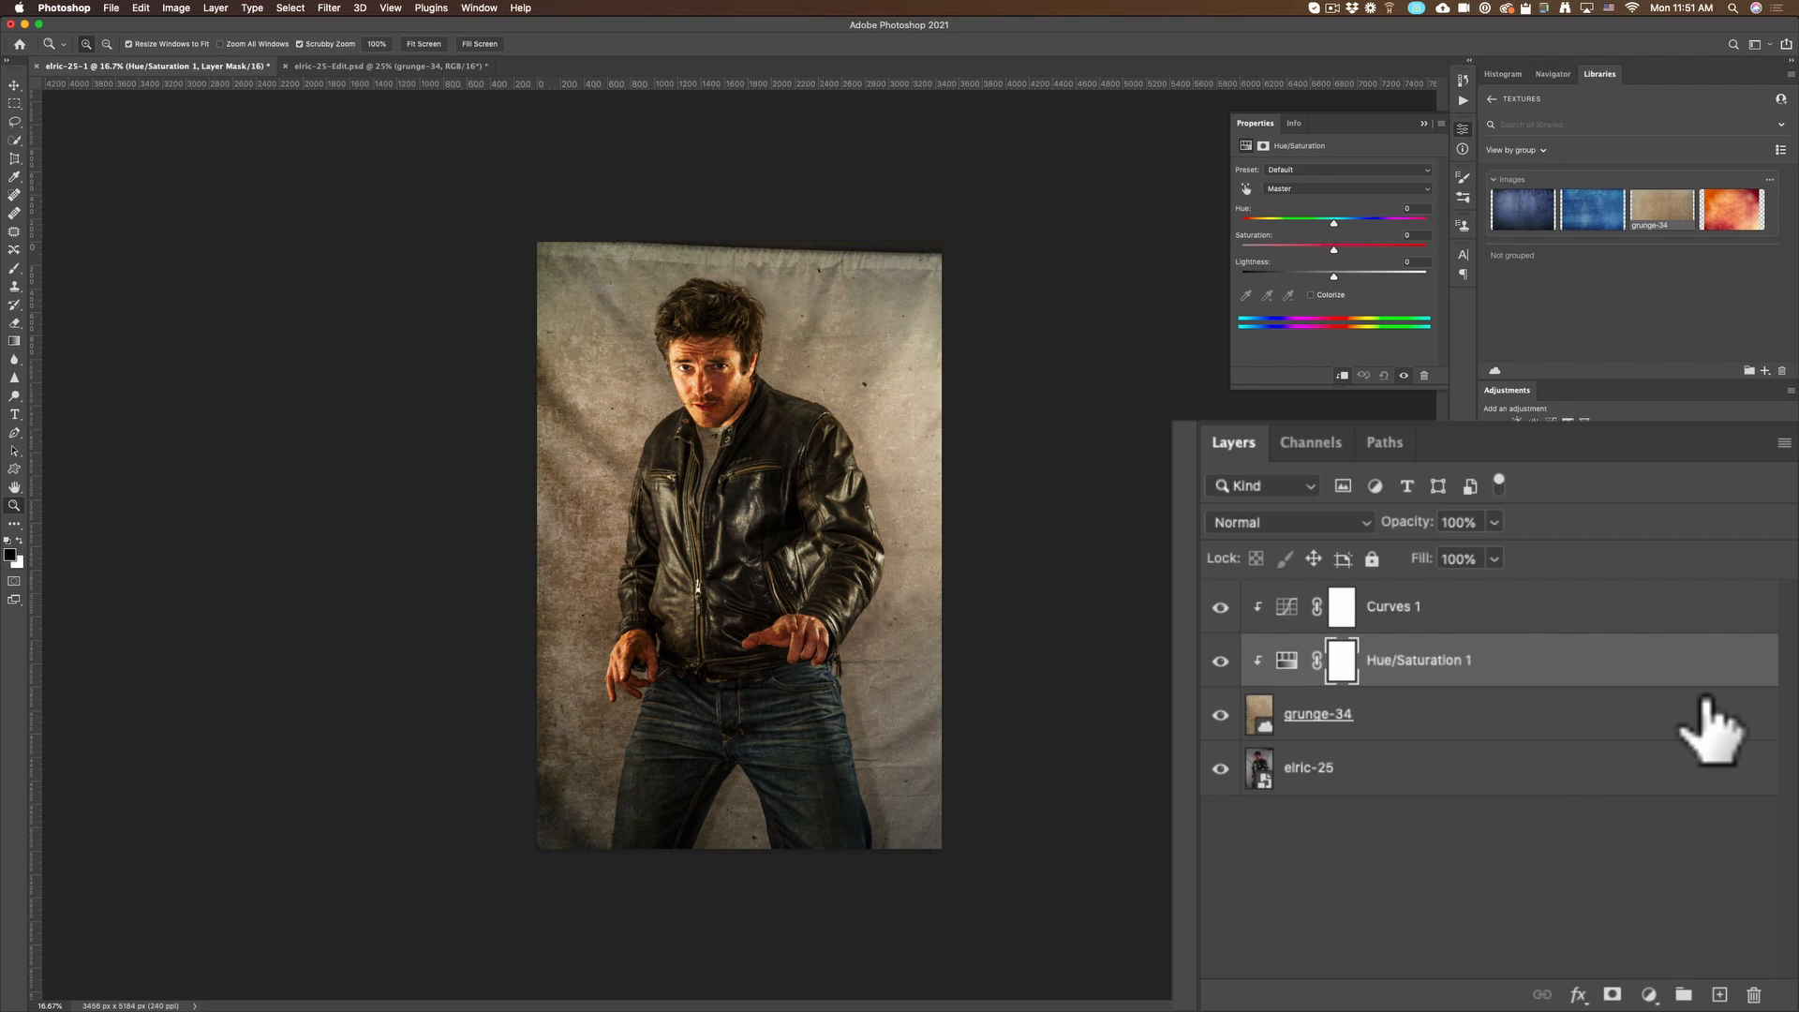
{"action": "left_click", "coordinate": [1392, 605]}
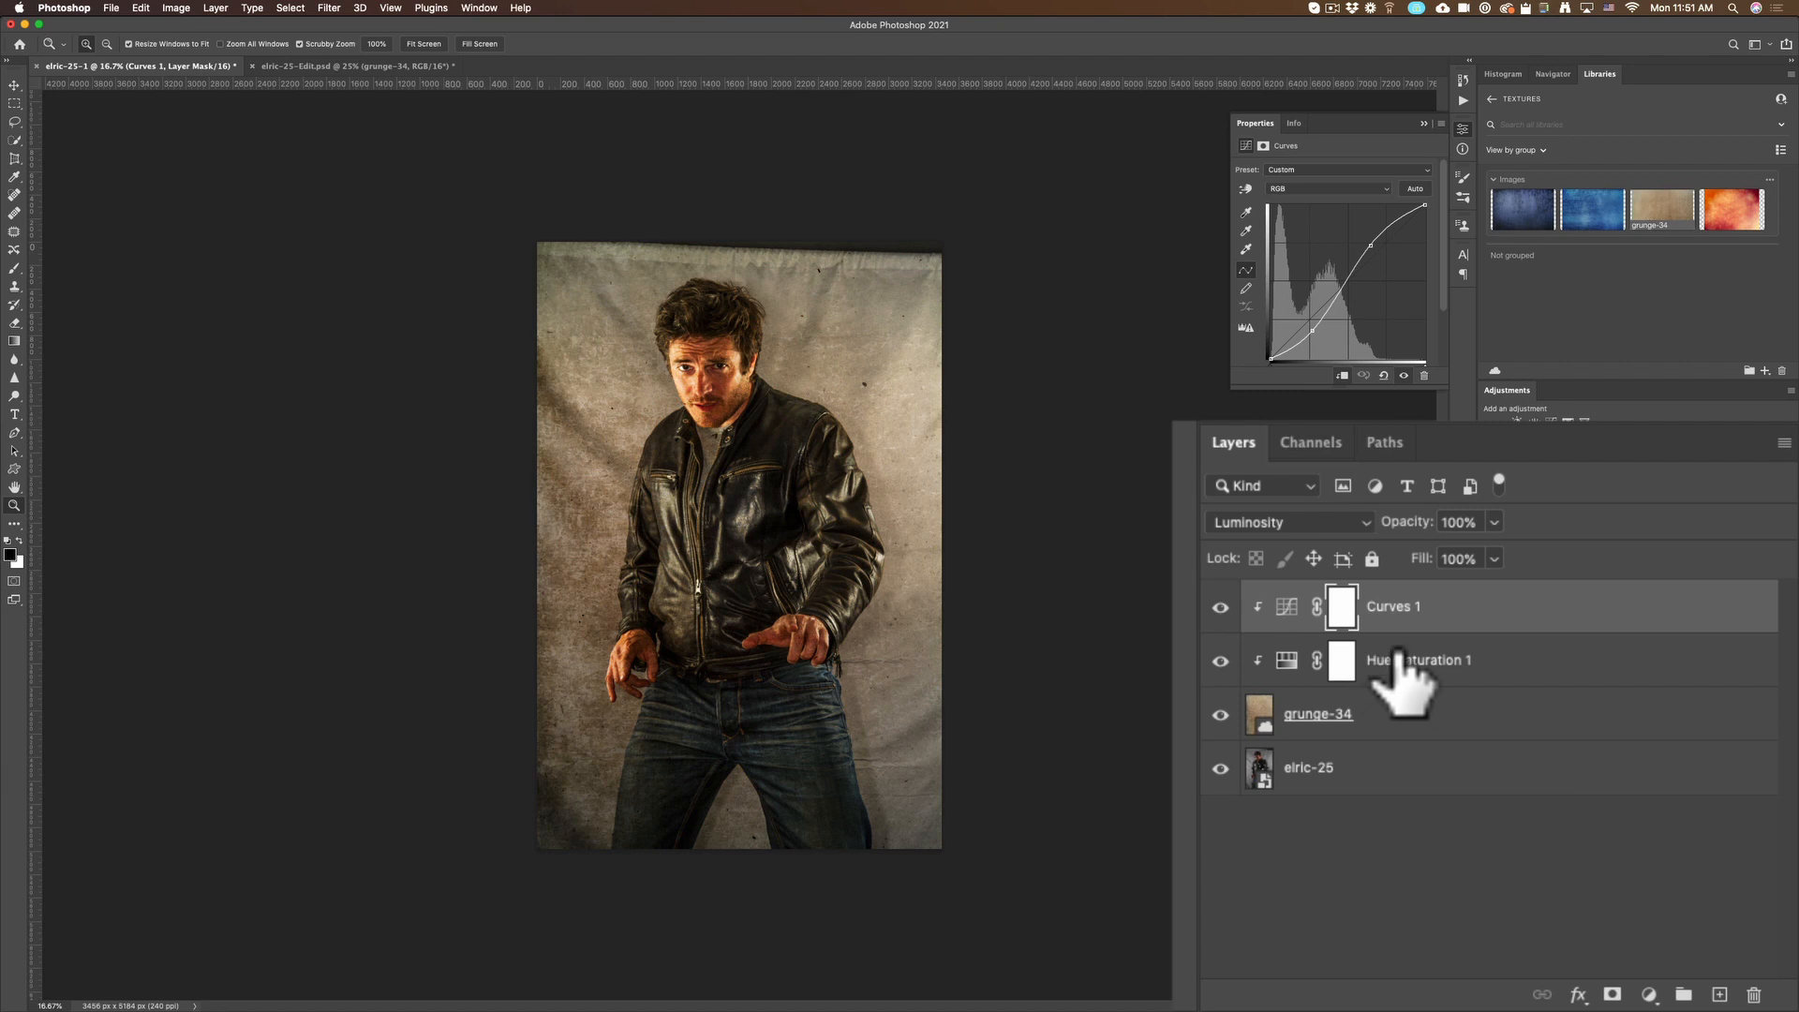
{"action": "left_click", "coordinate": [1418, 660]}
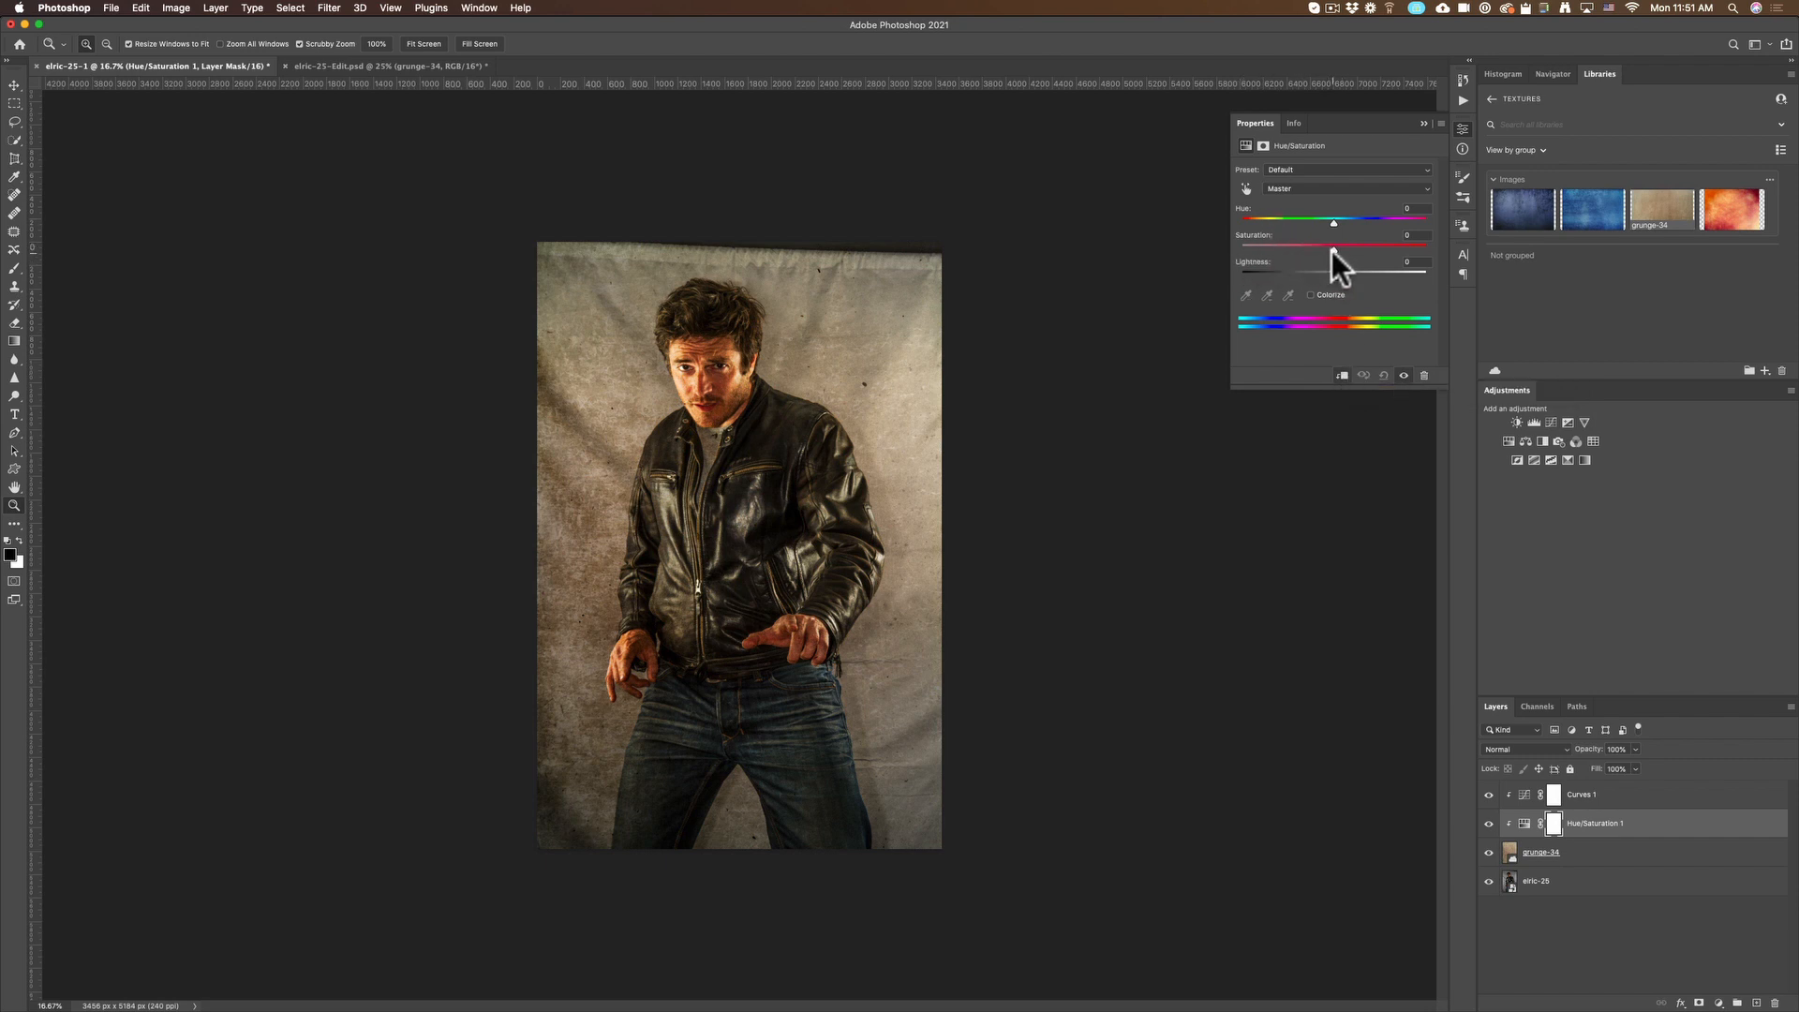
Lower Saturation to about -23 and Lightness to about -22 on the grunge texture
{"action": "left_click_drag", "start_coordinate": [1334, 243], "coordinate": [1377, 243]}
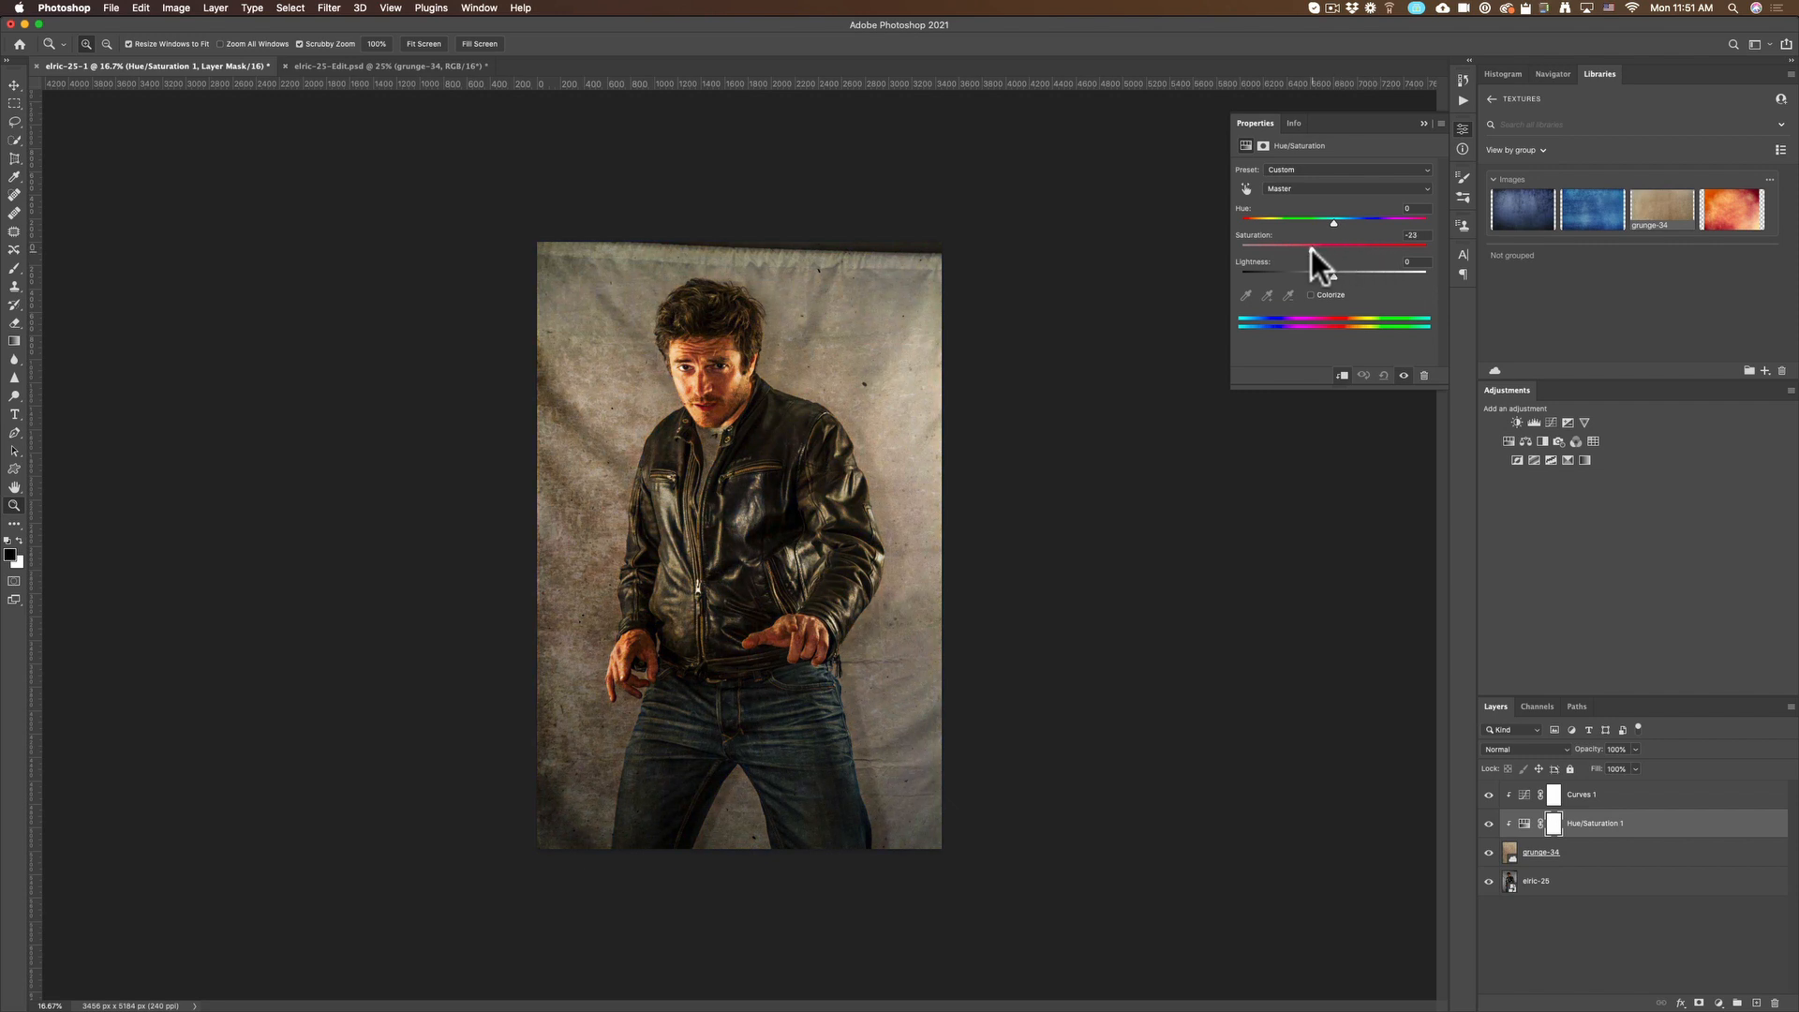
{"action": "left_click_drag", "start_coordinate": [1332, 249], "coordinate": [1362, 249]}
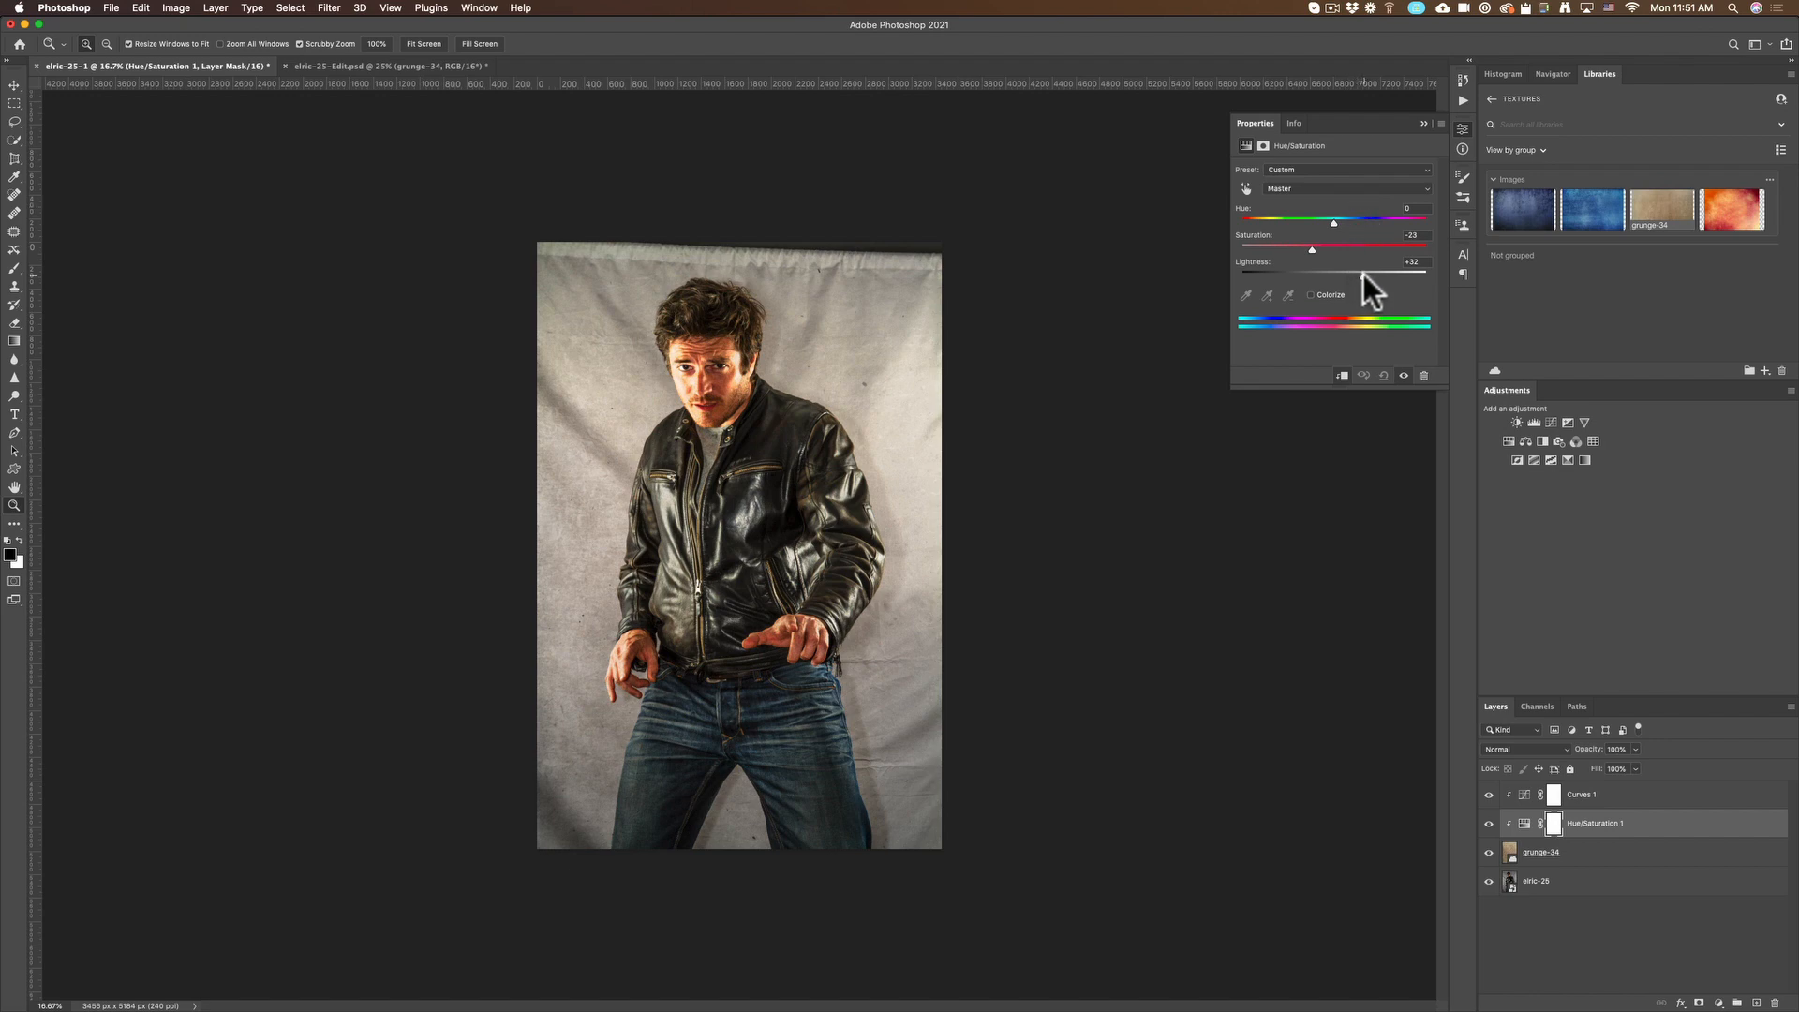
{"action": "left_click_drag", "start_coordinate": [1384, 273], "coordinate": [1314, 273]}
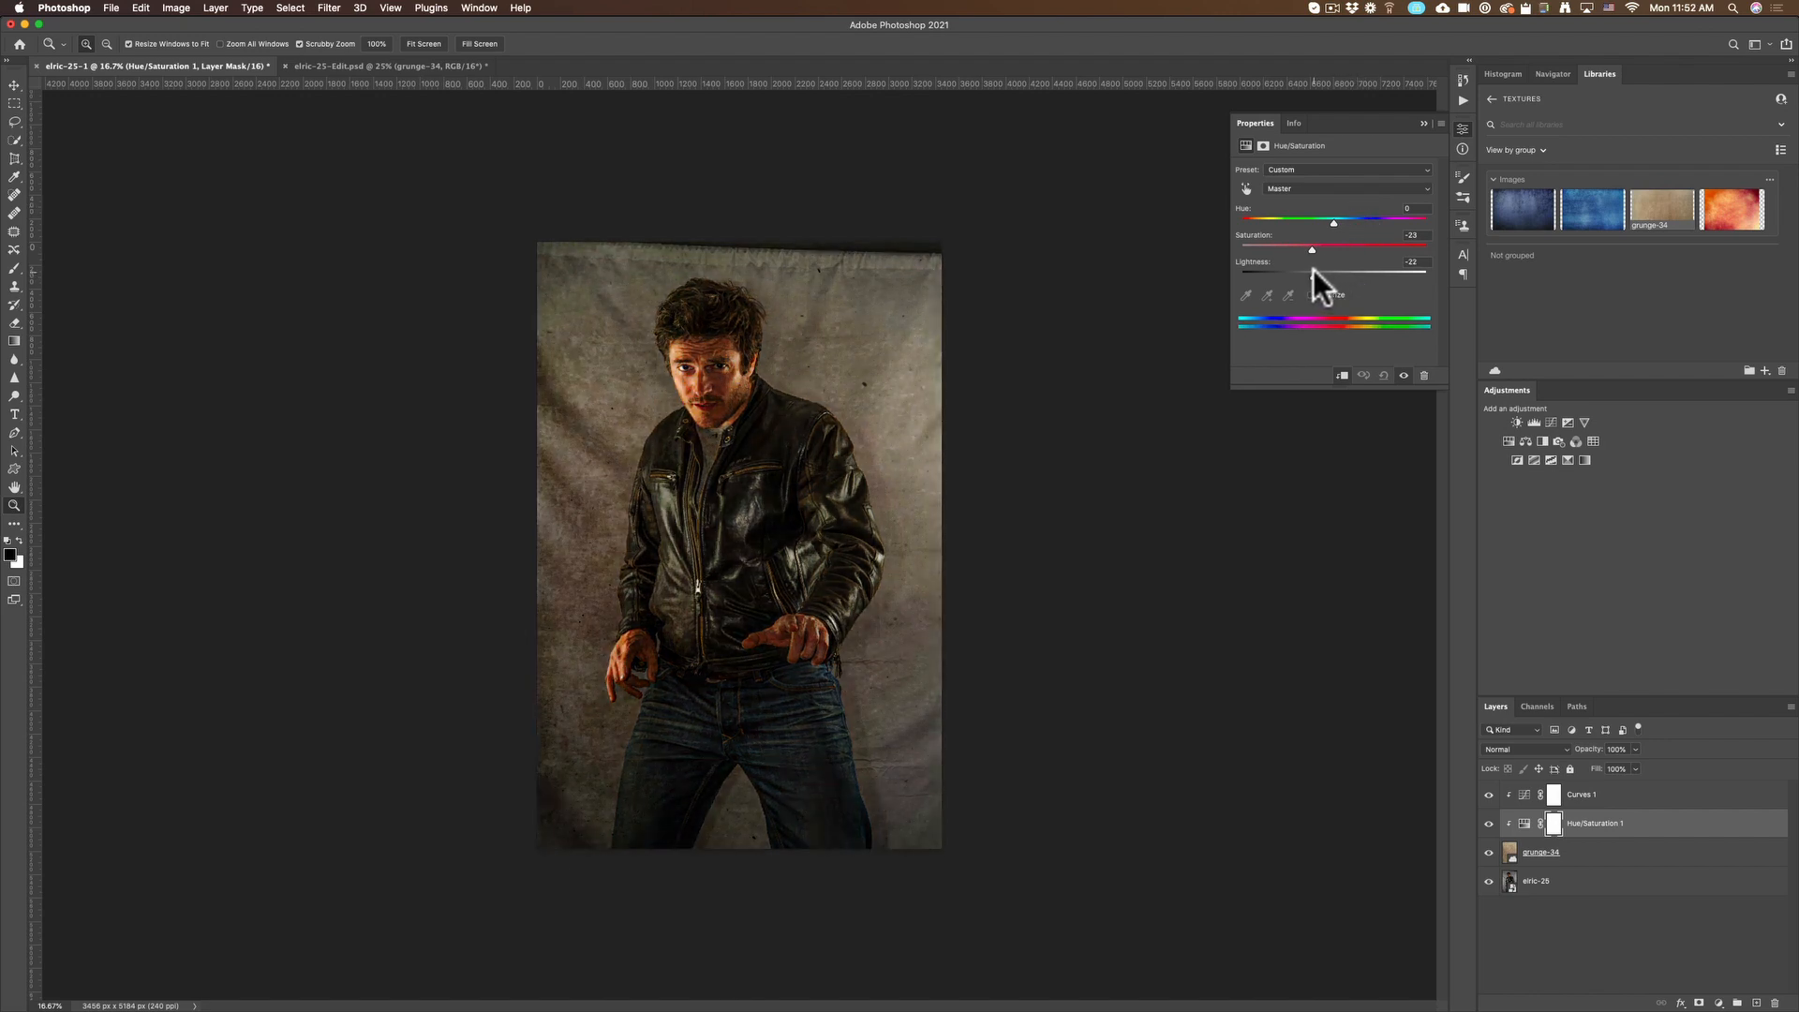
{"action": "left_click_drag", "start_coordinate": [1310, 276], "coordinate": [1334, 275]}
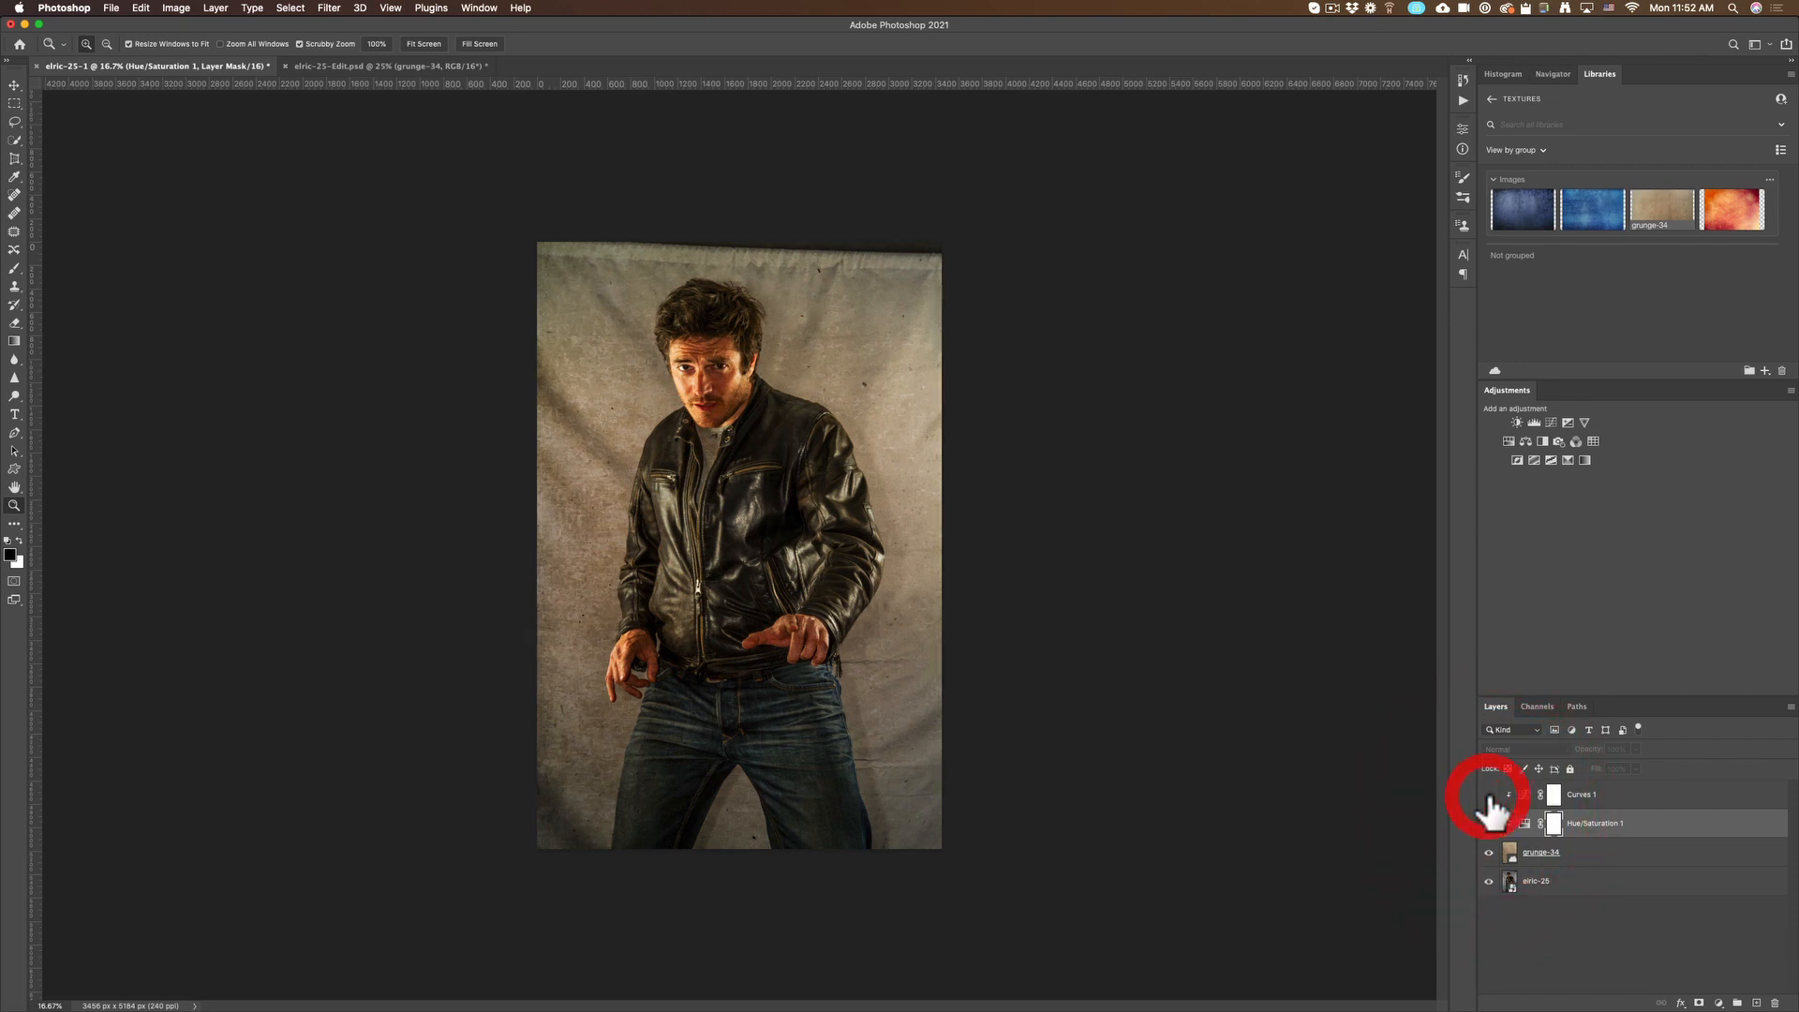
Toggle the Curves adjustment and grunge texture visibility to compare the effect
{"action": "left_click", "coordinate": [1490, 824]}
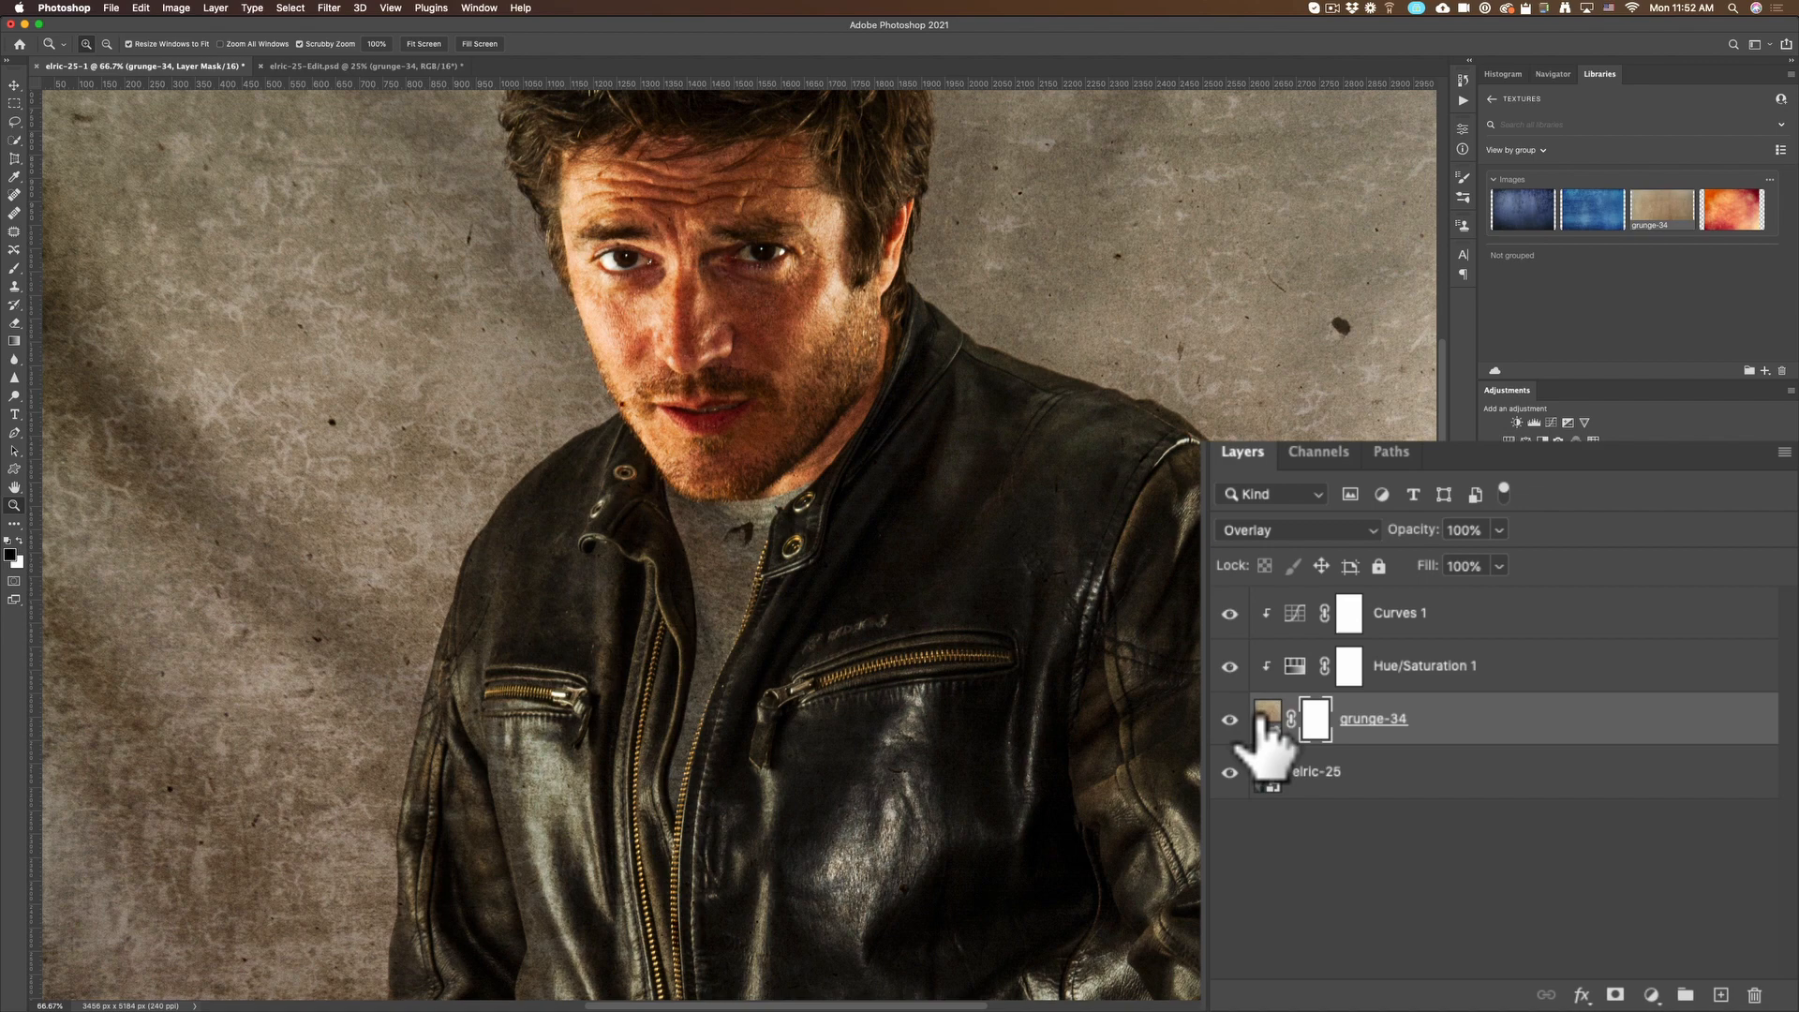
{"action": "left_click", "coordinate": [1229, 720]}
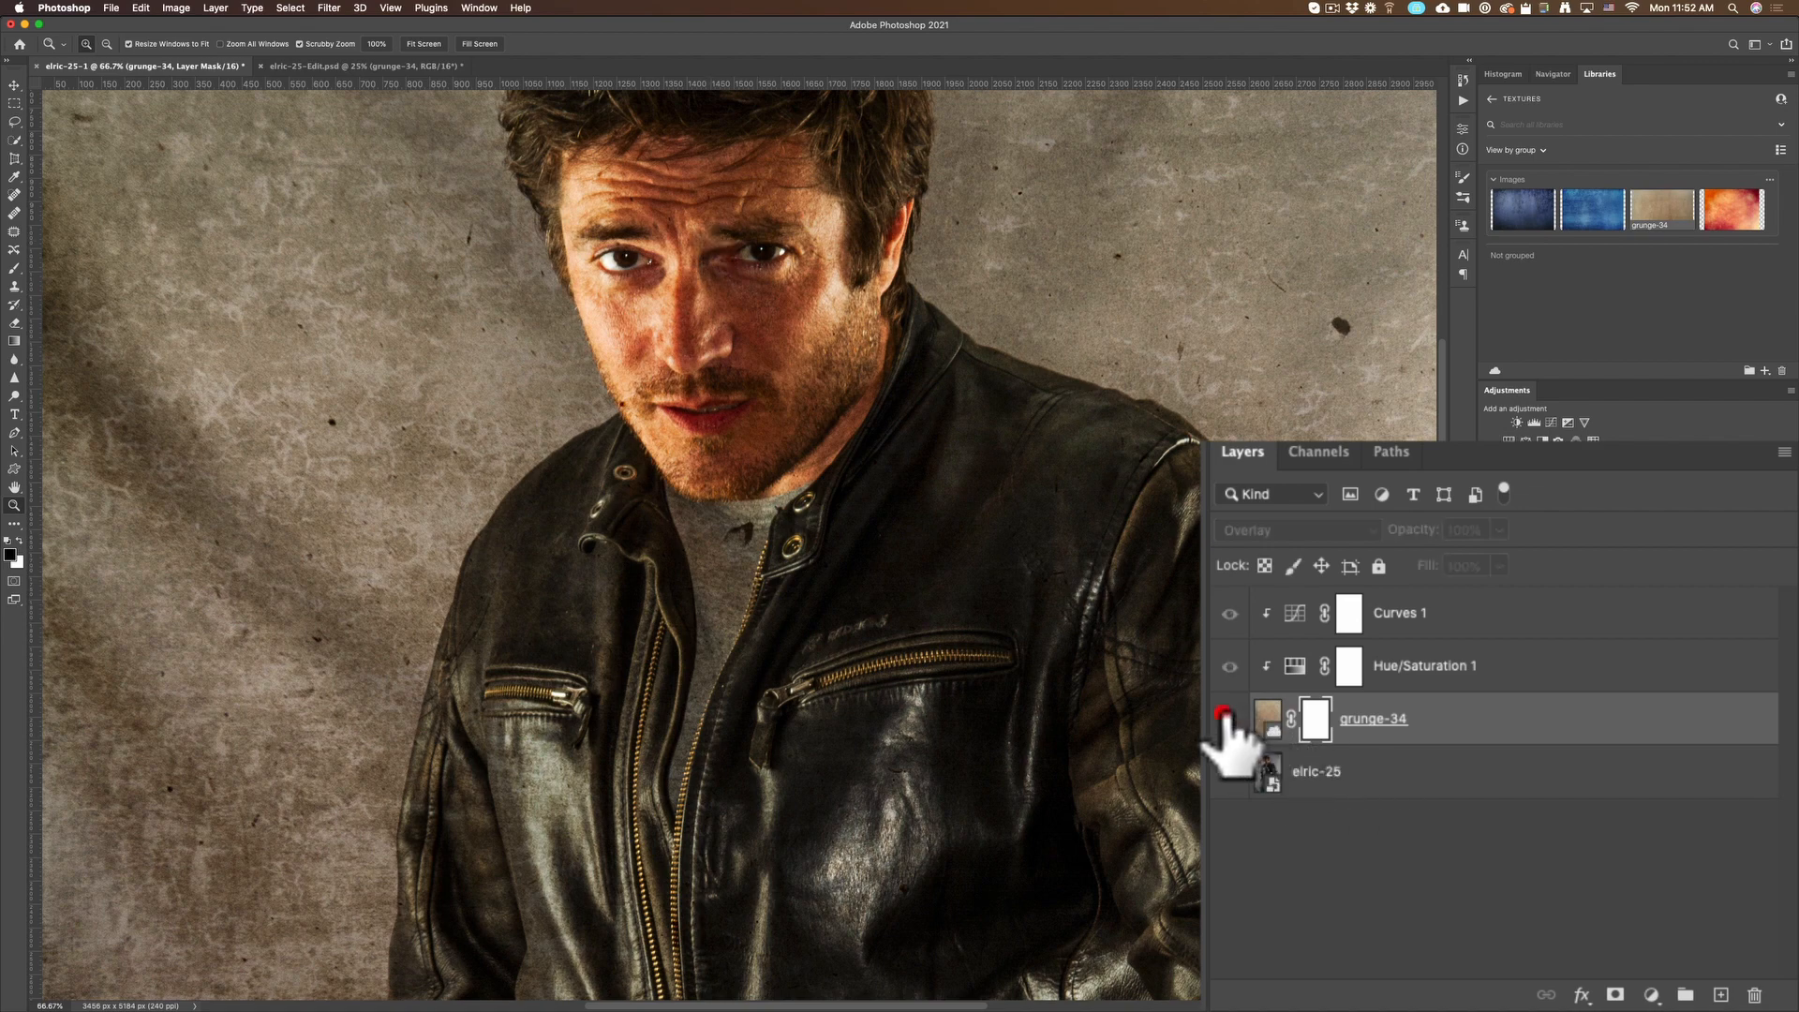
Show the texture again and paint its mask with a low-opacity black brush over the jacket collar
{"action": "left_click", "coordinate": [1229, 718]}
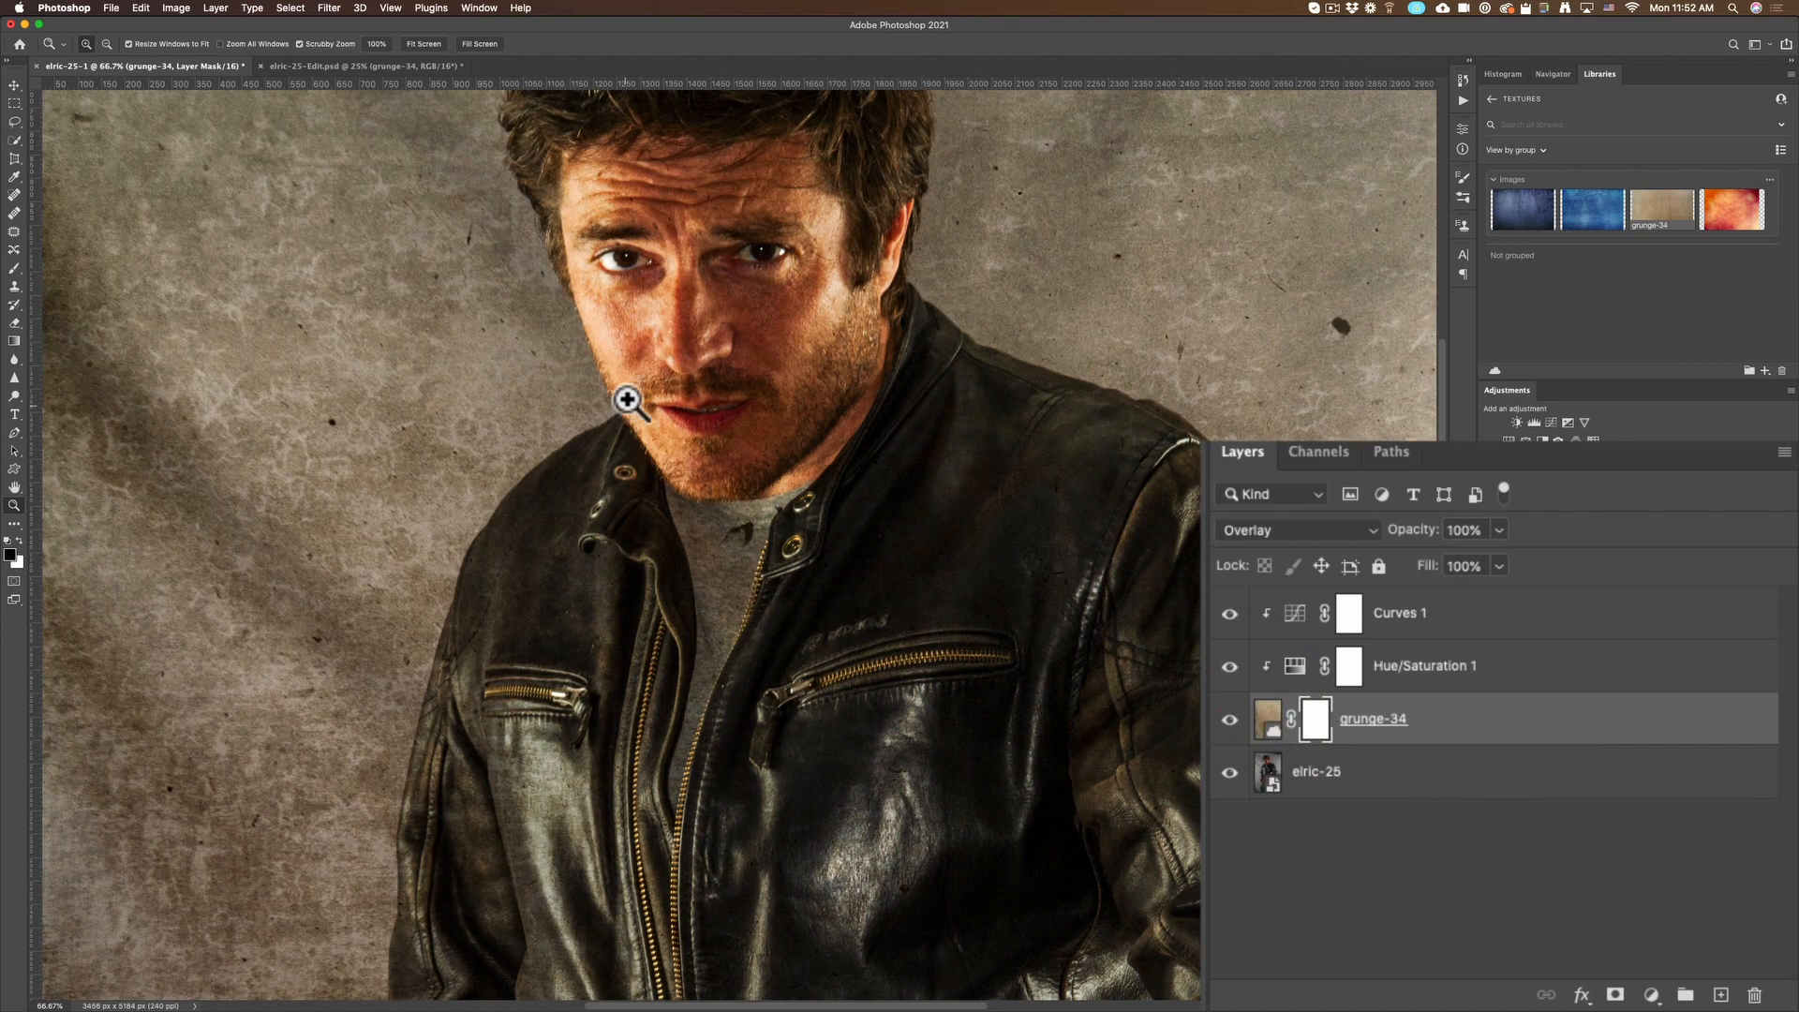
{"action": "mouse_move", "coordinate": [97, 156]}
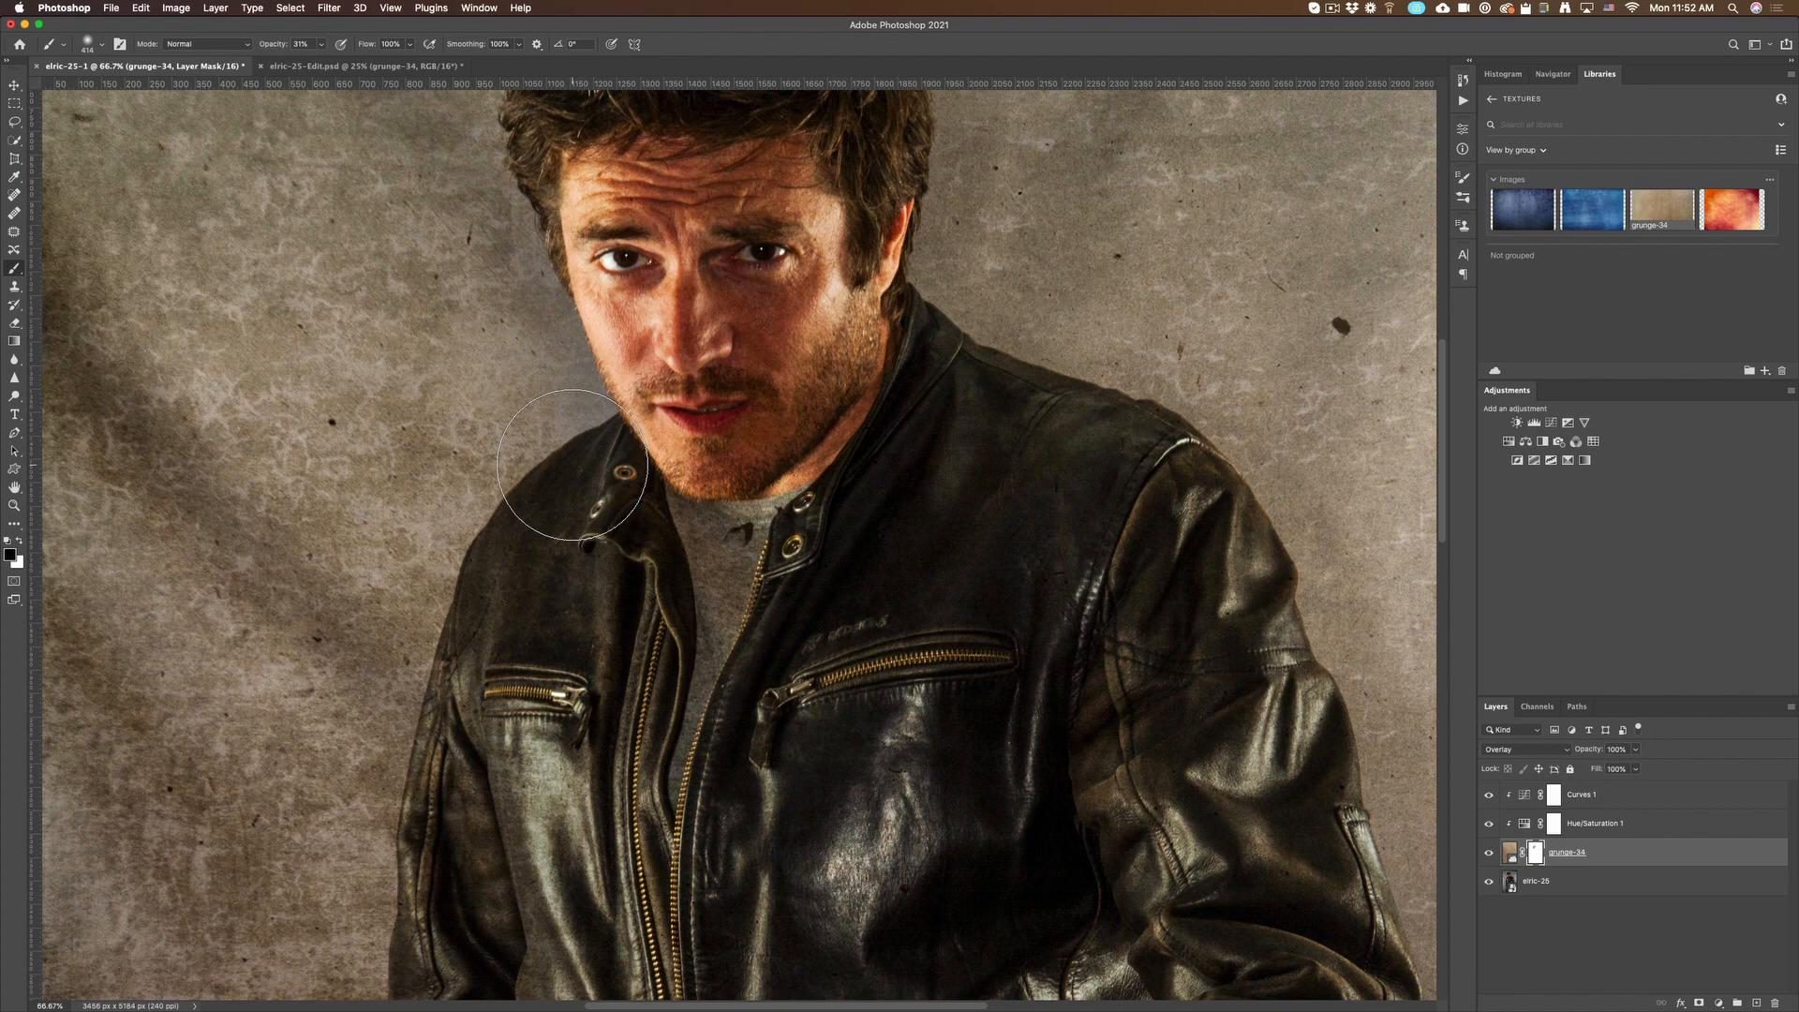
{"action": "left_click_drag", "start_coordinate": [574, 464], "coordinate": [866, 729]}
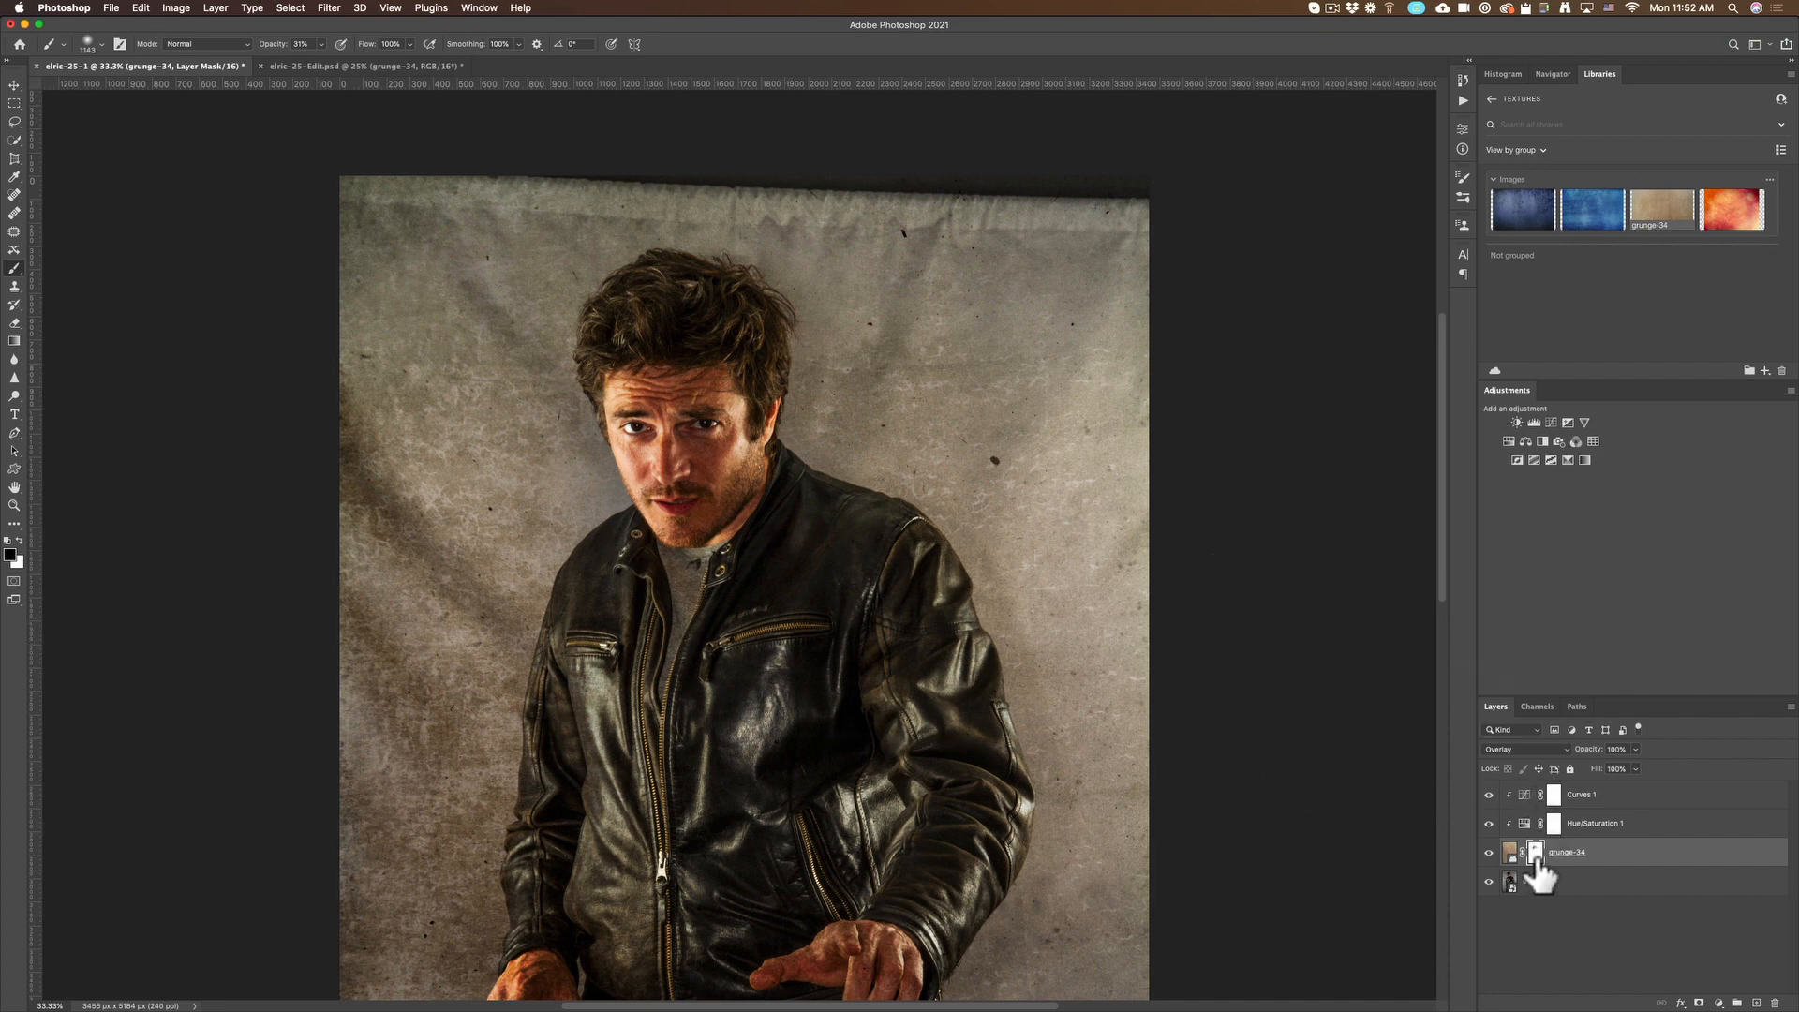
{"action": "mouse_move", "coordinate": [1510, 880]}
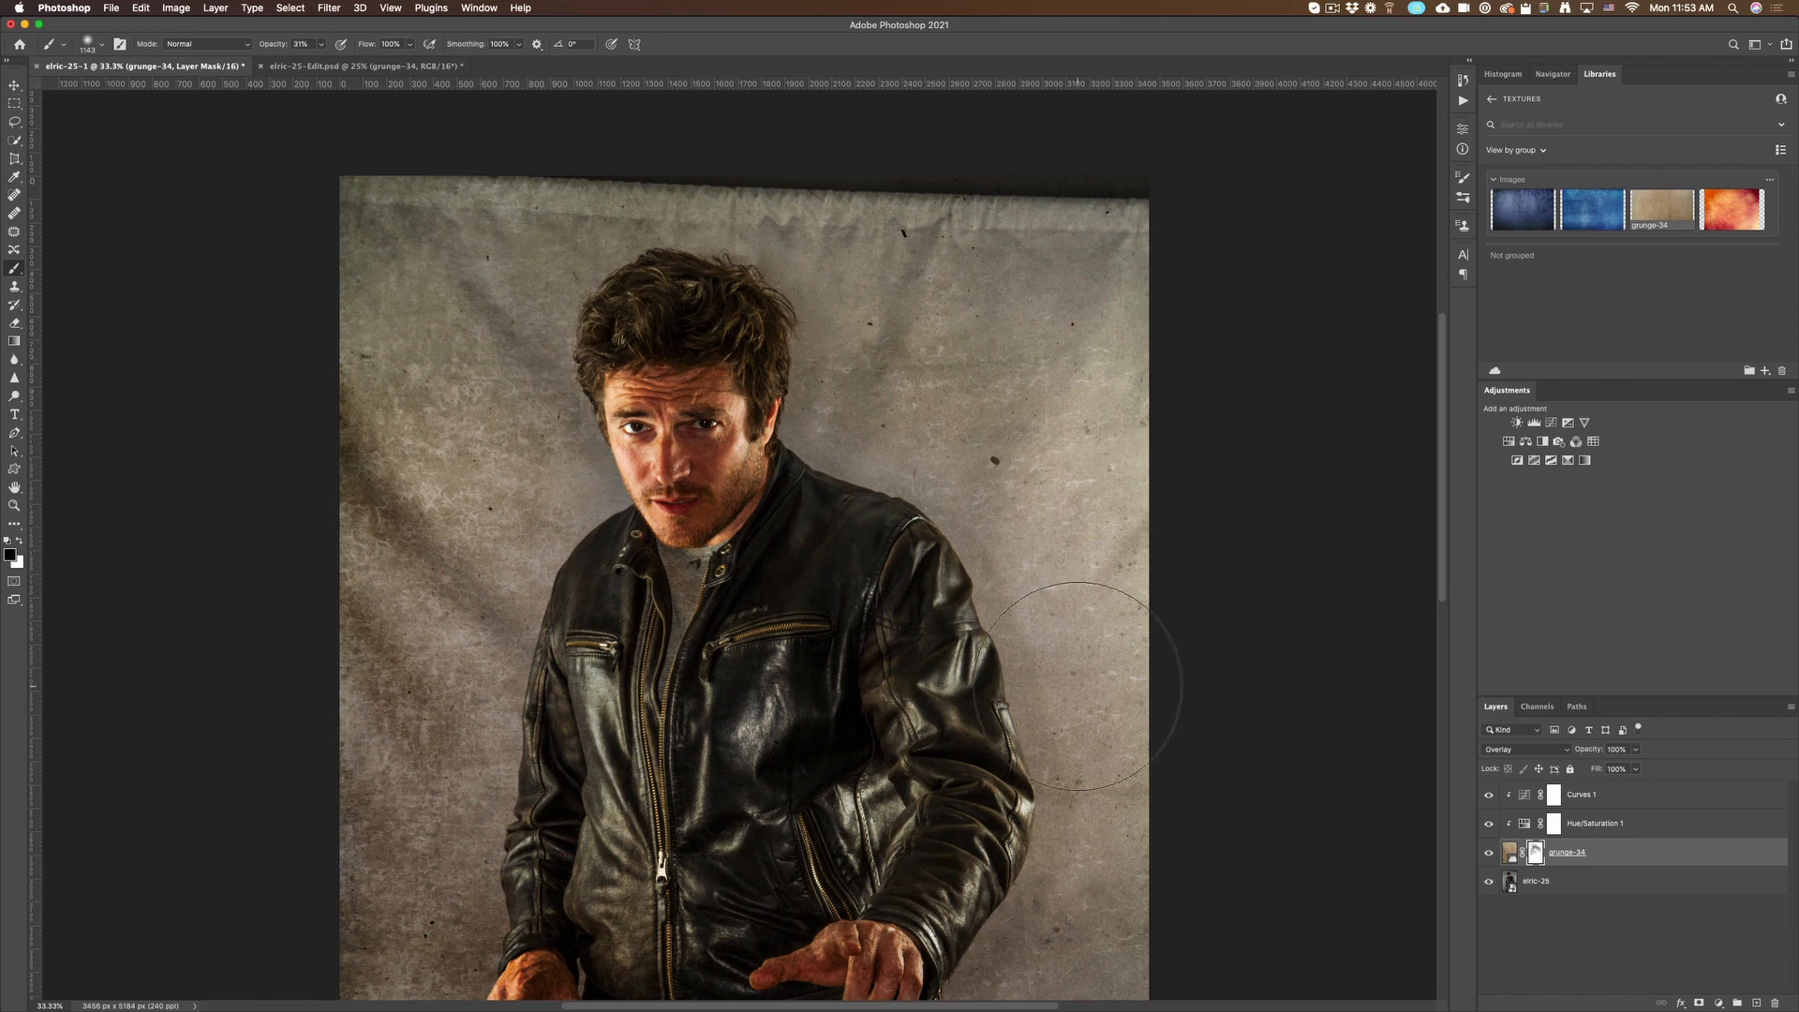
{"action": "mouse_move", "coordinate": [1365, 837]}
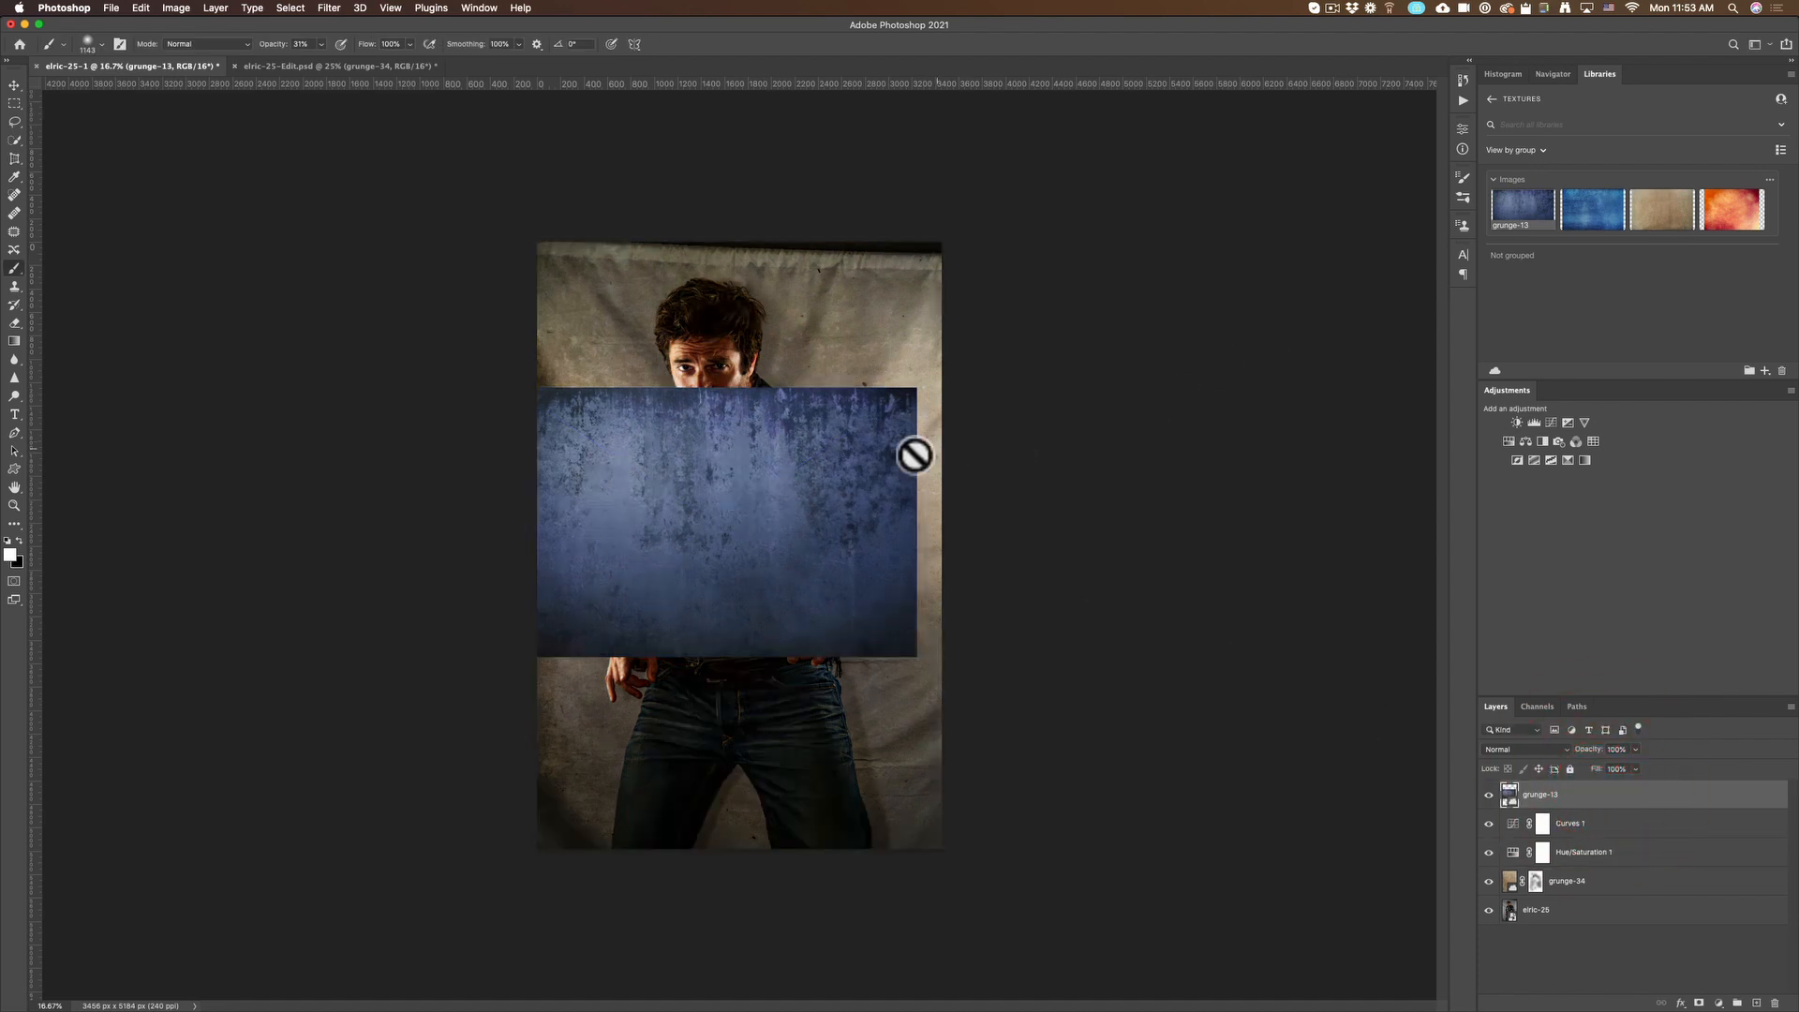
{"action": "mouse_move", "coordinate": [1540, 671]}
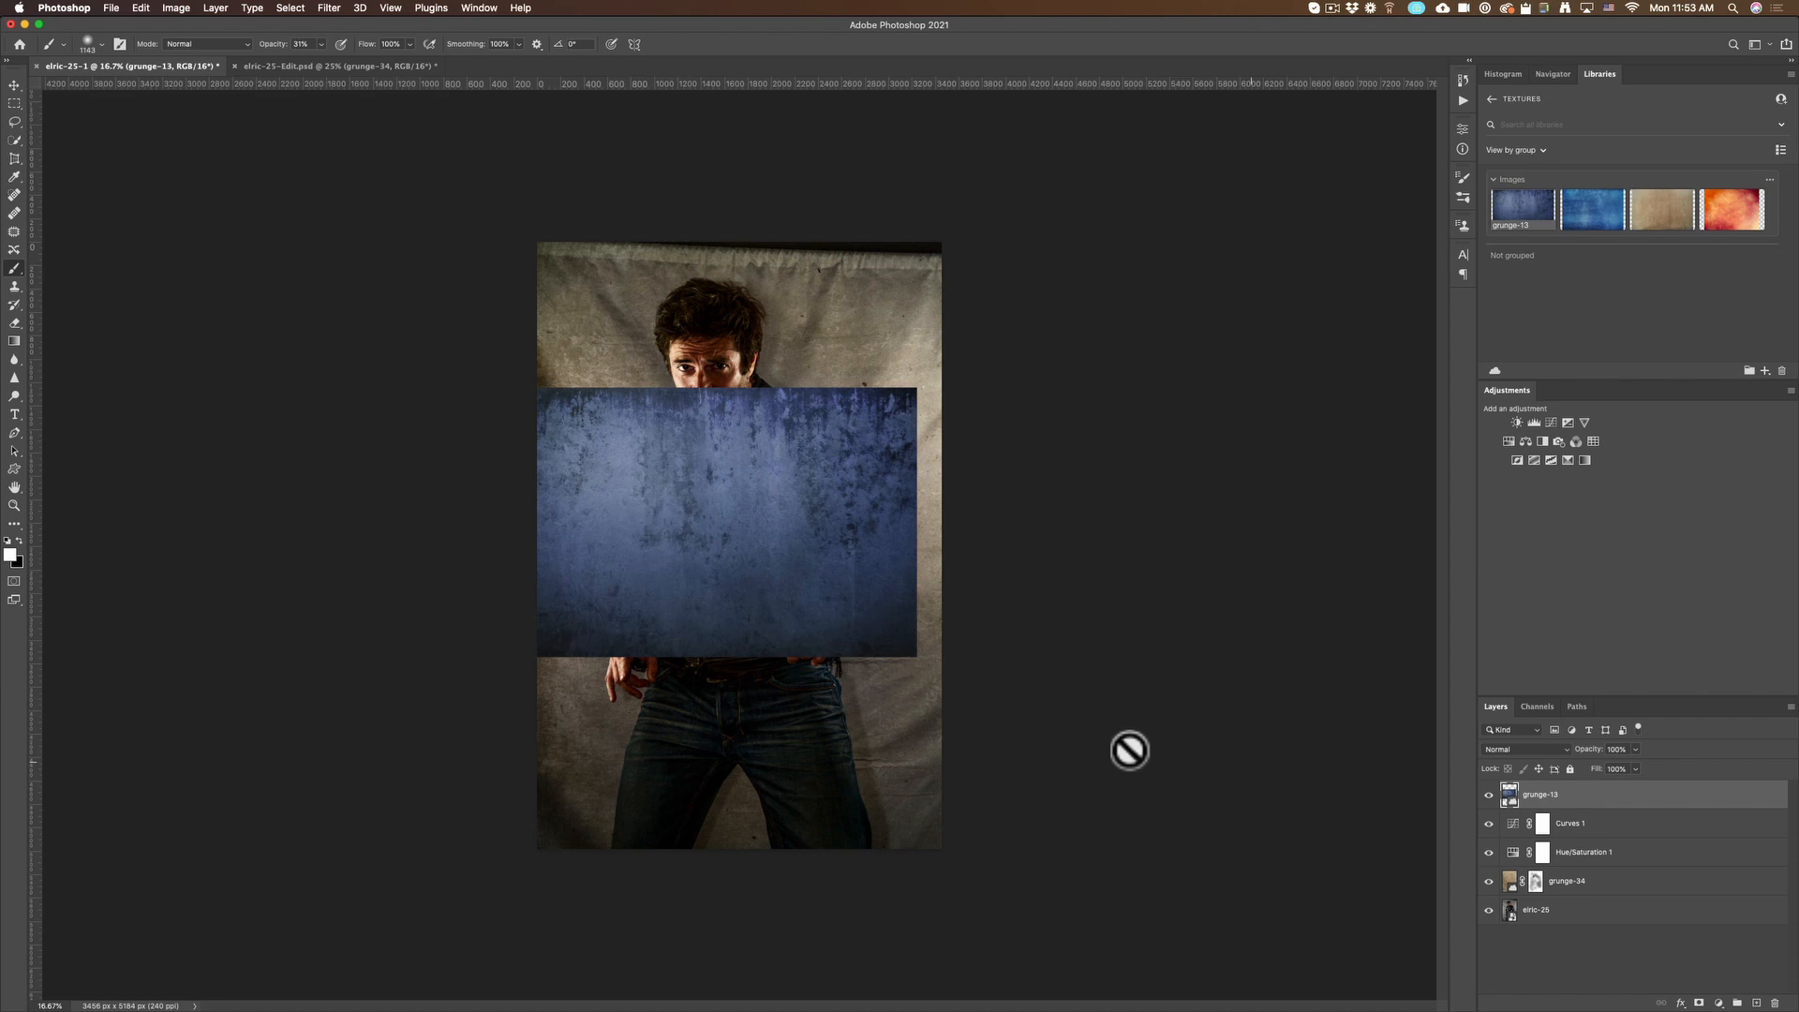
{"action": "mouse_move", "coordinate": [881, 585]}
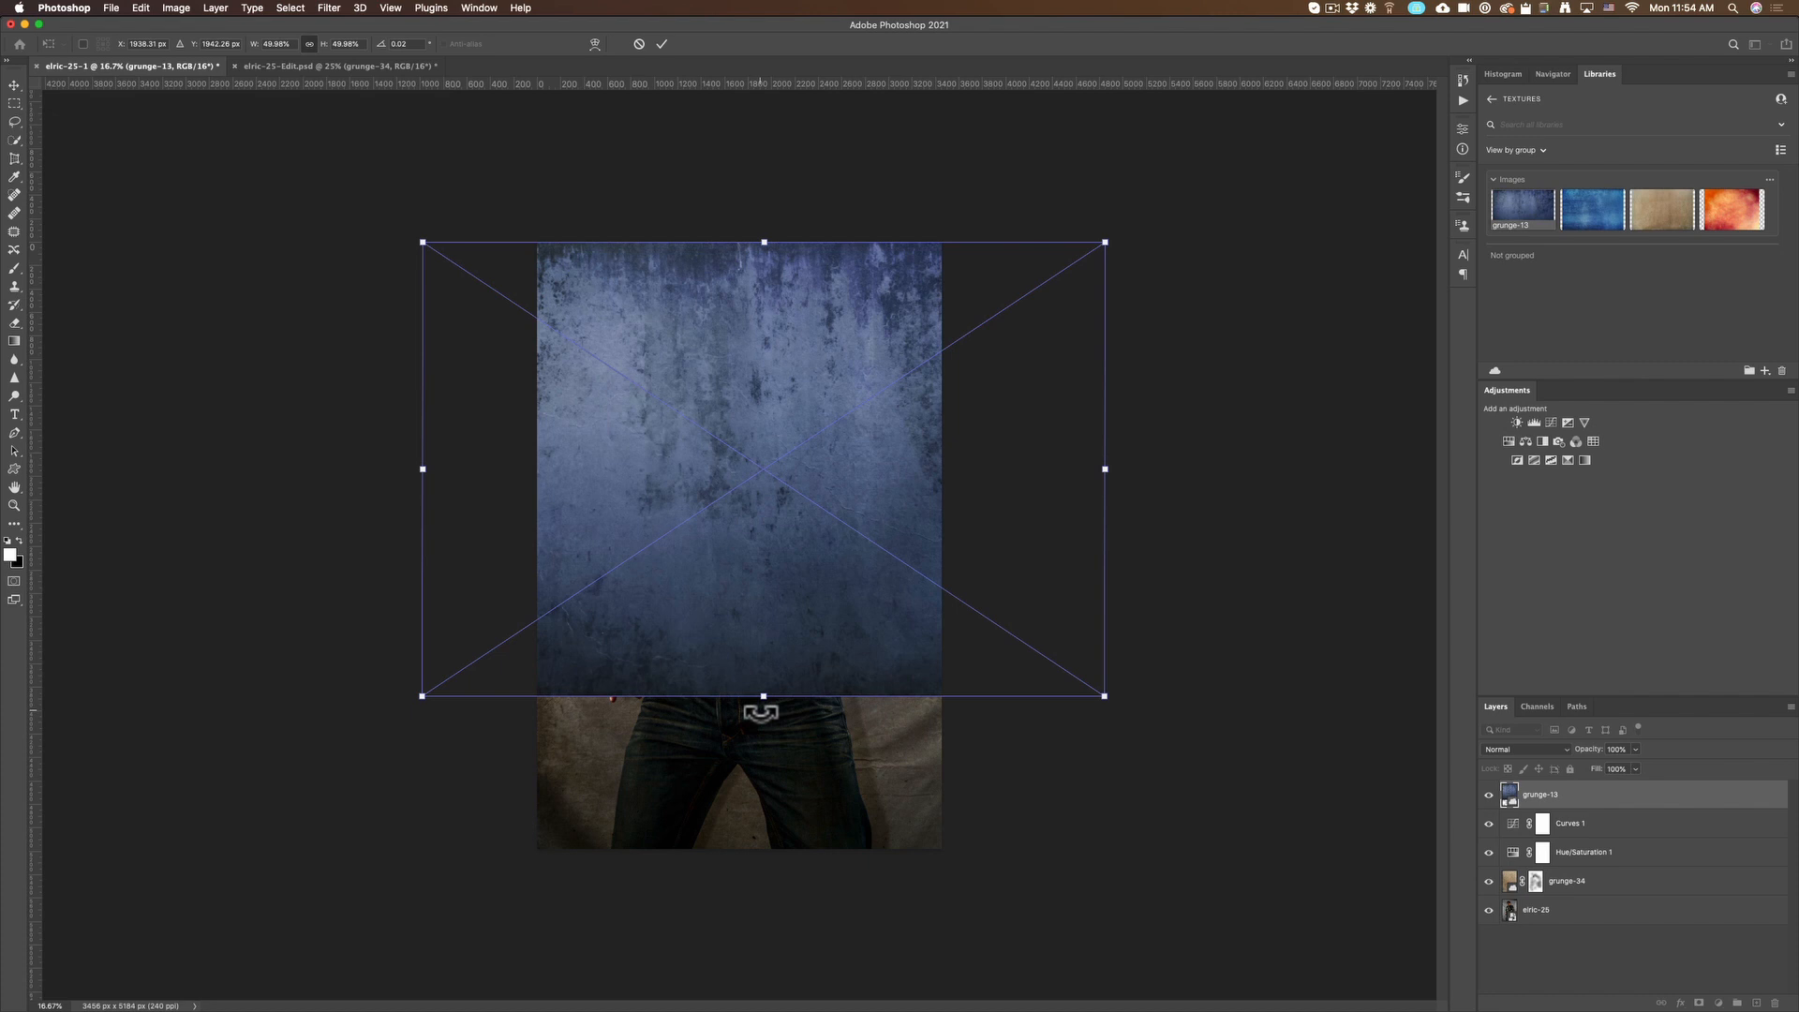
Stretch the blue grunge-13 texture down to fill the canvas bottom
{"action": "left_click_drag", "start_coordinate": [763, 697], "coordinate": [763, 712]}
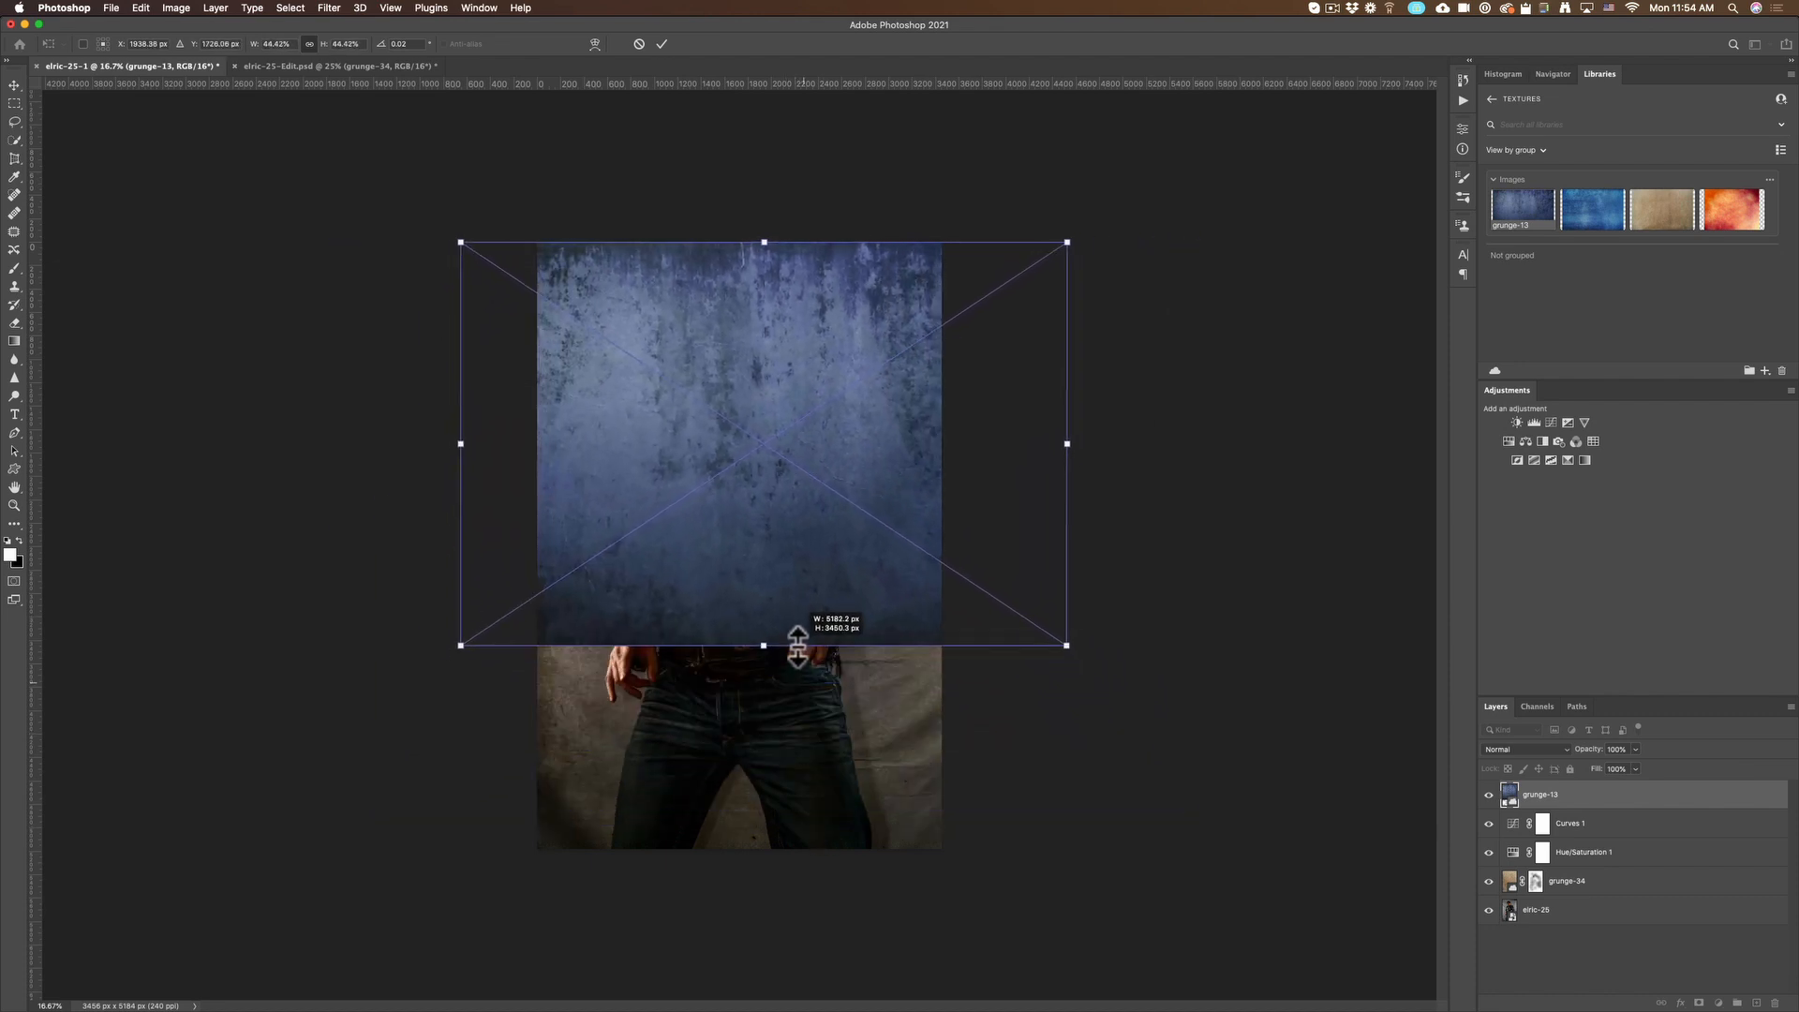
{"action": "left_click_drag", "start_coordinate": [763, 645], "coordinate": [757, 661]}
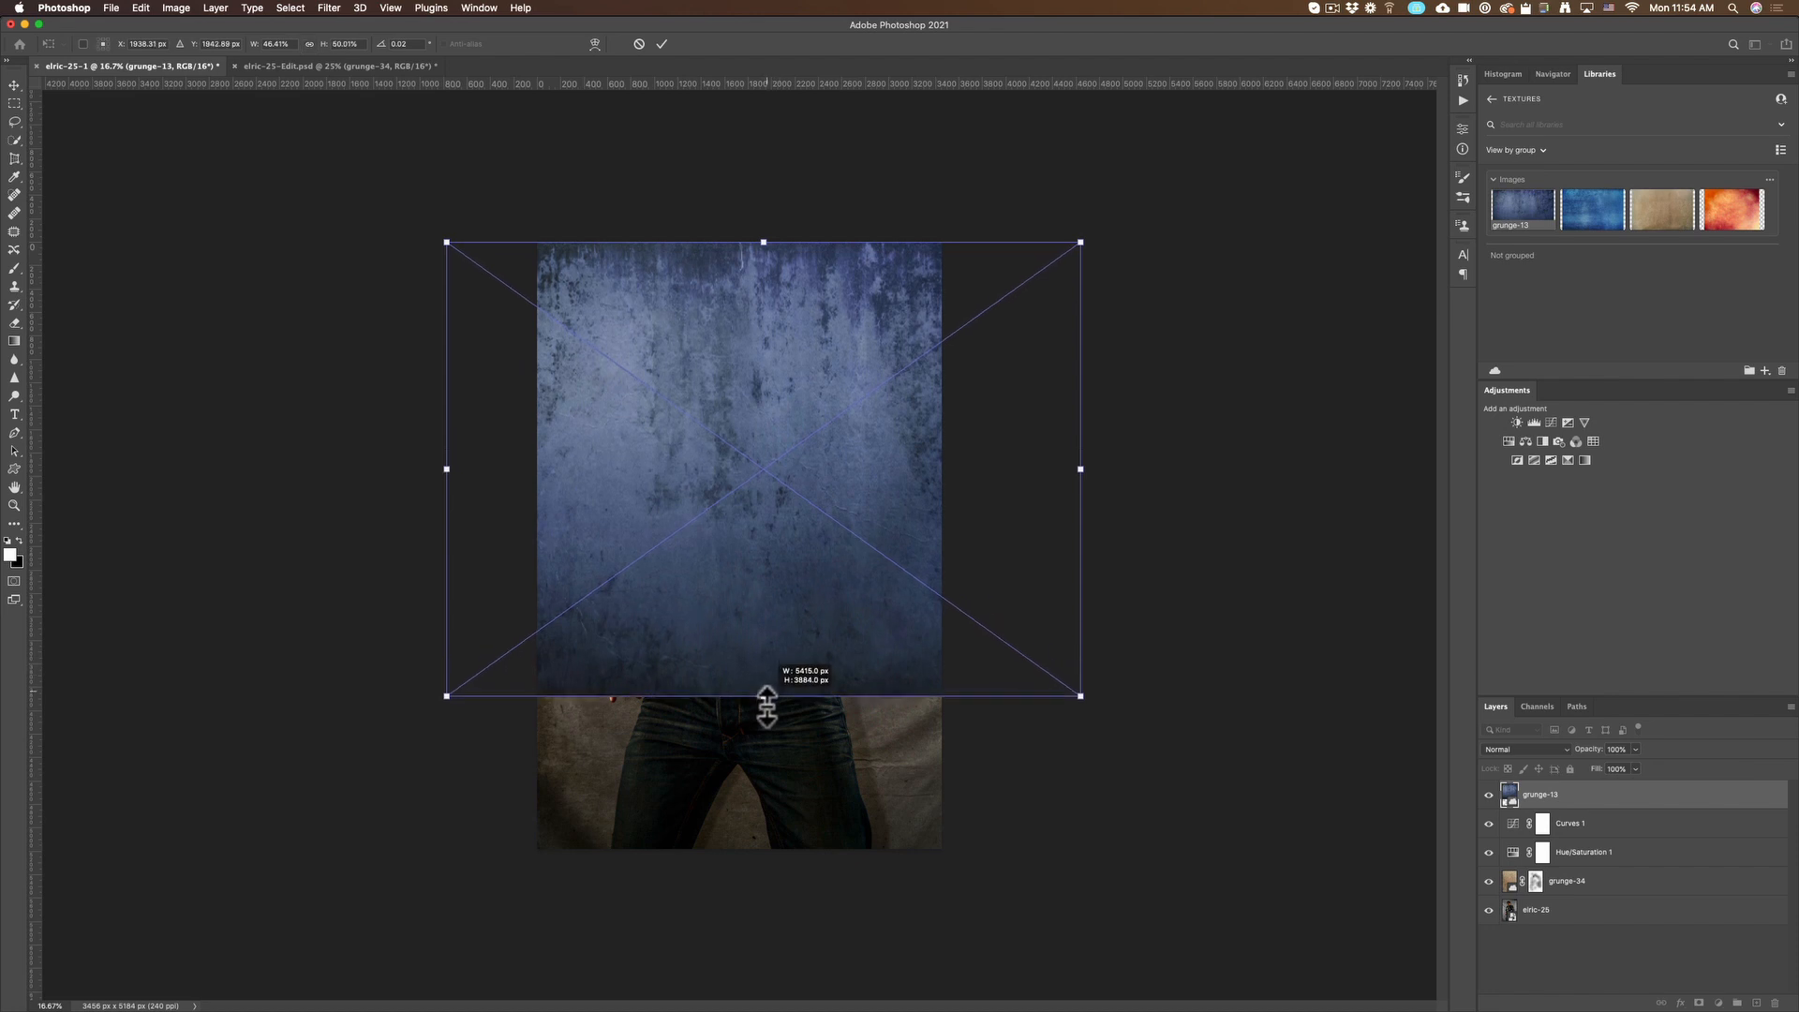
{"action": "left_click_drag", "start_coordinate": [766, 693], "coordinate": [780, 848]}
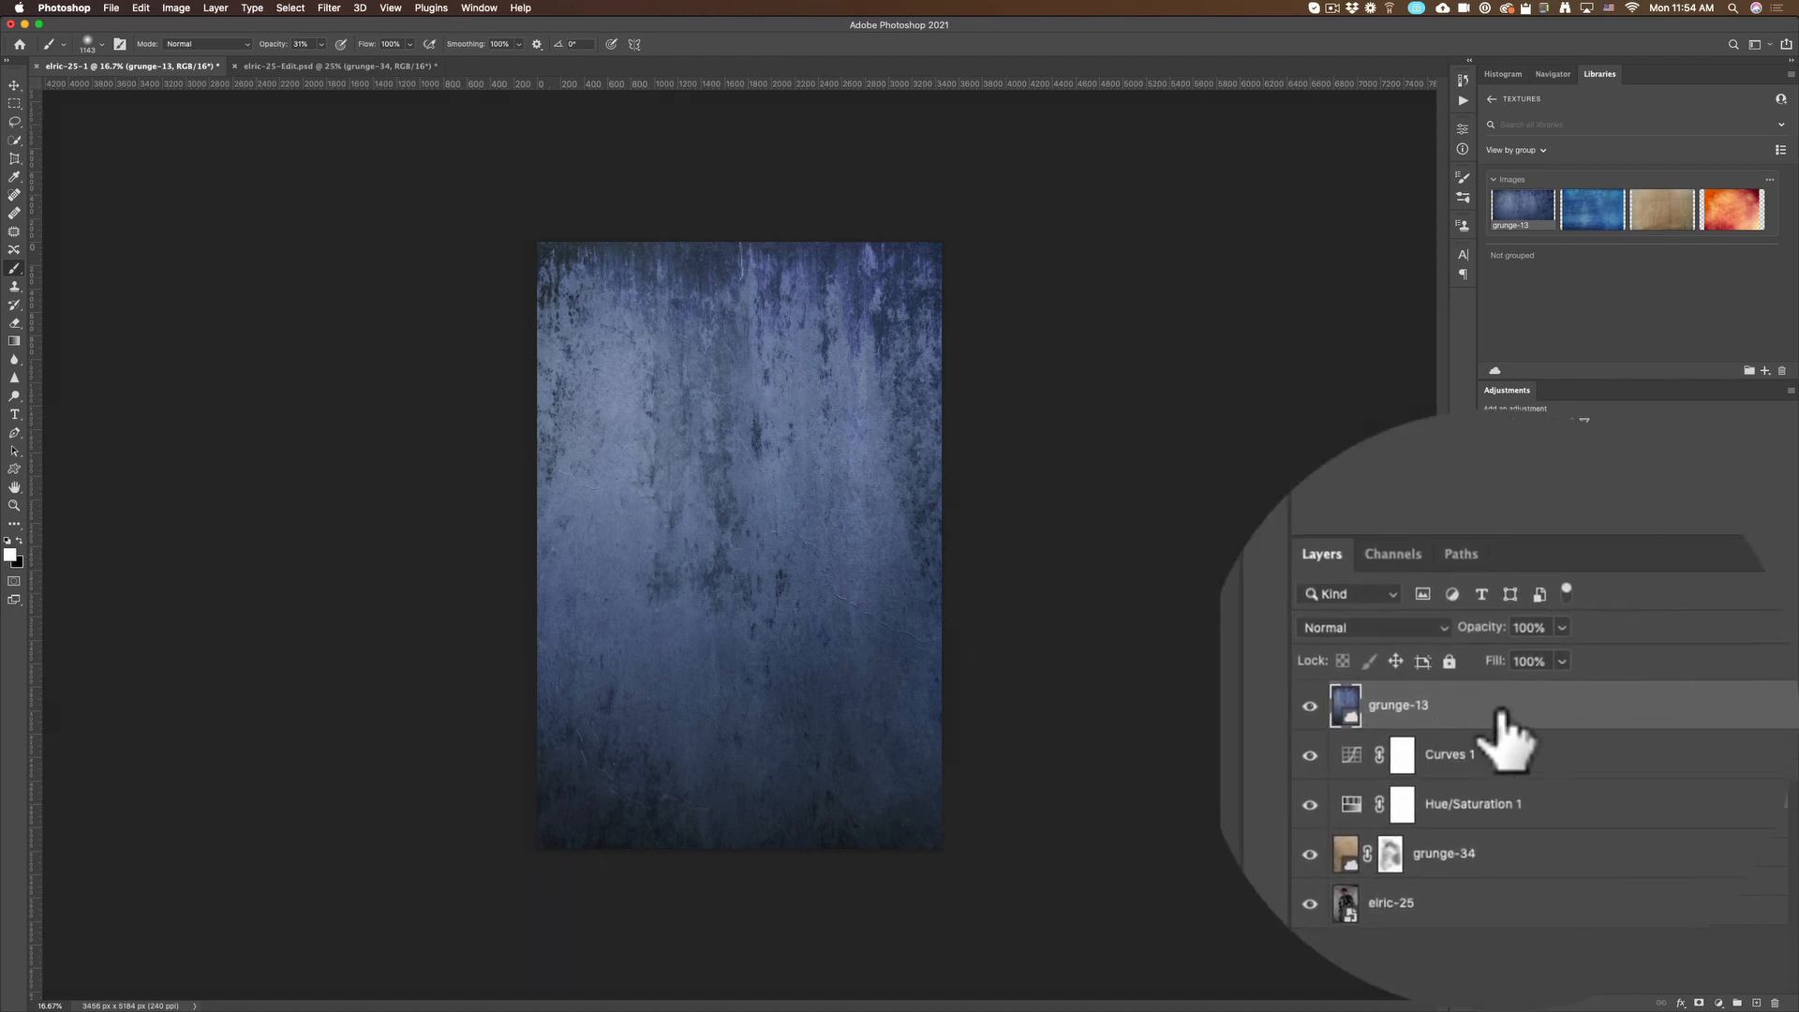
Rasterize the grunge-13 smart object and start the Black & White adjustment
{"action": "right_click", "coordinate": [1398, 705]}
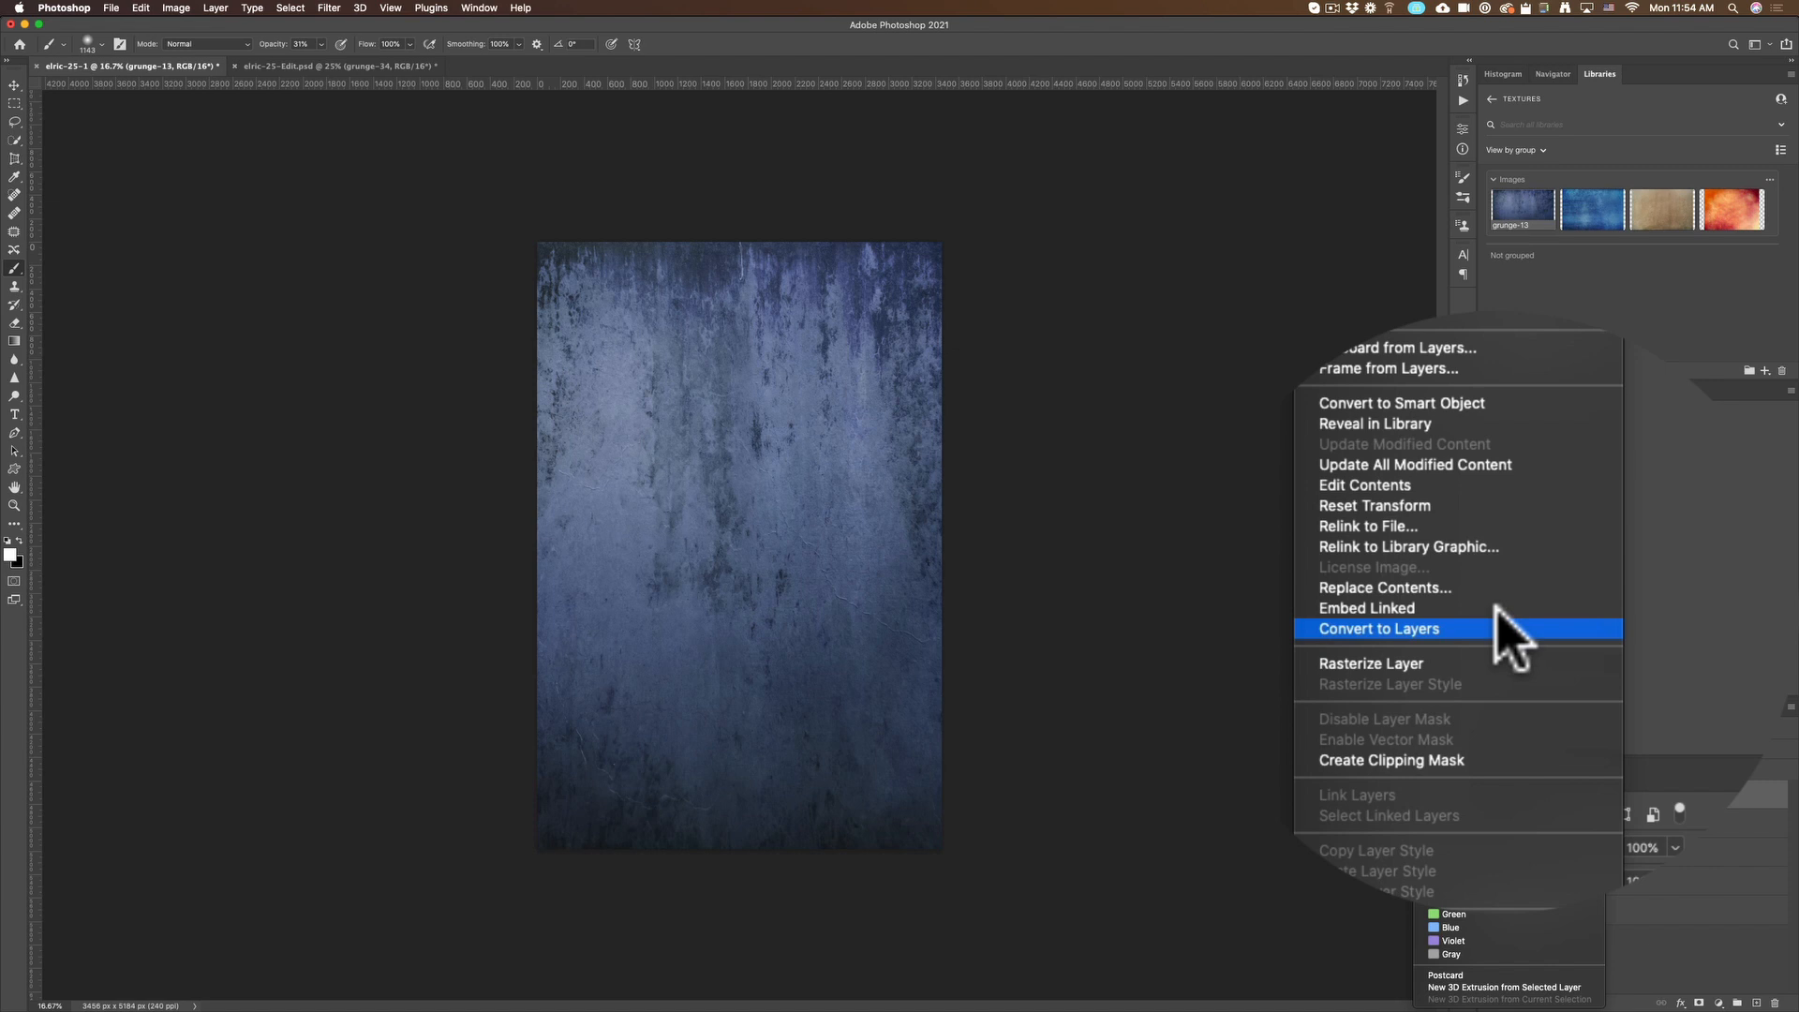
{"action": "left_click", "coordinate": [1379, 629]}
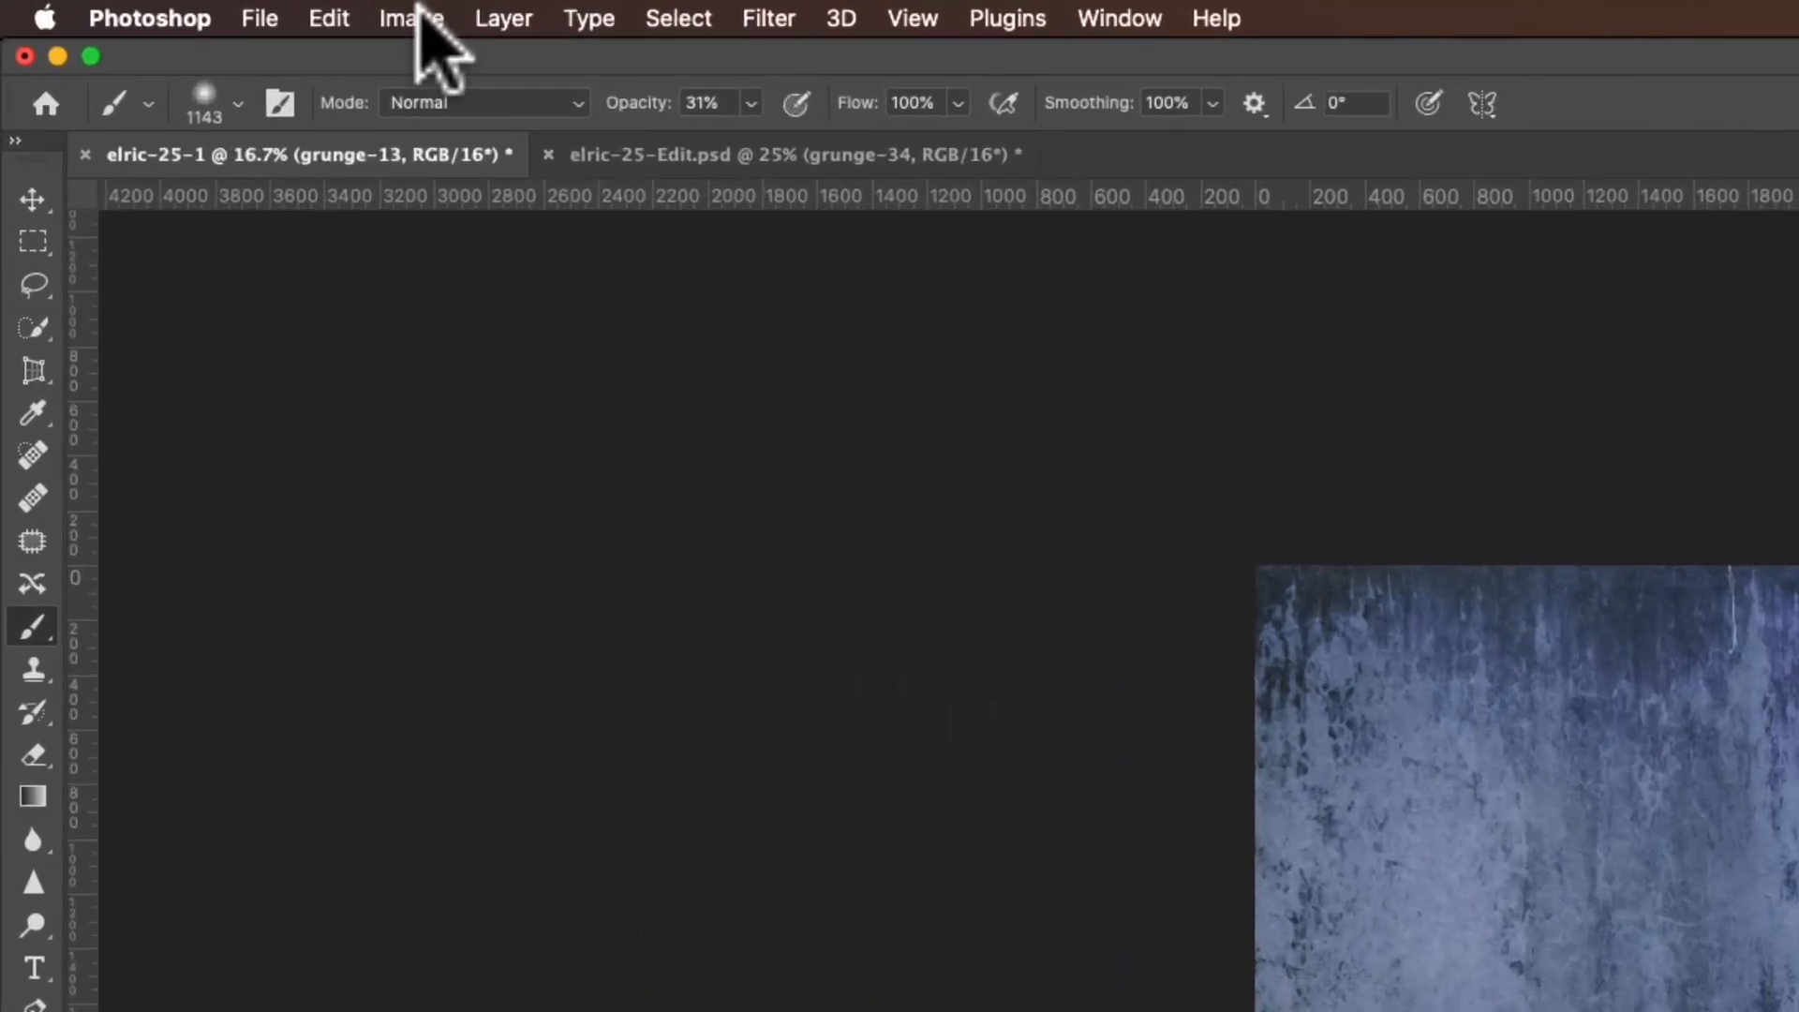
{"action": "left_click", "coordinate": [410, 18]}
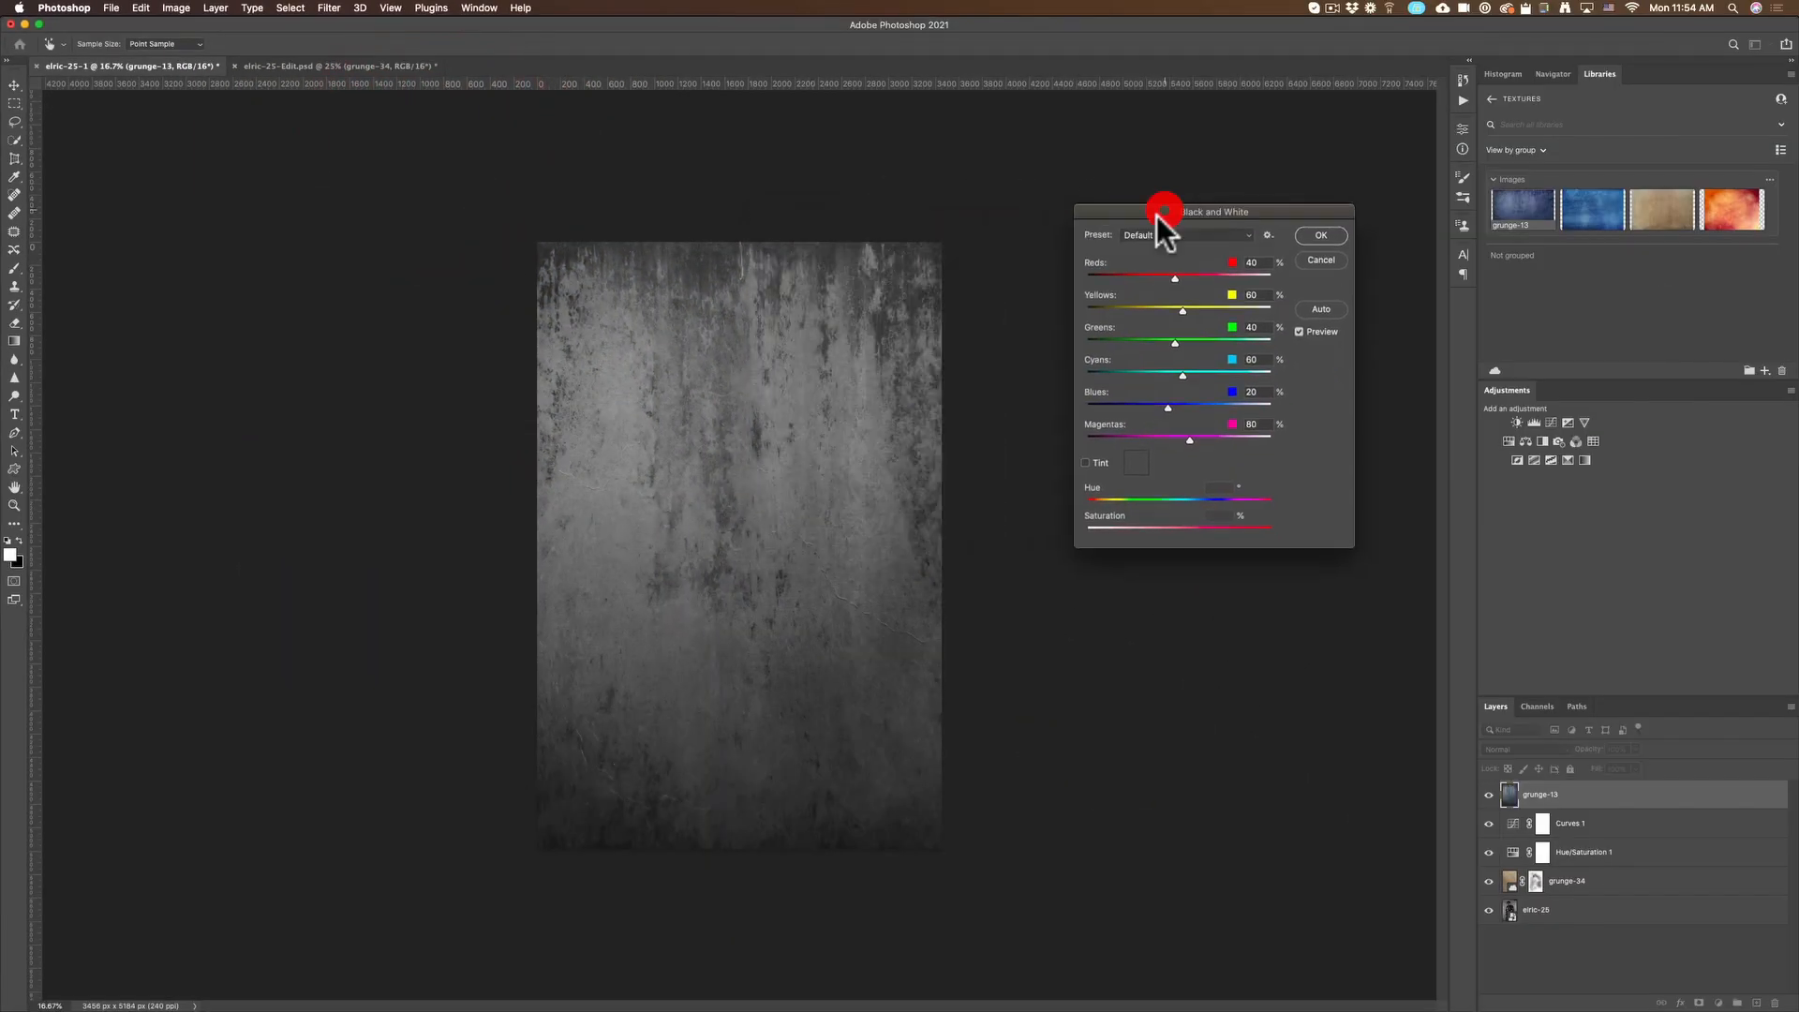
Convert grunge-13 to grayscale, darkening the reds and settling the blues lower
{"action": "left_click_drag", "start_coordinate": [1175, 277], "coordinate": [1152, 277]}
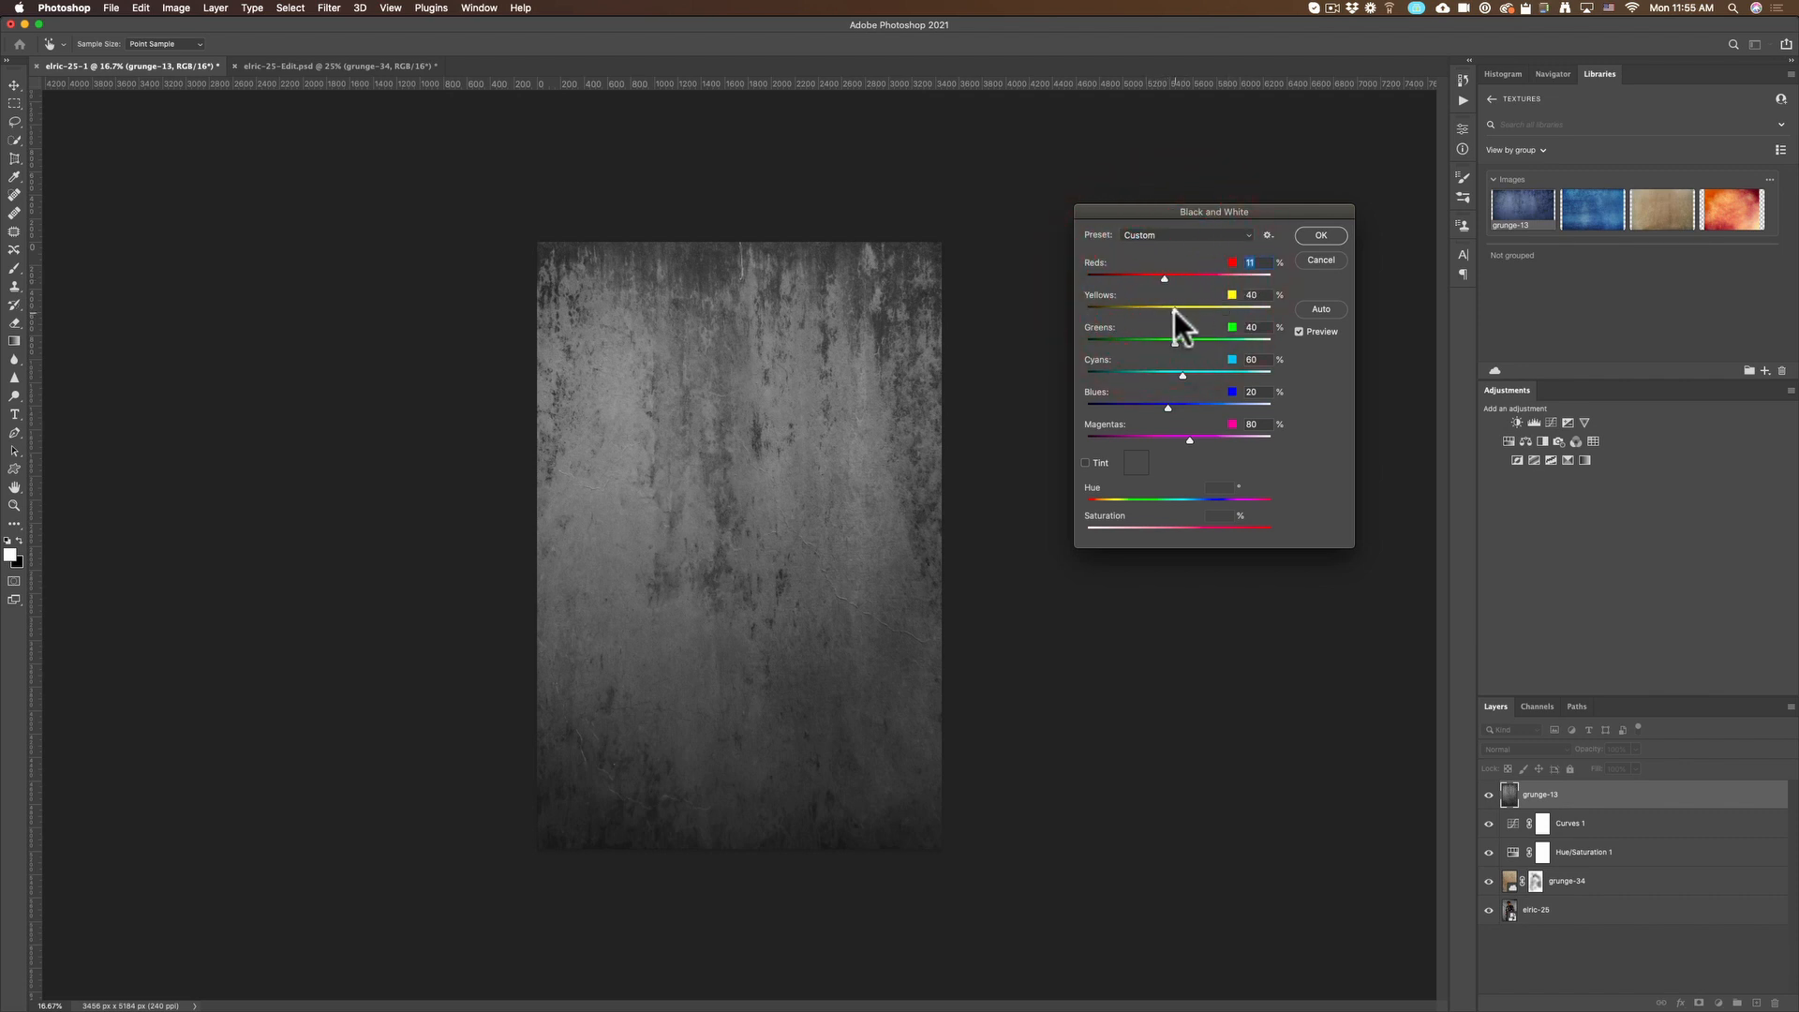
{"action": "left_click_drag", "start_coordinate": [1167, 409], "coordinate": [1120, 408]}
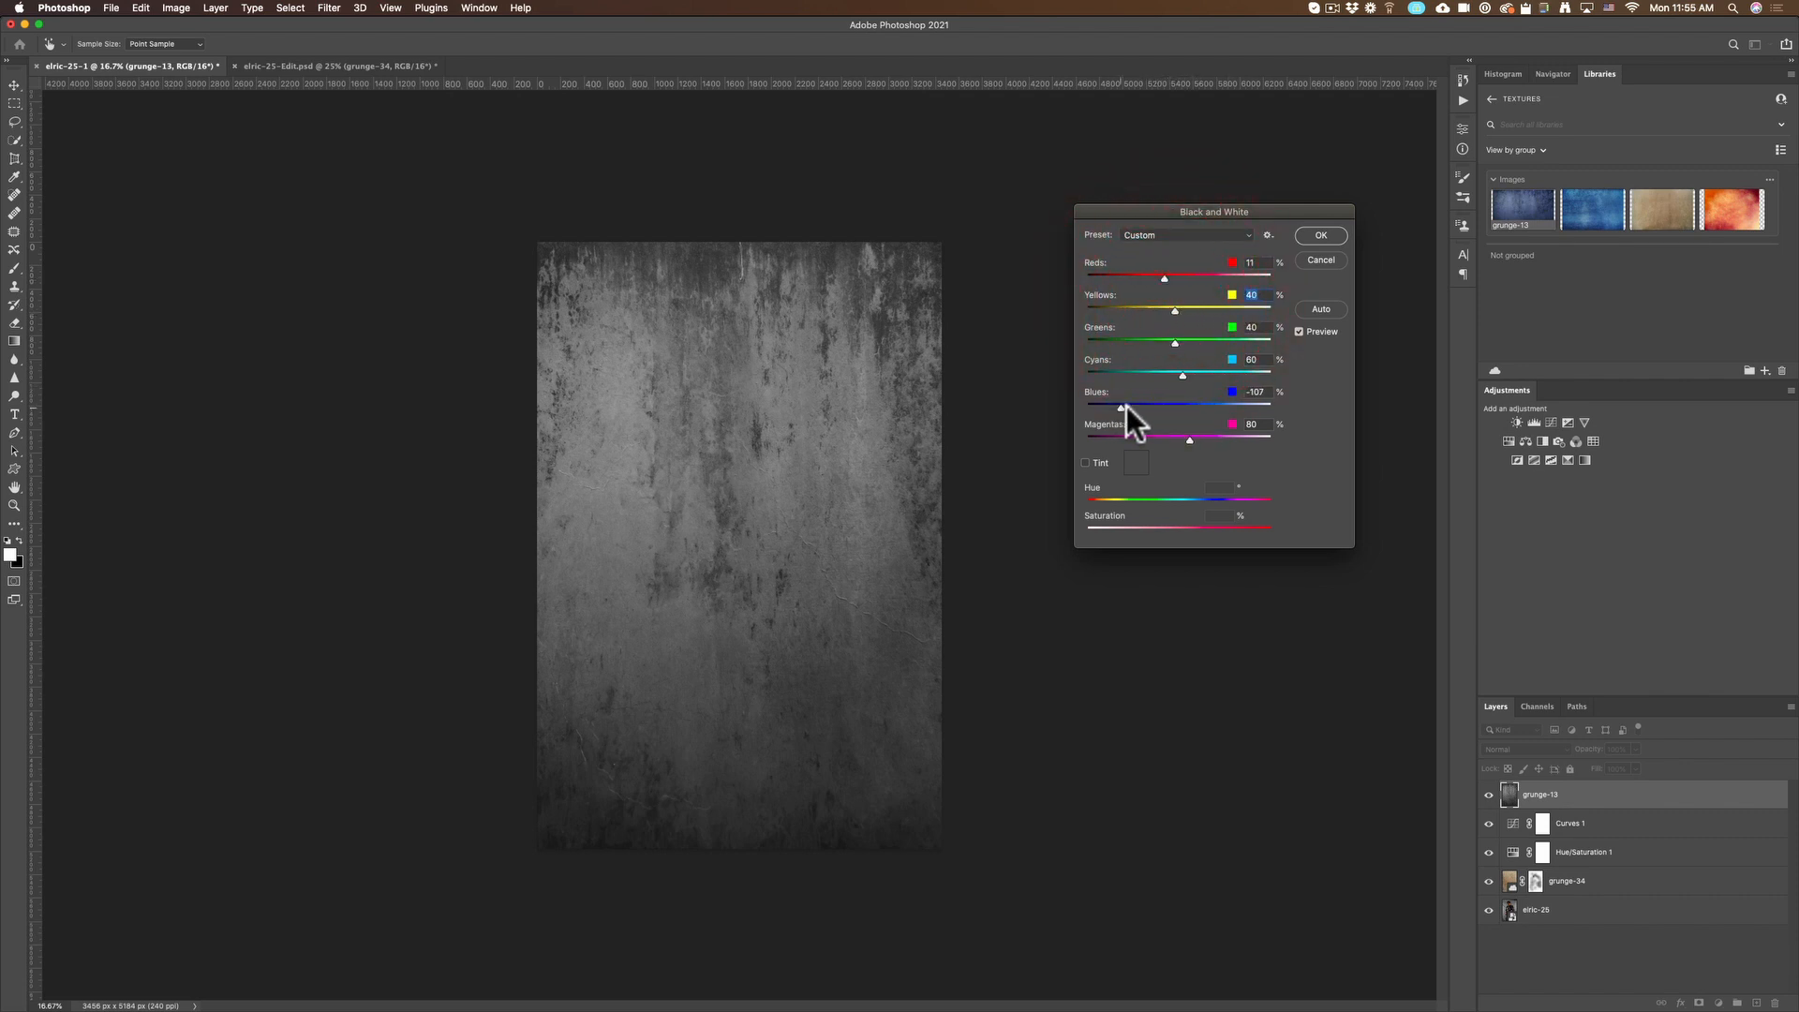
{"action": "left_click_drag", "start_coordinate": [1121, 405], "coordinate": [1183, 405]}
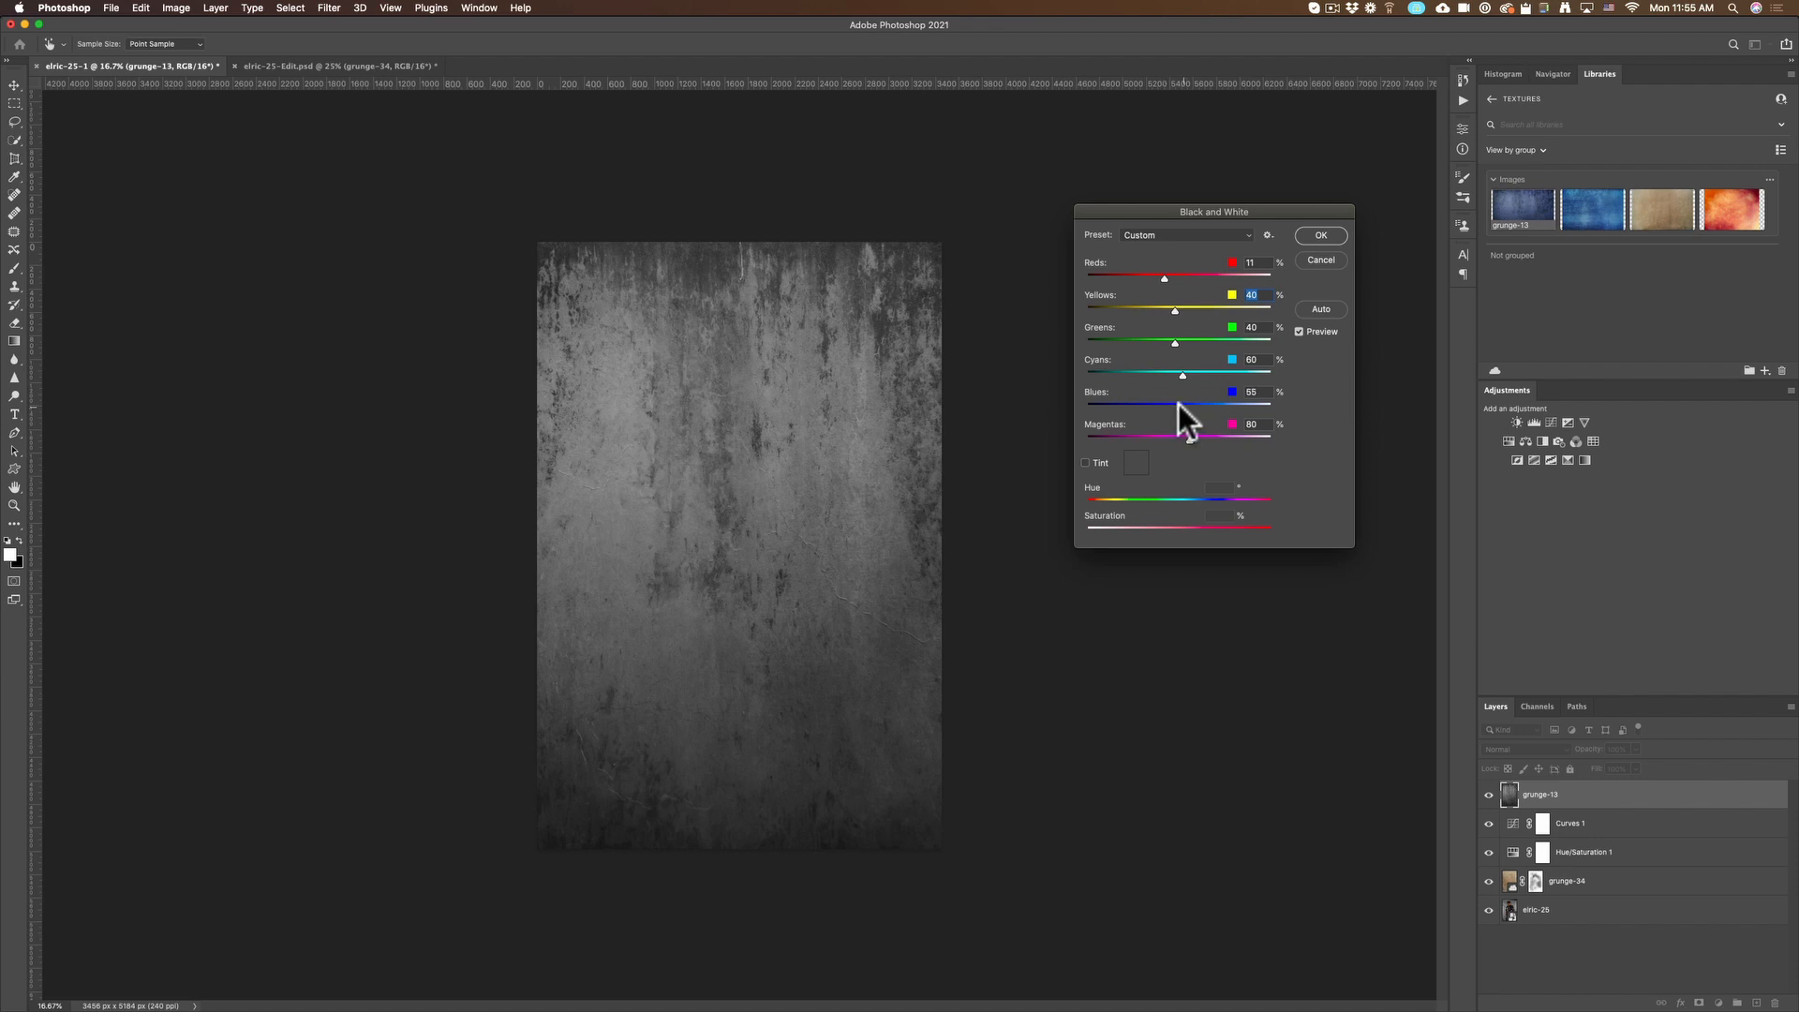
{"action": "left_click_drag", "start_coordinate": [1182, 392], "coordinate": [1146, 392]}
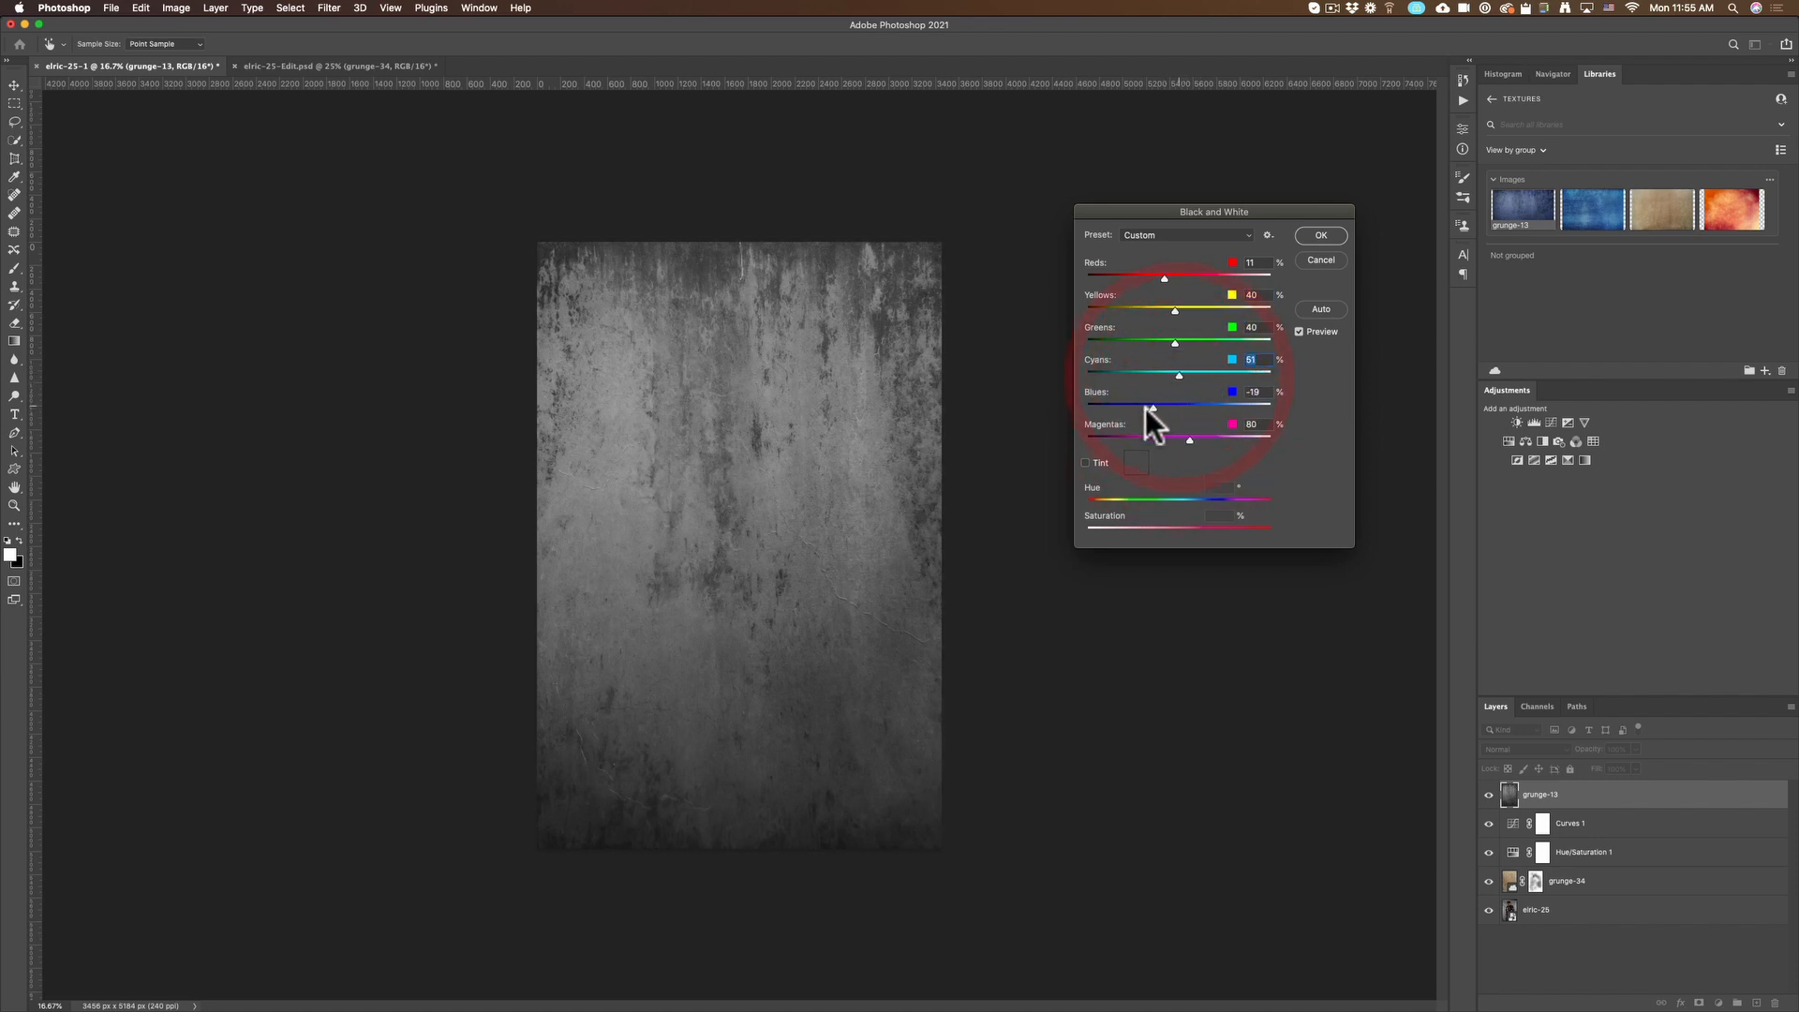
{"action": "left_click_drag", "start_coordinate": [1158, 406], "coordinate": [1189, 391]}
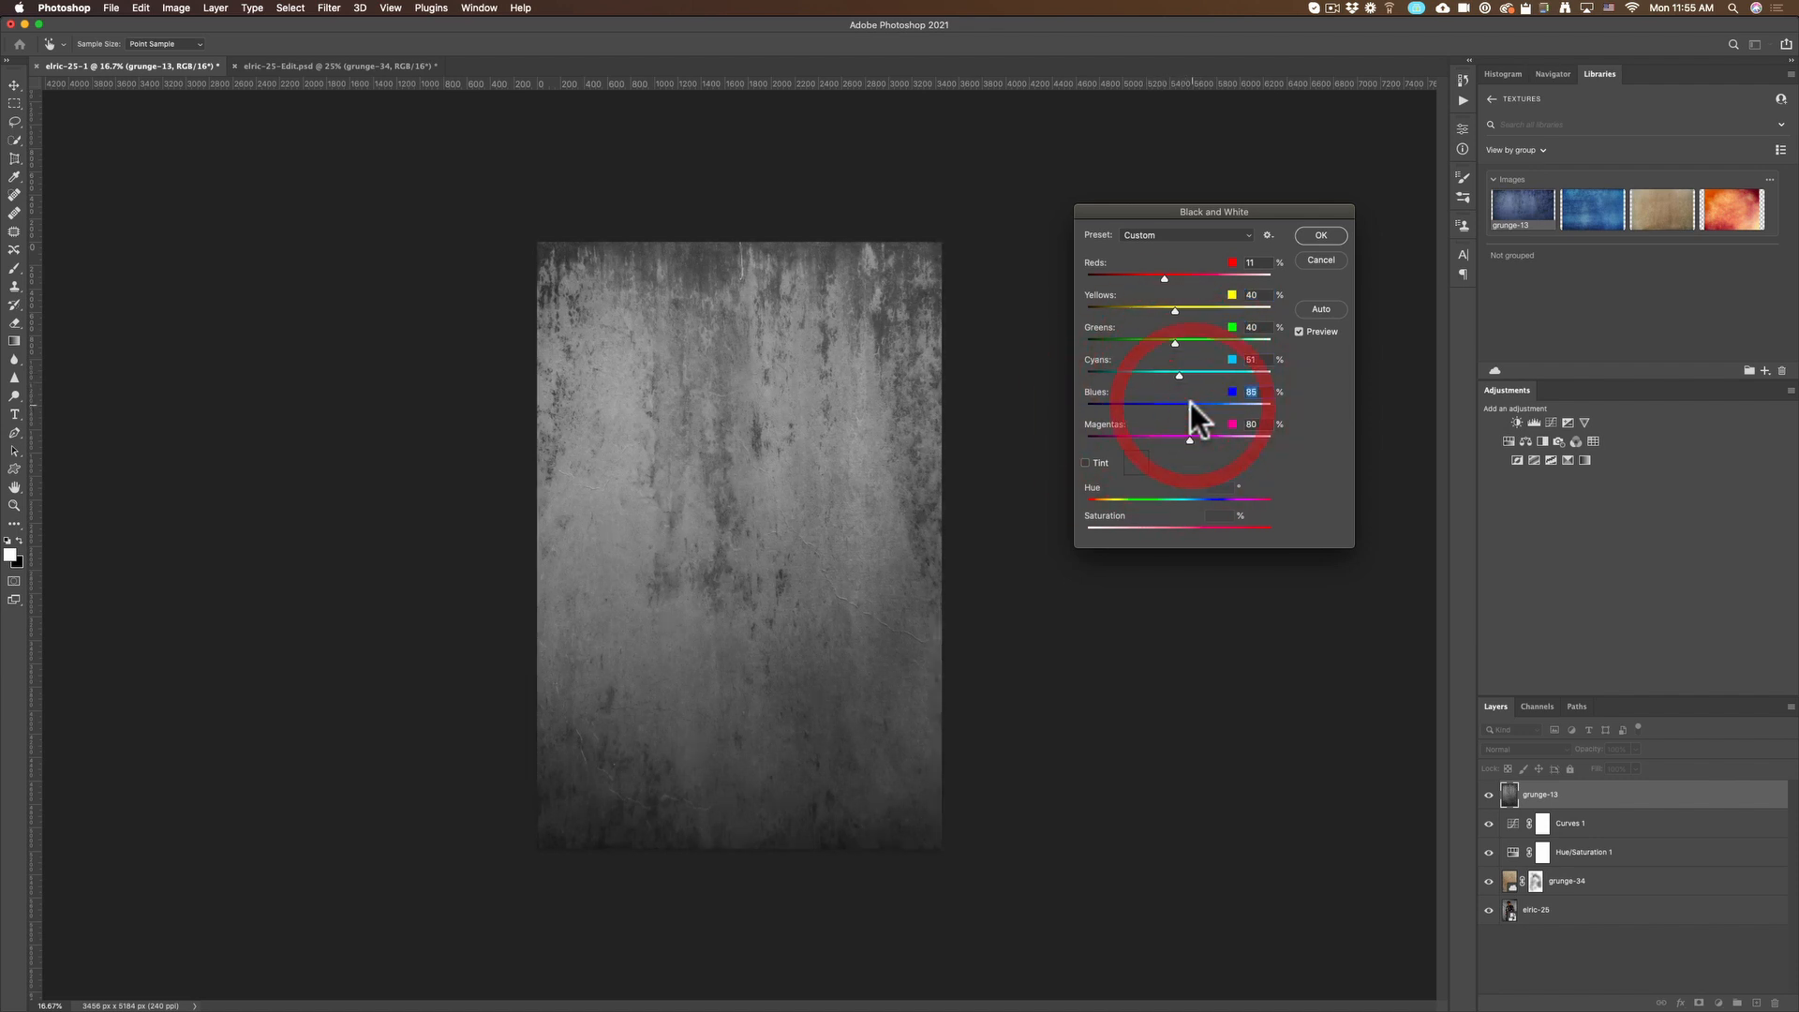
{"action": "left_click_drag", "start_coordinate": [1250, 391], "coordinate": [1162, 407]}
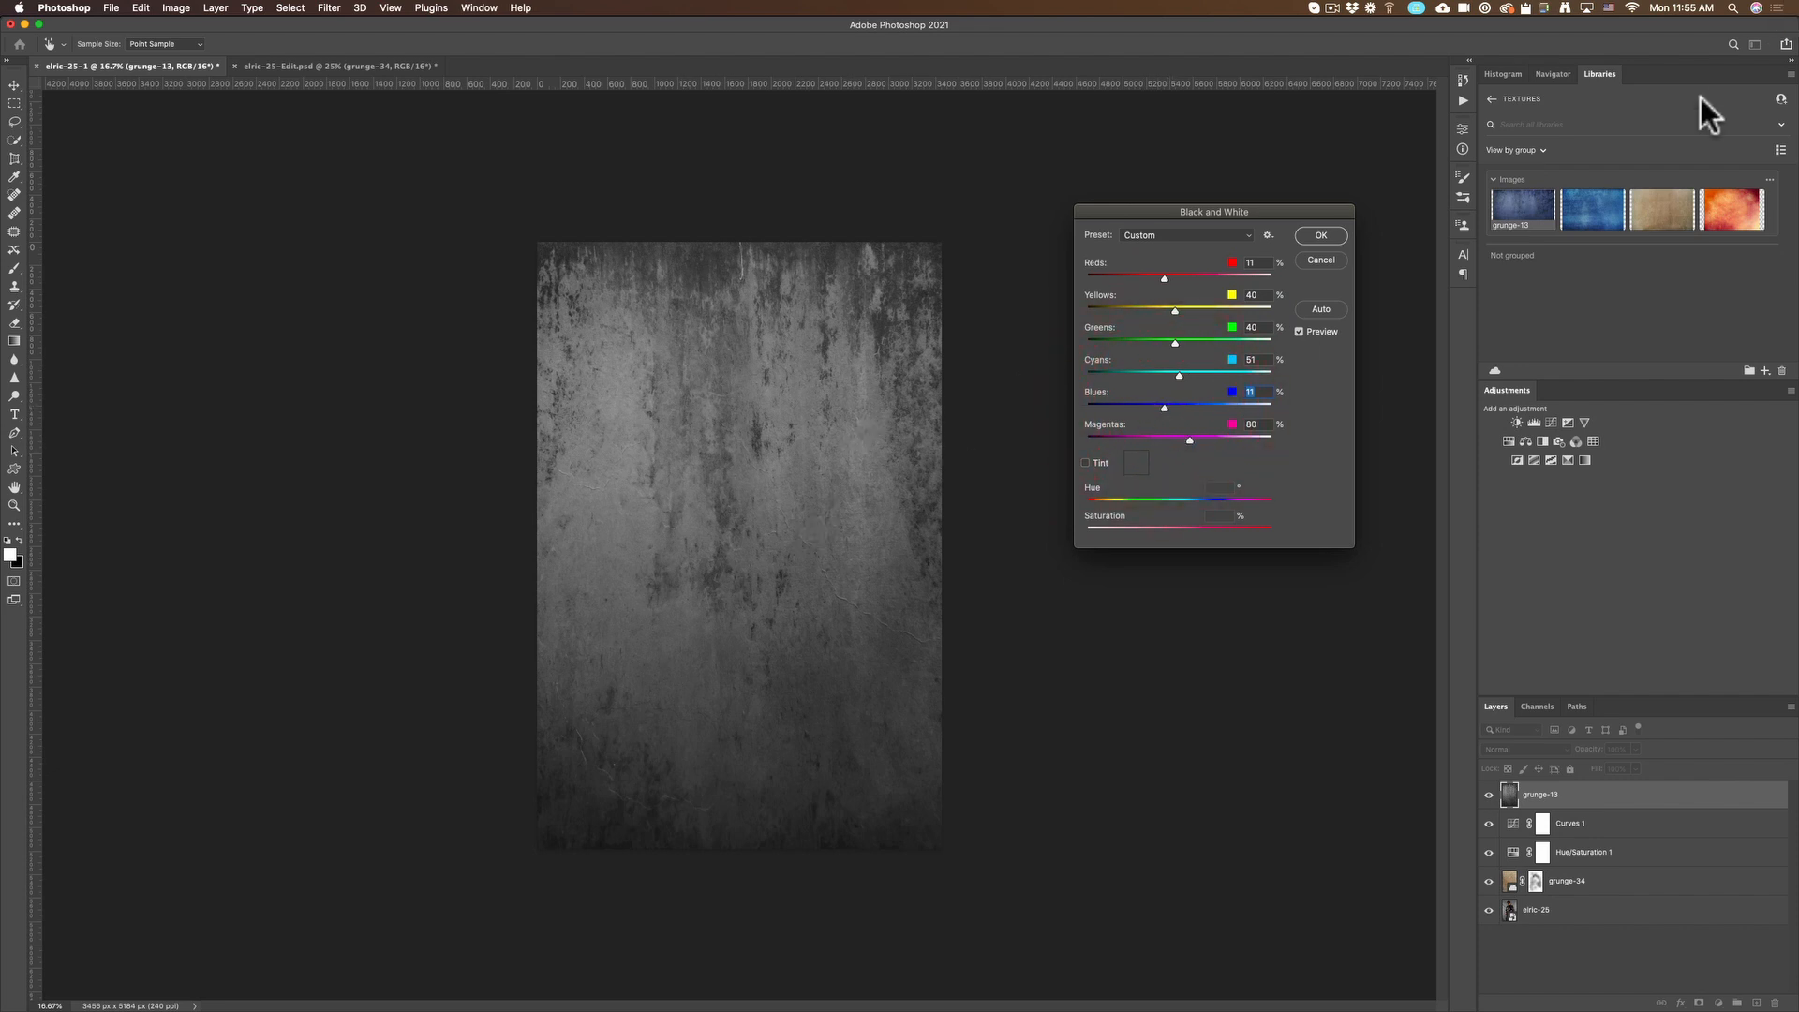
{"action": "left_click", "coordinate": [1319, 236]}
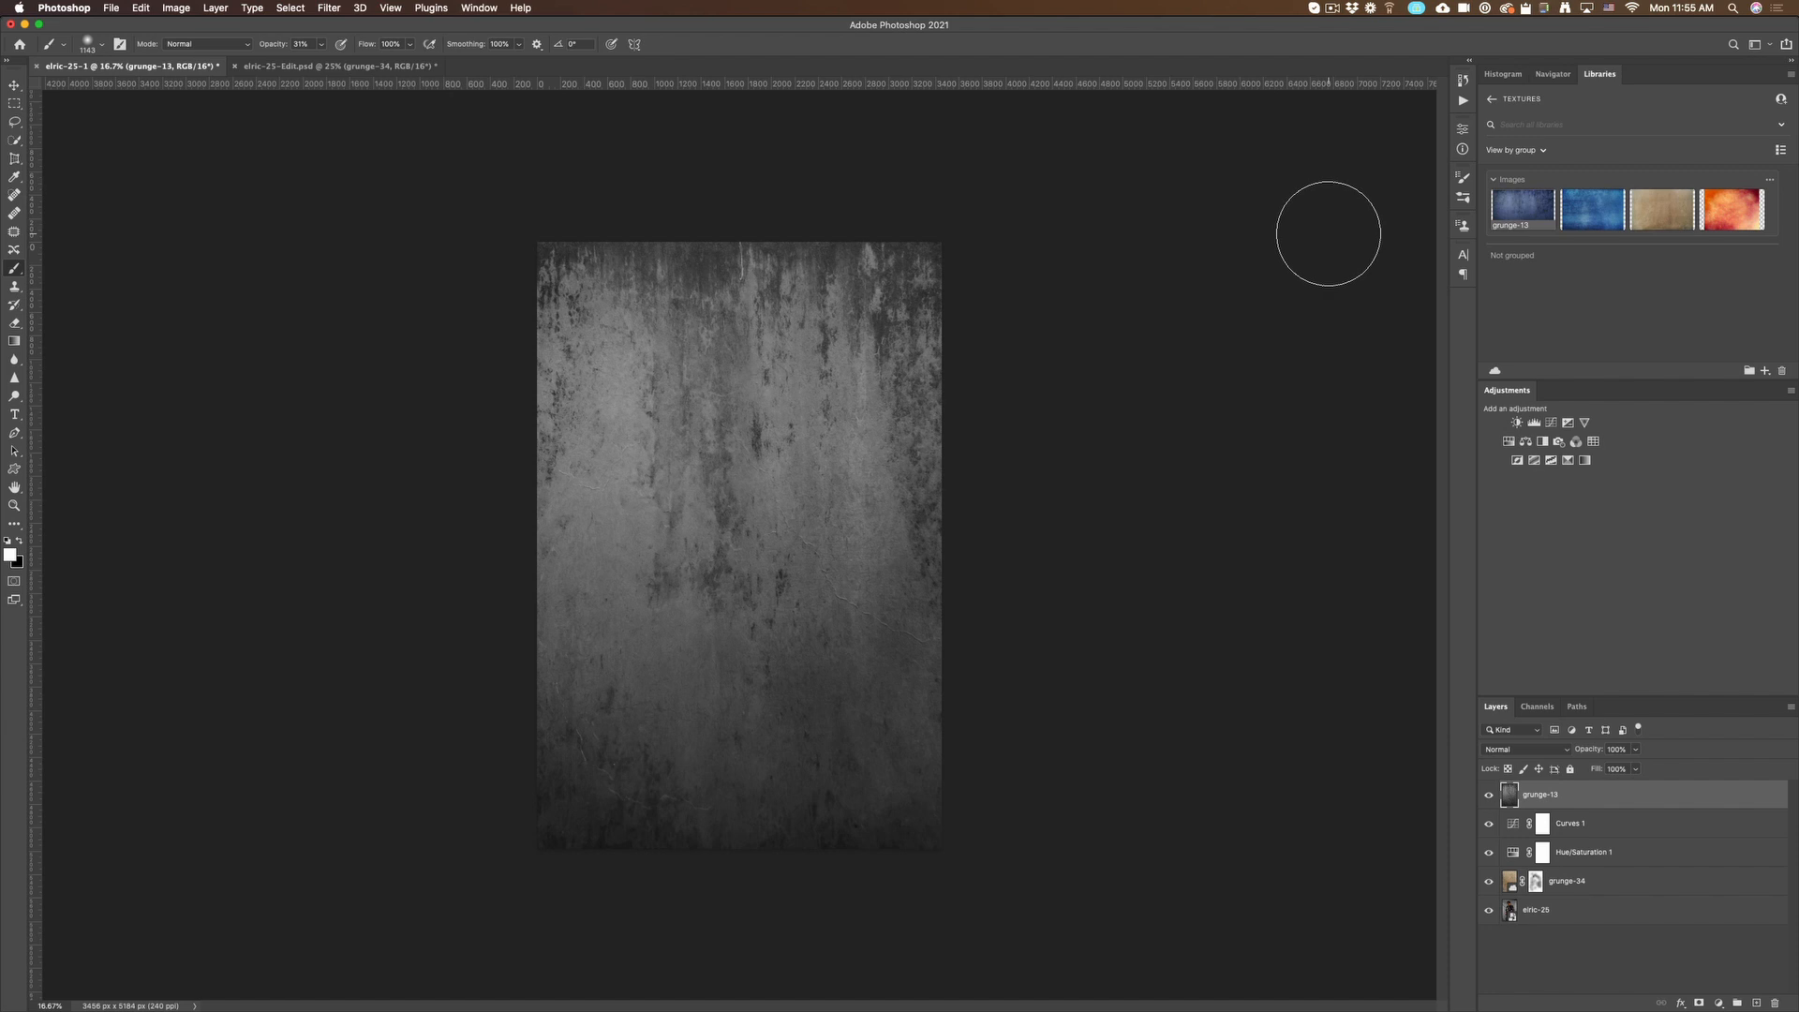
{"action": "left_click", "coordinate": [1519, 747]}
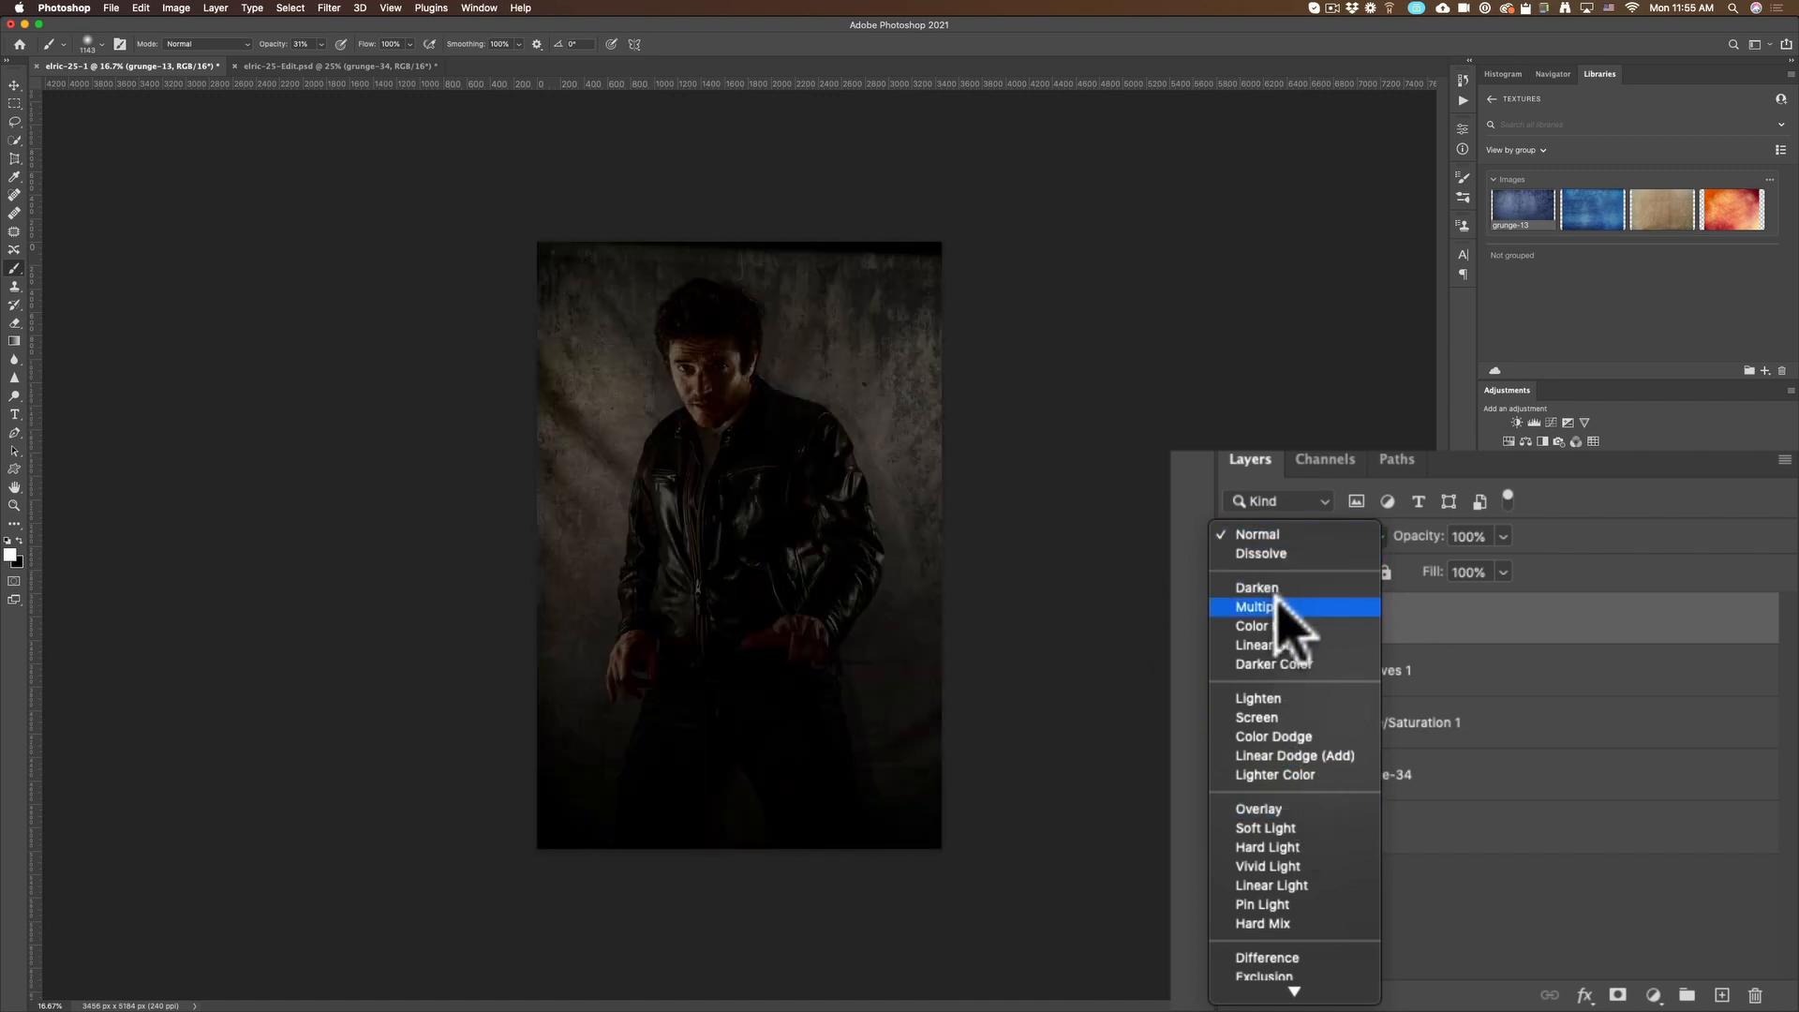
{"action": "mouse_move", "coordinate": [1308, 626]}
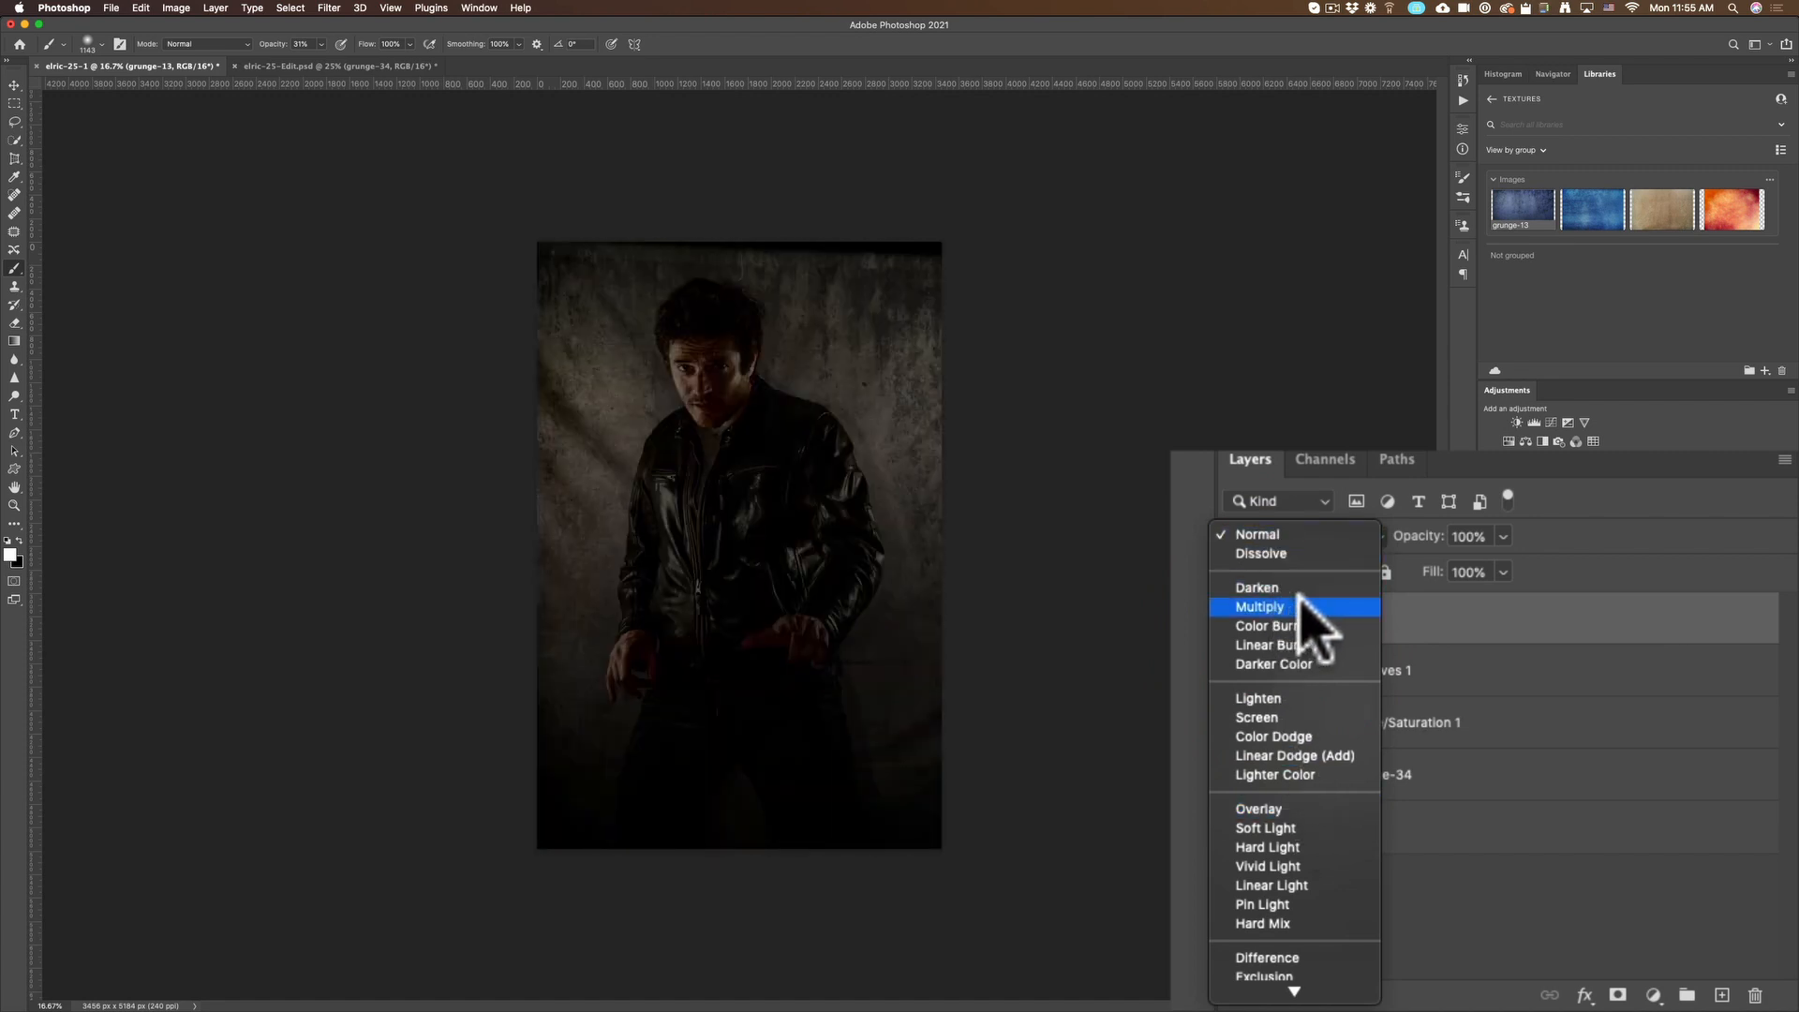
Blend grunge-13 with Multiply and mask it off the man's jacket and body
{"action": "left_click", "coordinate": [1259, 605]}
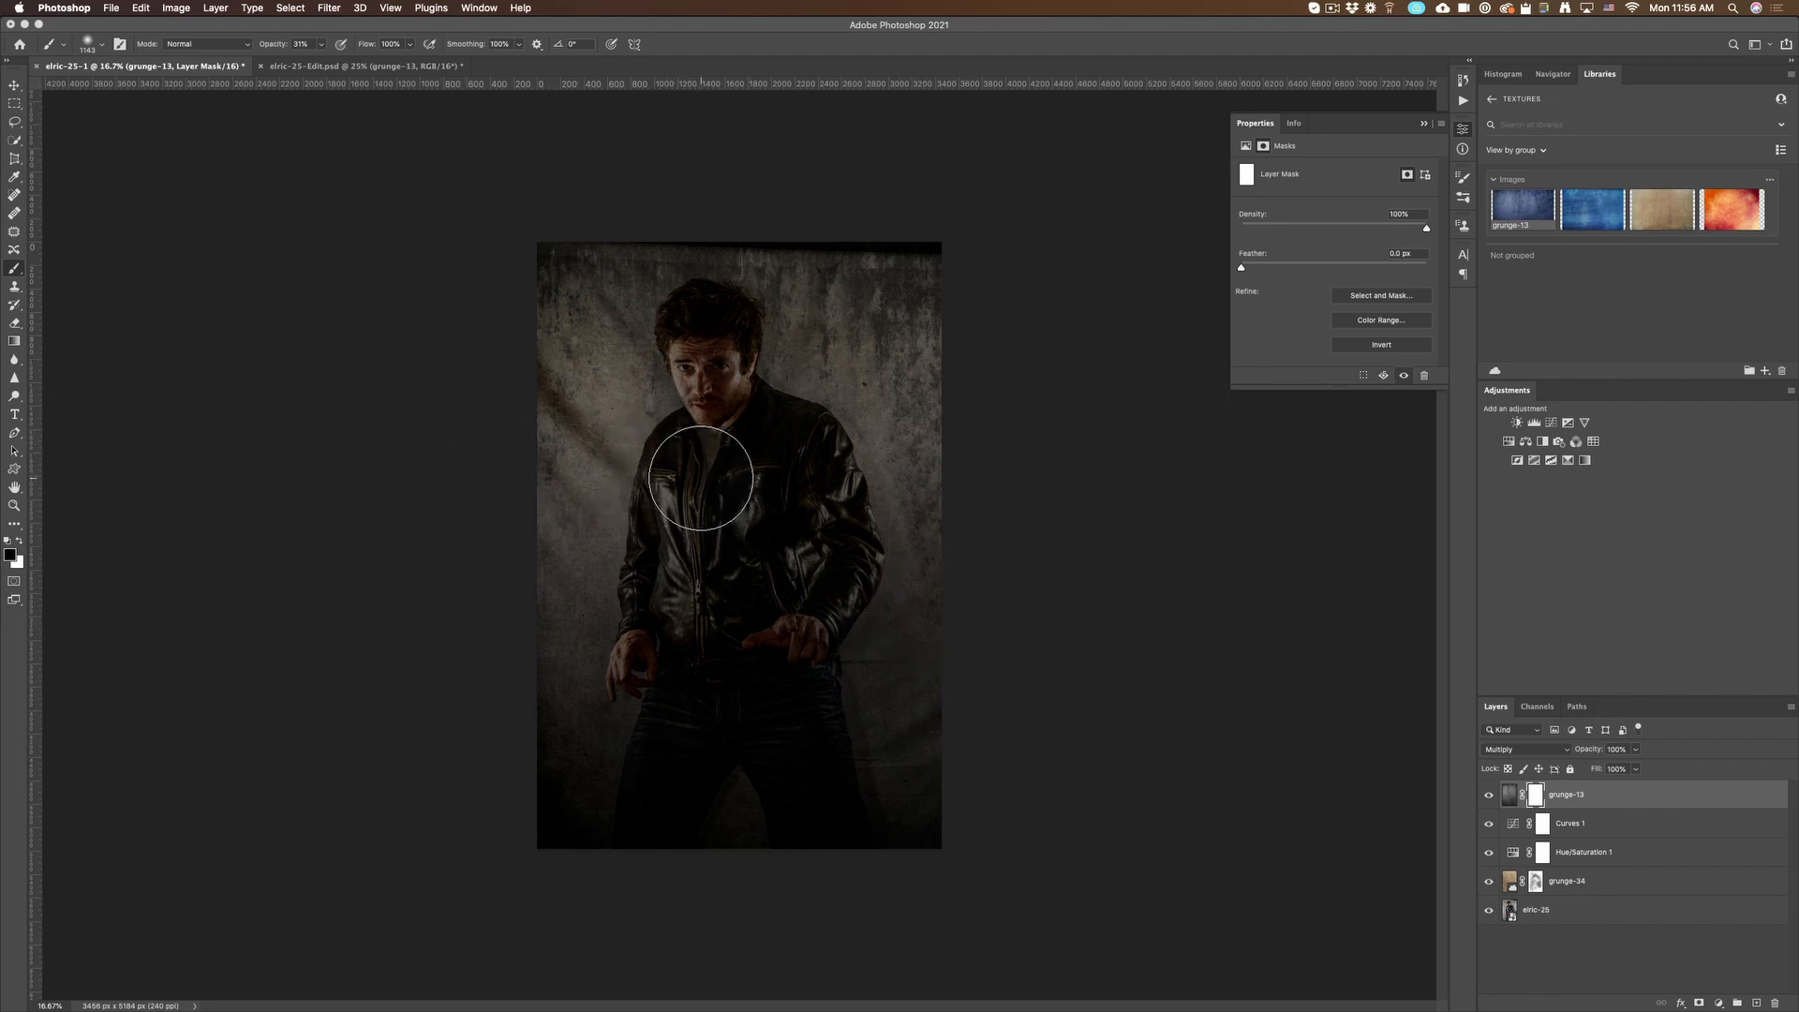
{"action": "left_click_drag", "start_coordinate": [699, 476], "coordinate": [763, 493]}
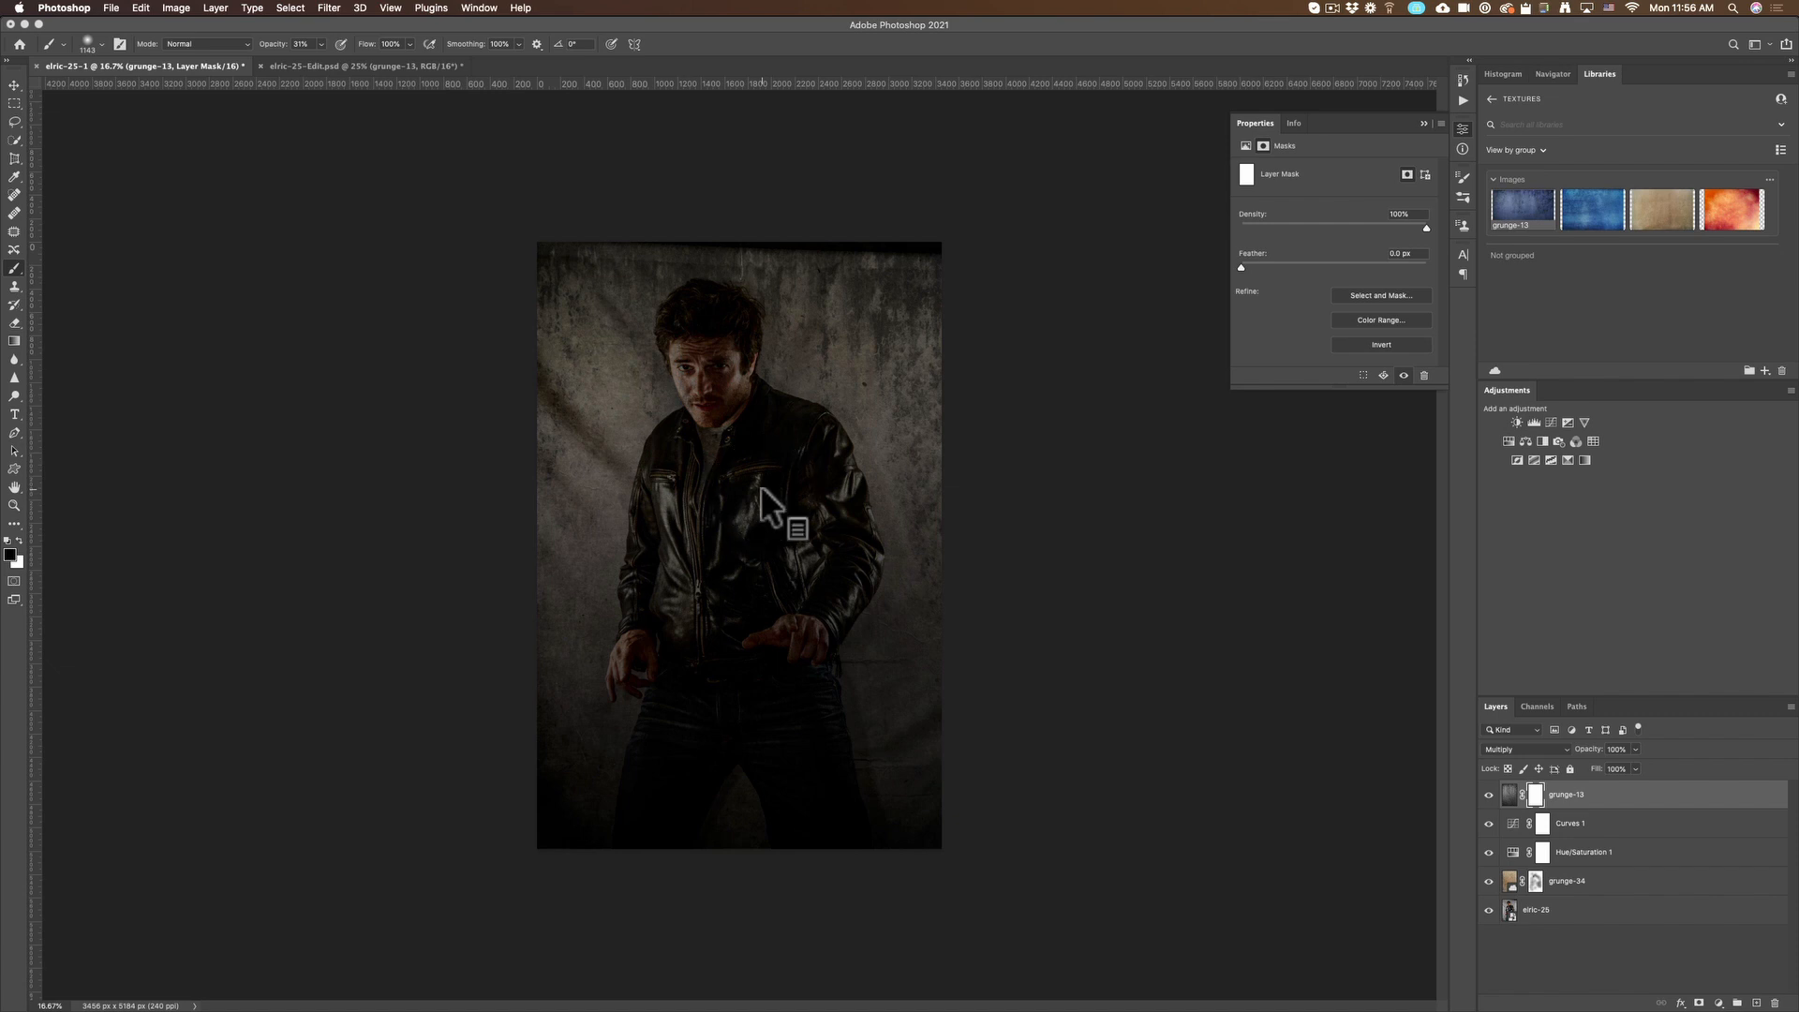
{"action": "mouse_move", "coordinate": [763, 495]}
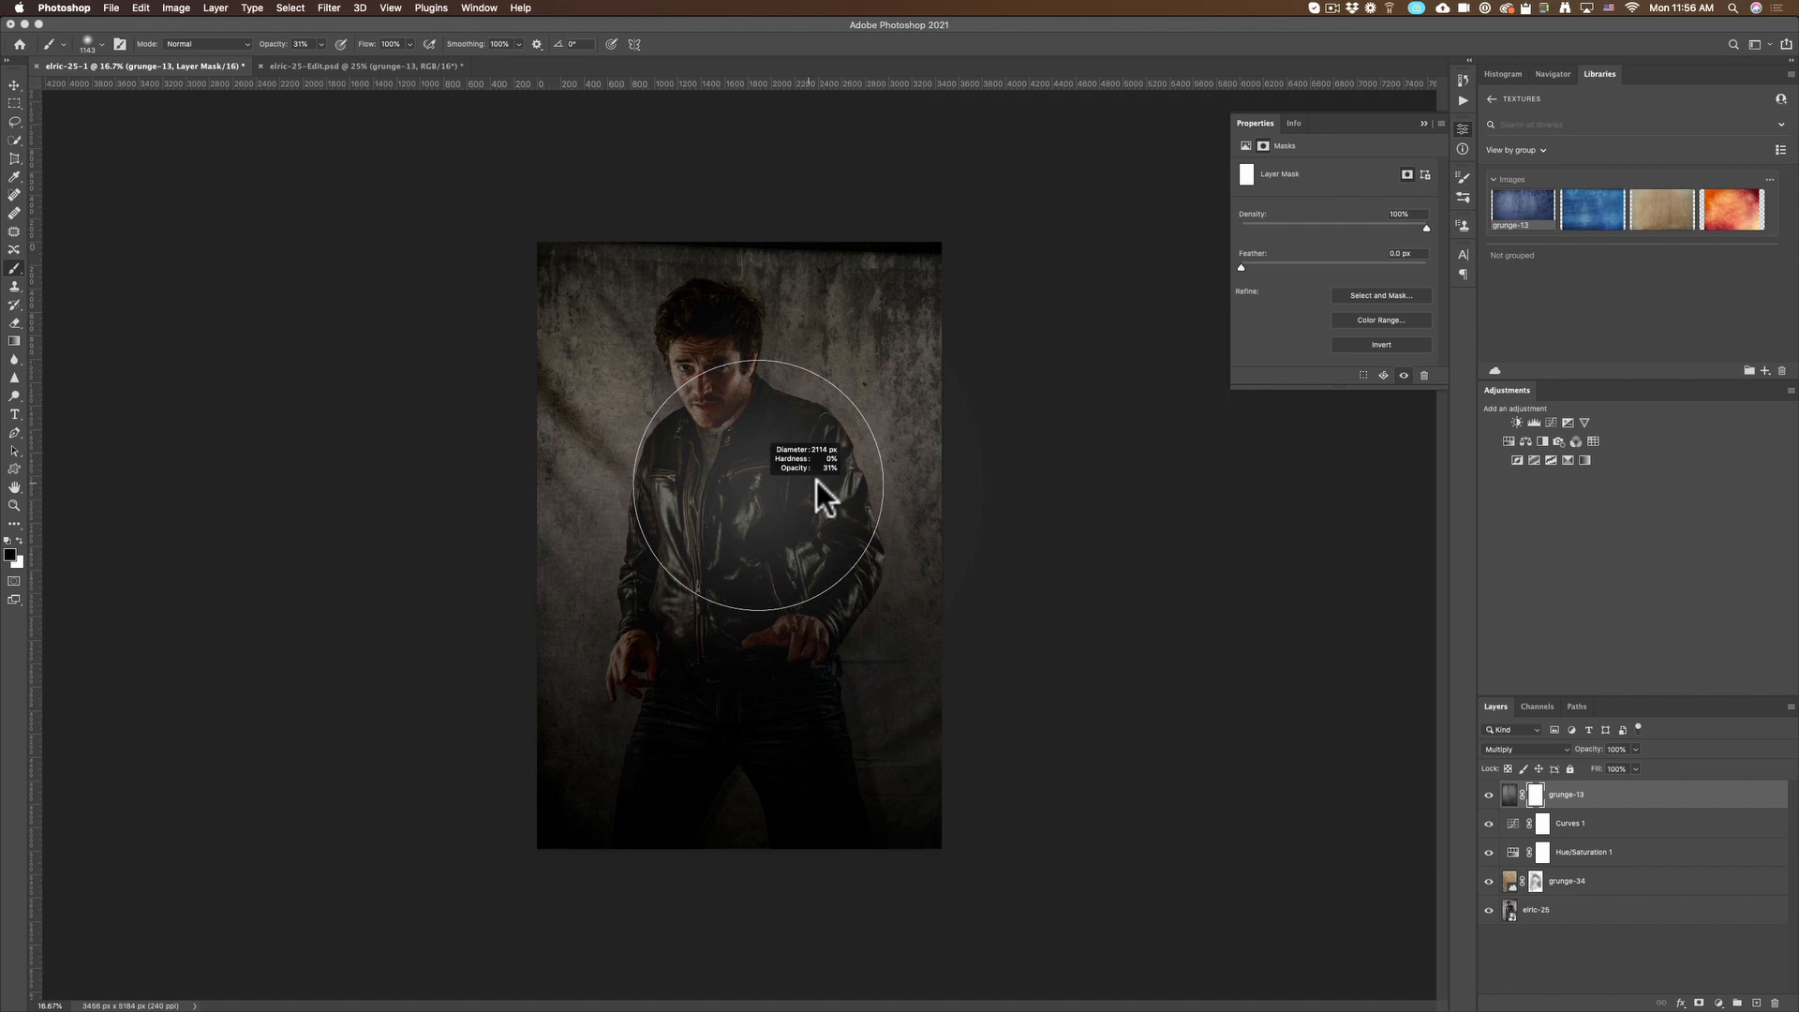
{"action": "left_click_drag", "start_coordinate": [821, 493], "coordinate": [712, 499]}
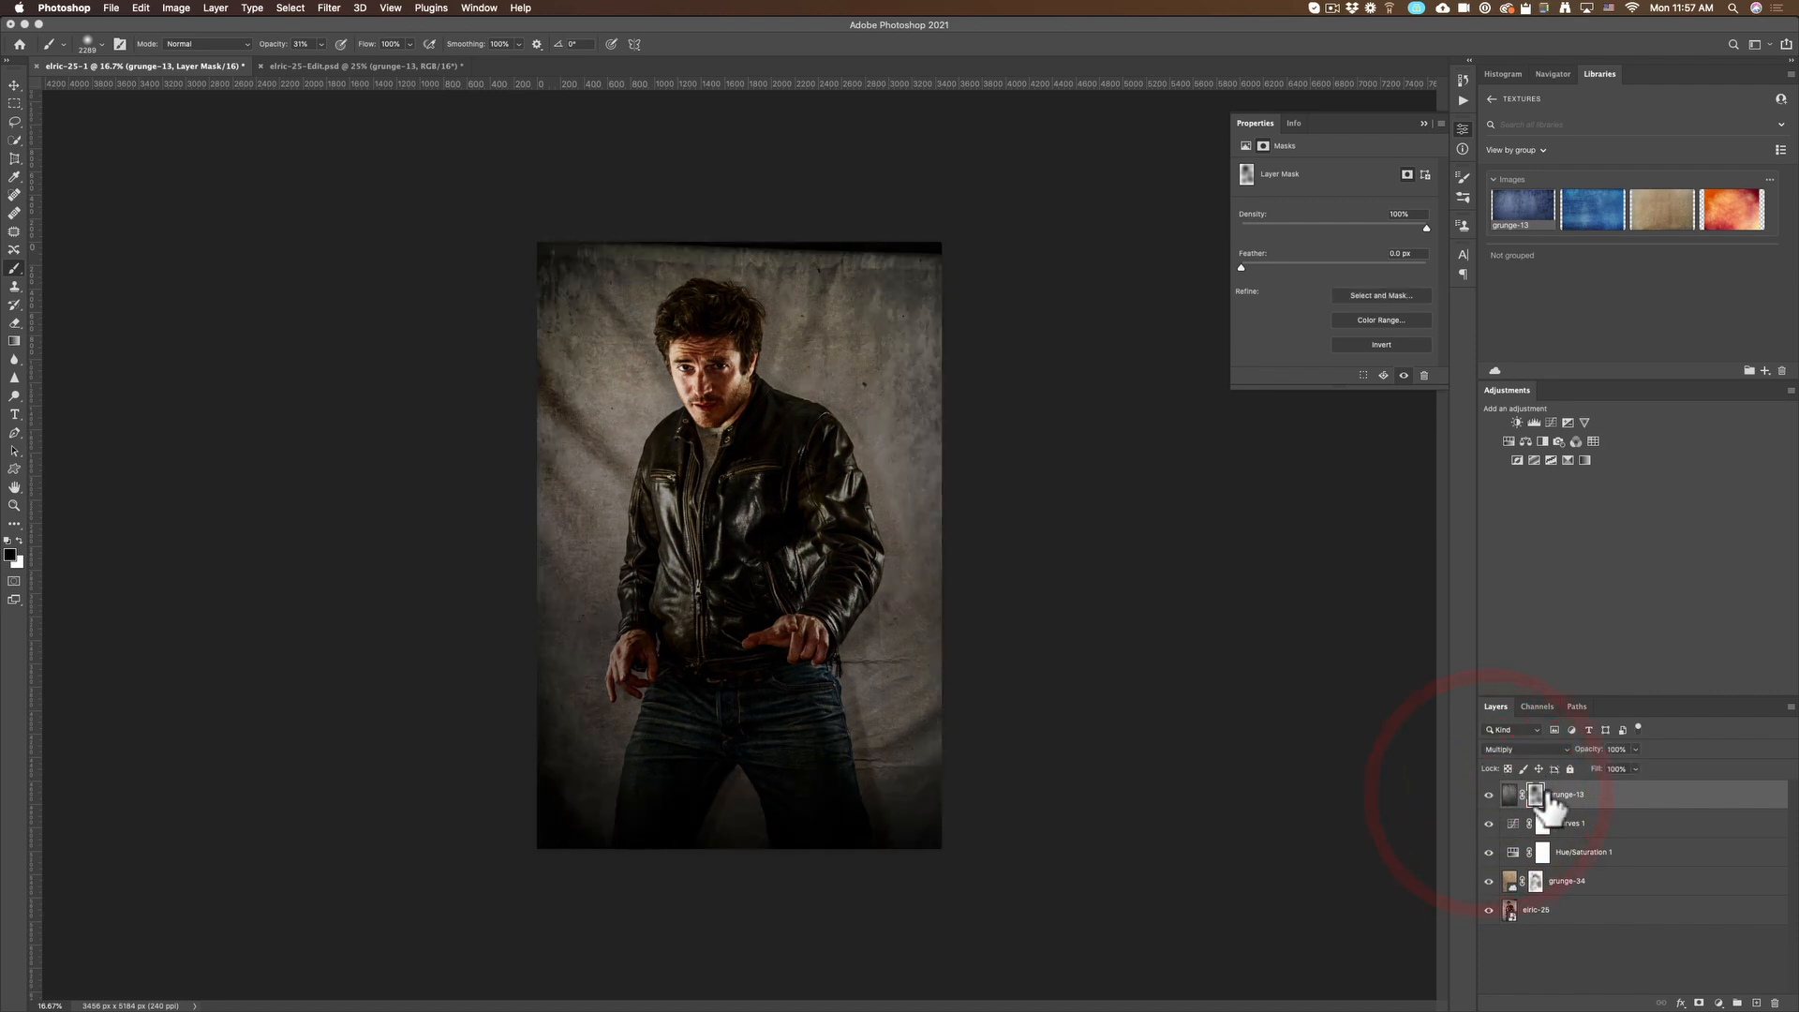
Lower the Curves 1 layer to 80% opacity, then select the eric-25 layer
{"action": "left_click", "coordinate": [1570, 822]}
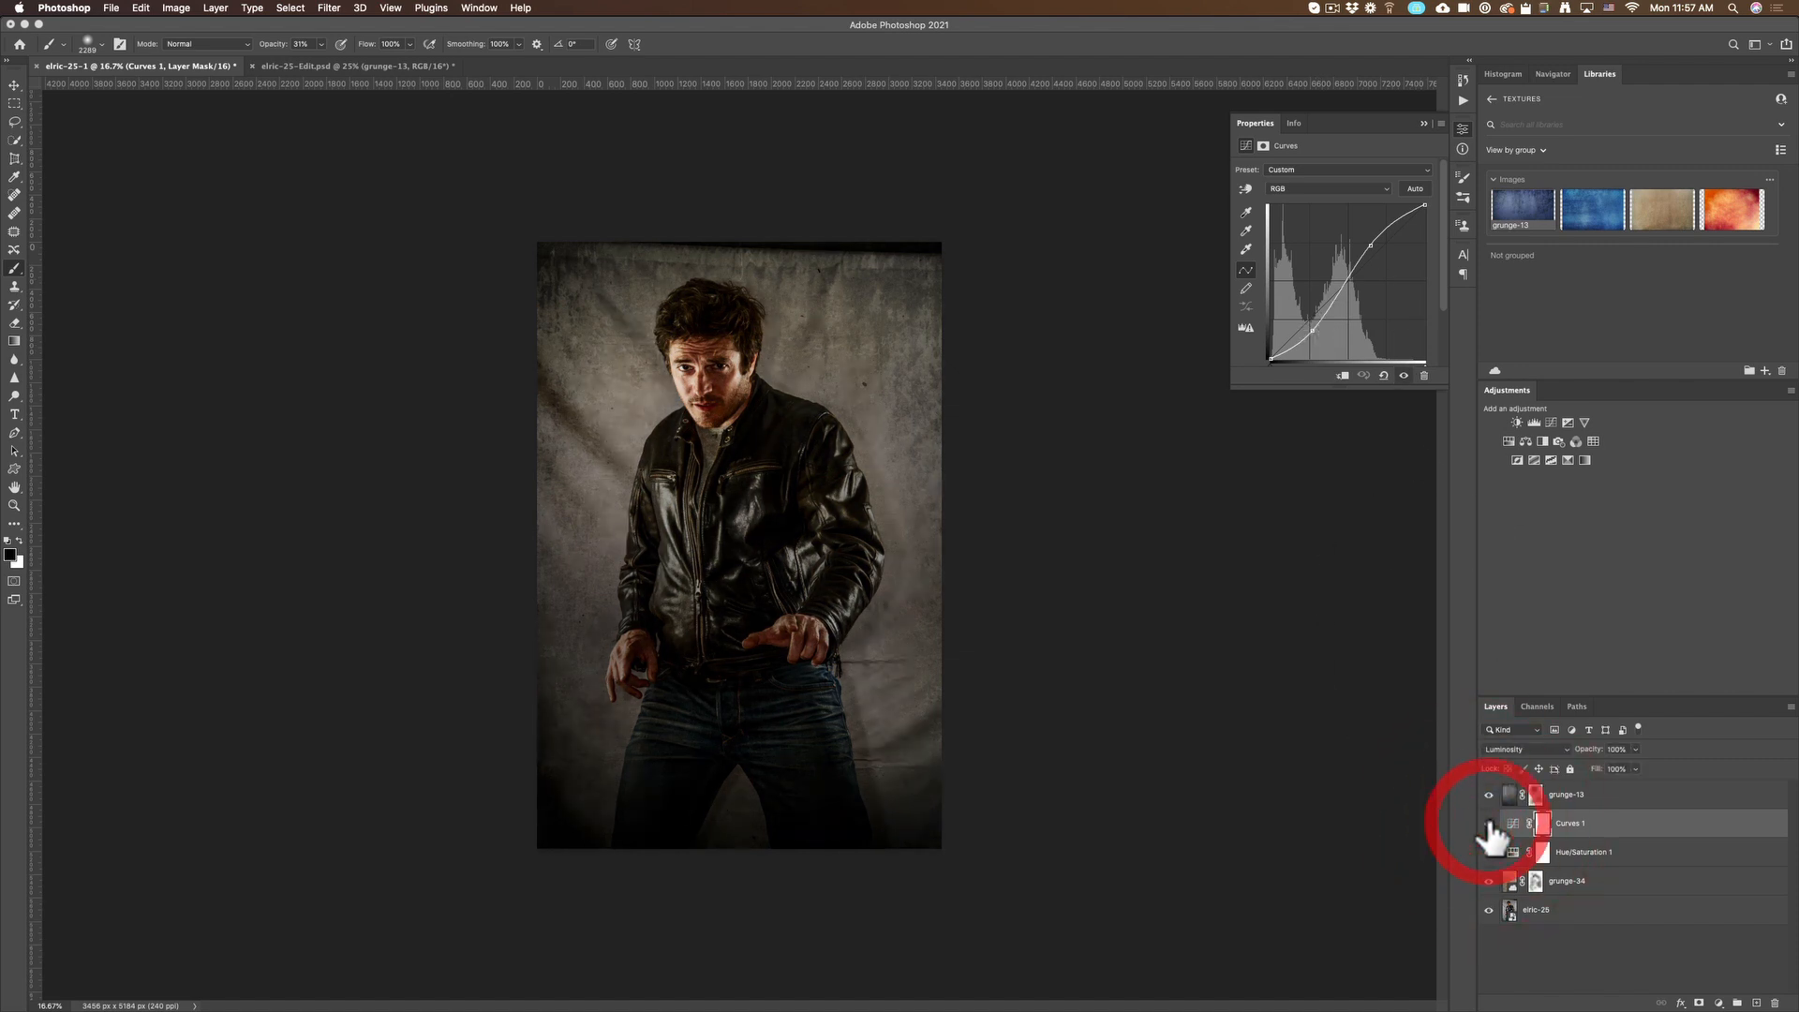
{"action": "left_click", "coordinate": [1489, 822]}
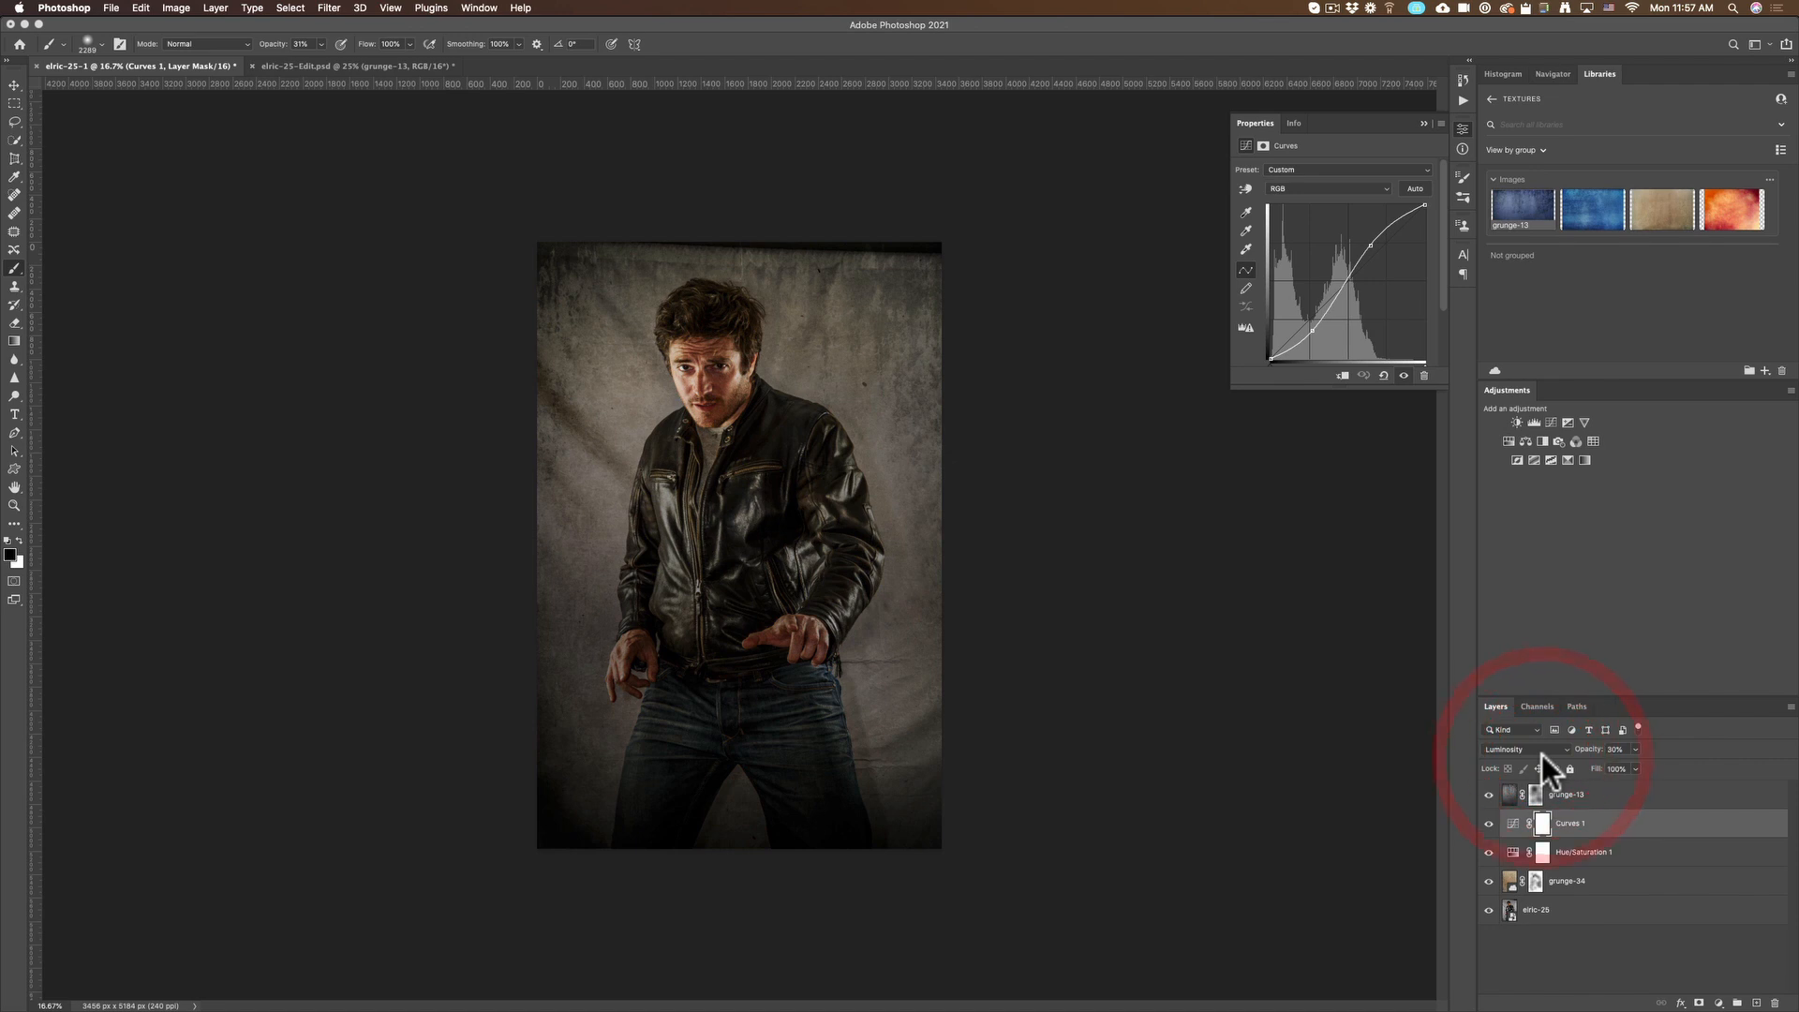
{"action": "mouse_move", "coordinate": [1366, 558]}
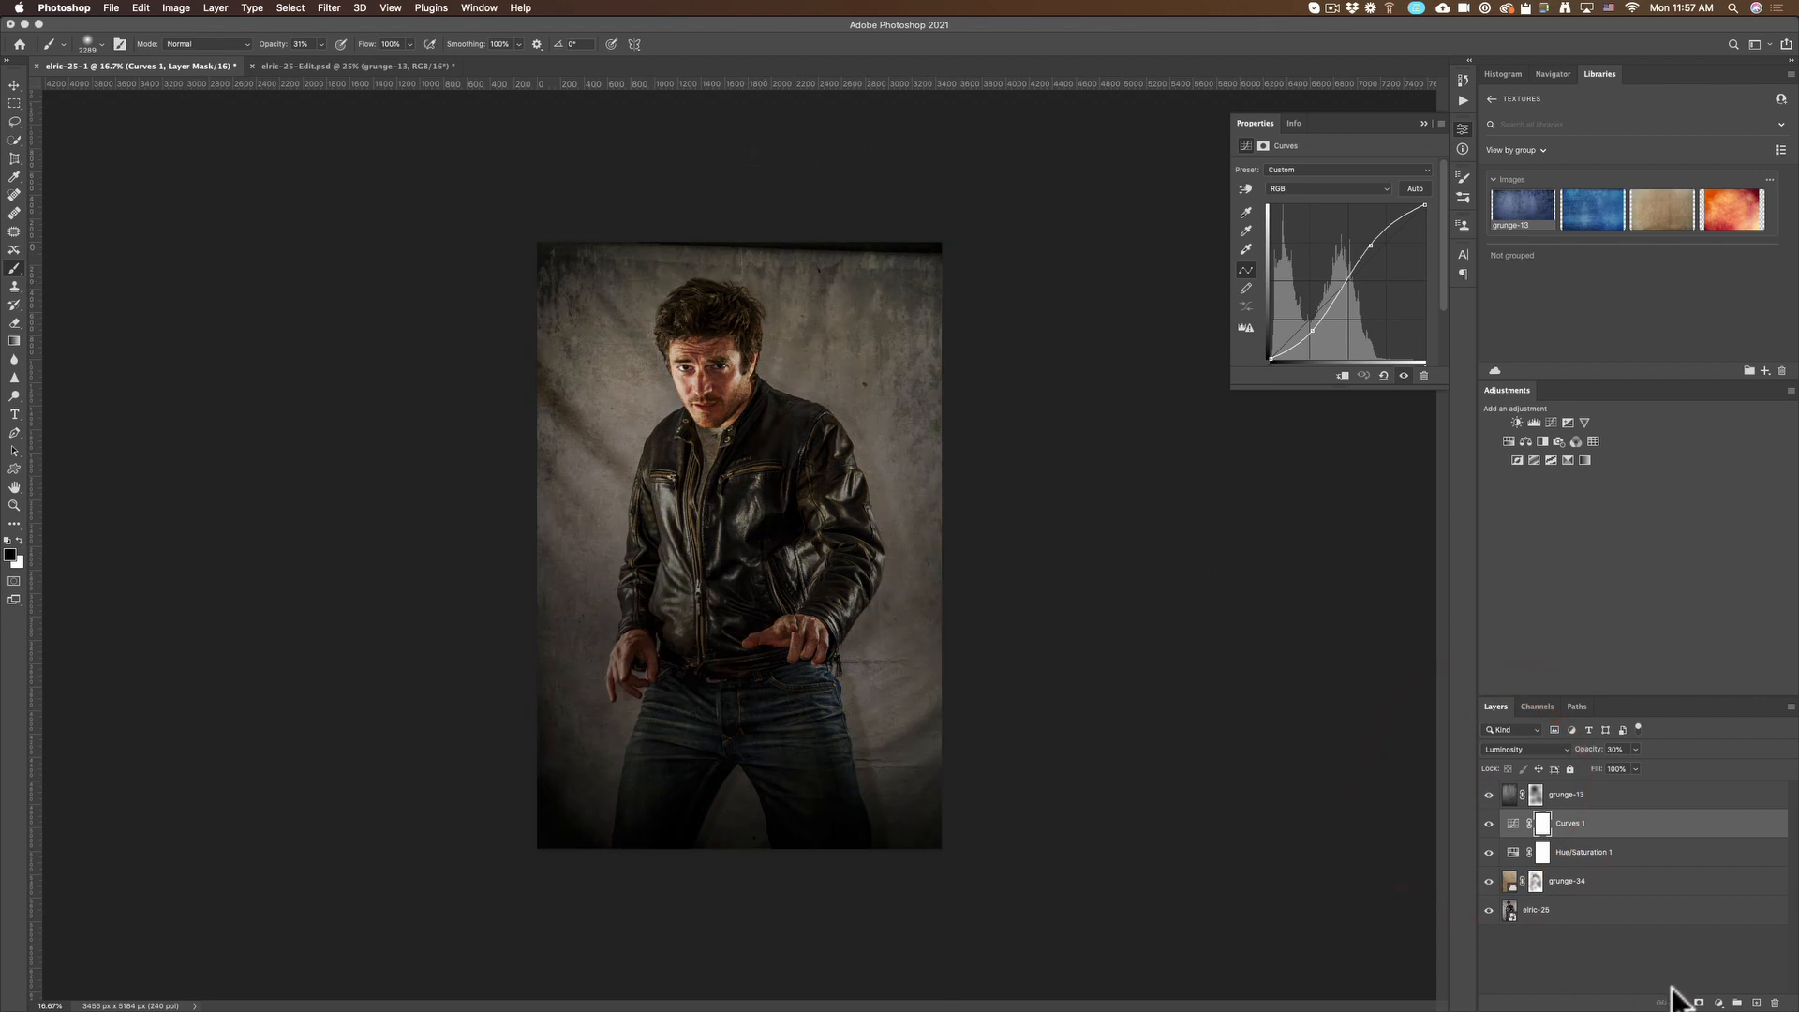
{"action": "left_click", "coordinate": [1489, 881]}
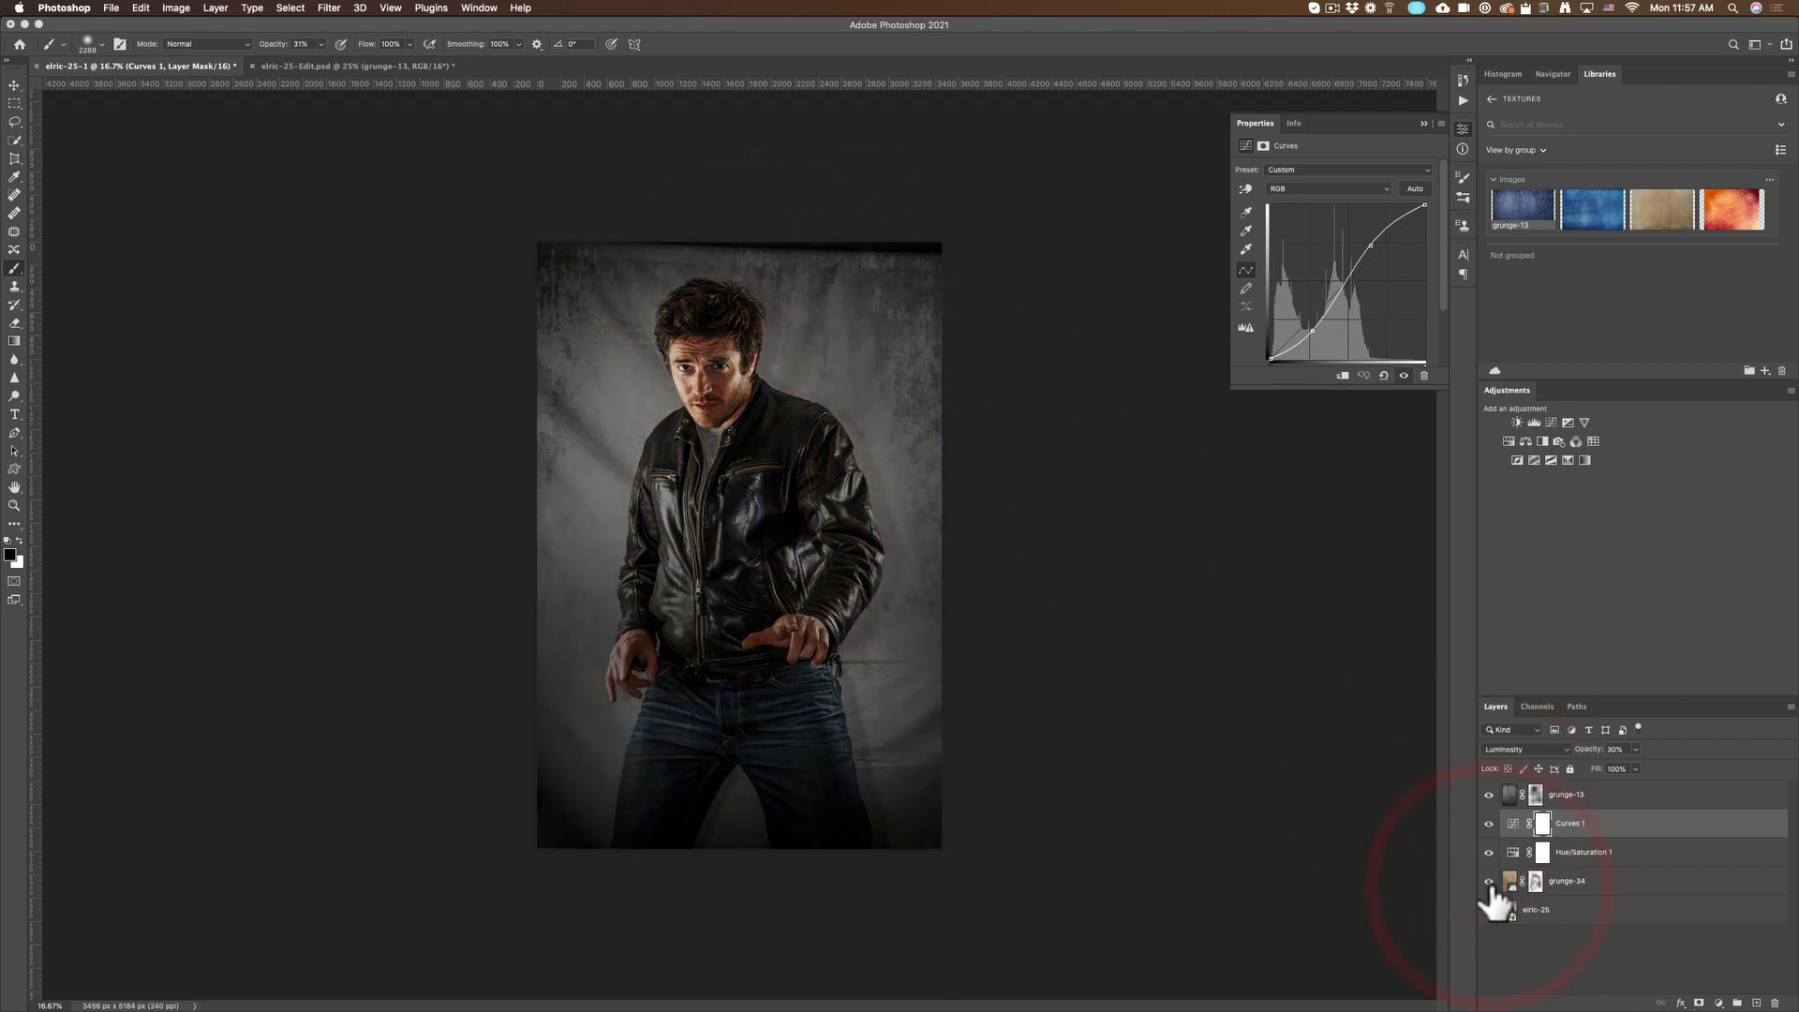
{"action": "left_click", "coordinate": [1537, 908]}
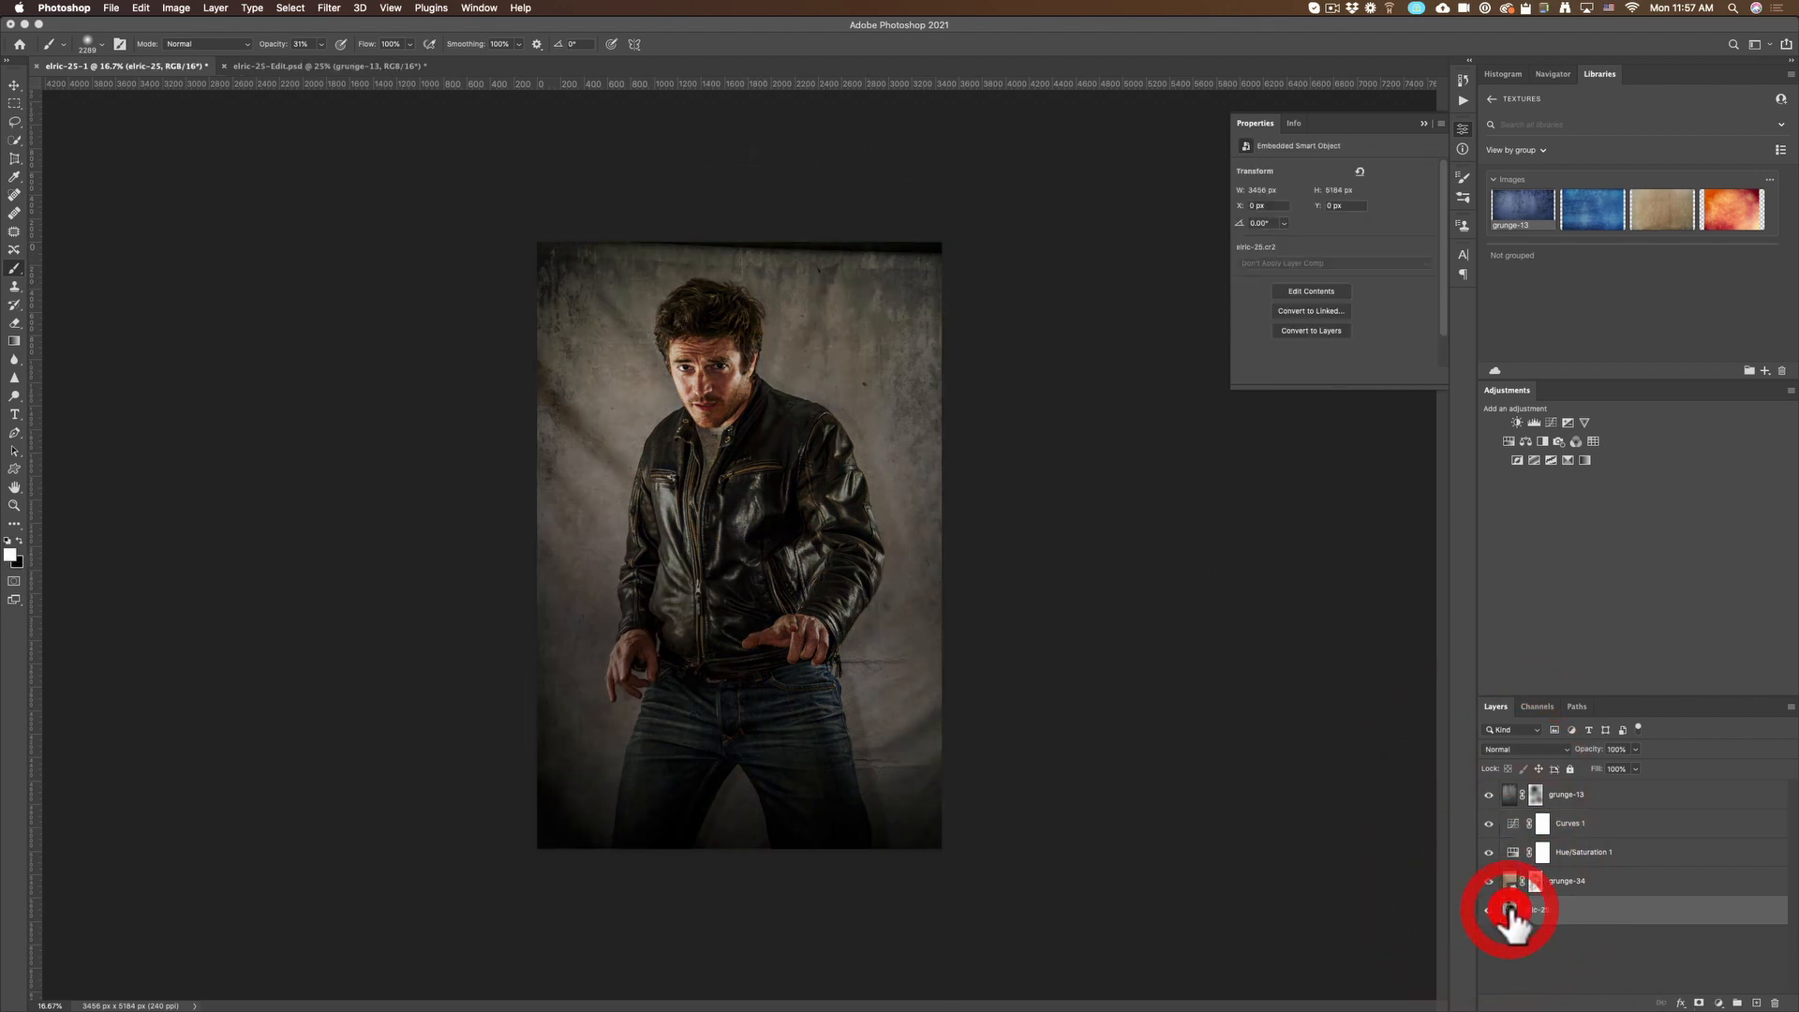
Raise the eric-25 portrait's Clarity and adjust Exposure in Camera Raw, then apply
{"action": "double_click", "coordinate": [1513, 909]}
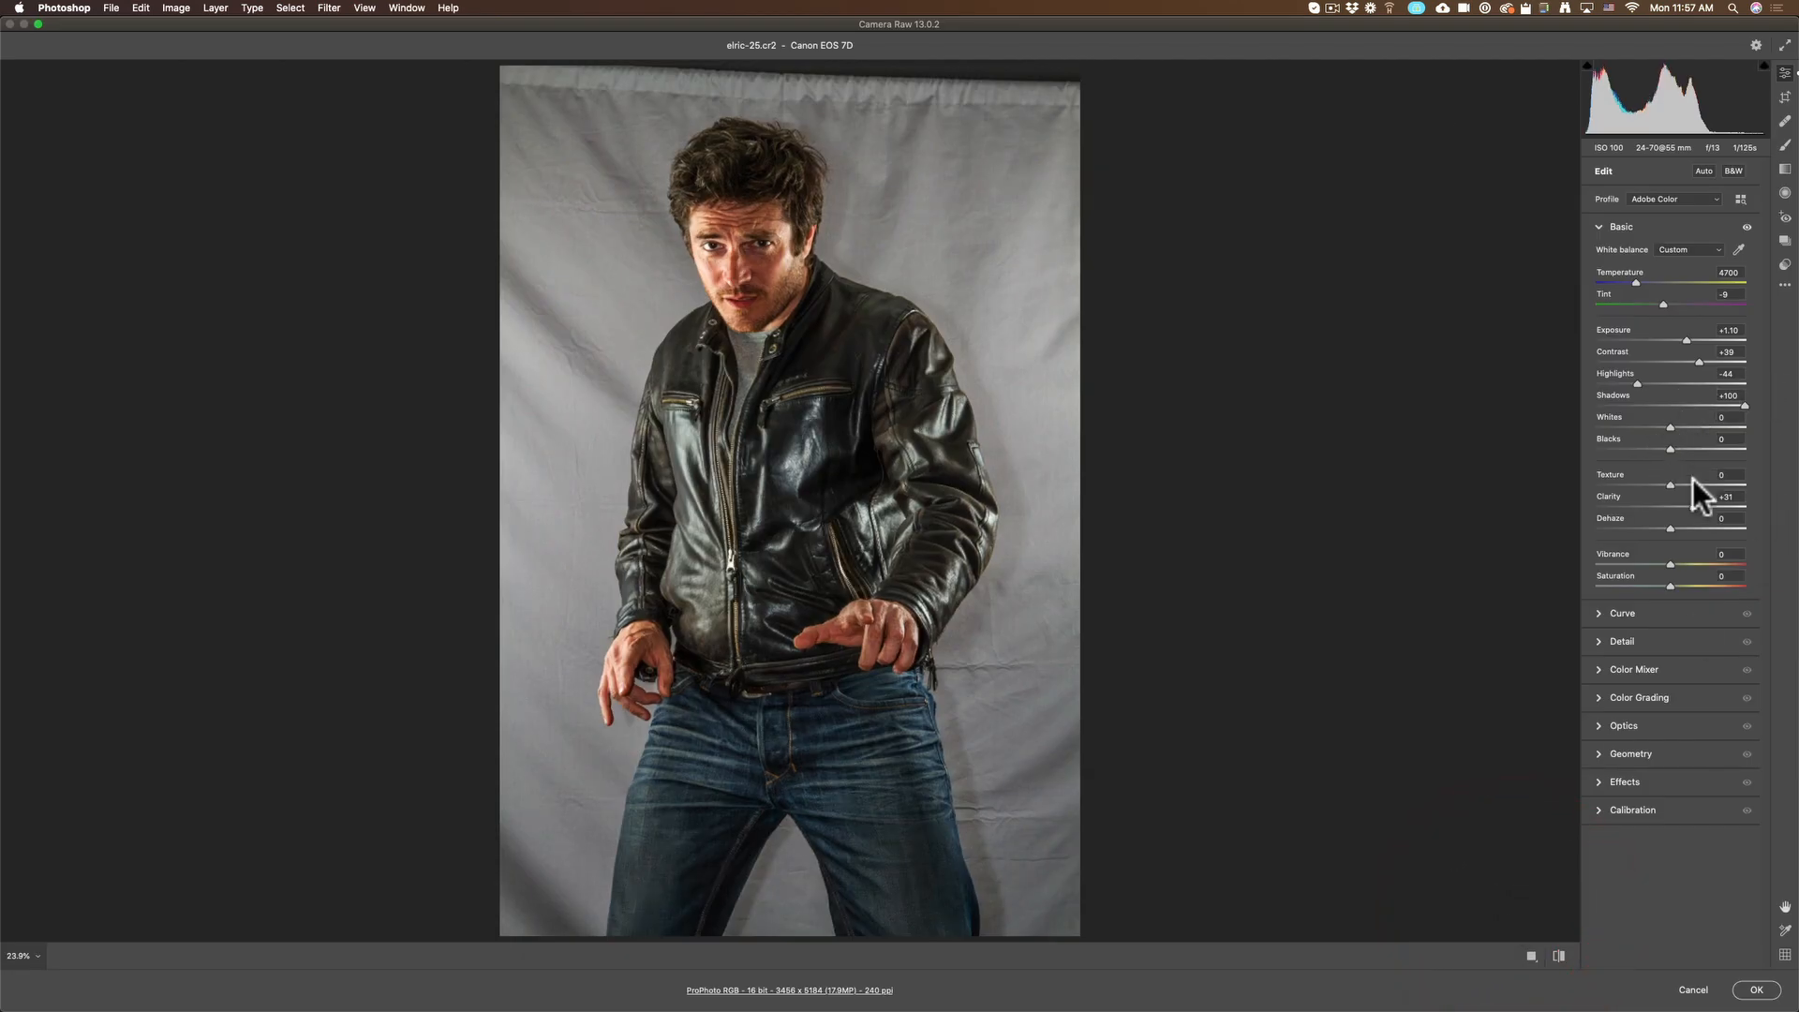
{"action": "left_click_drag", "start_coordinate": [1670, 485], "coordinate": [1709, 485]}
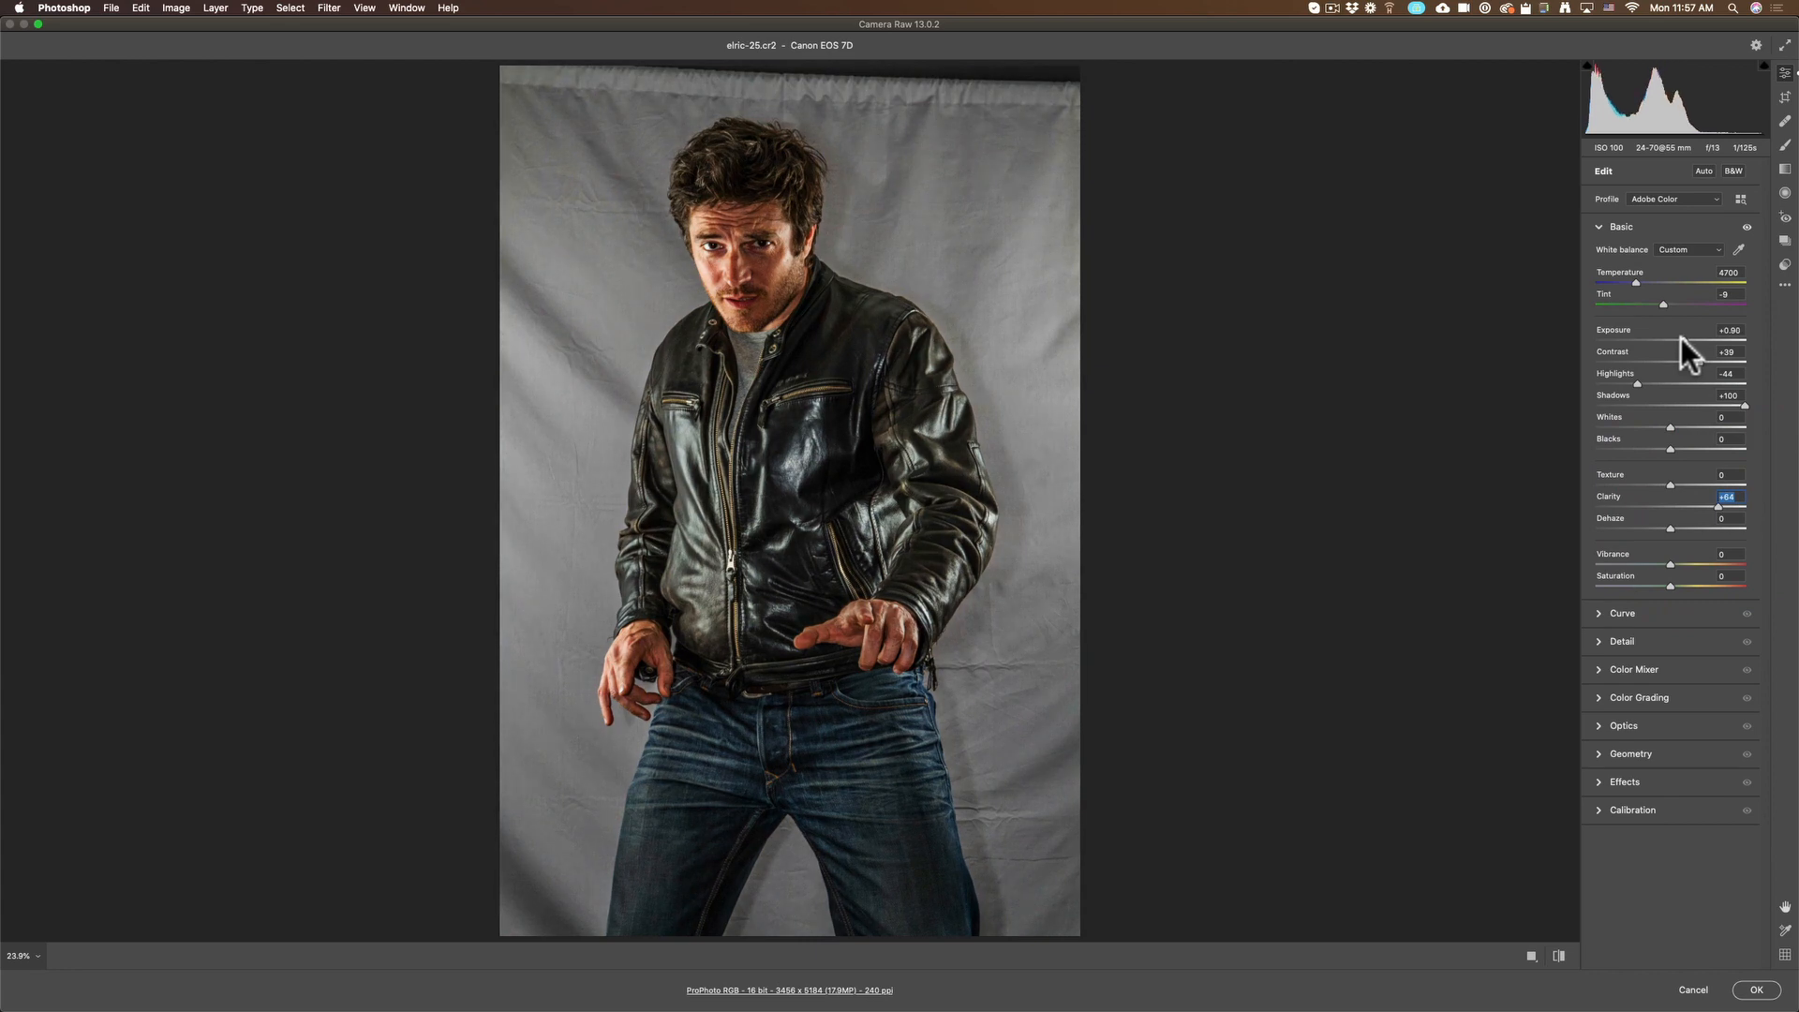
{"action": "left_click_drag", "start_coordinate": [1684, 339], "coordinate": [1700, 339]}
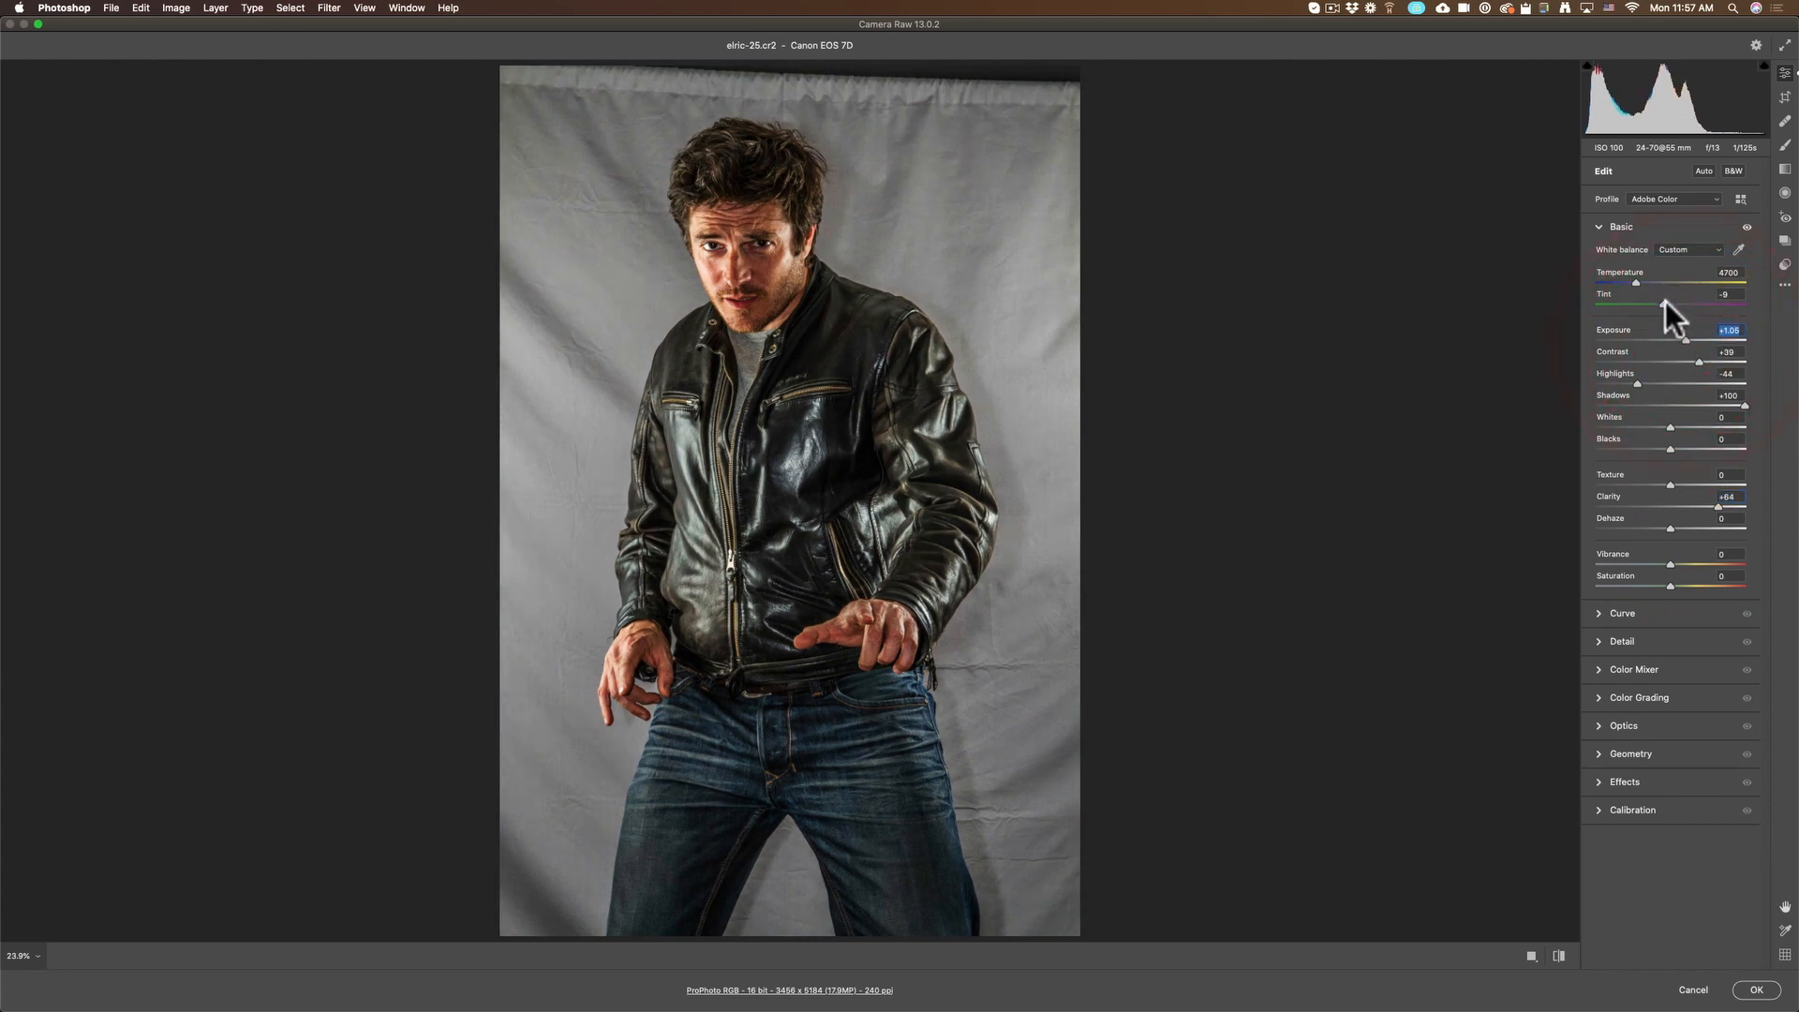
{"action": "left_click", "coordinate": [1756, 989]}
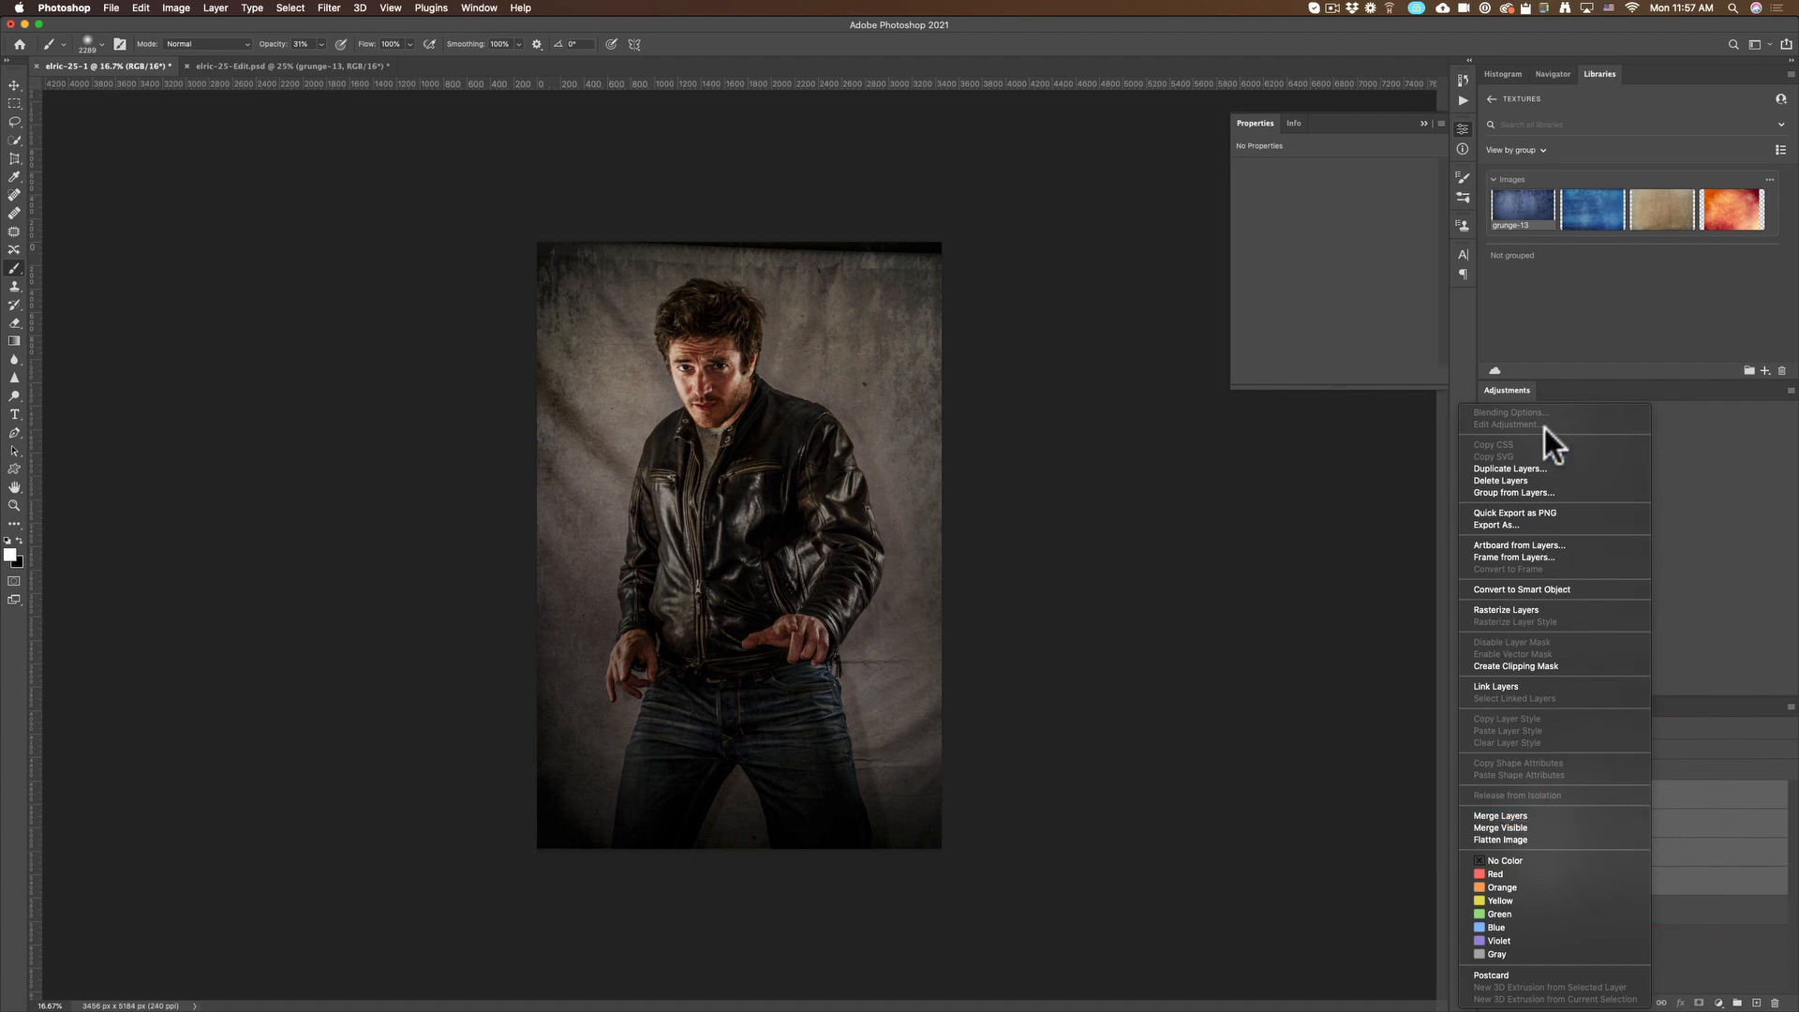
Group the selected texture and adjustment layers as 'Textures'
{"action": "left_click", "coordinate": [1514, 491]}
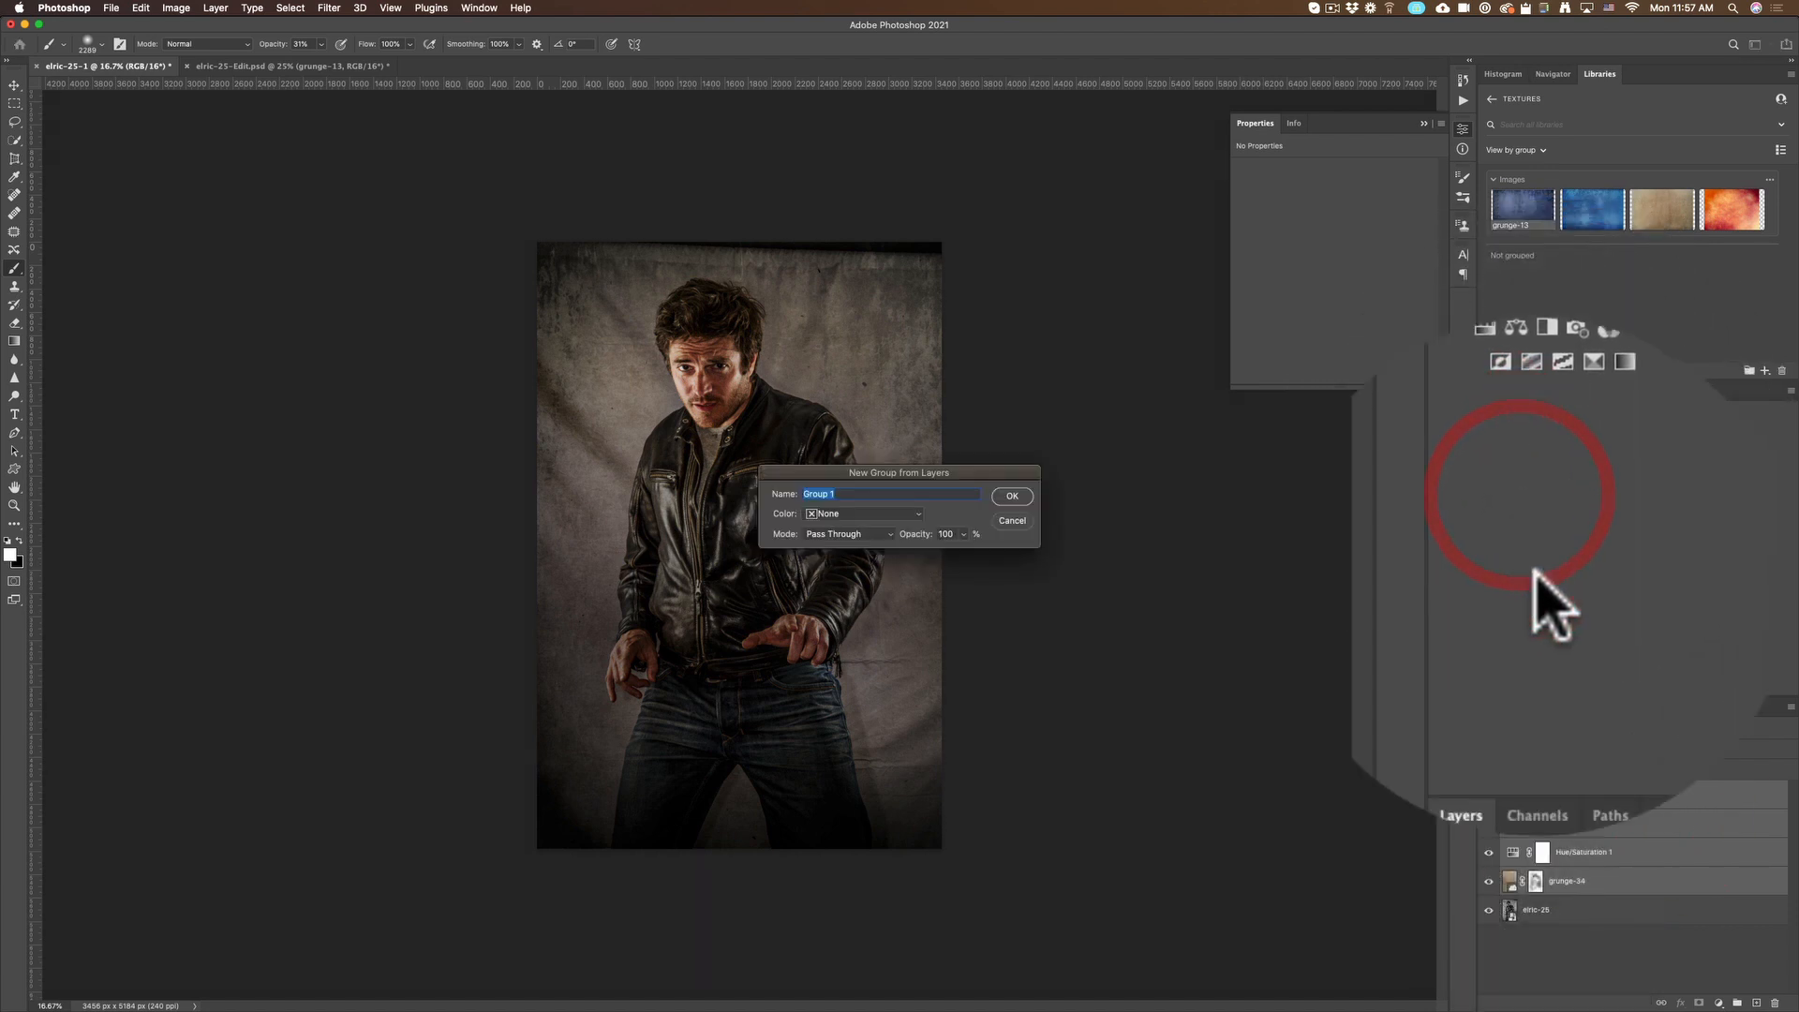
{"action": "type", "text": "Textut"}
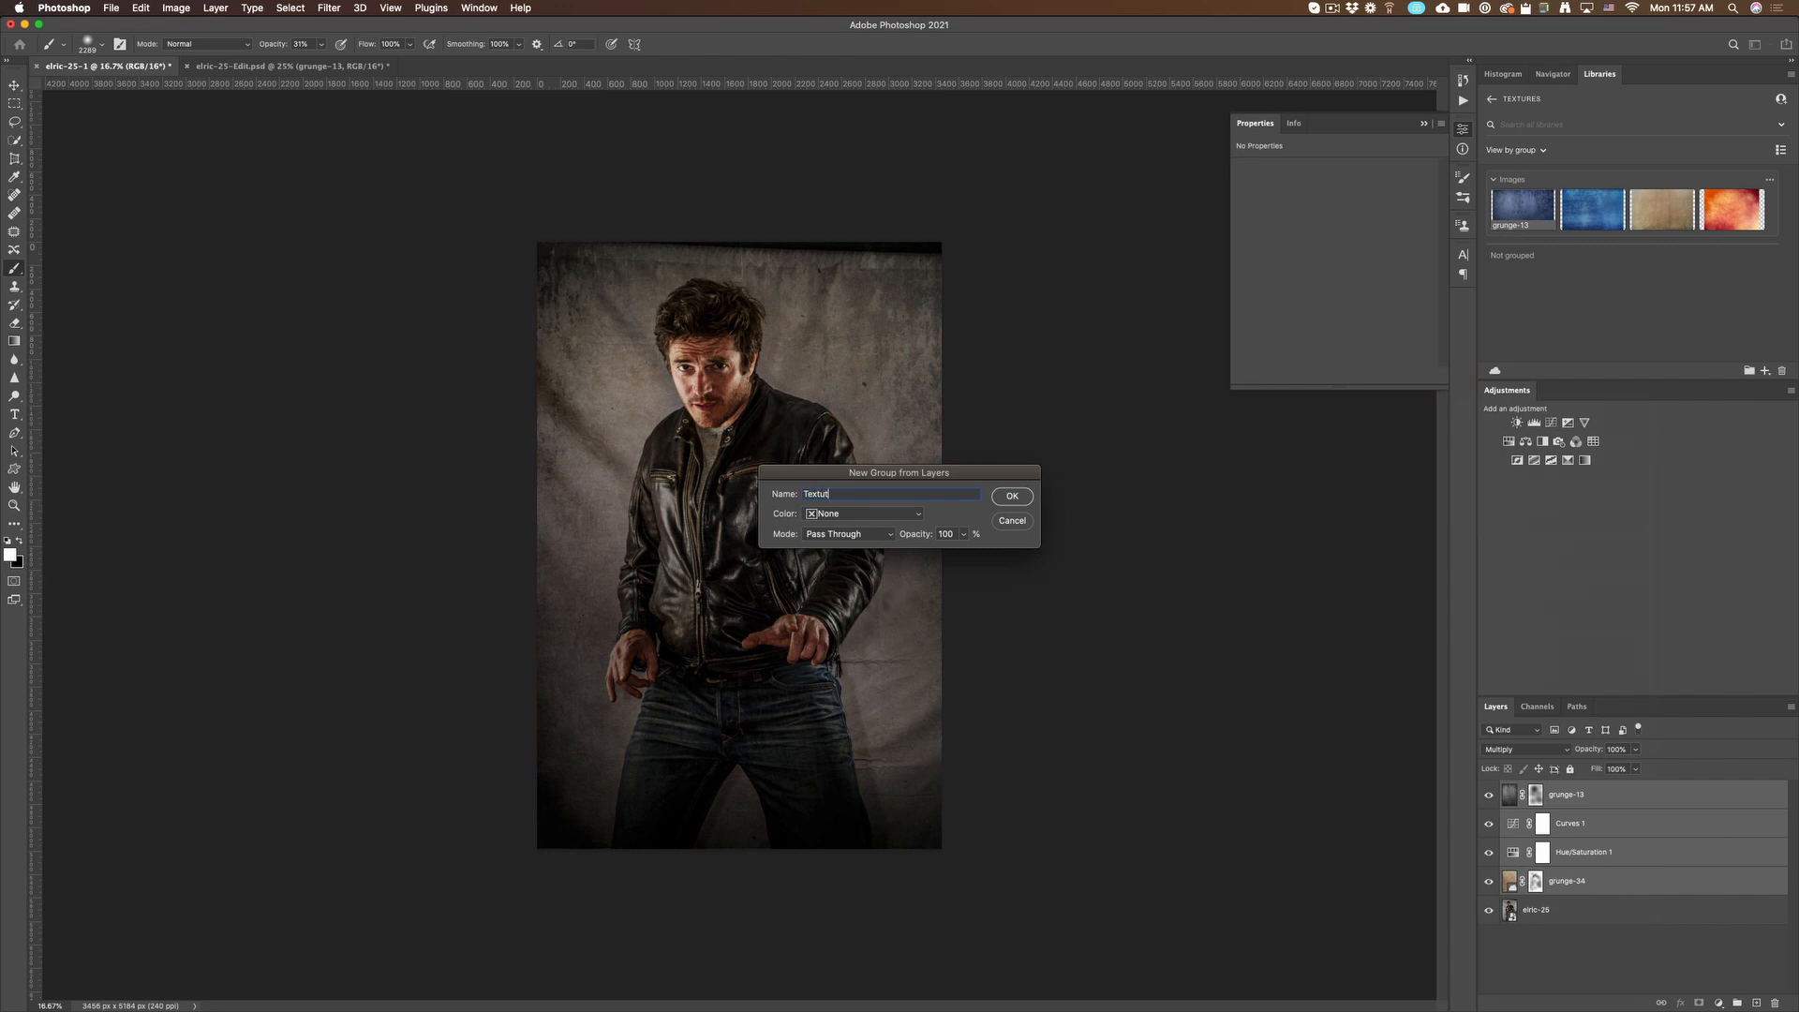
{"action": "left_click", "coordinate": [1010, 494]}
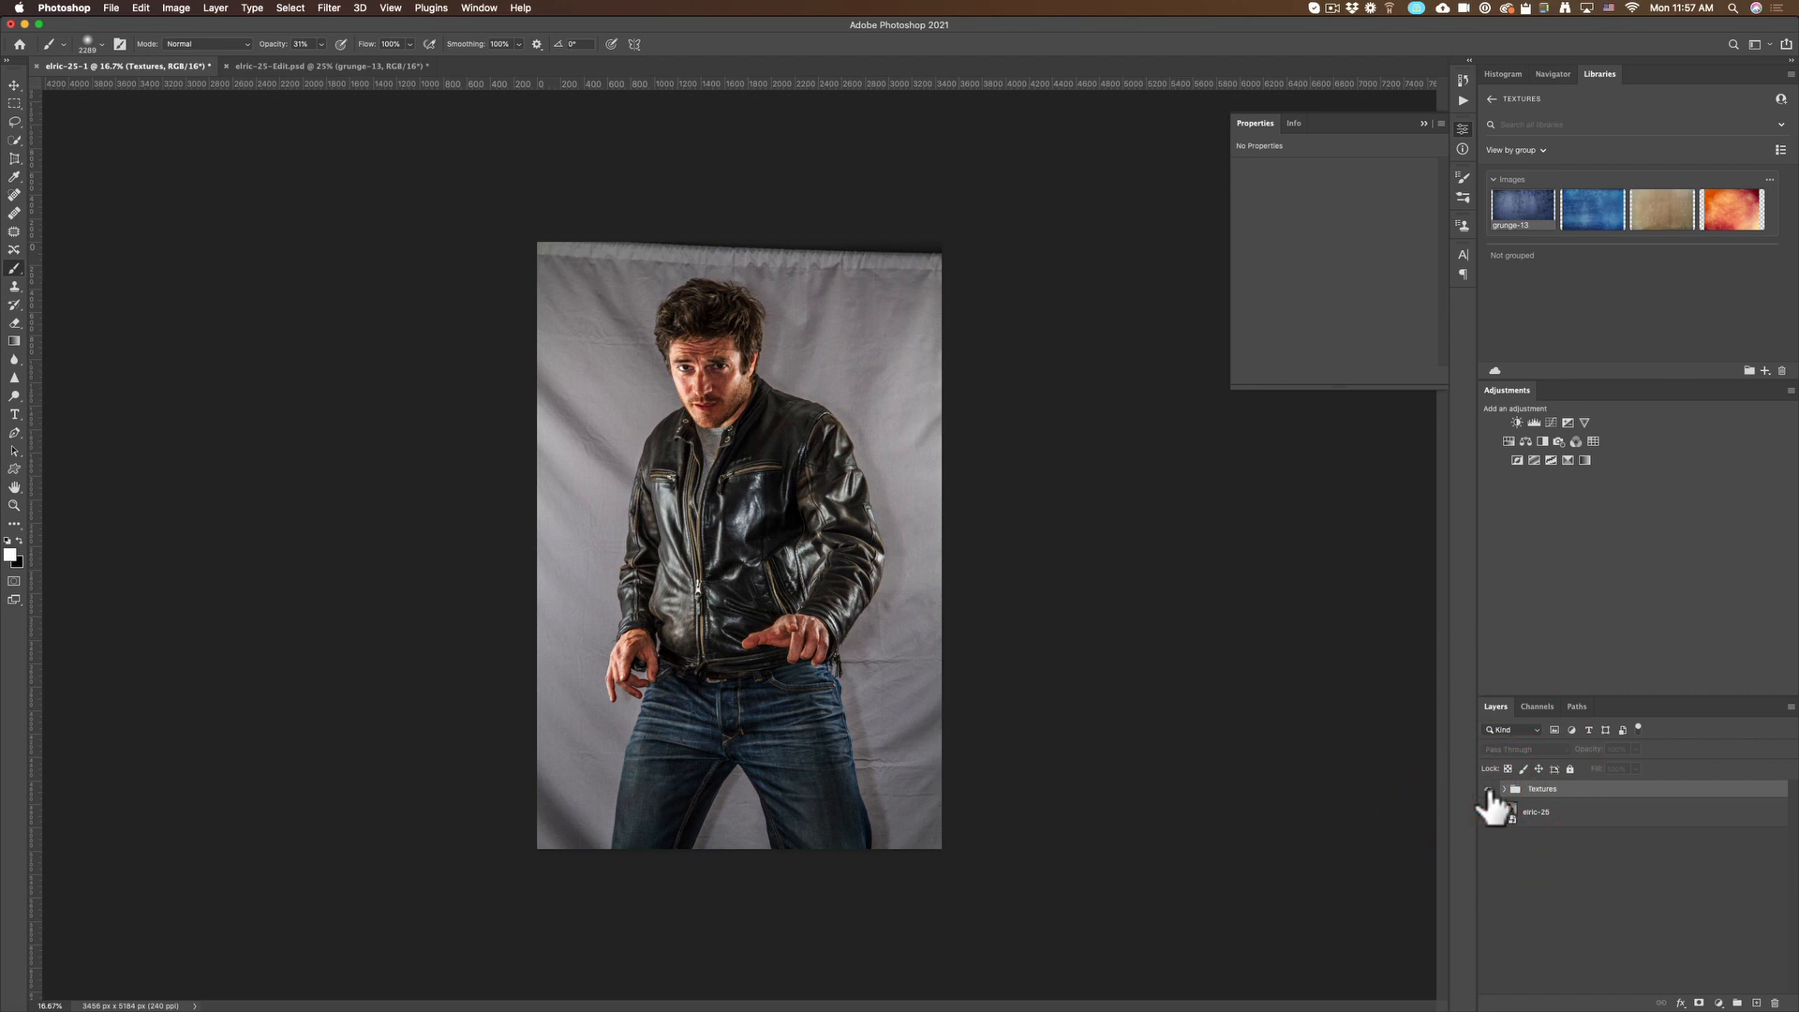
Dismiss the group-editing warning and zoom in on the man's jacket
{"action": "left_click", "coordinate": [671, 540]}
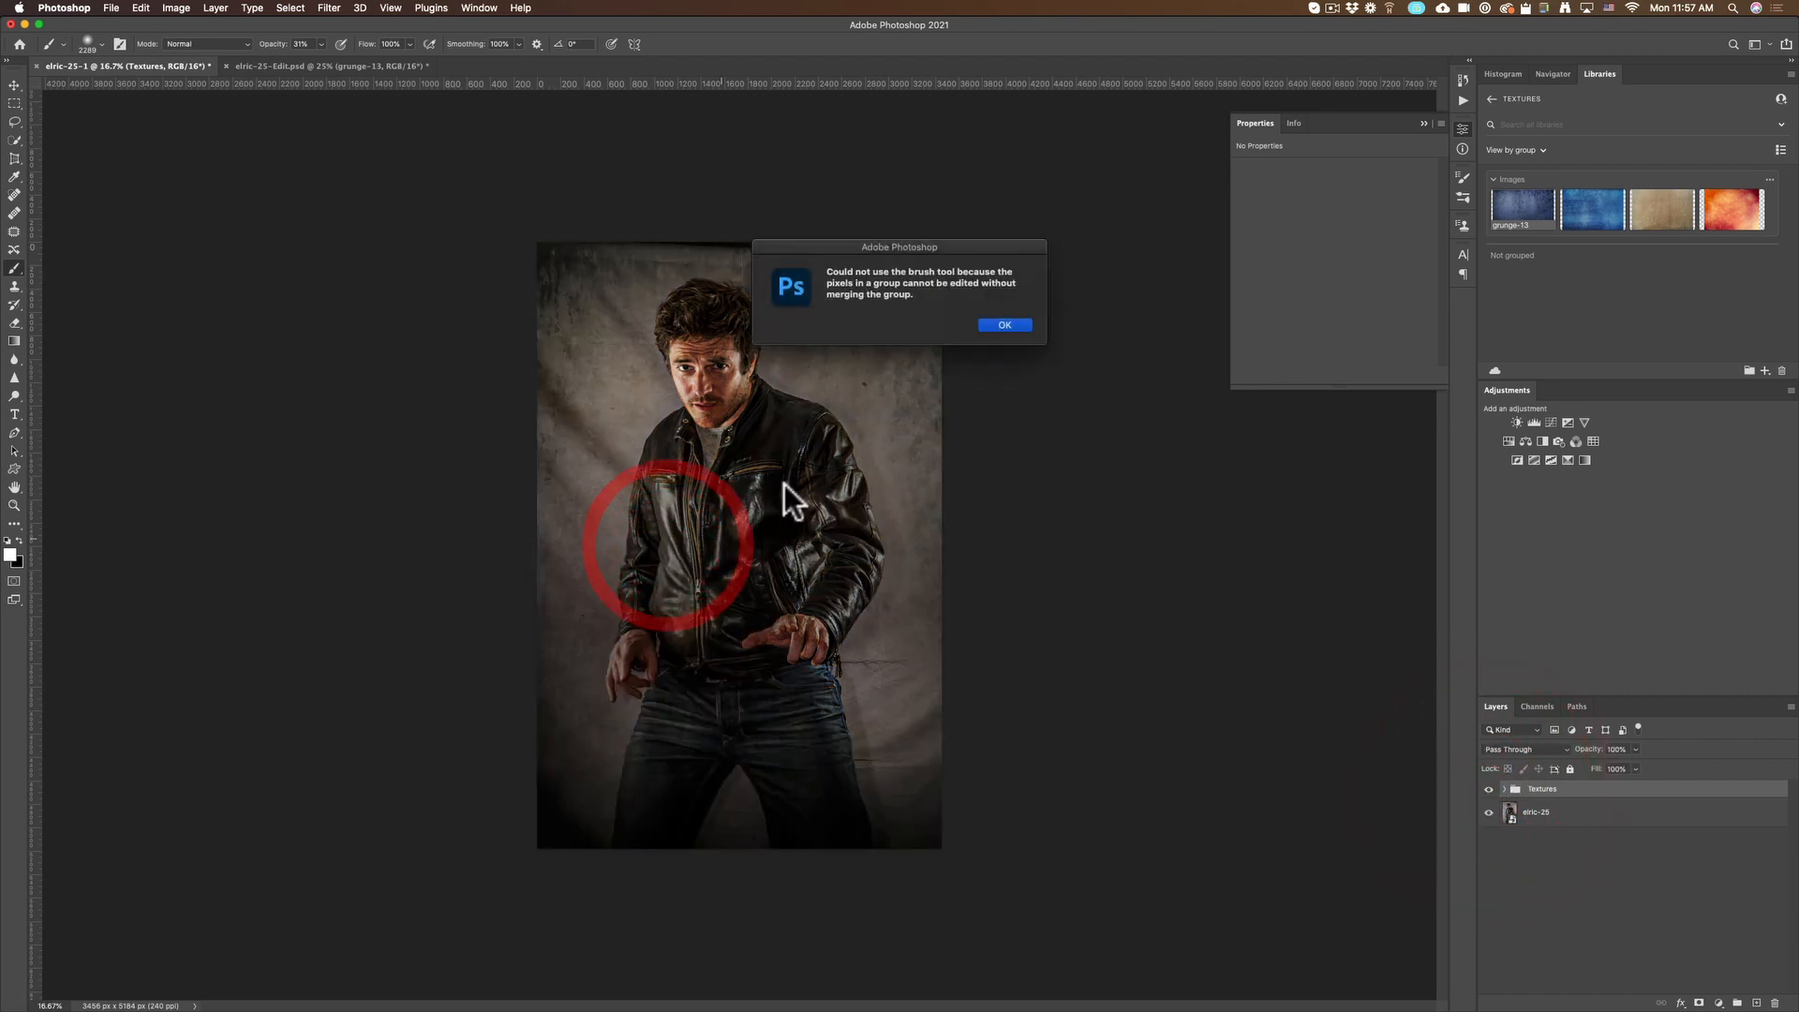
{"action": "left_click", "coordinate": [1002, 324]}
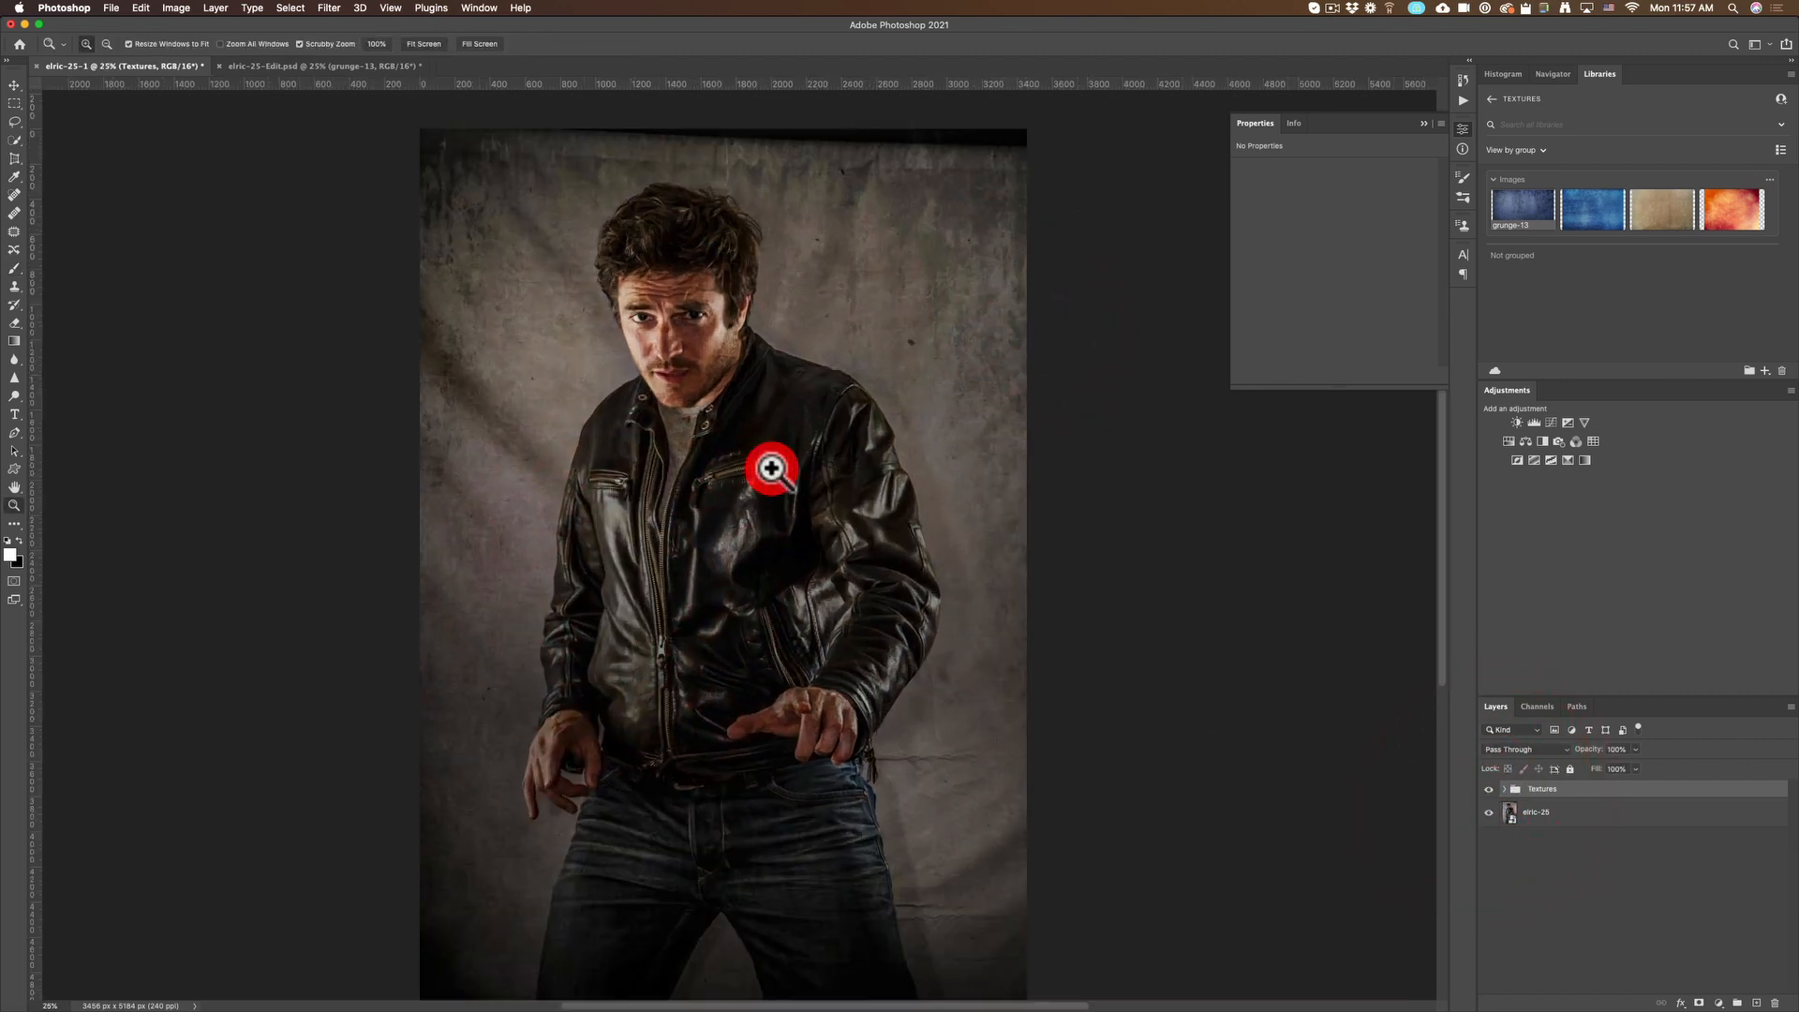
{"action": "left_click", "coordinate": [320, 65]}
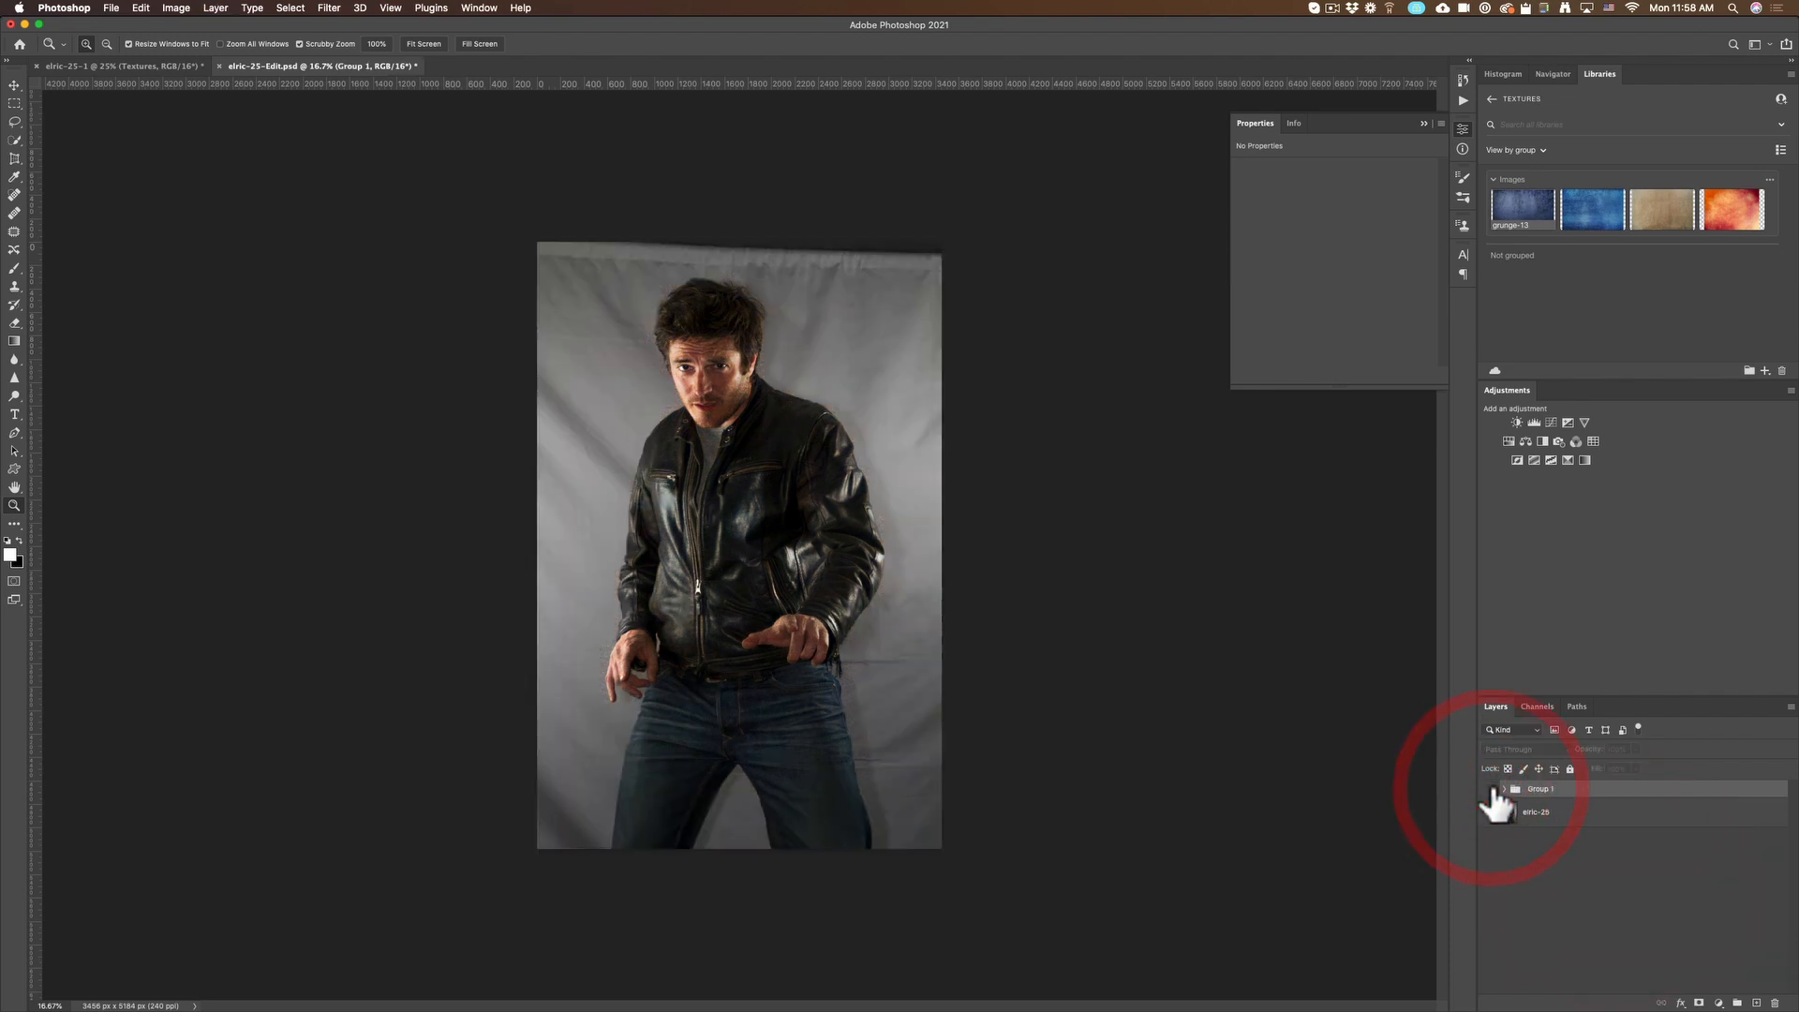
Turn Group 1 visible to show the dark grunge look on the portrait
{"action": "left_click", "coordinate": [1492, 789]}
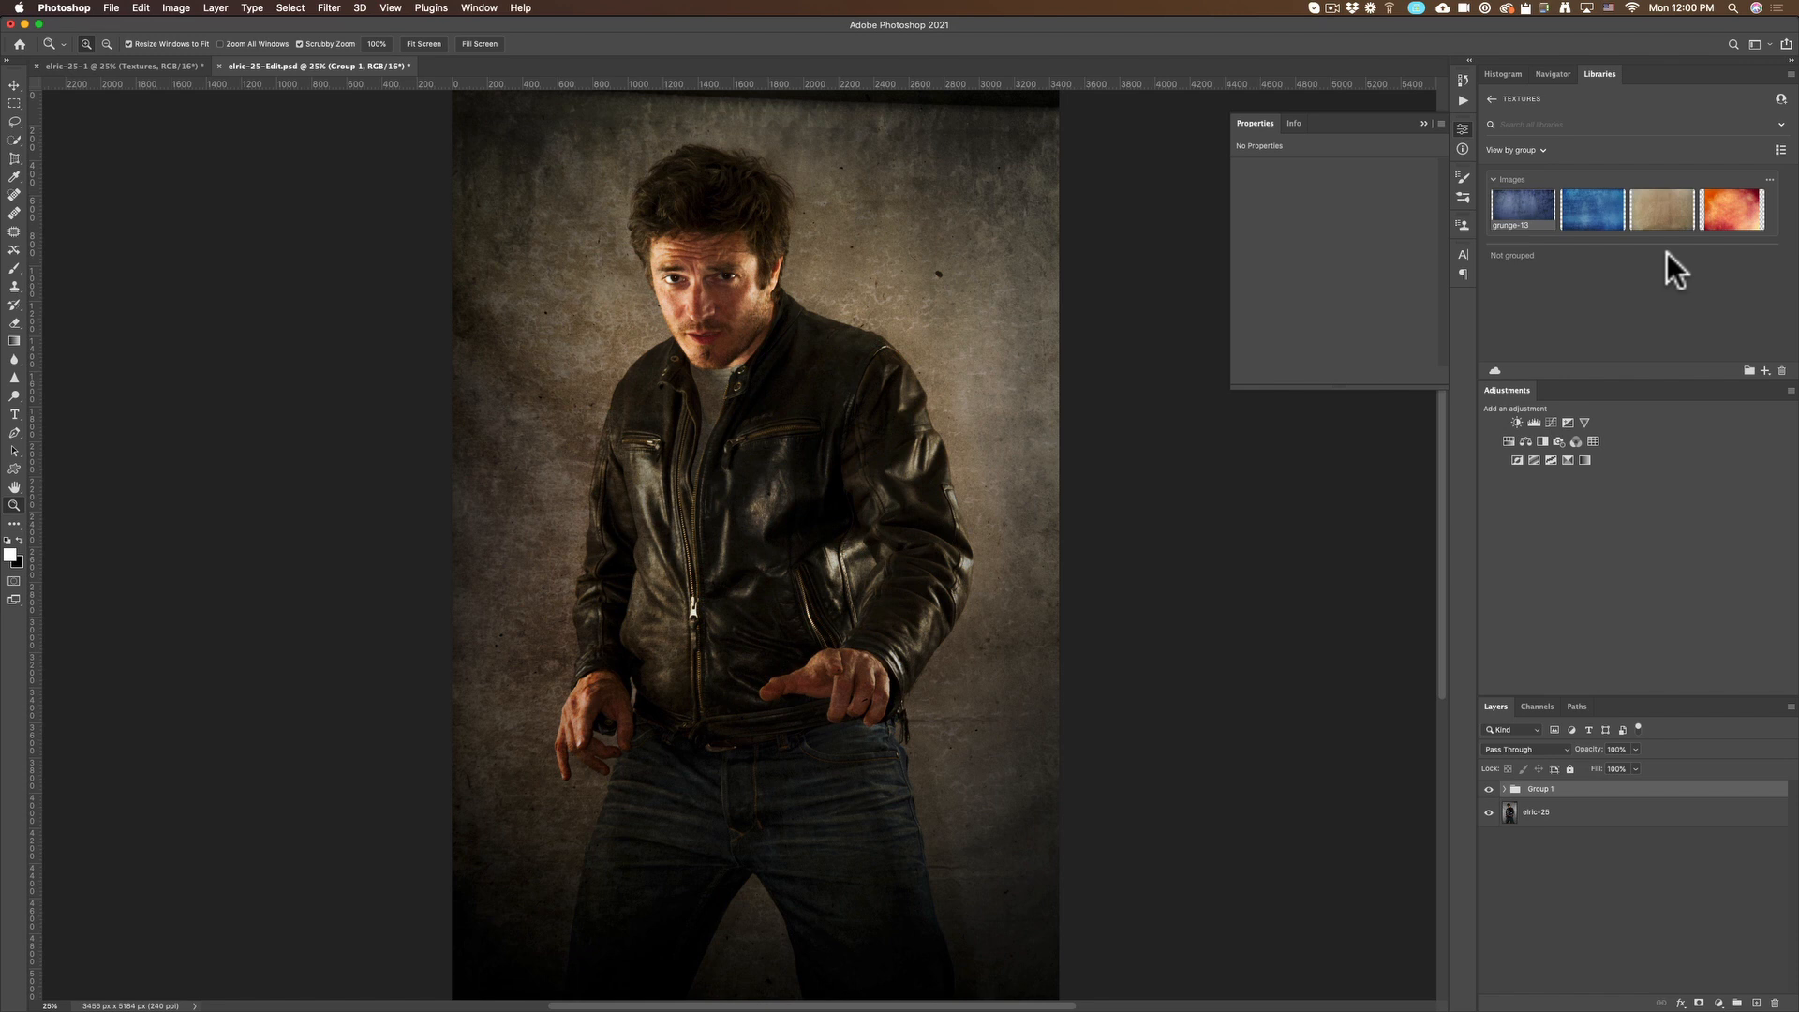
{"action": "mouse_move", "coordinate": [1732, 344]}
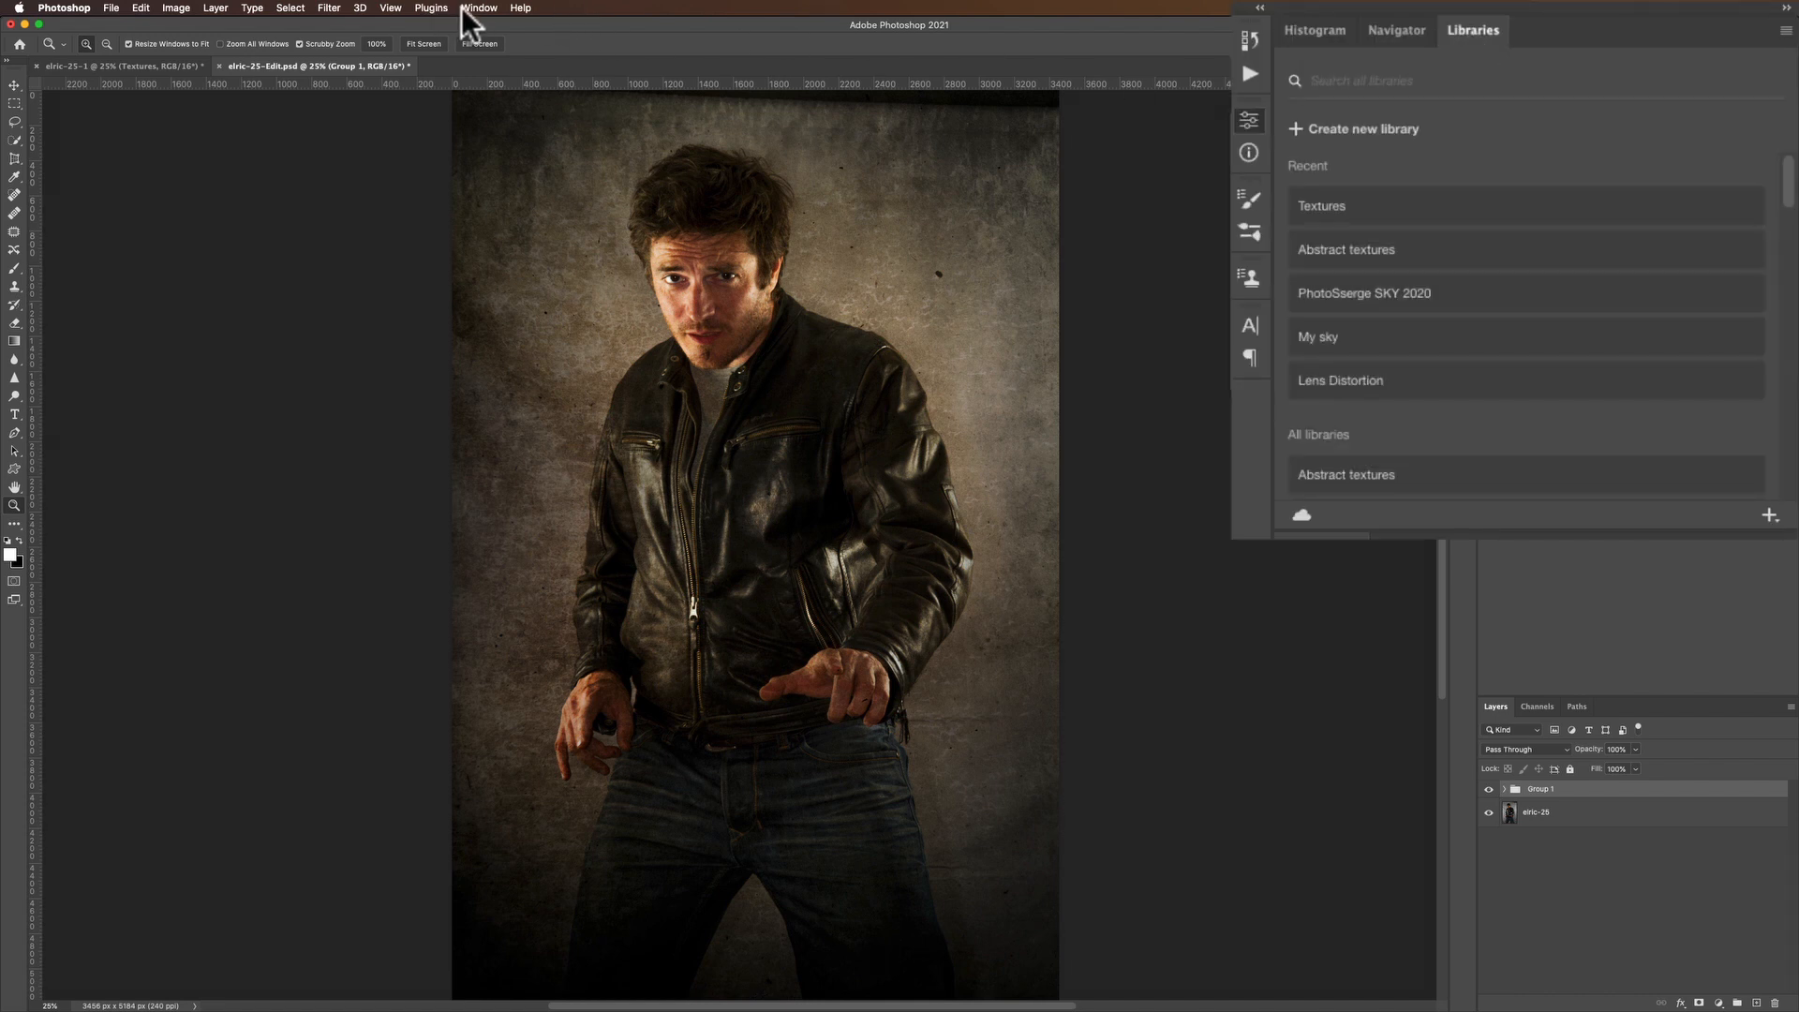
Create a new Creative Cloud library named 'Grunge Textures'
{"action": "left_click", "coordinate": [478, 7]}
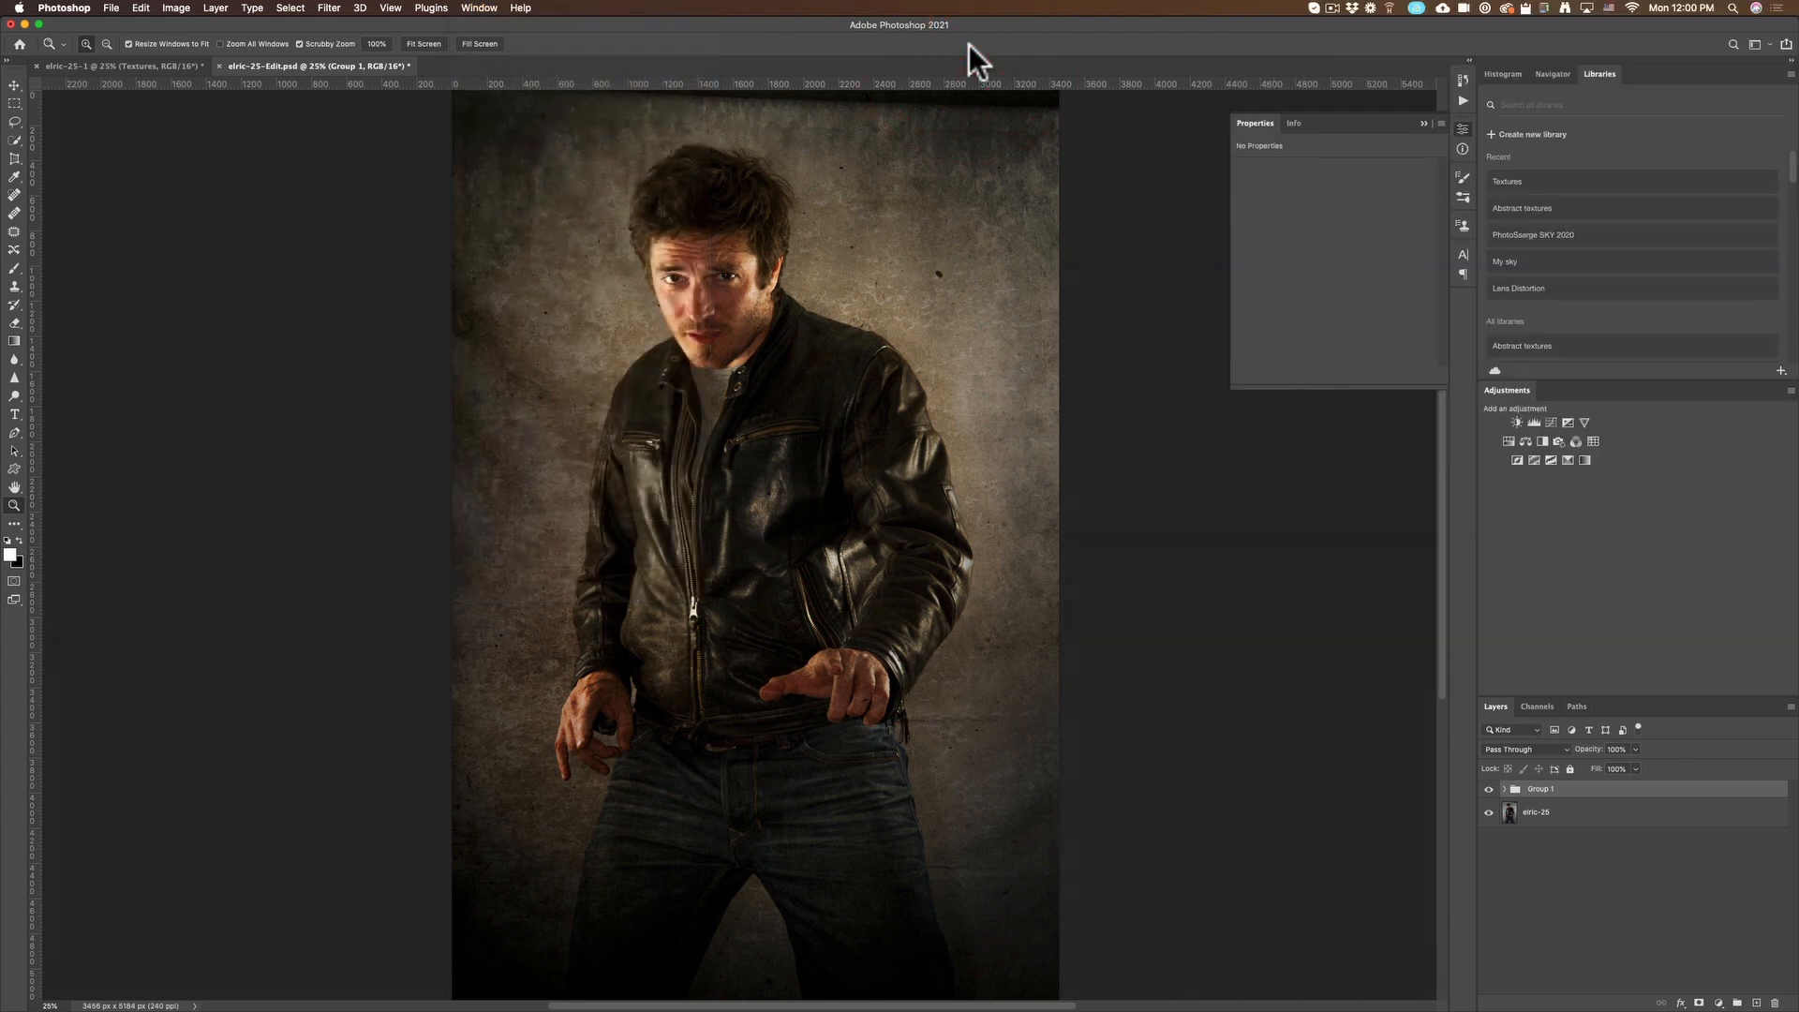
{"action": "mouse_move", "coordinate": [1534, 155]}
{"action": "type", "text": "Grunge Textu"}
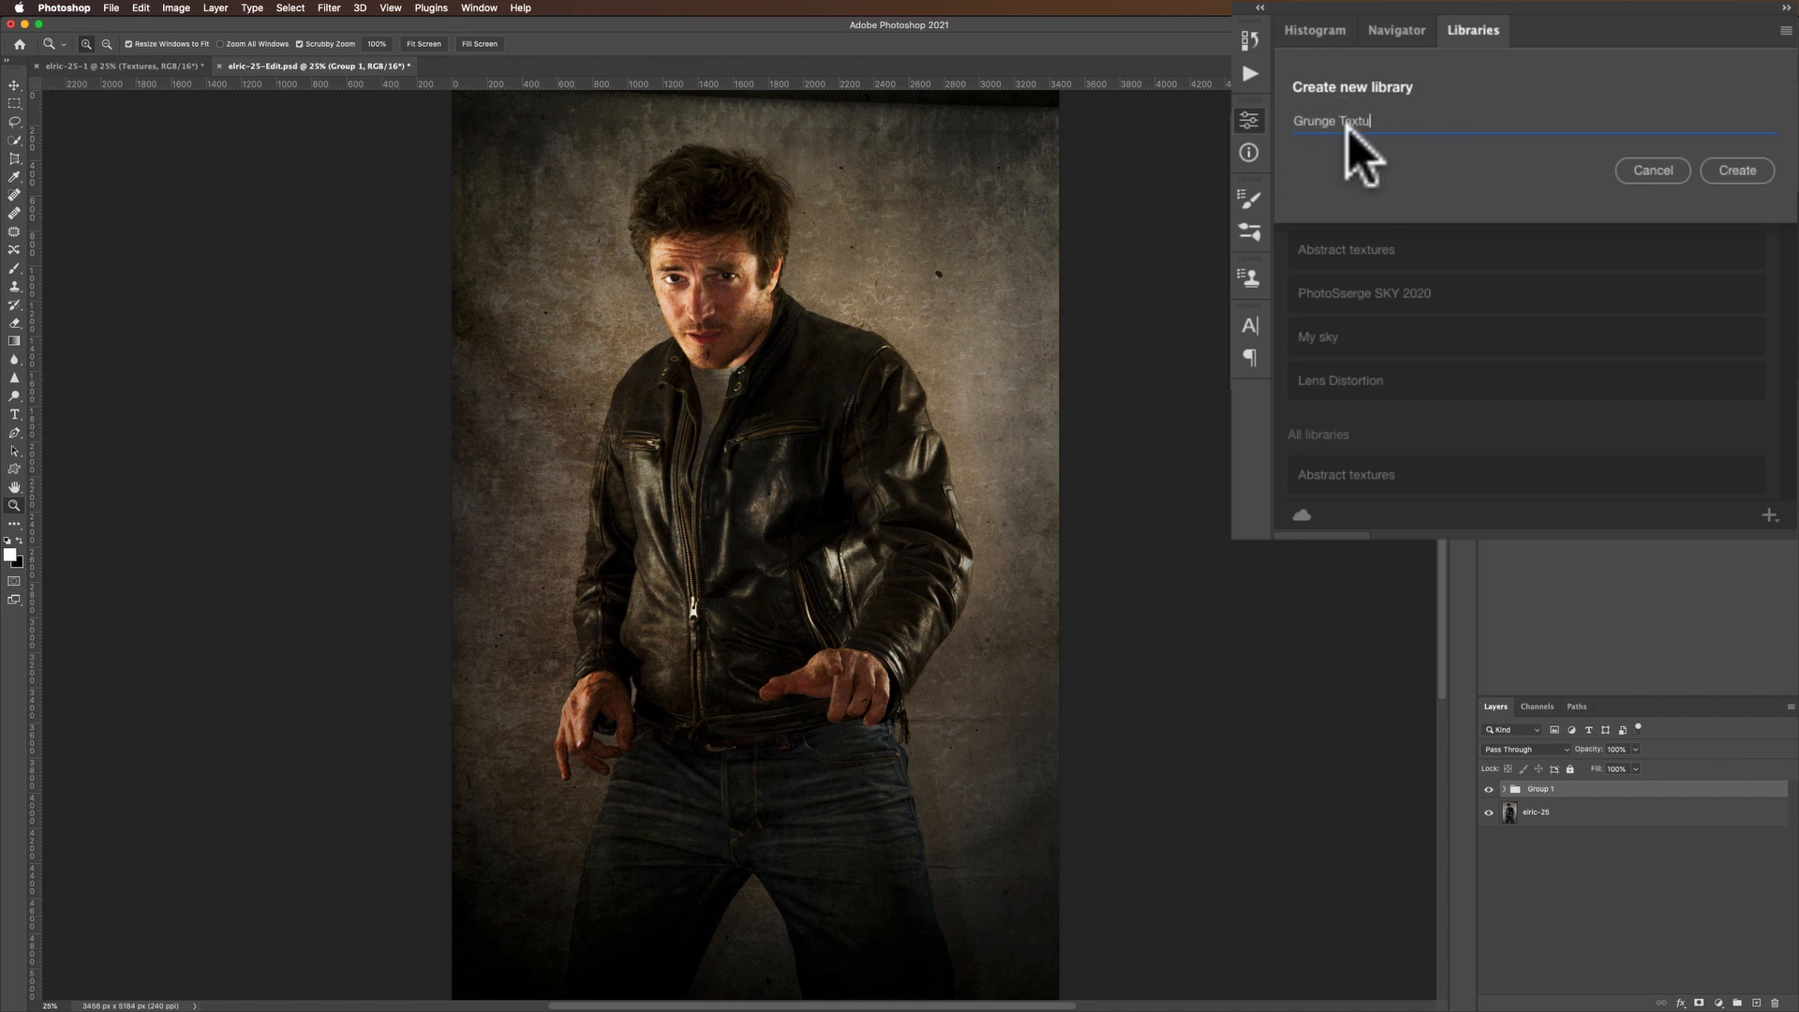
{"action": "left_click", "coordinate": [1735, 171]}
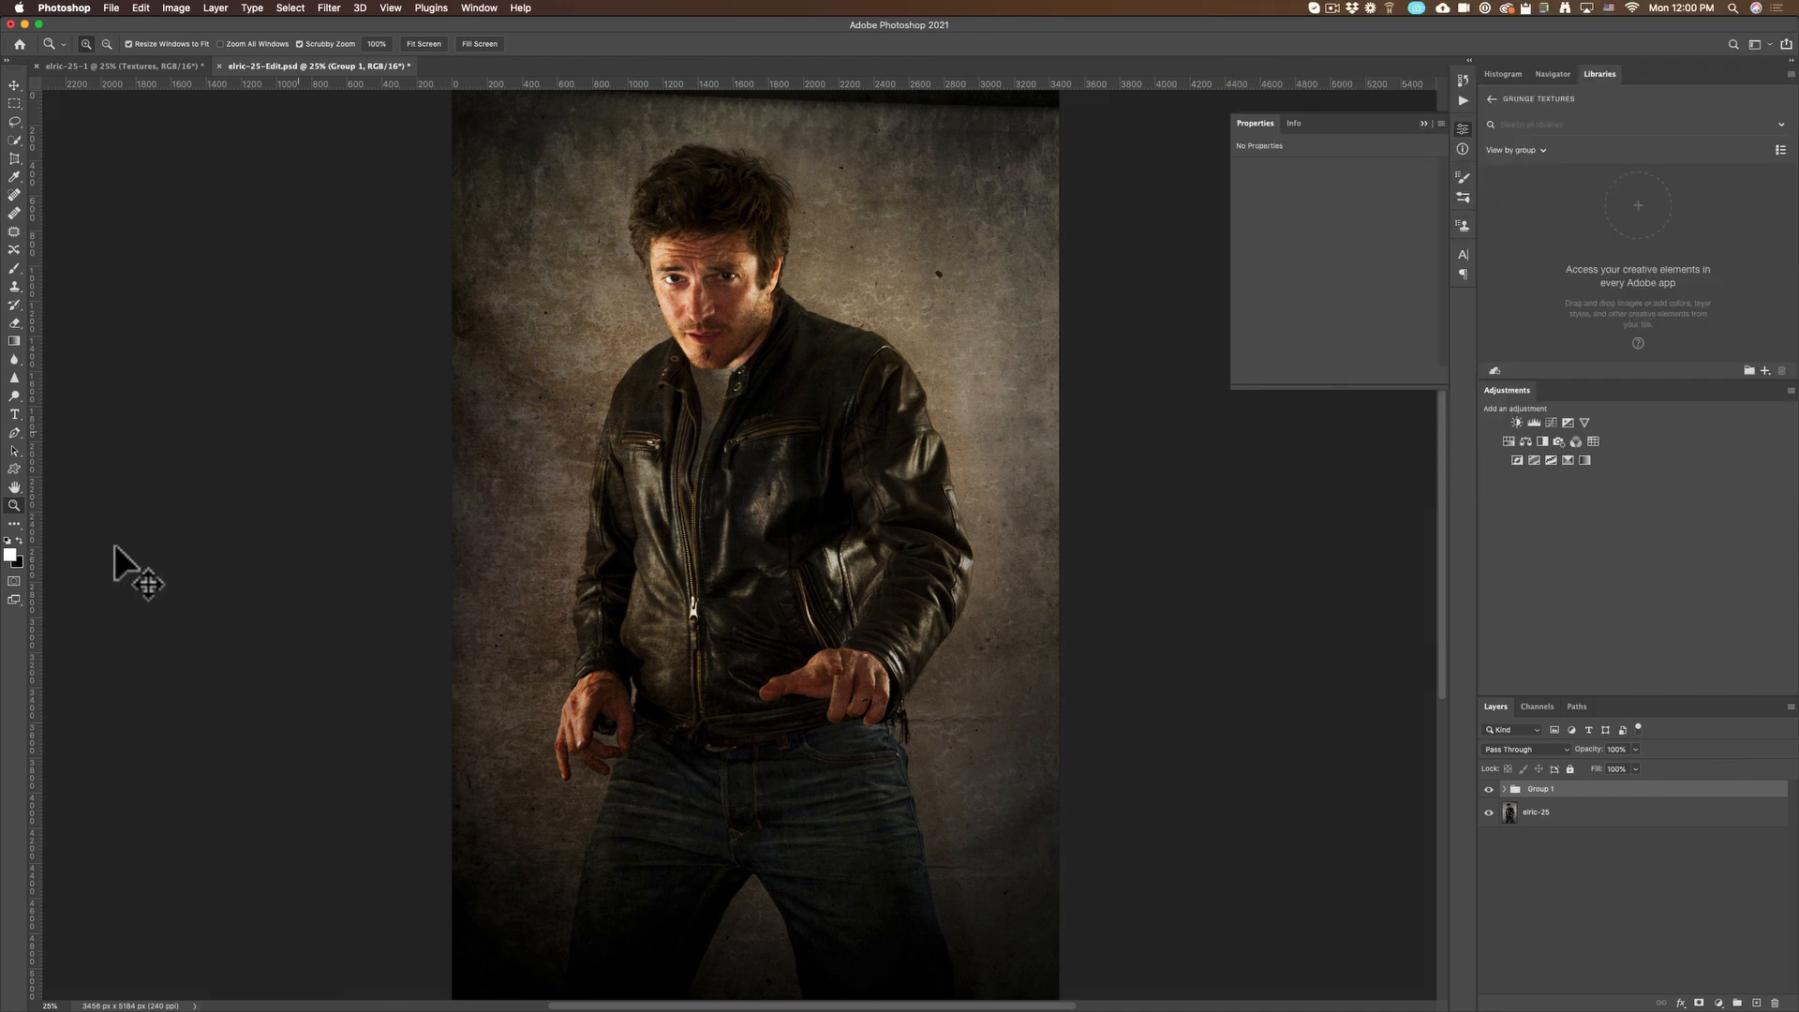